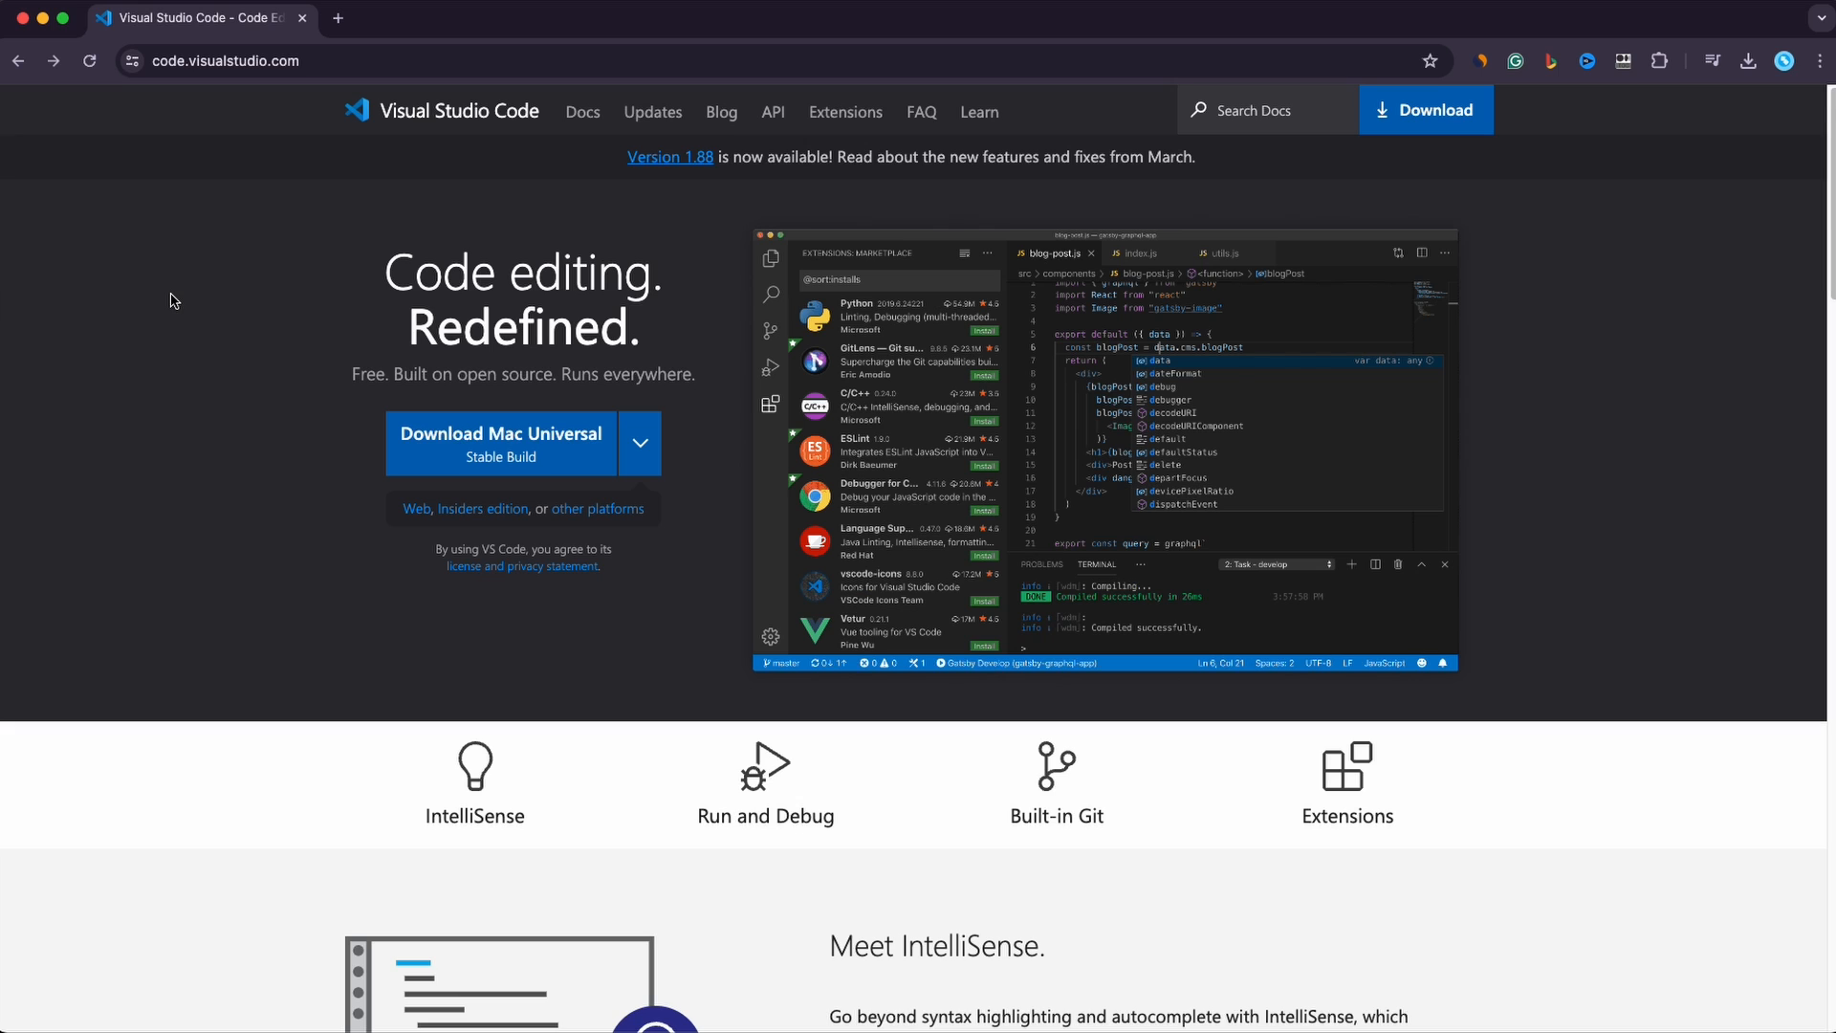
mouse_move(199, 290)
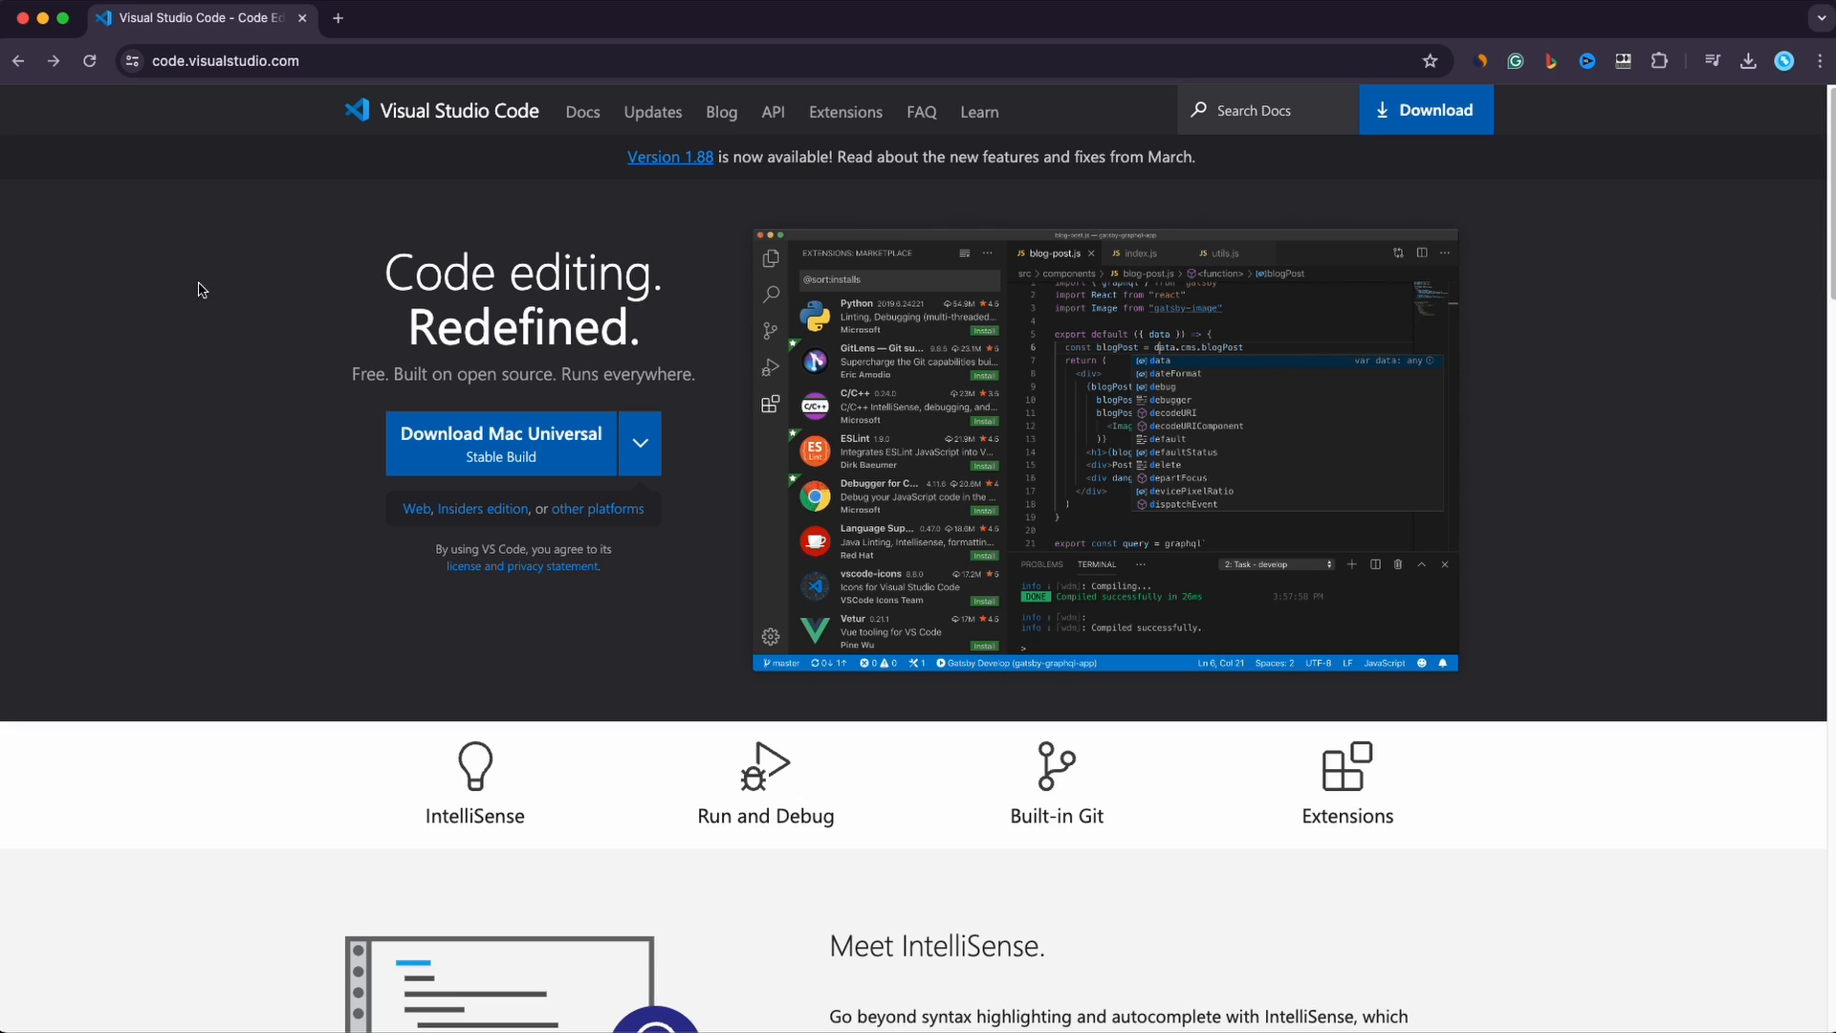
- Search the whole project for 'code' (137 results in 31 files)
left_click(225, 62)
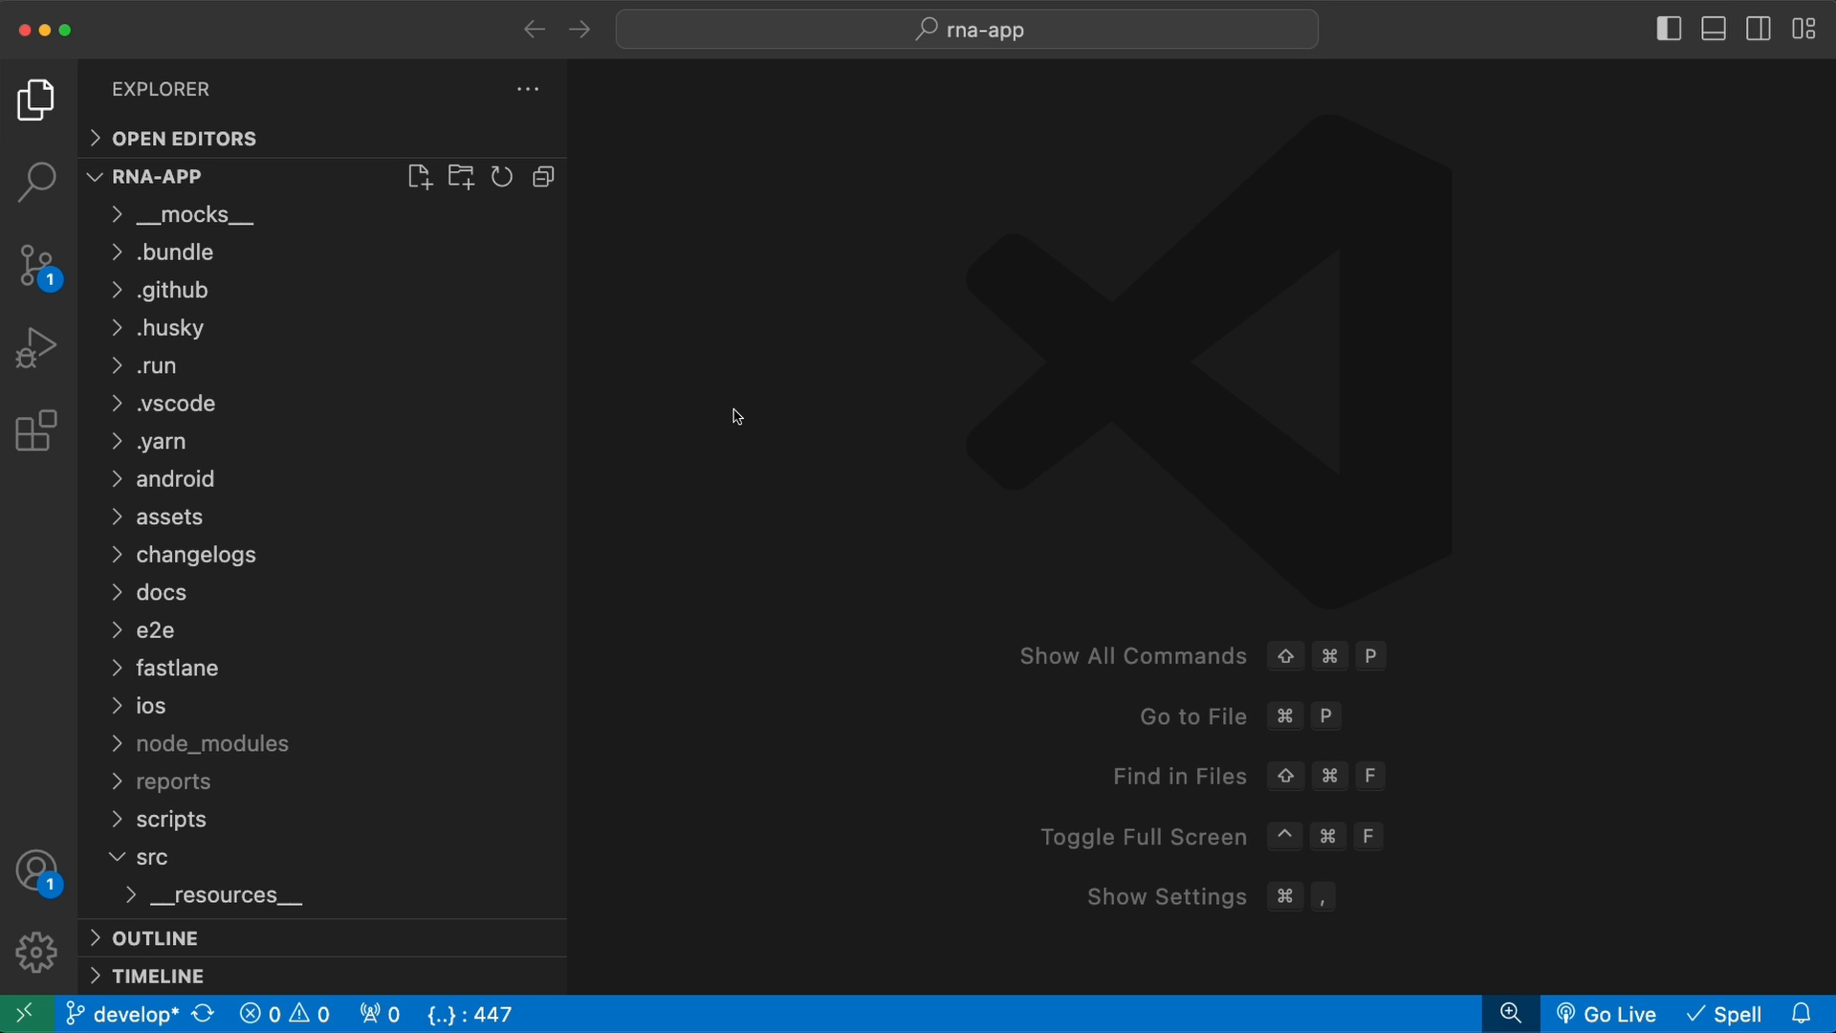
mouse_move(758, 716)
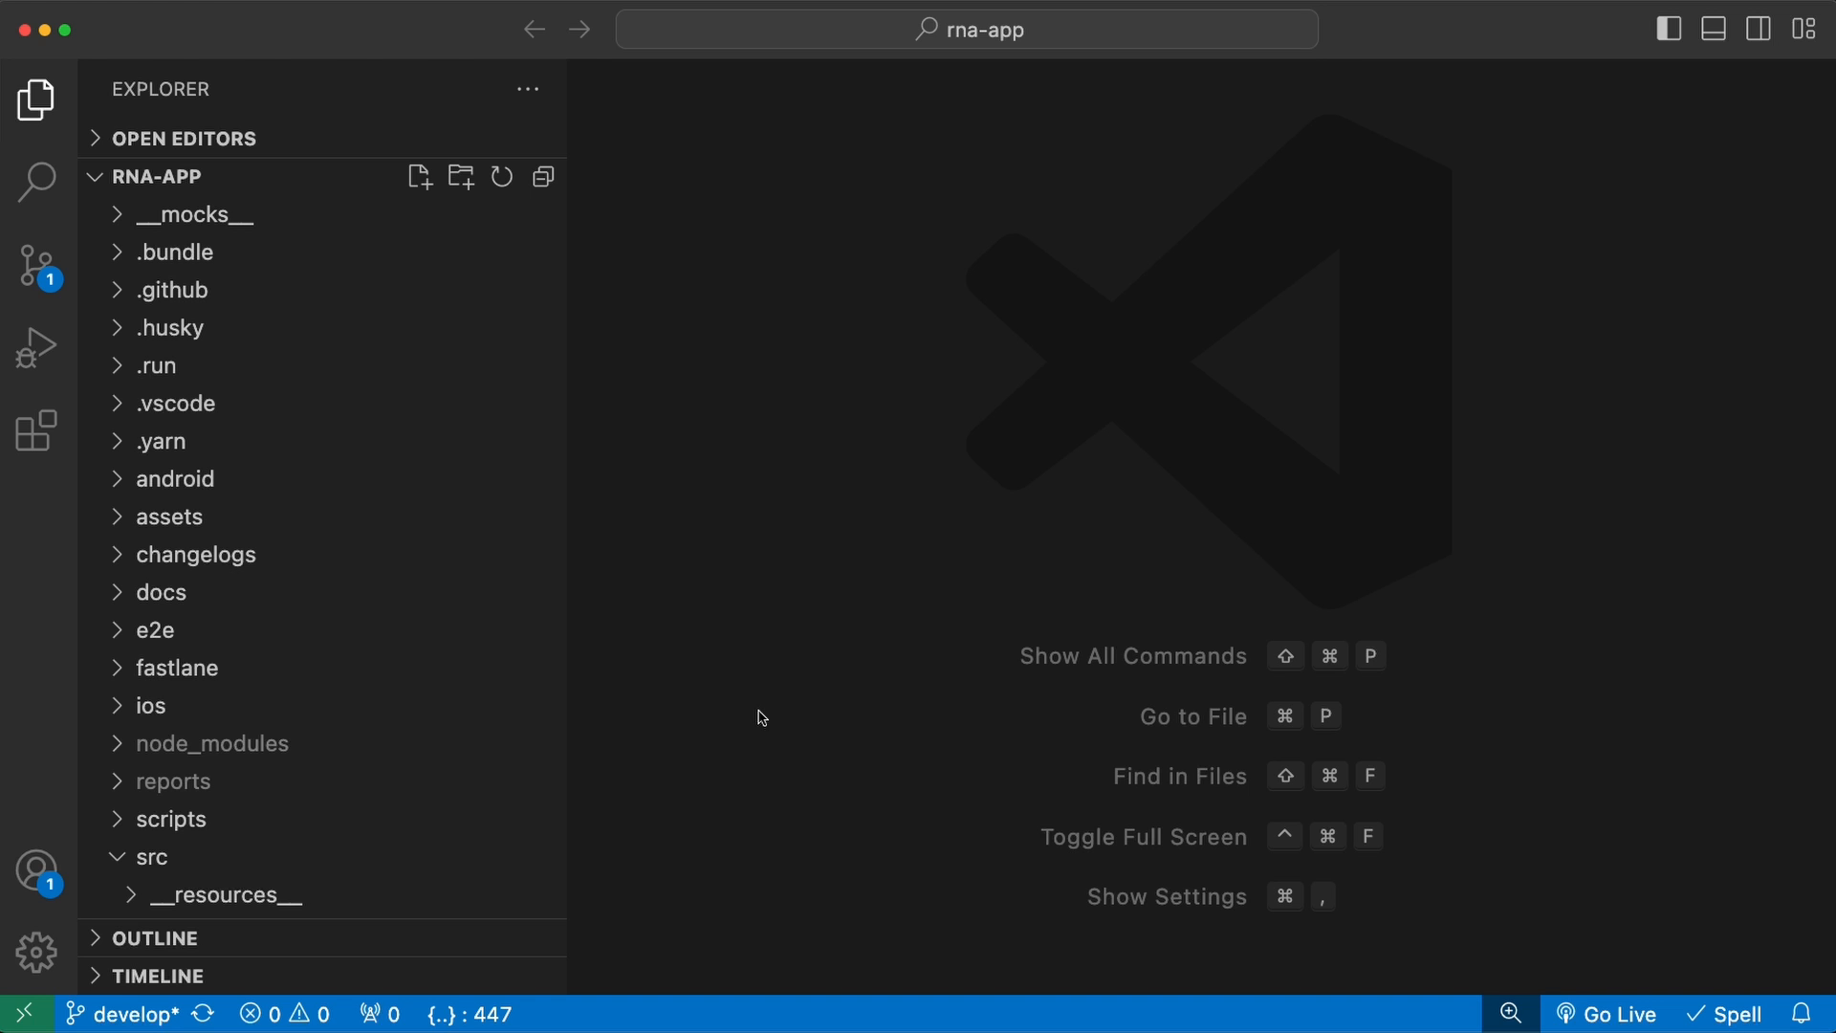
mouse_move(622, 656)
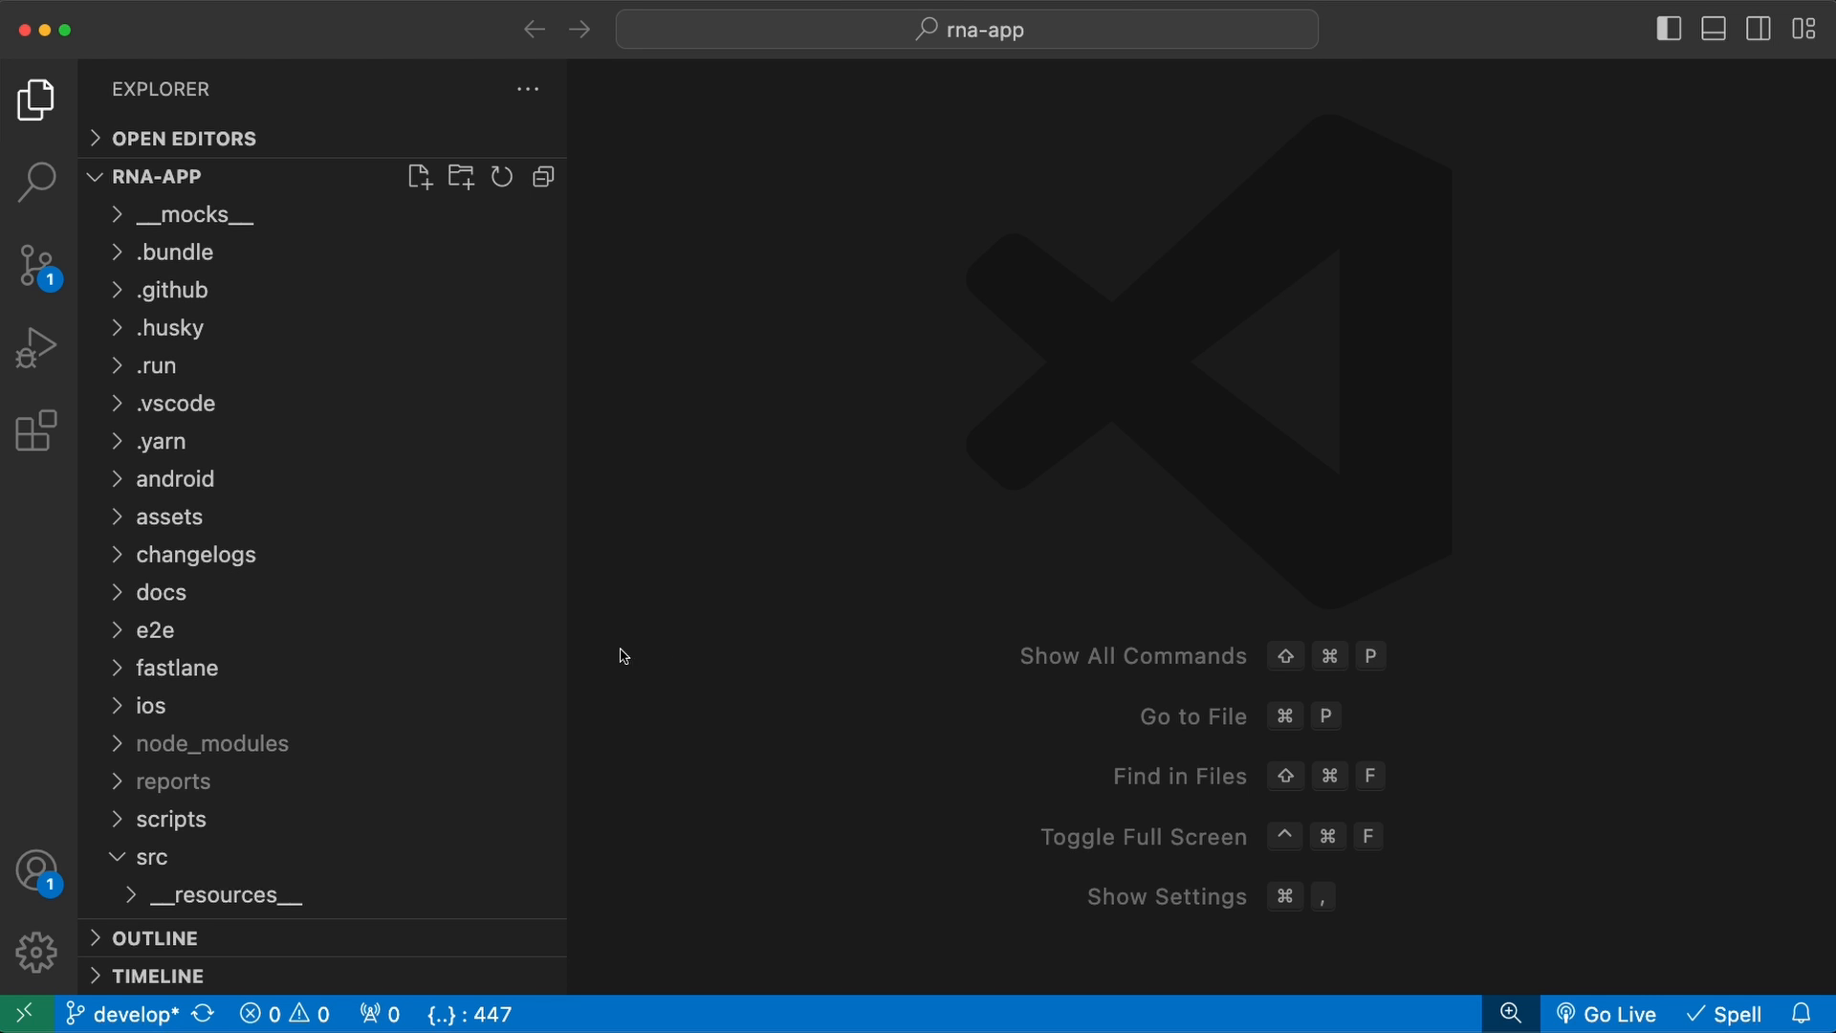
mouse_move(37, 430)
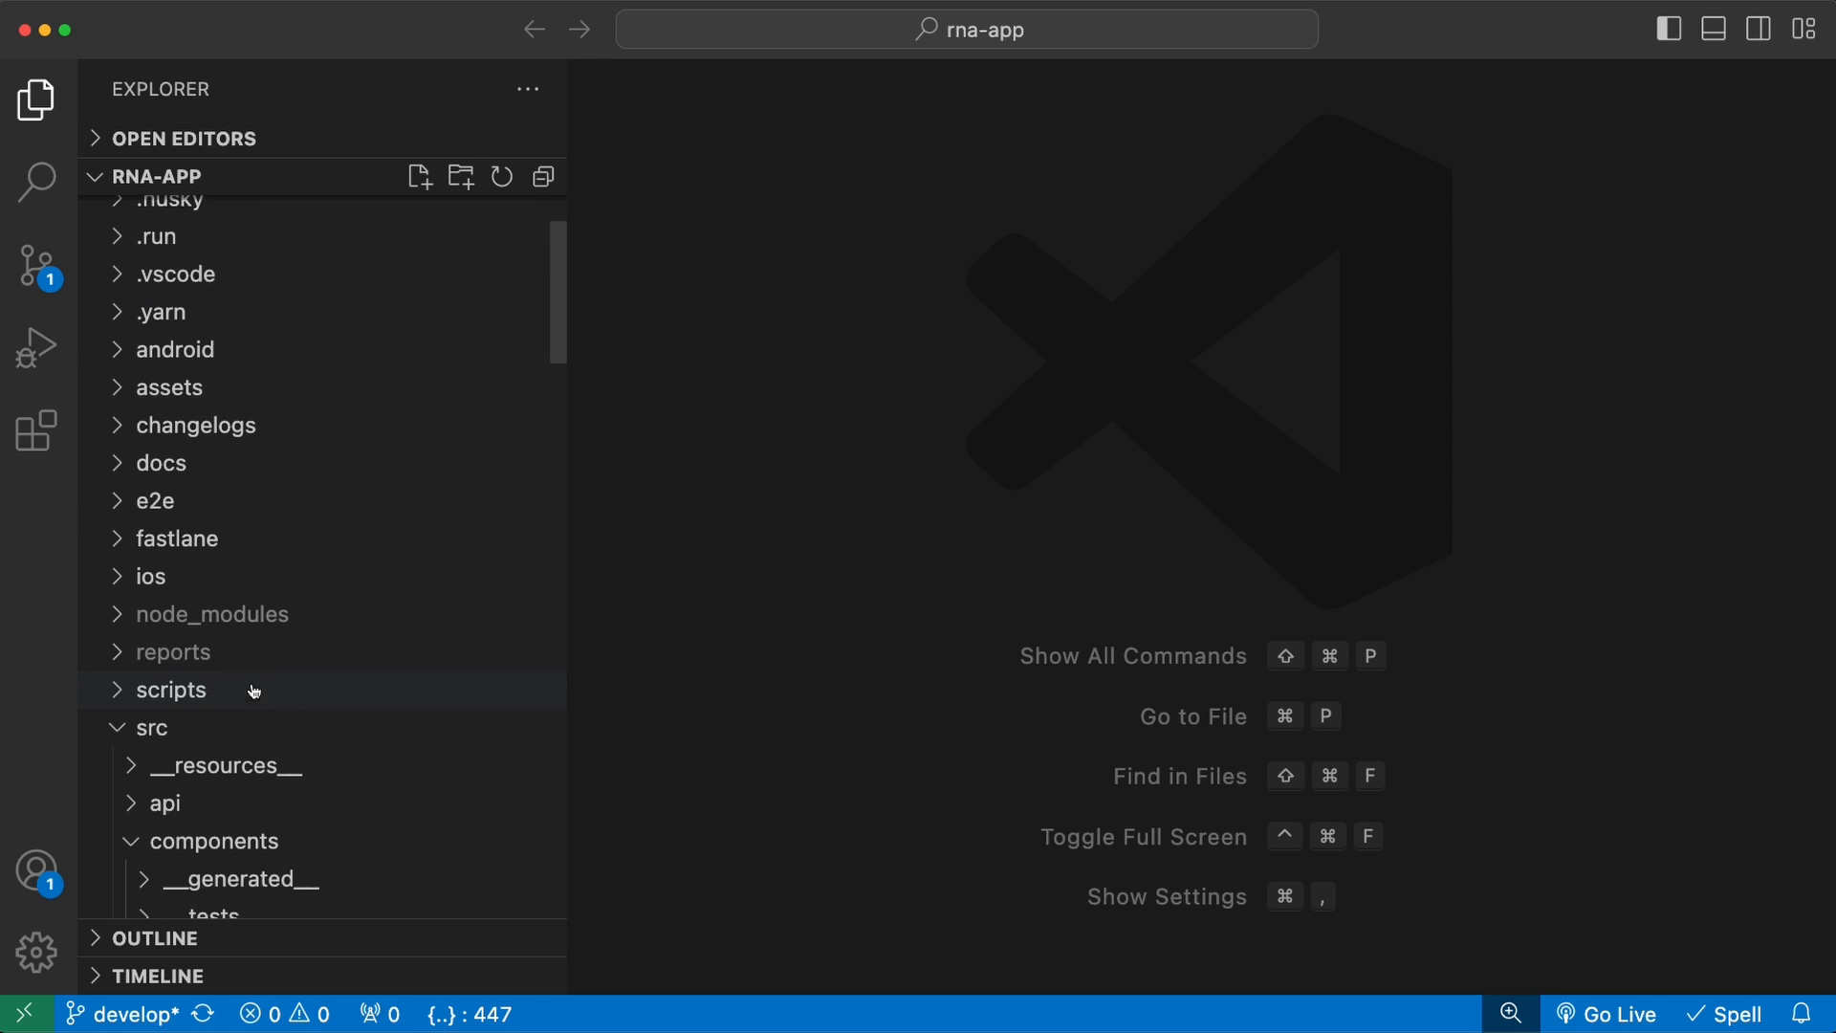
left_click(37, 183)
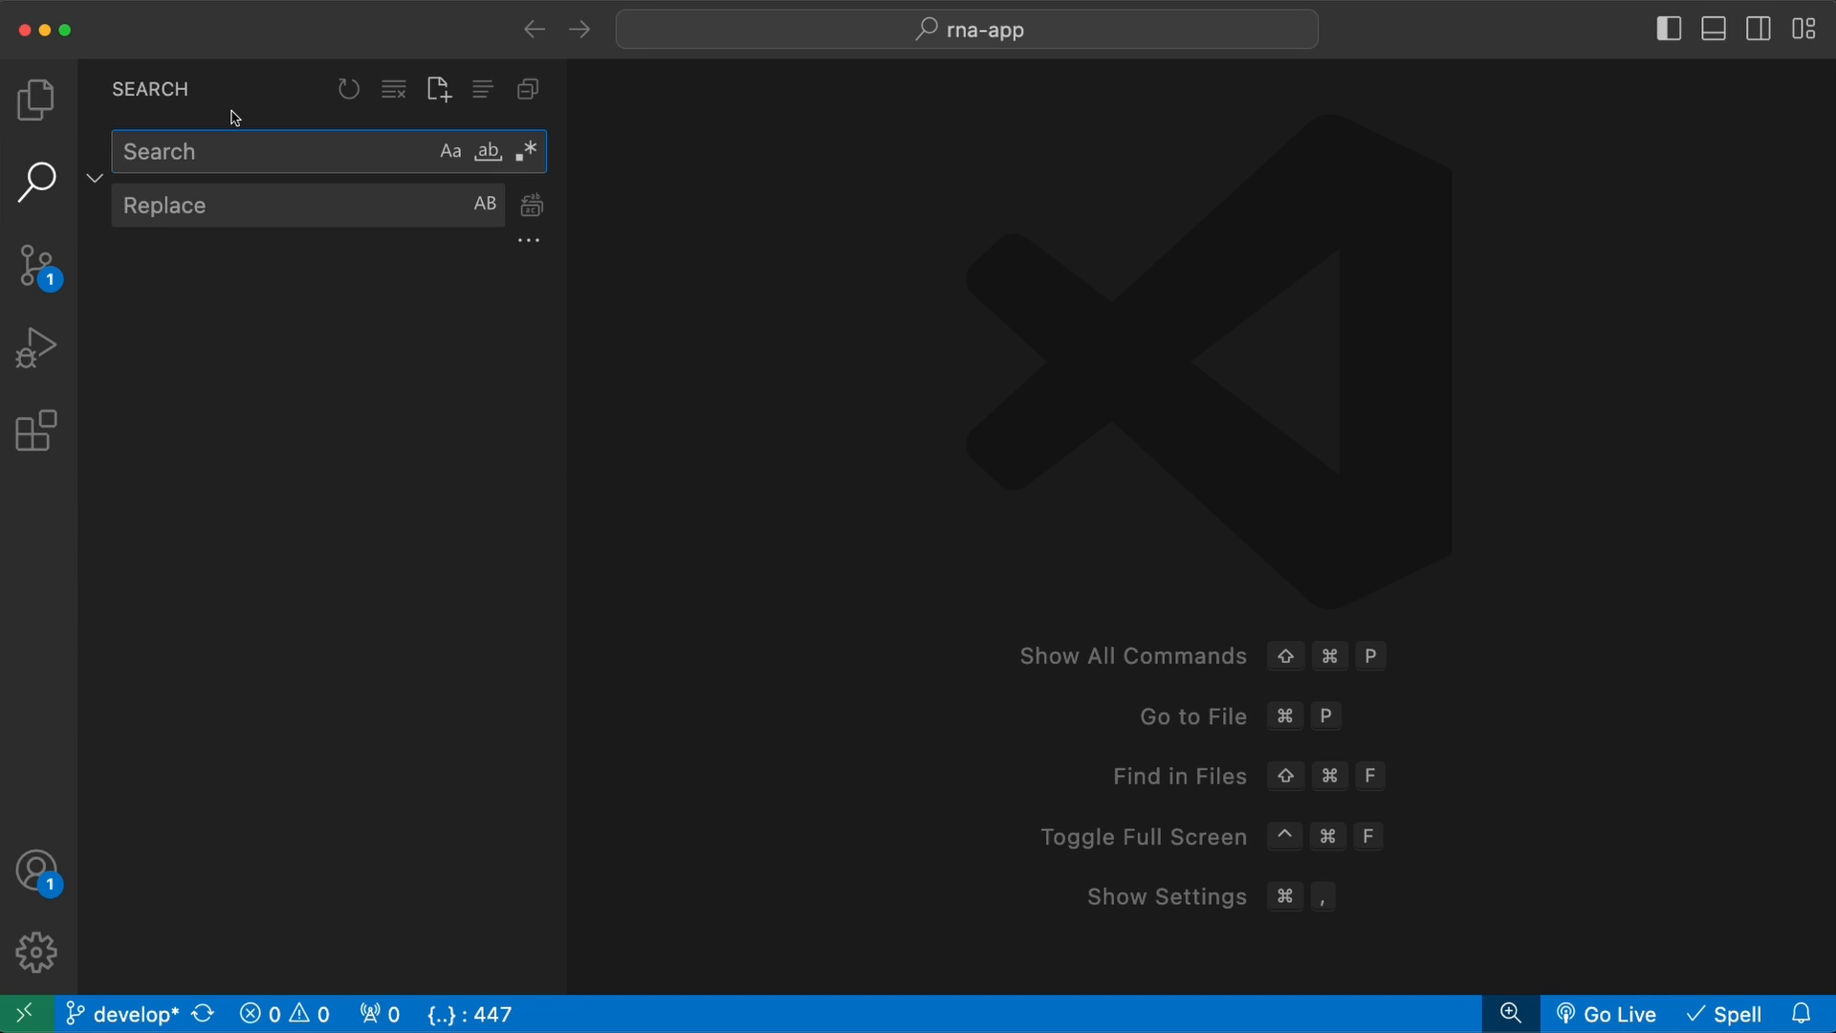
type("code")
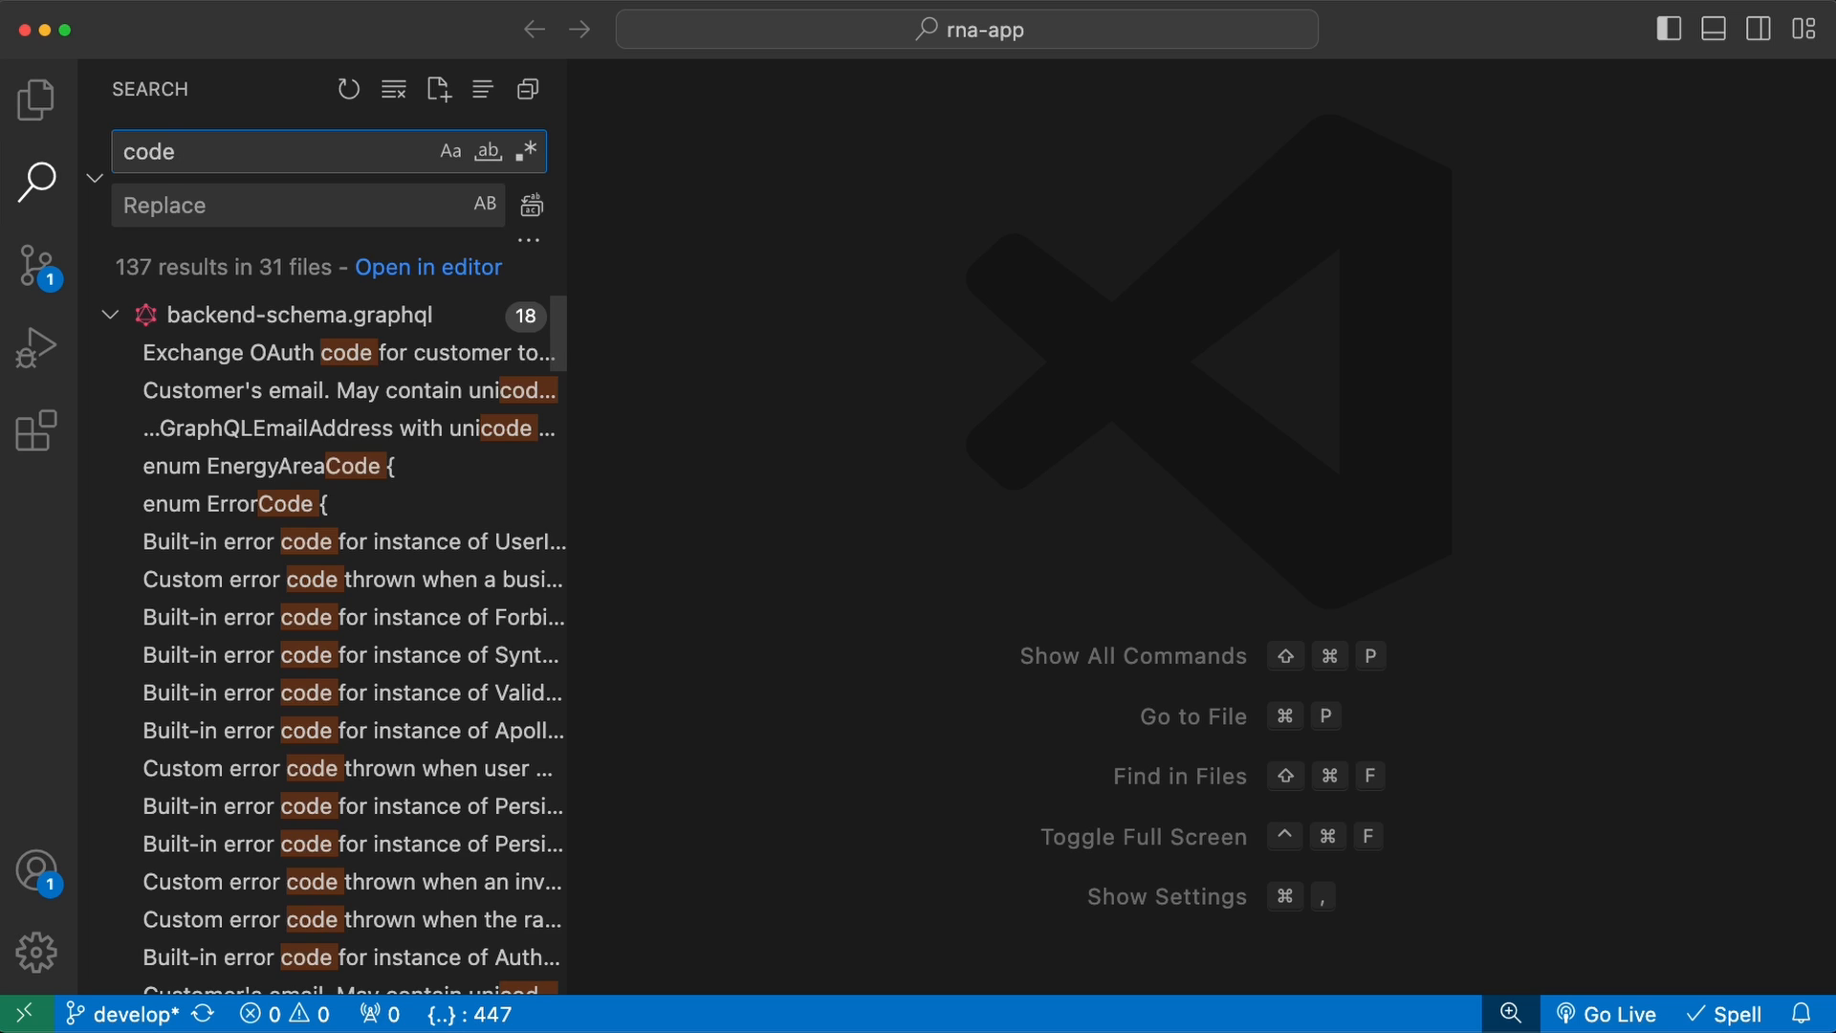
- Open yarn.lock's working-tree diff from Source Control, then show Run and Debug
left_click(36, 266)
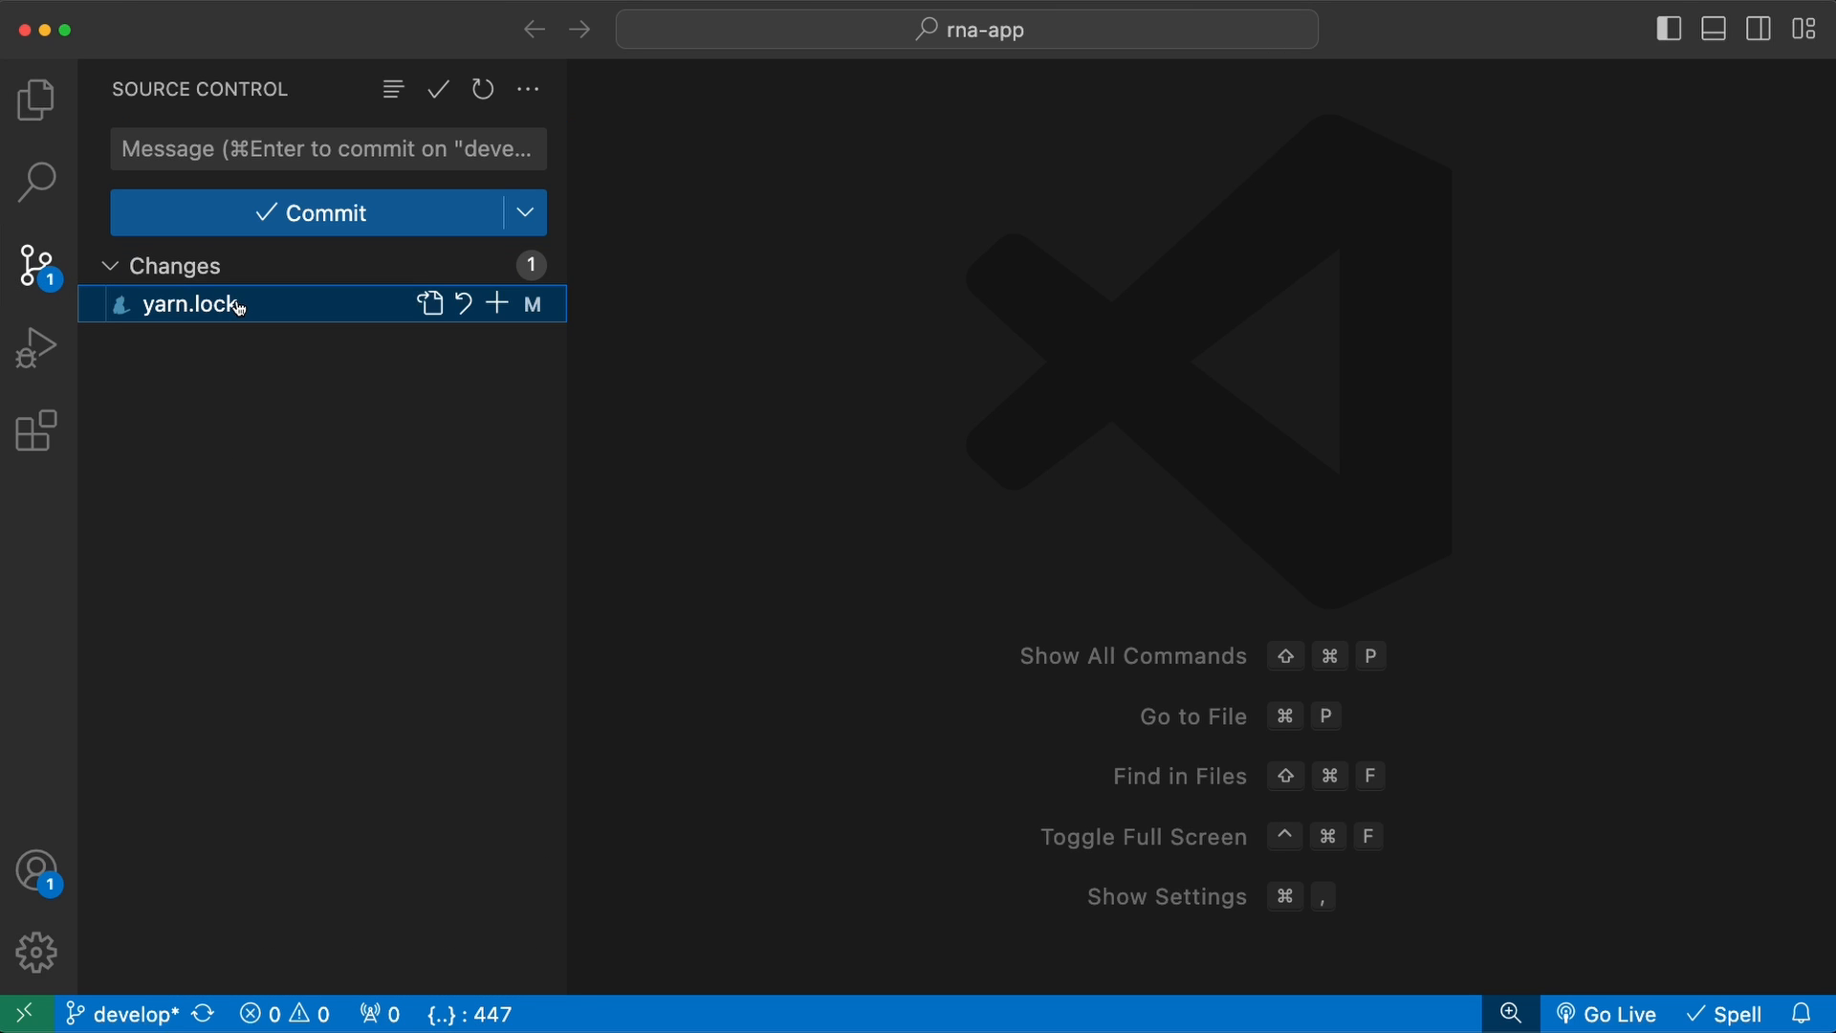
left_click(197, 305)
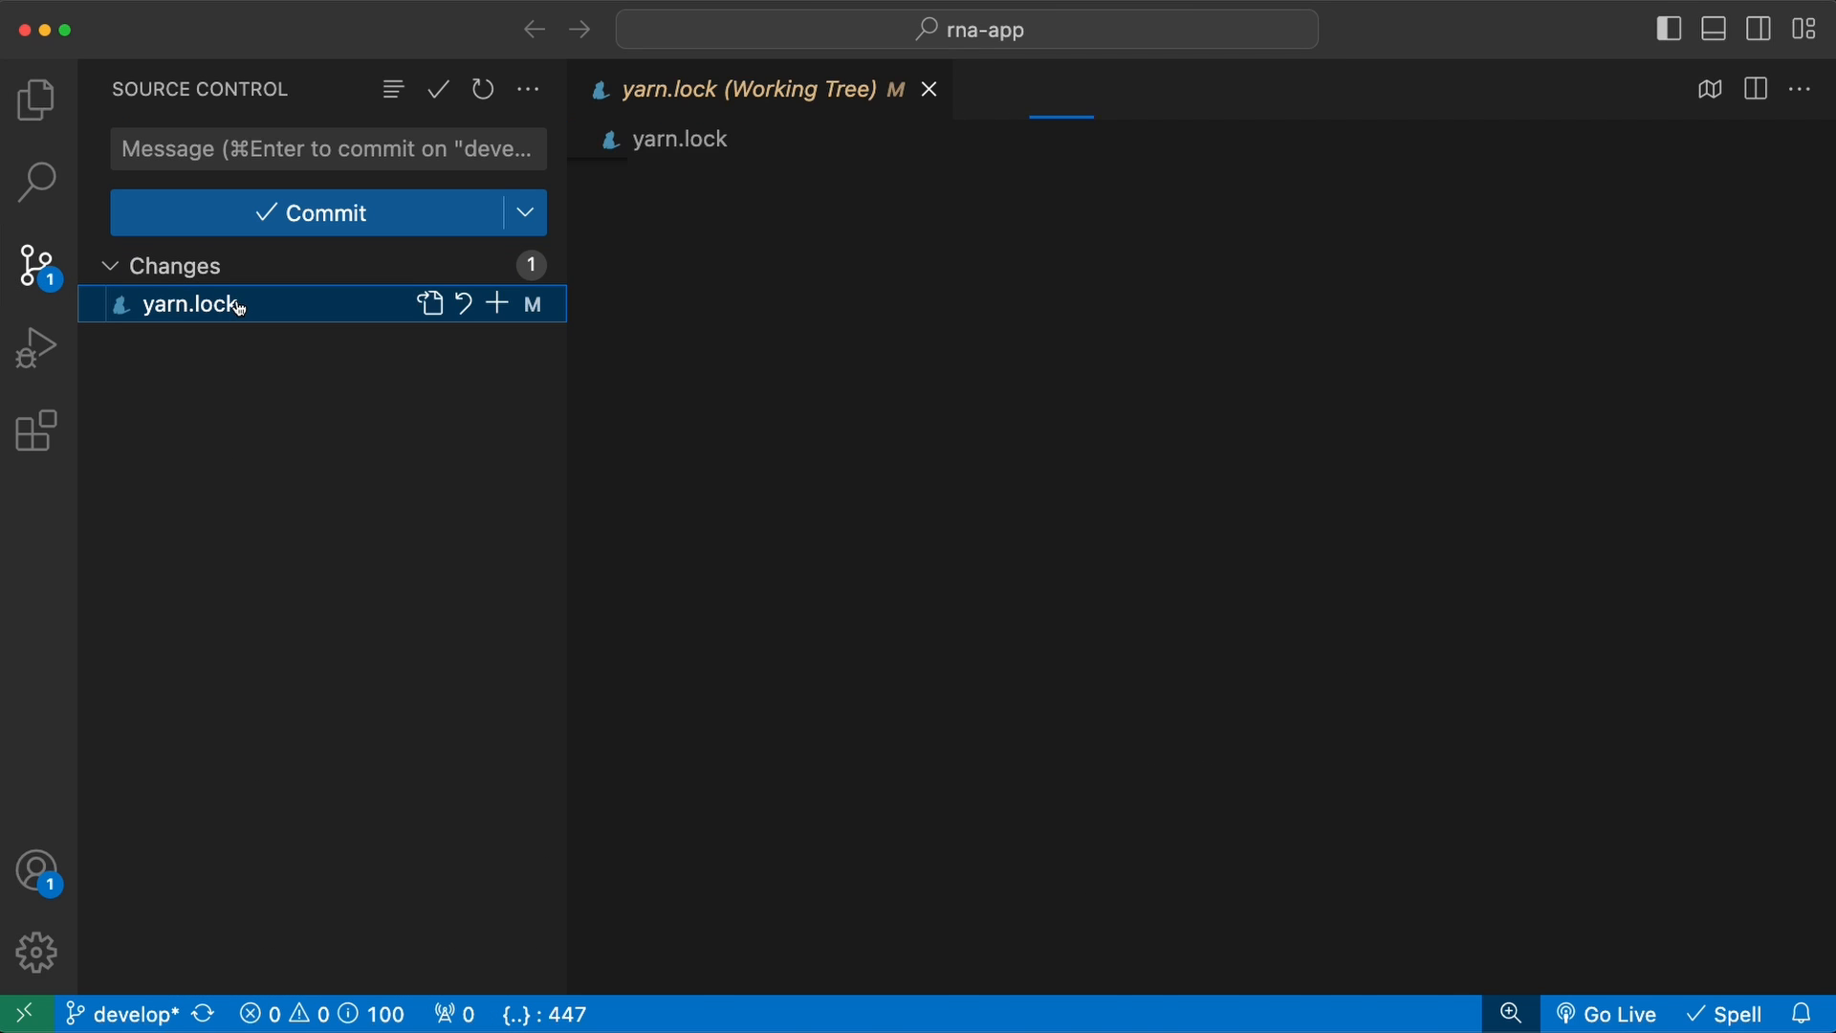
left_click(189, 304)
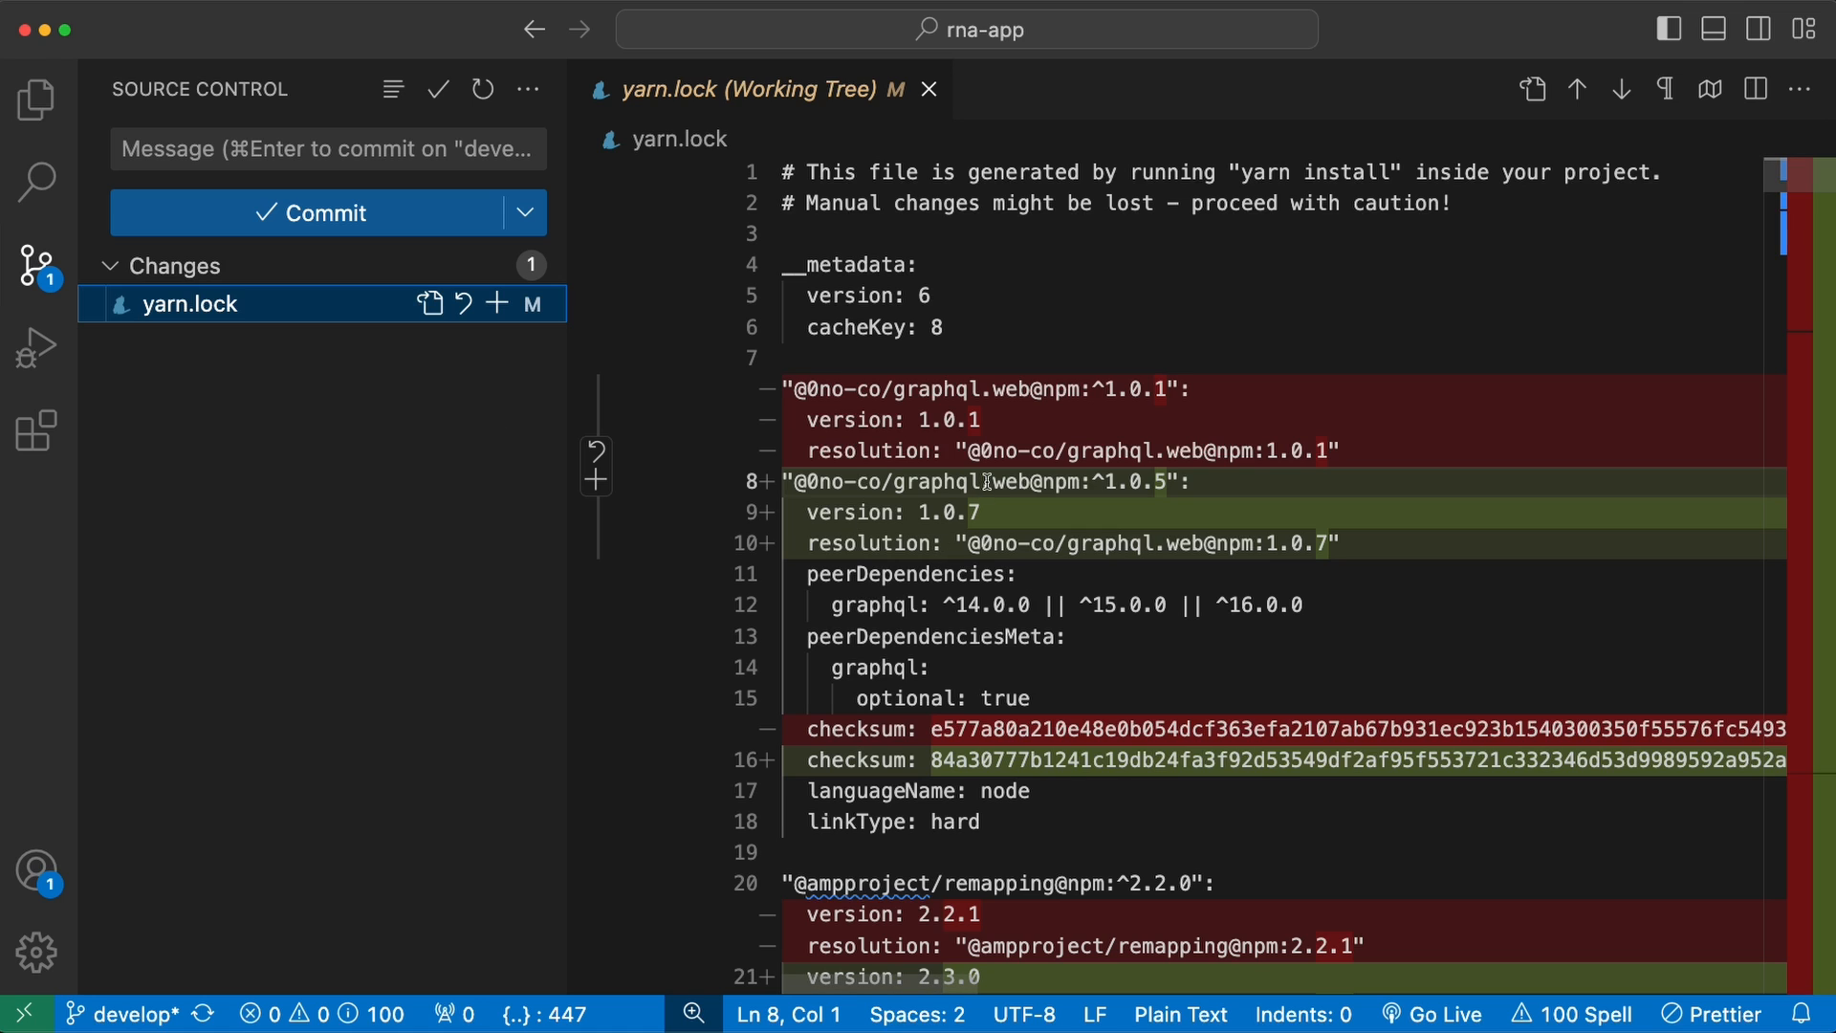
left_click(36, 346)
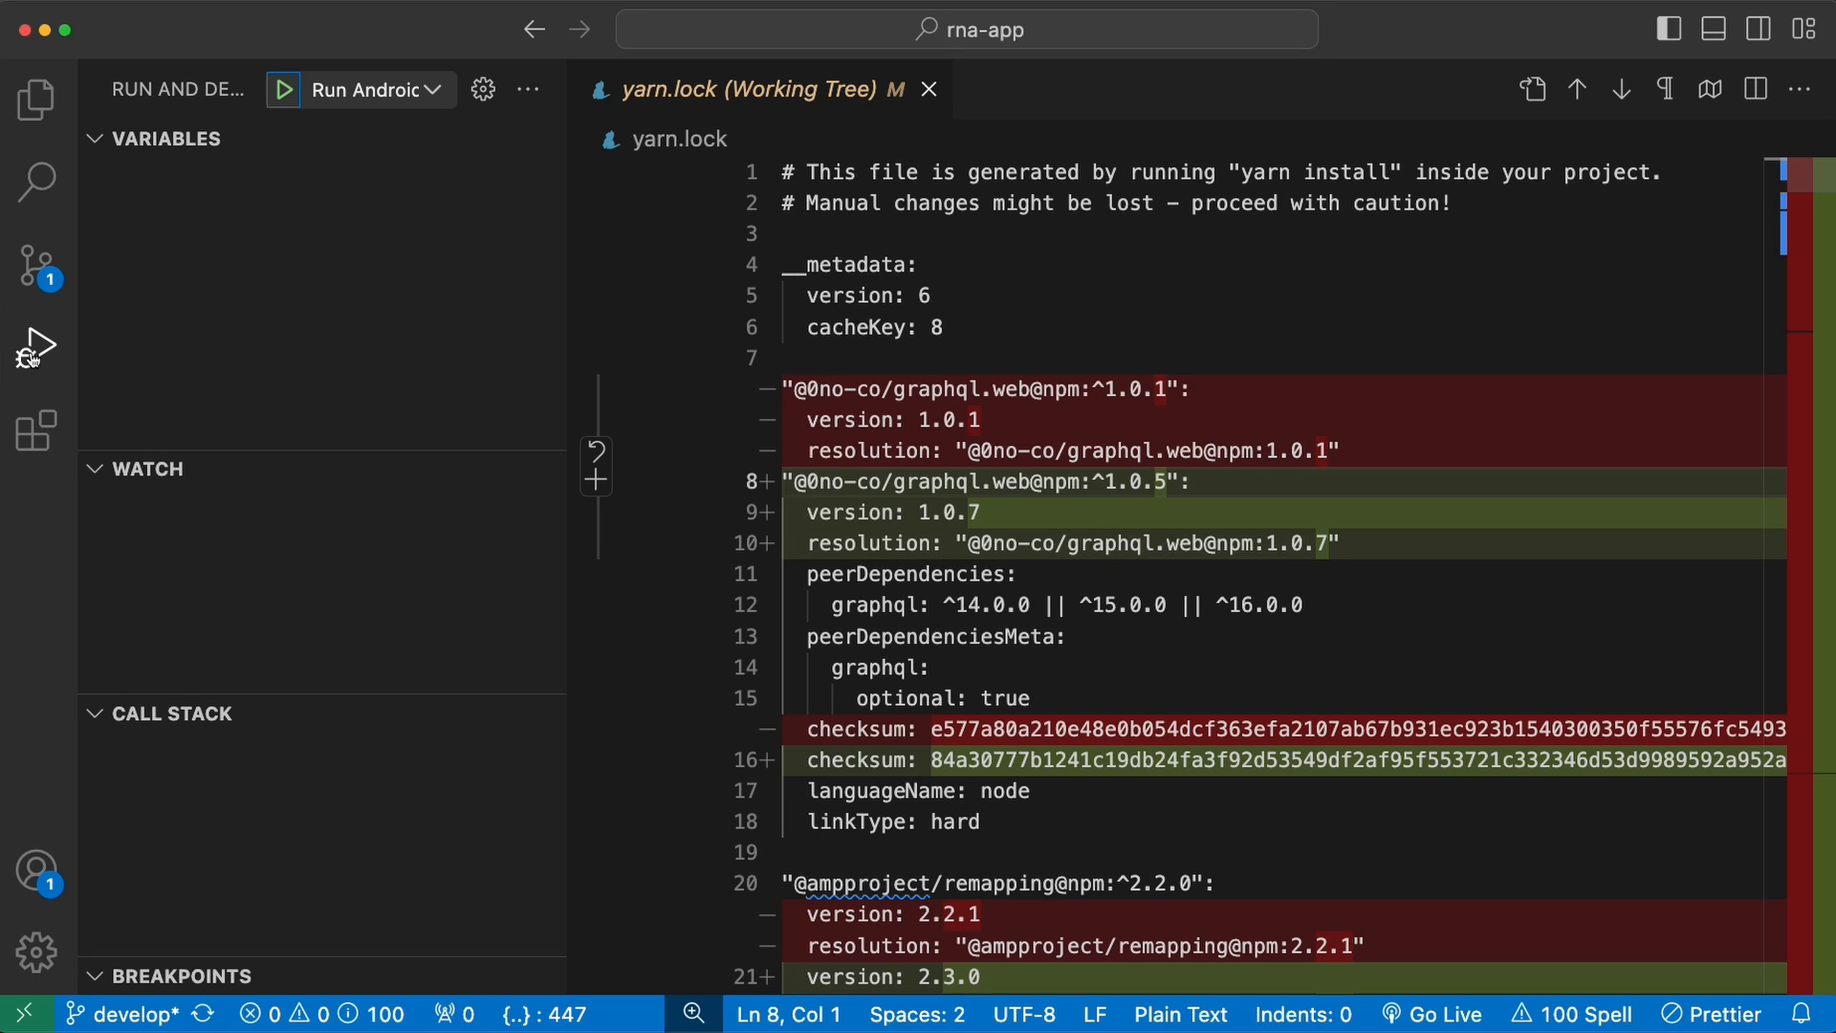
mouse_move(282, 88)
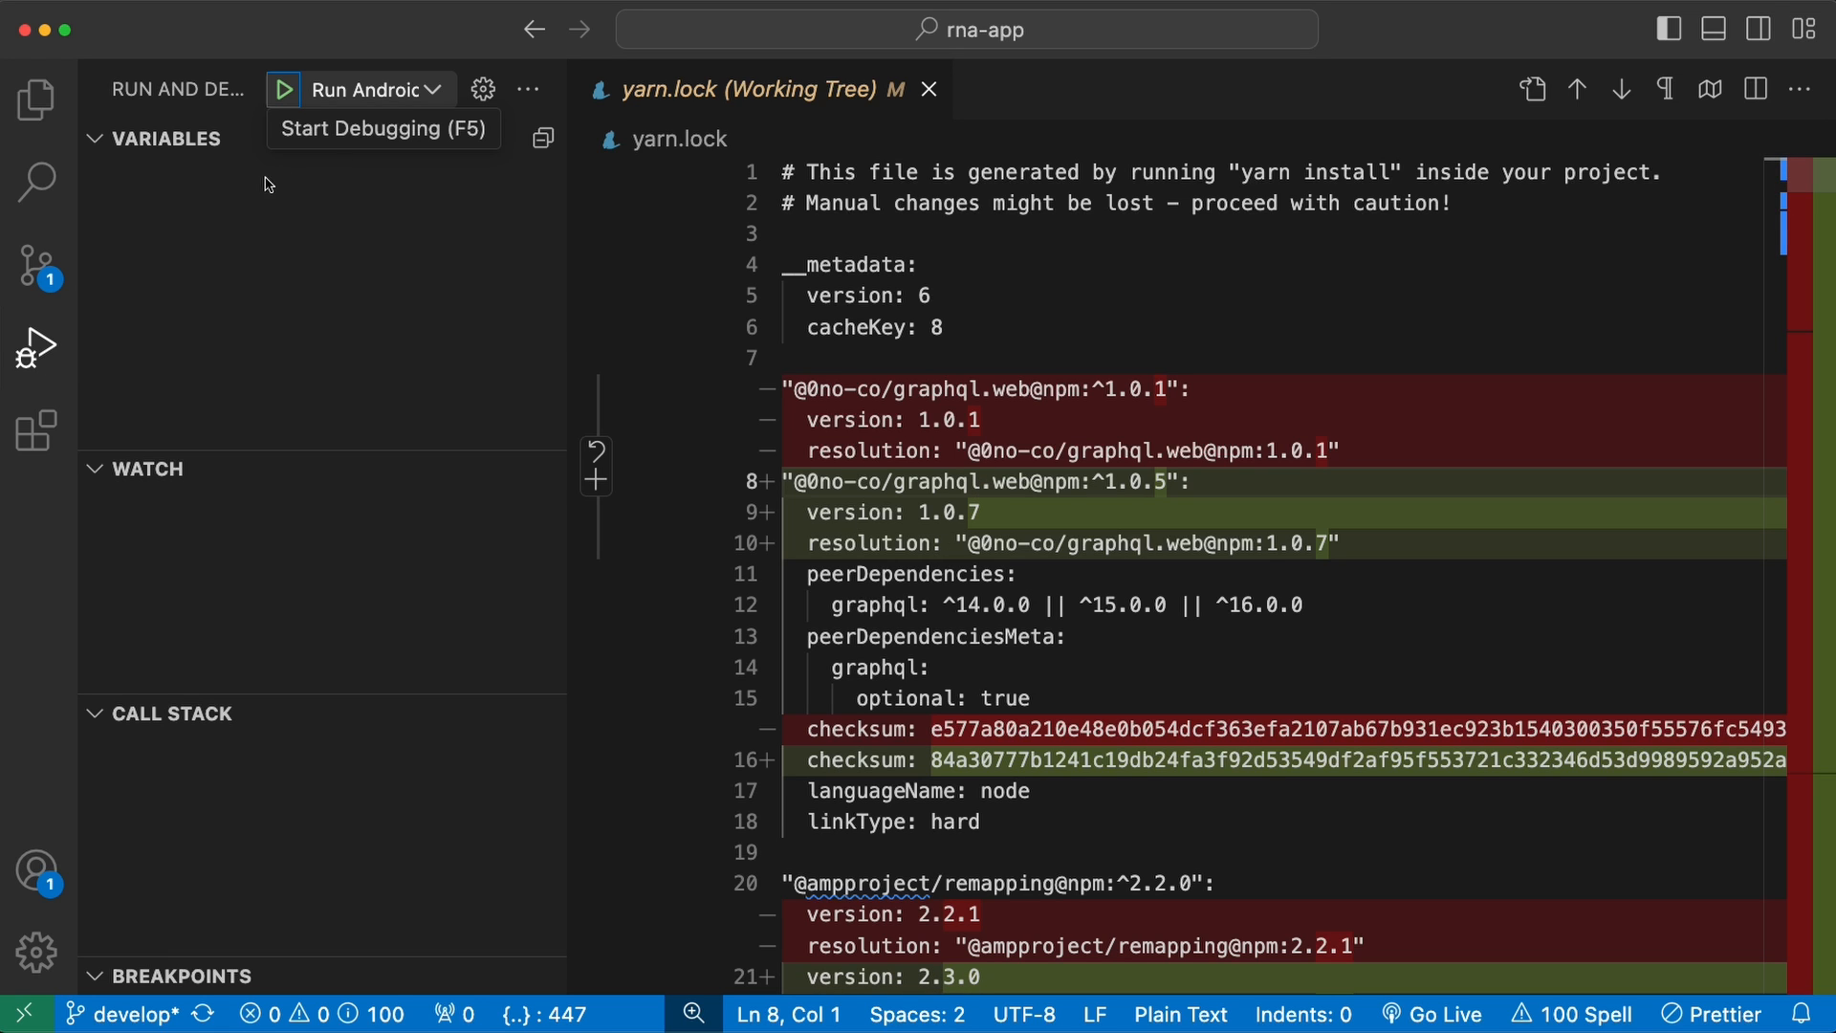
mouse_move(324, 310)
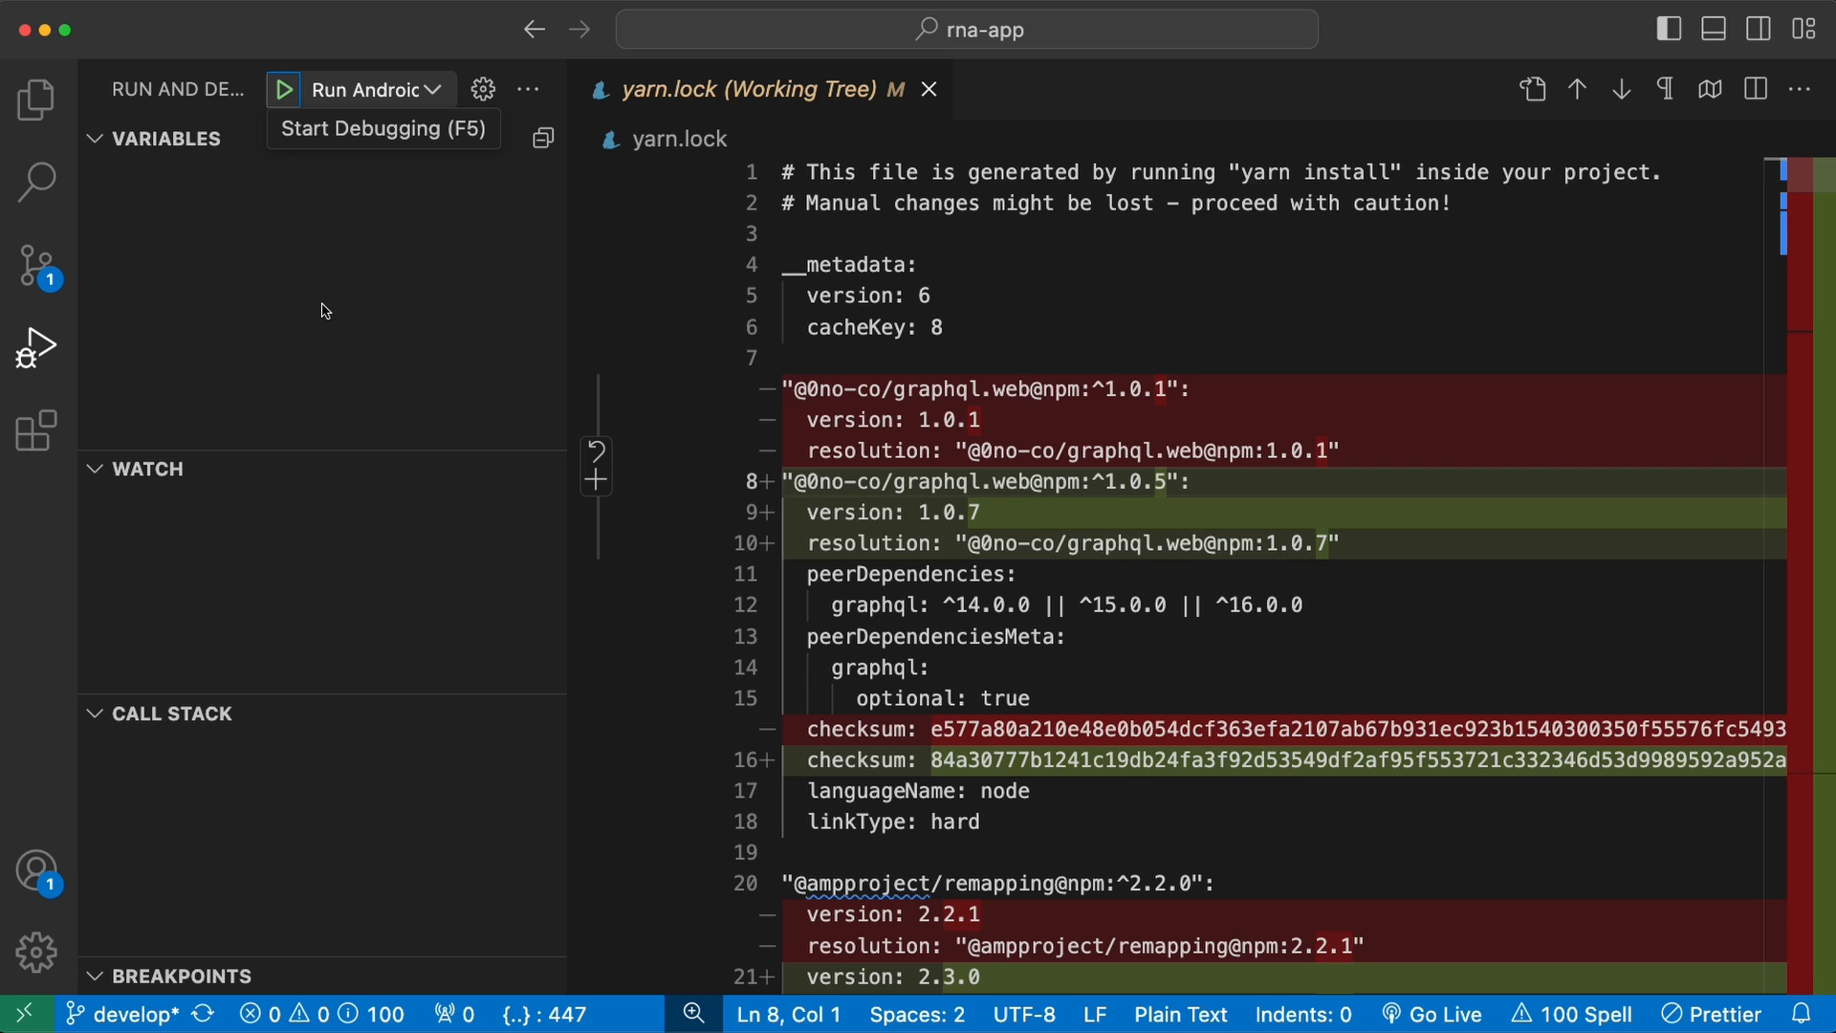
- Search installed extensions for 'auto' and uninstall the Auto Complete Tag extension pack
left_click(36, 432)
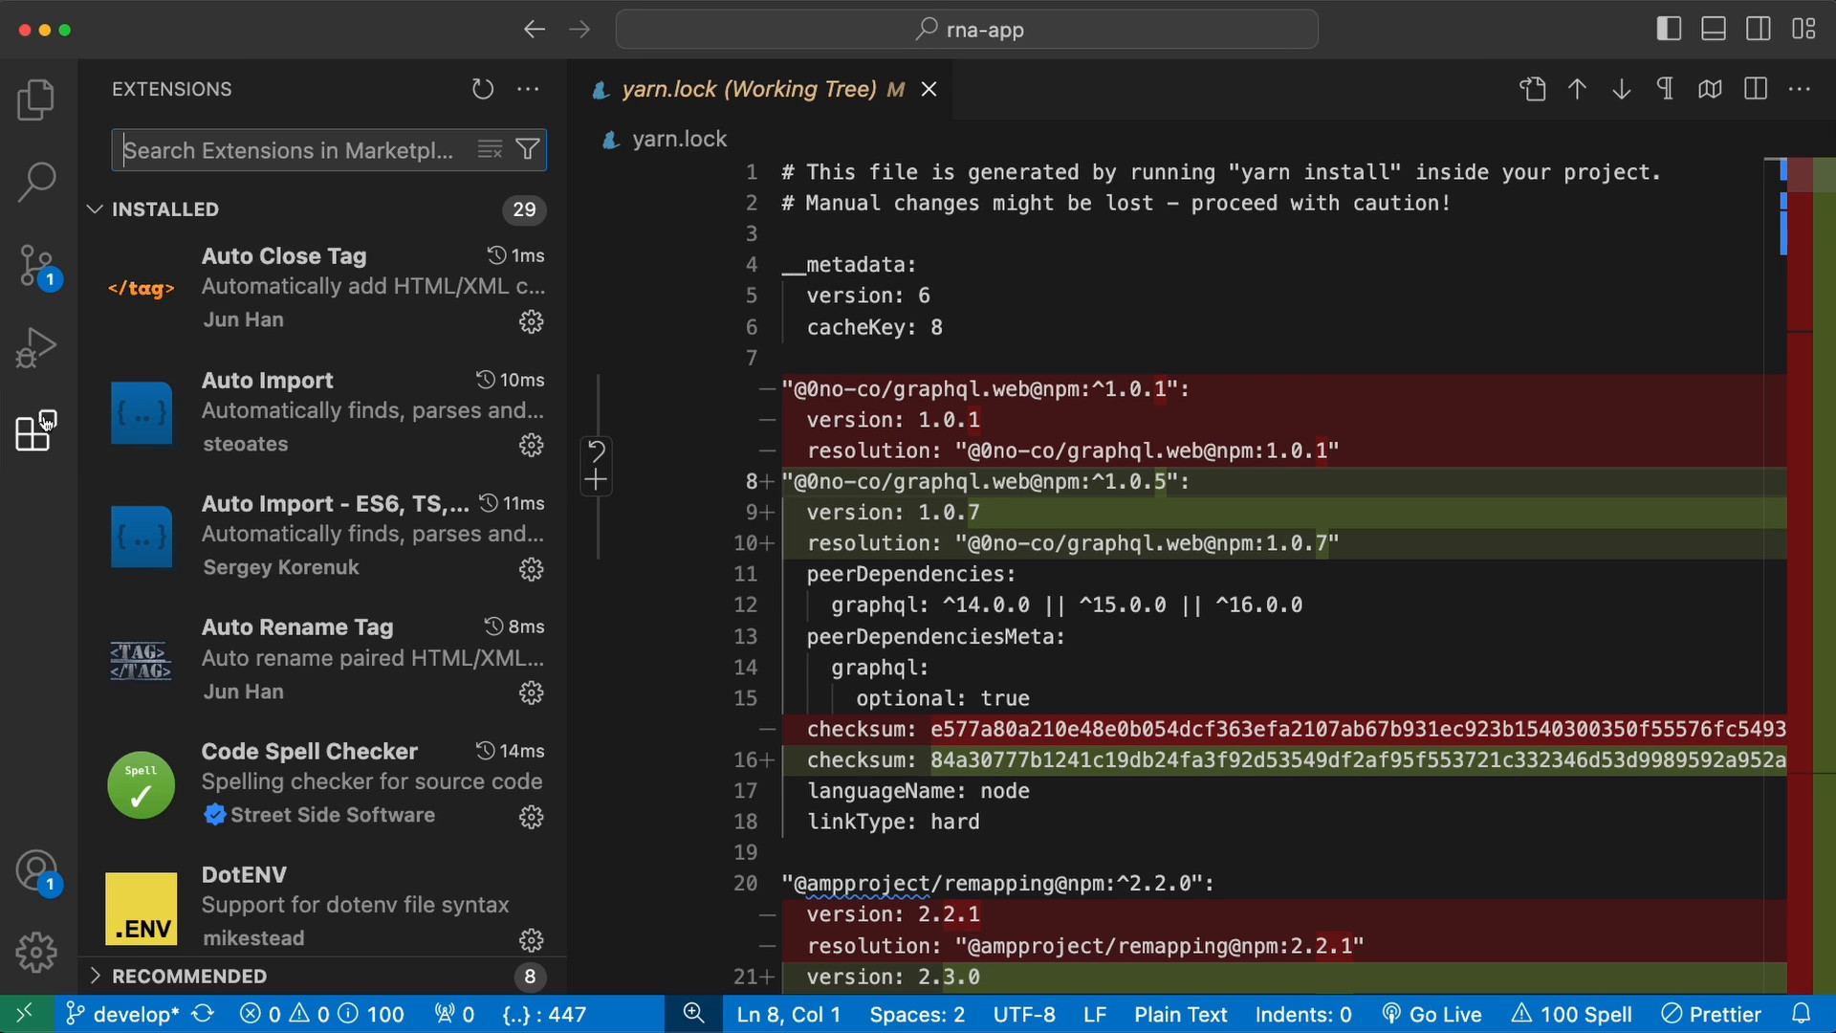
mouse_move(37, 428)
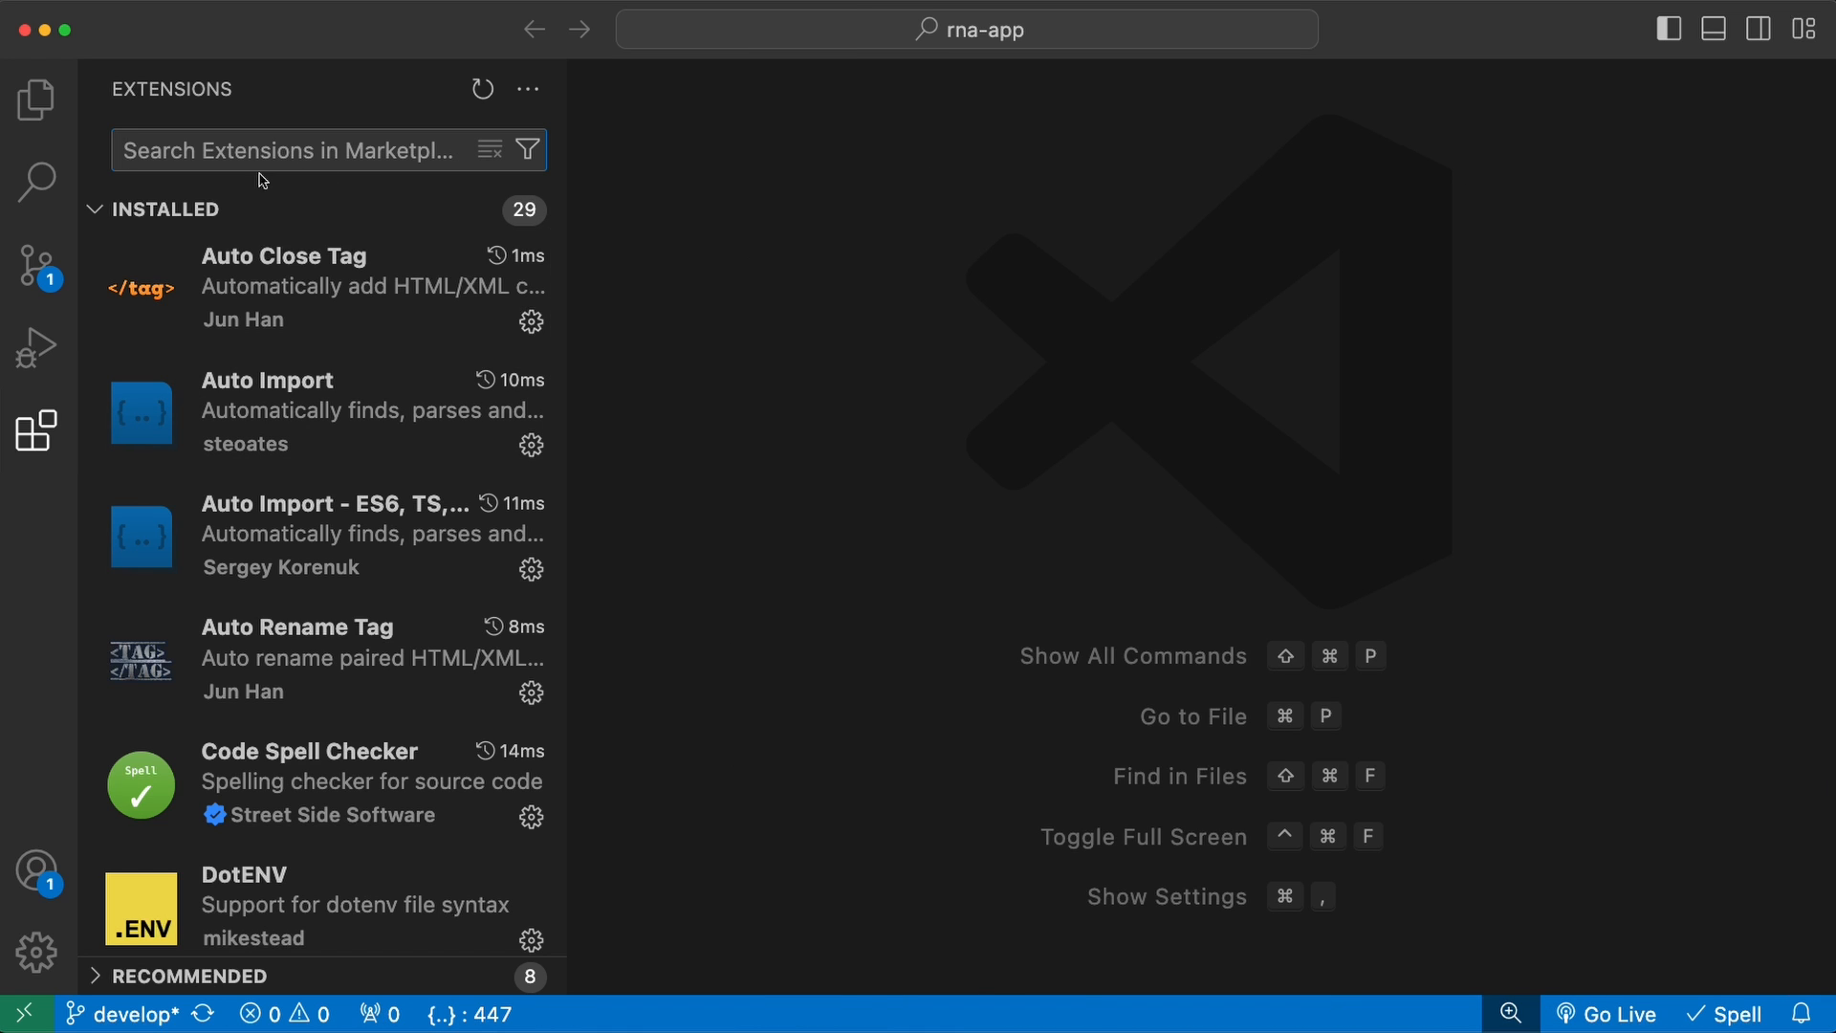
mouse_move(252, 704)
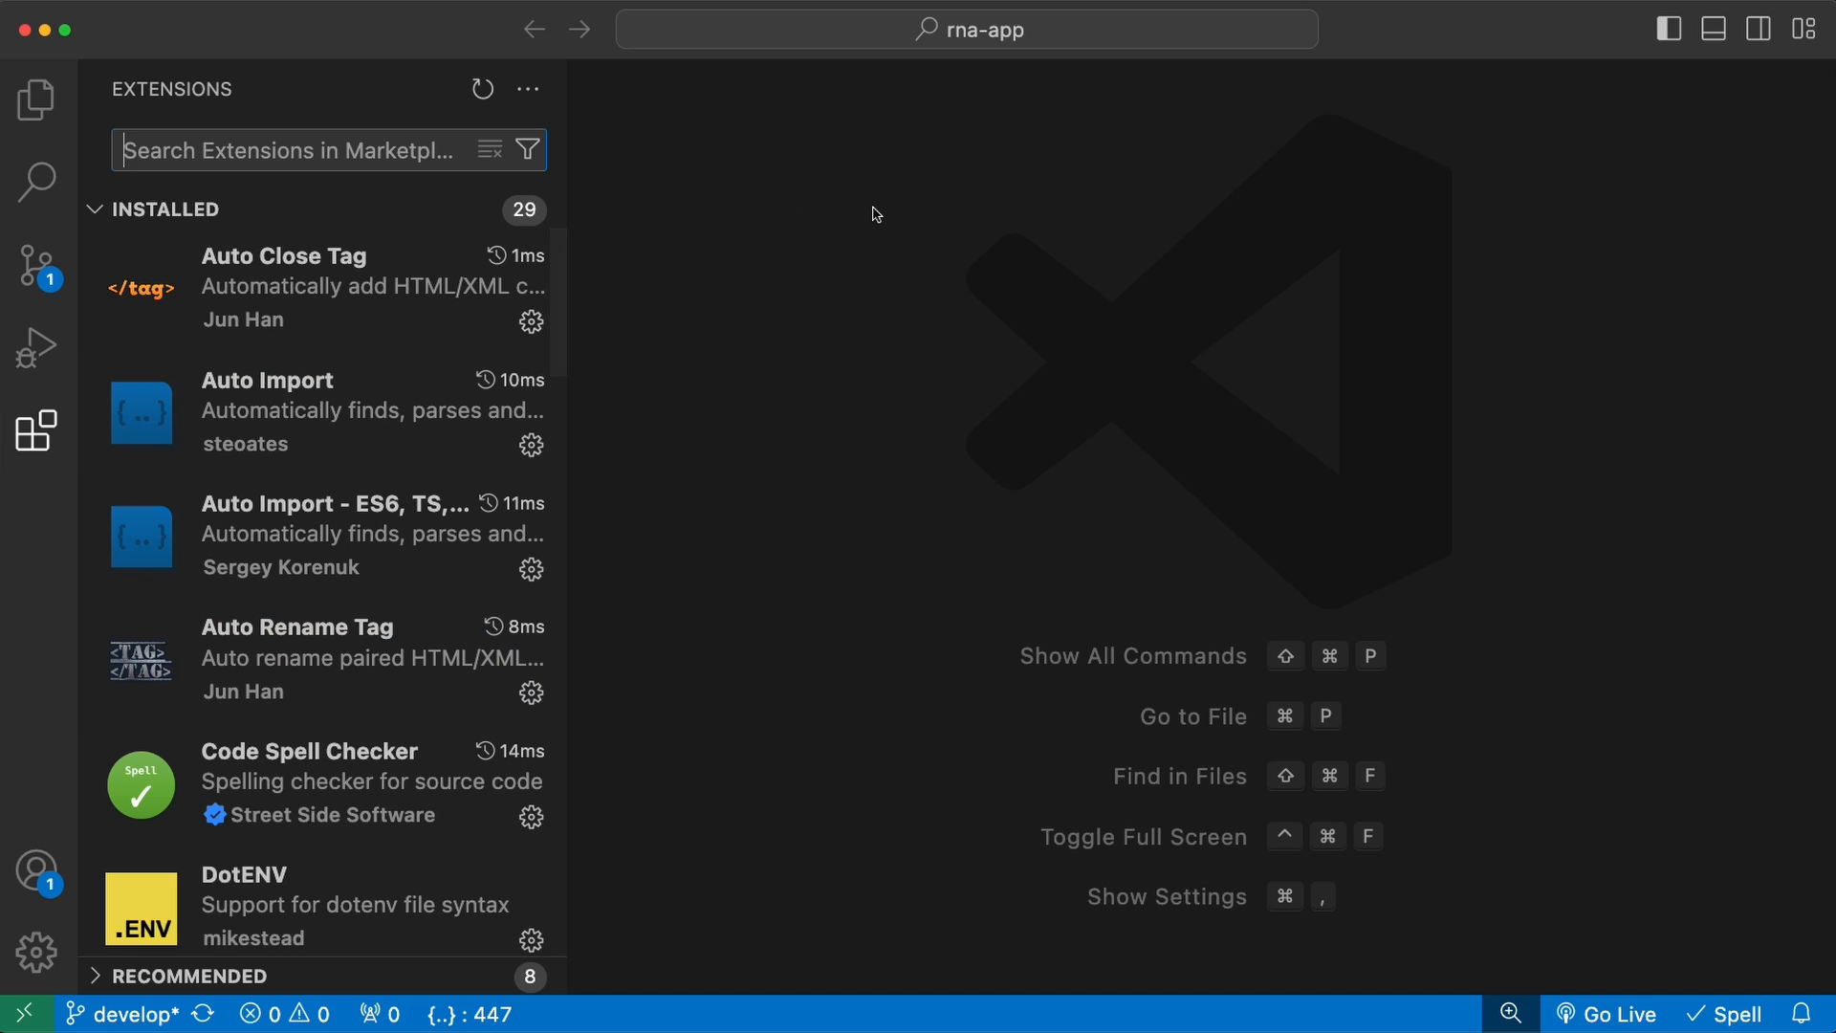
type("auto close")
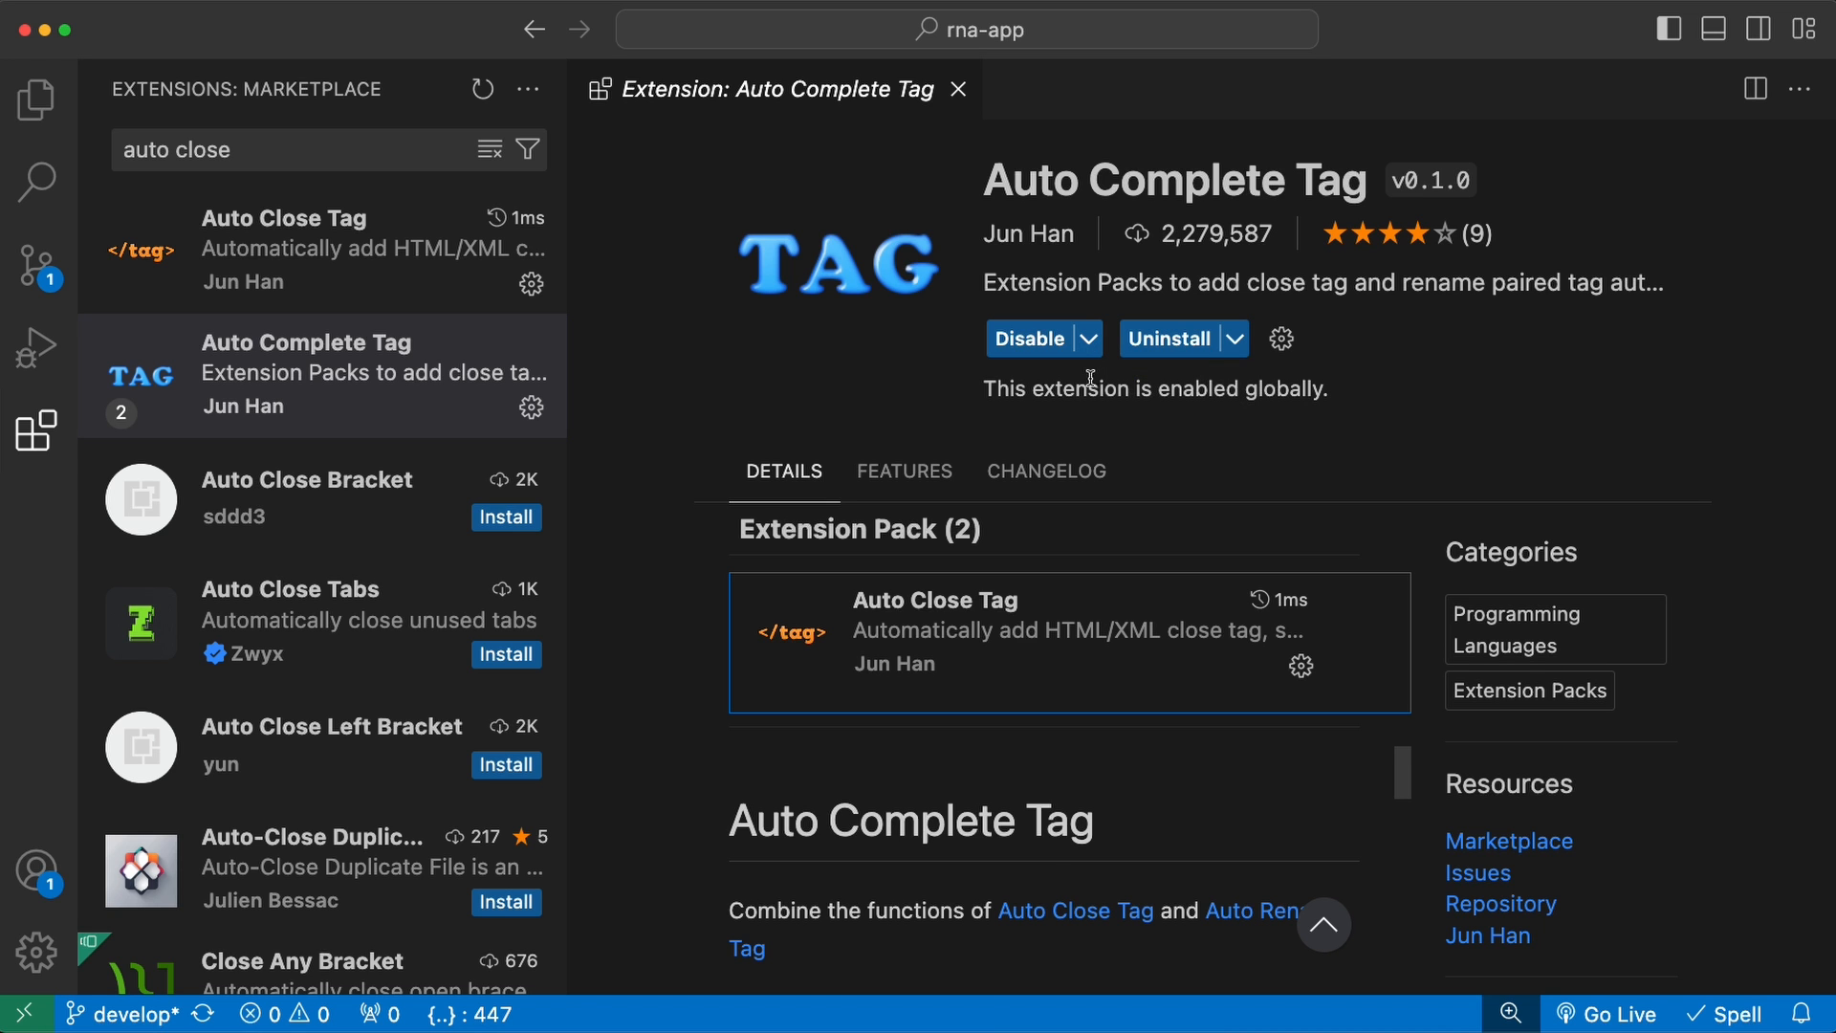
left_click(1172, 339)
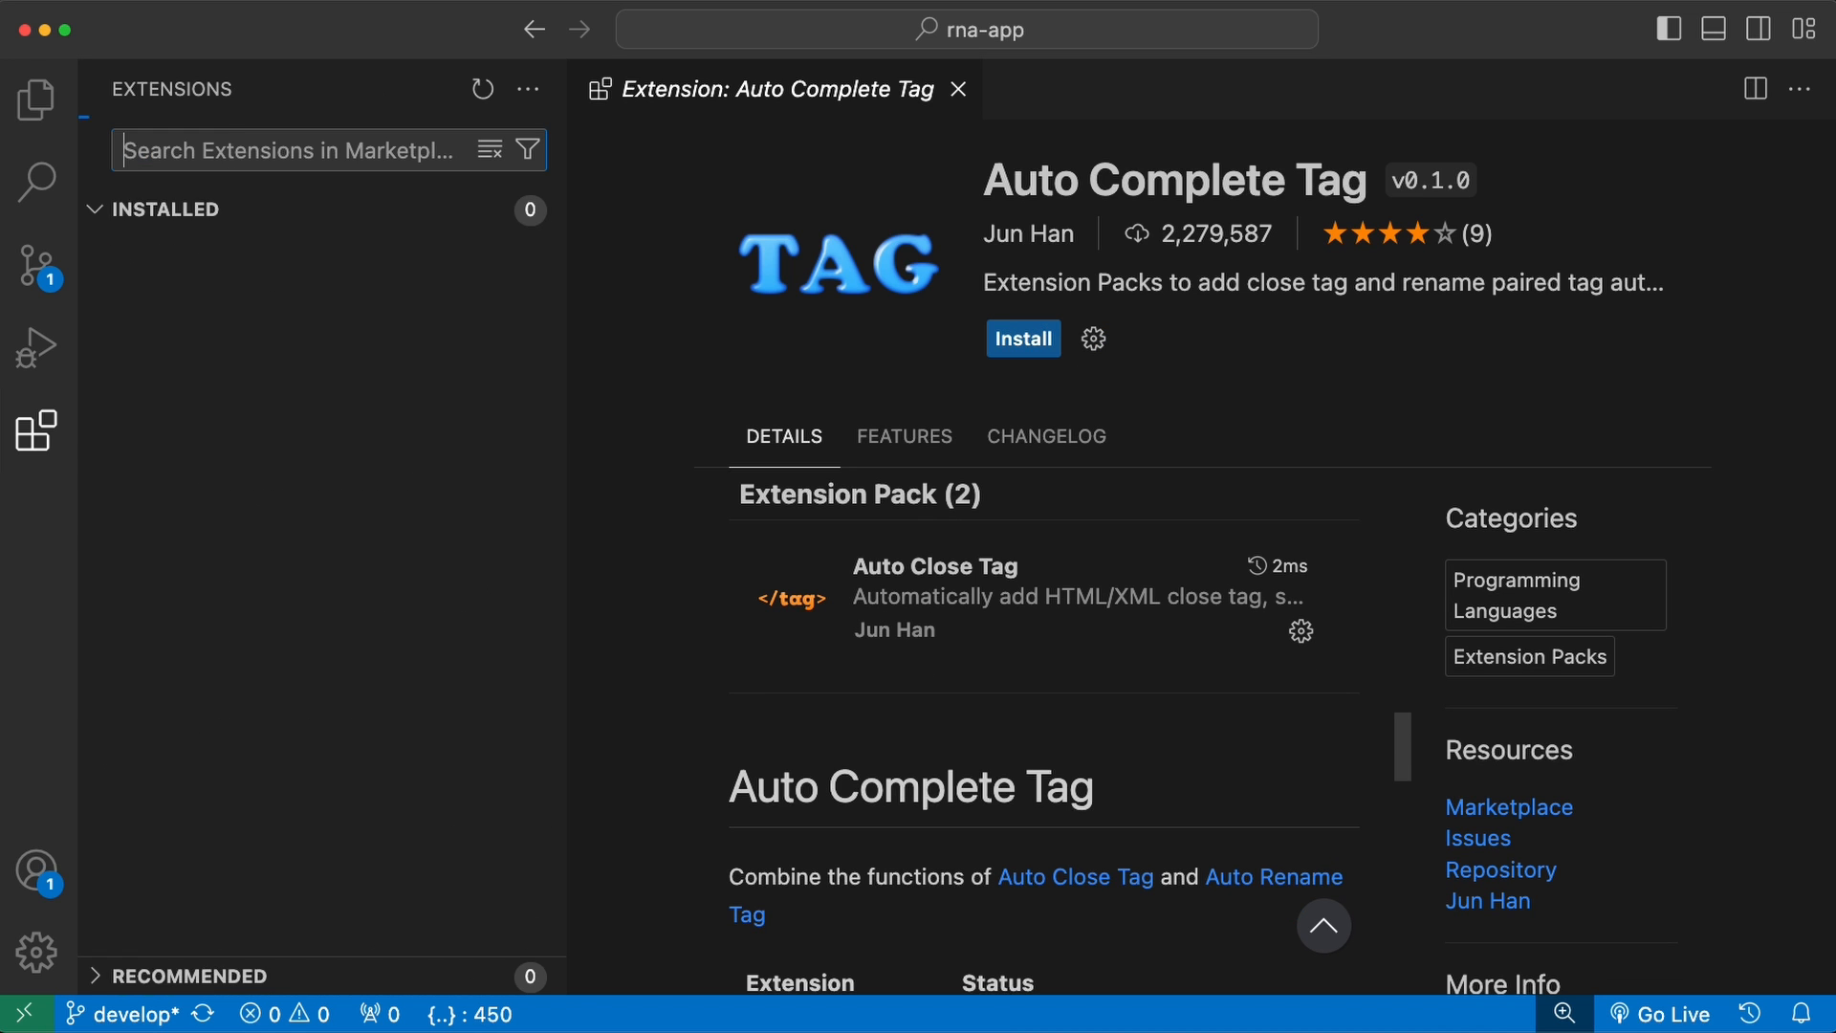
- Type <h1 in TouchableIcon.tsx so Auto Close Tag adds </h1>, then view Auto Import
left_click(934, 565)
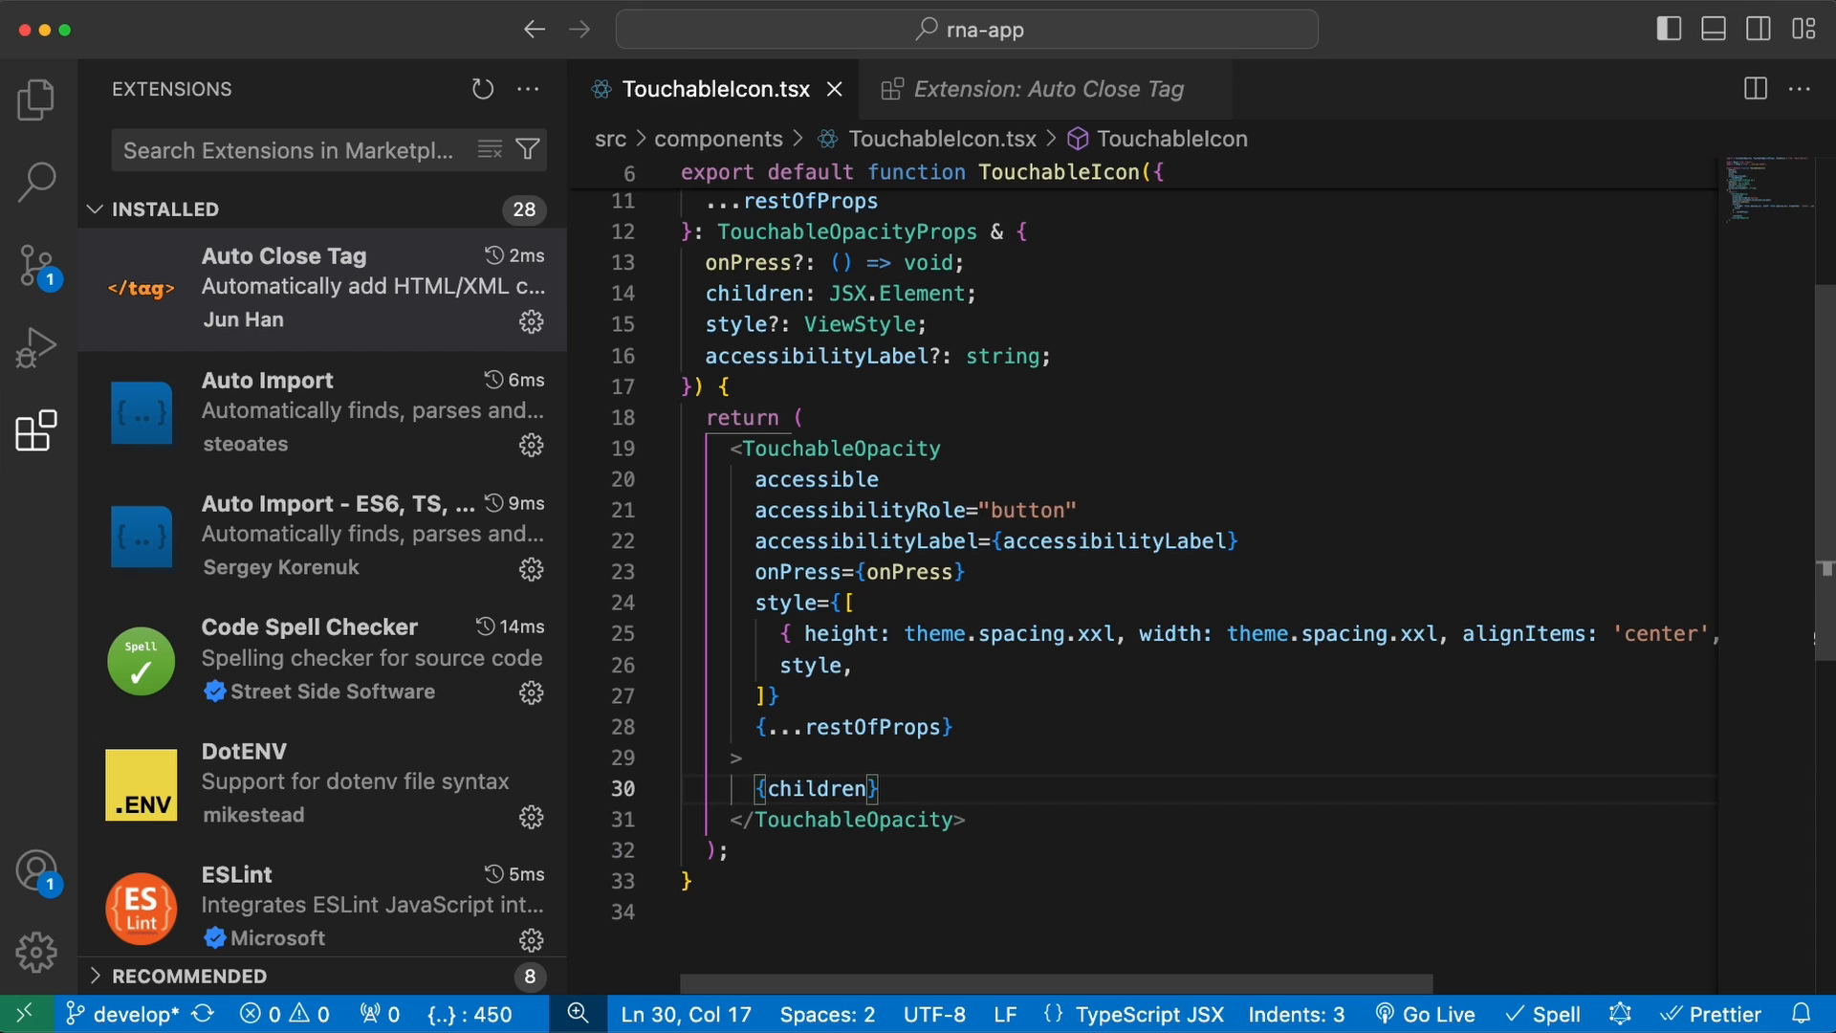
type("<h1></h1>")
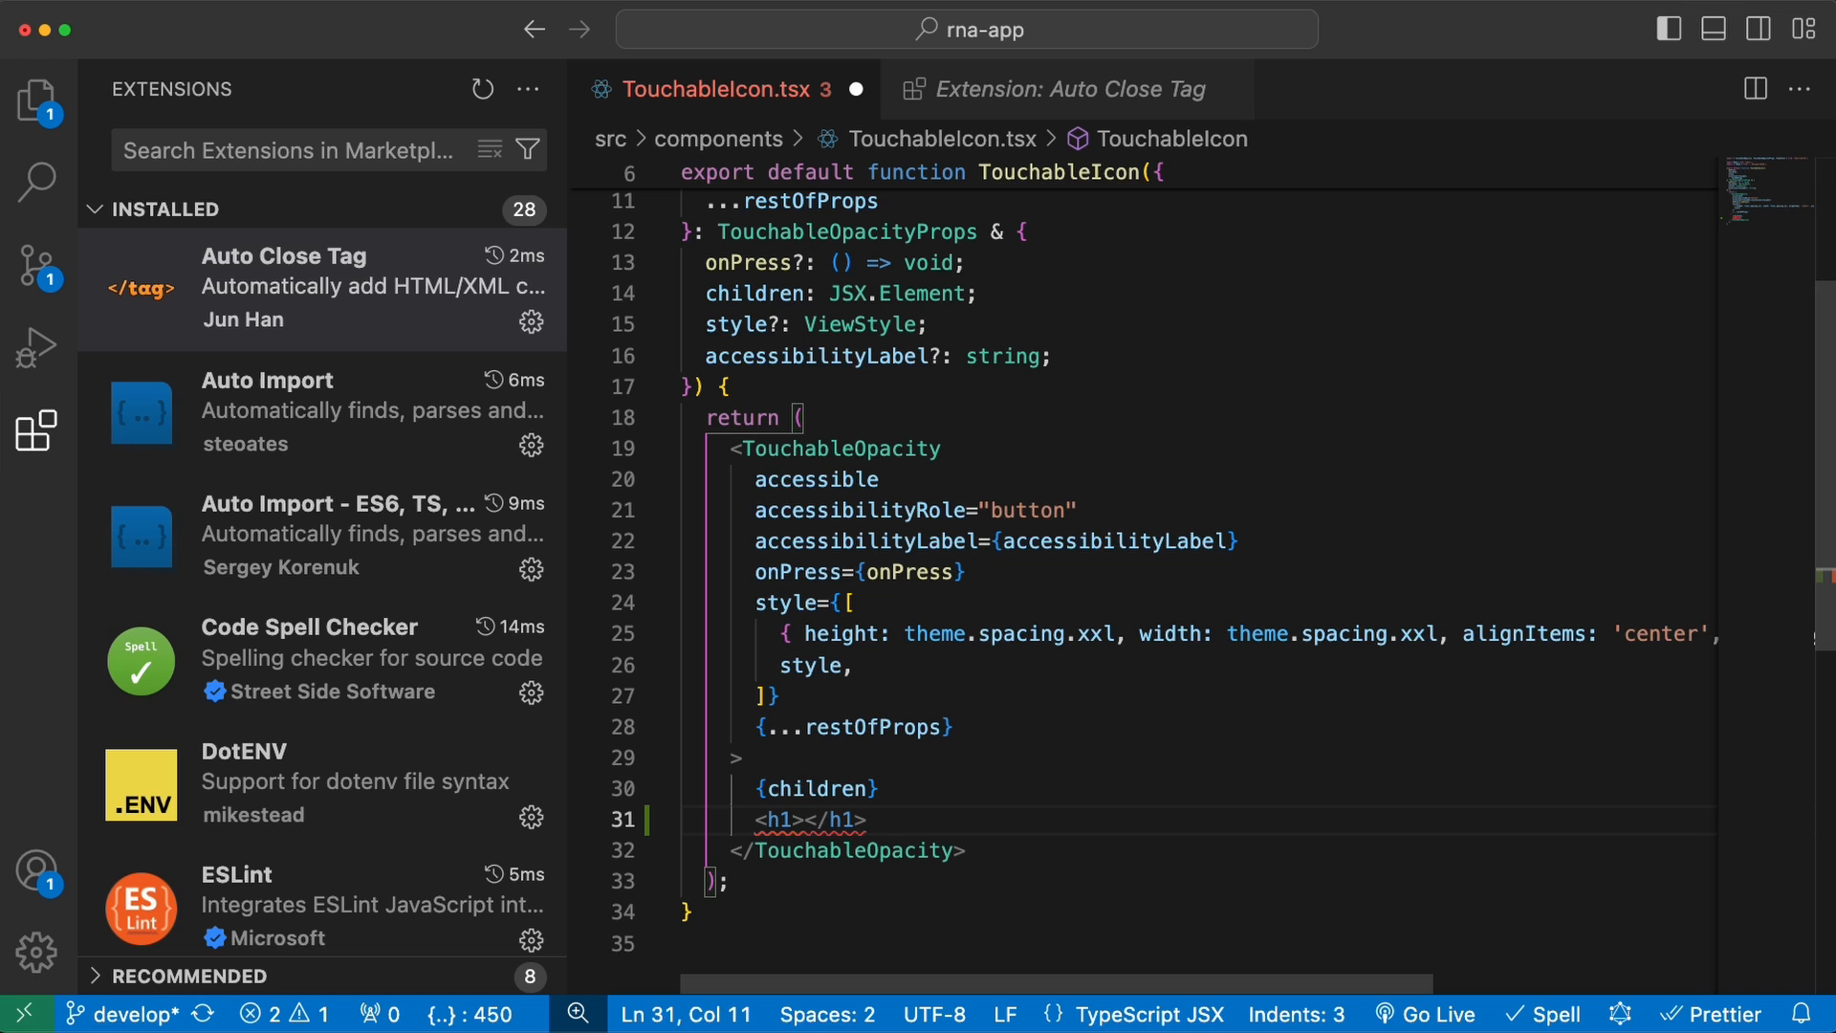
double_click(833, 819)
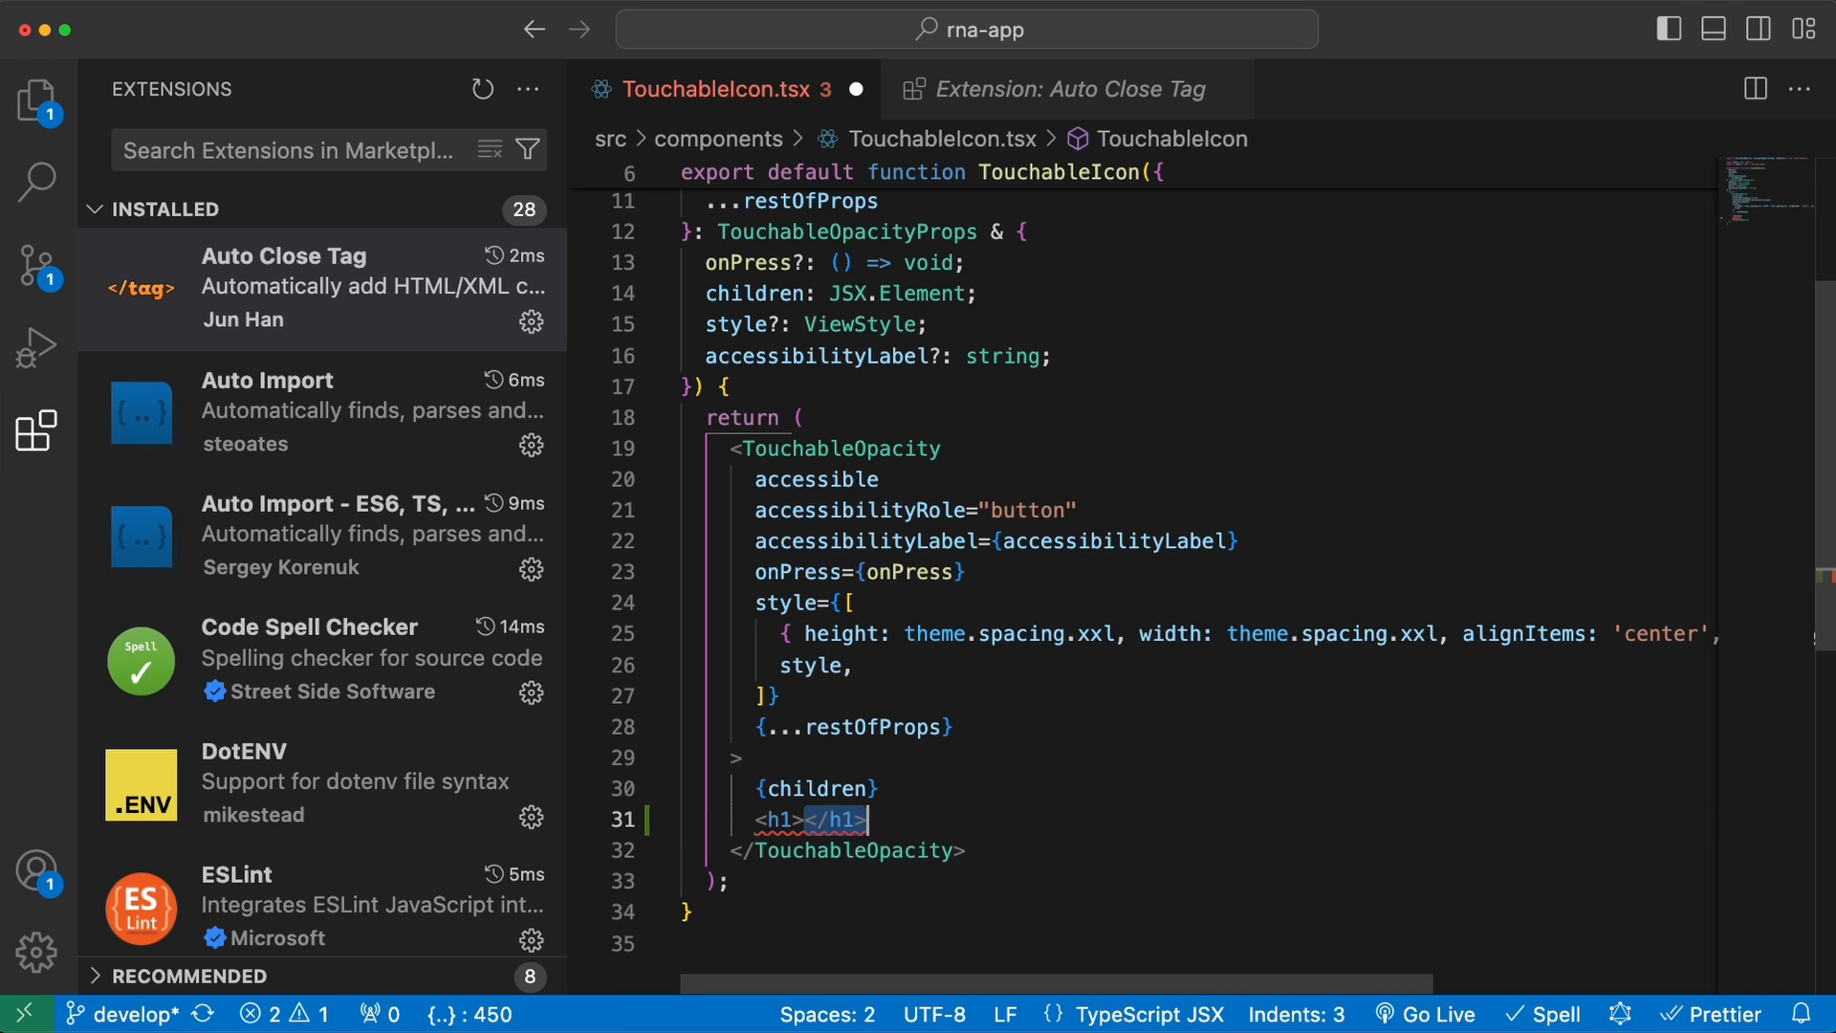
left_click(322, 411)
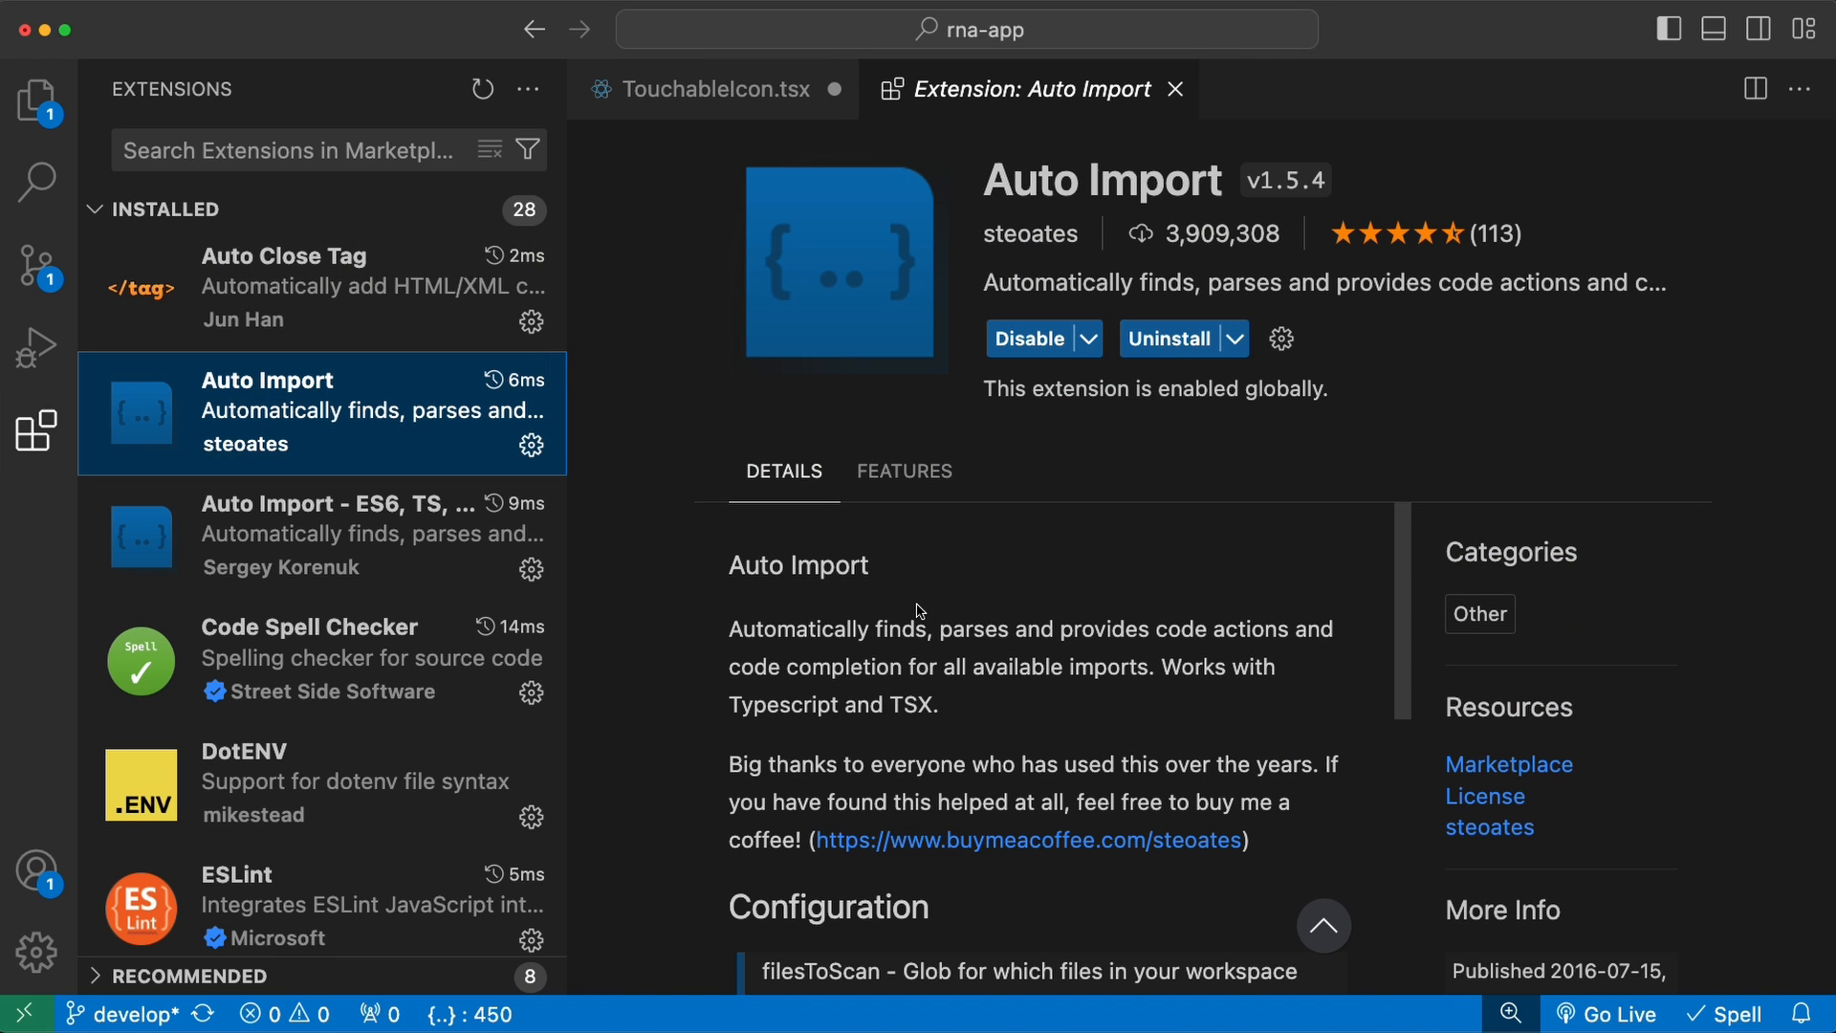
mouse_move(902, 652)
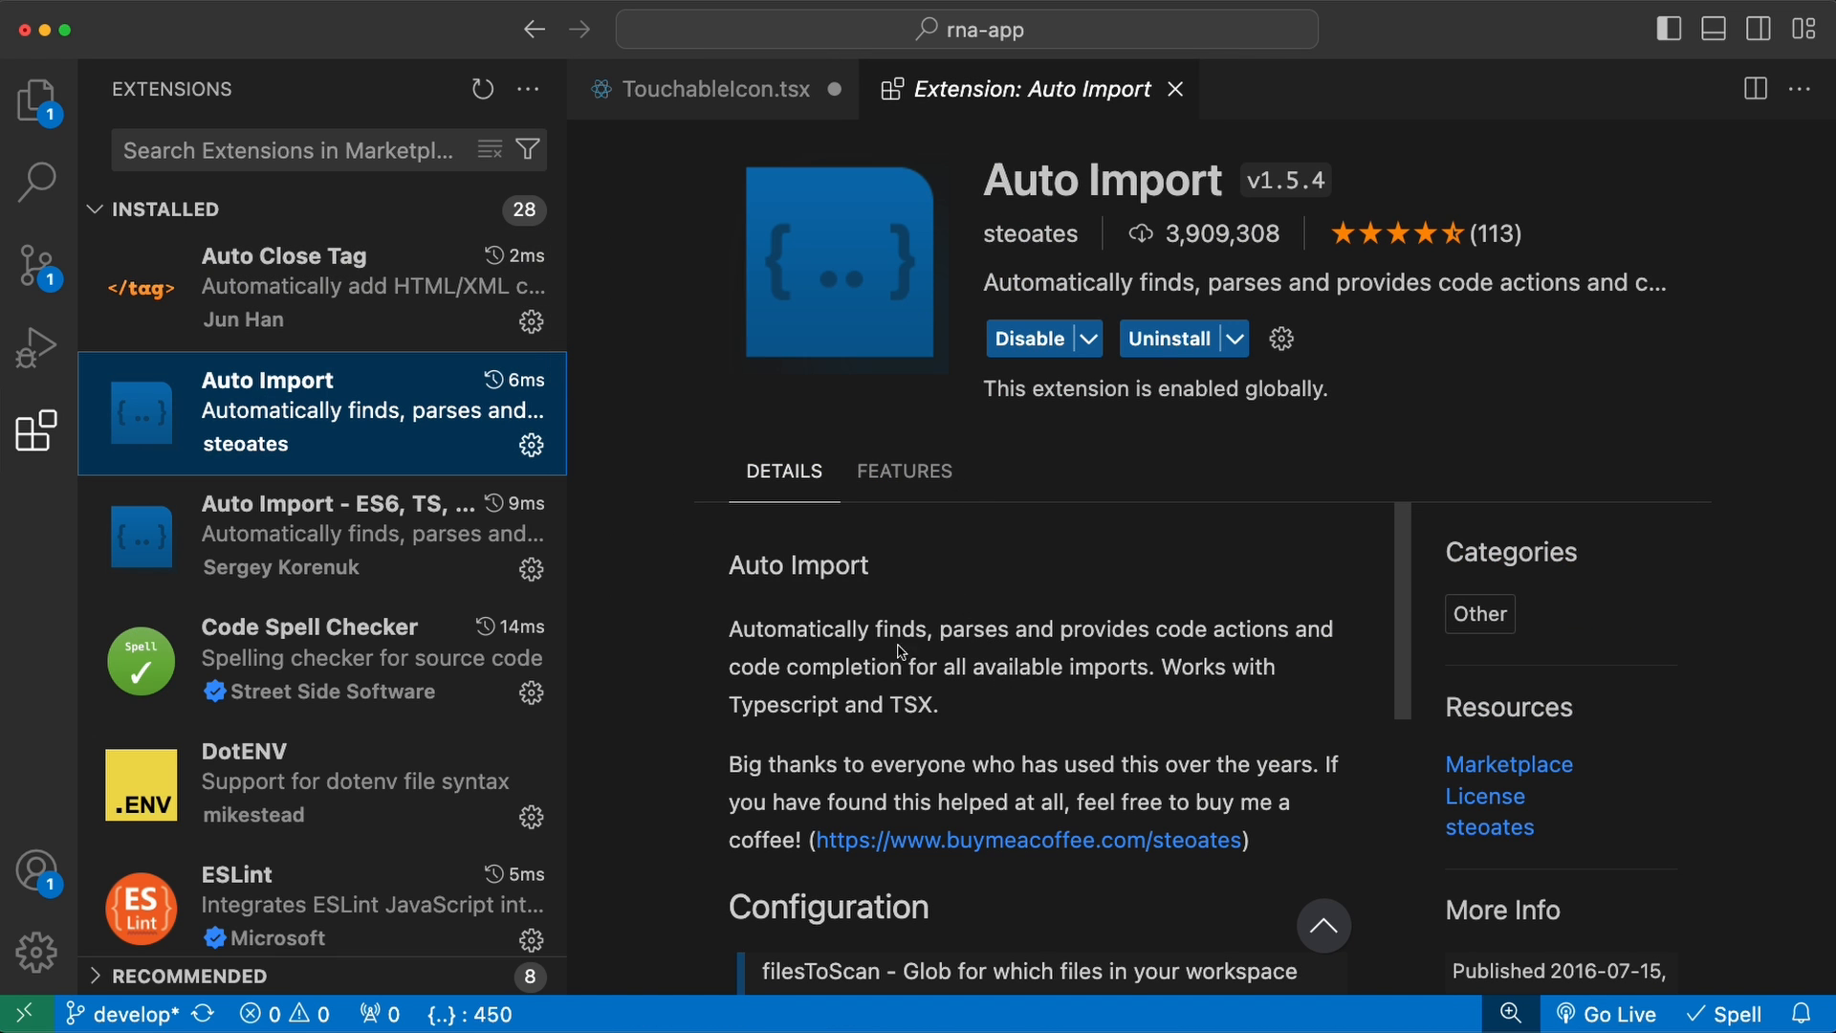
mouse_move(917, 732)
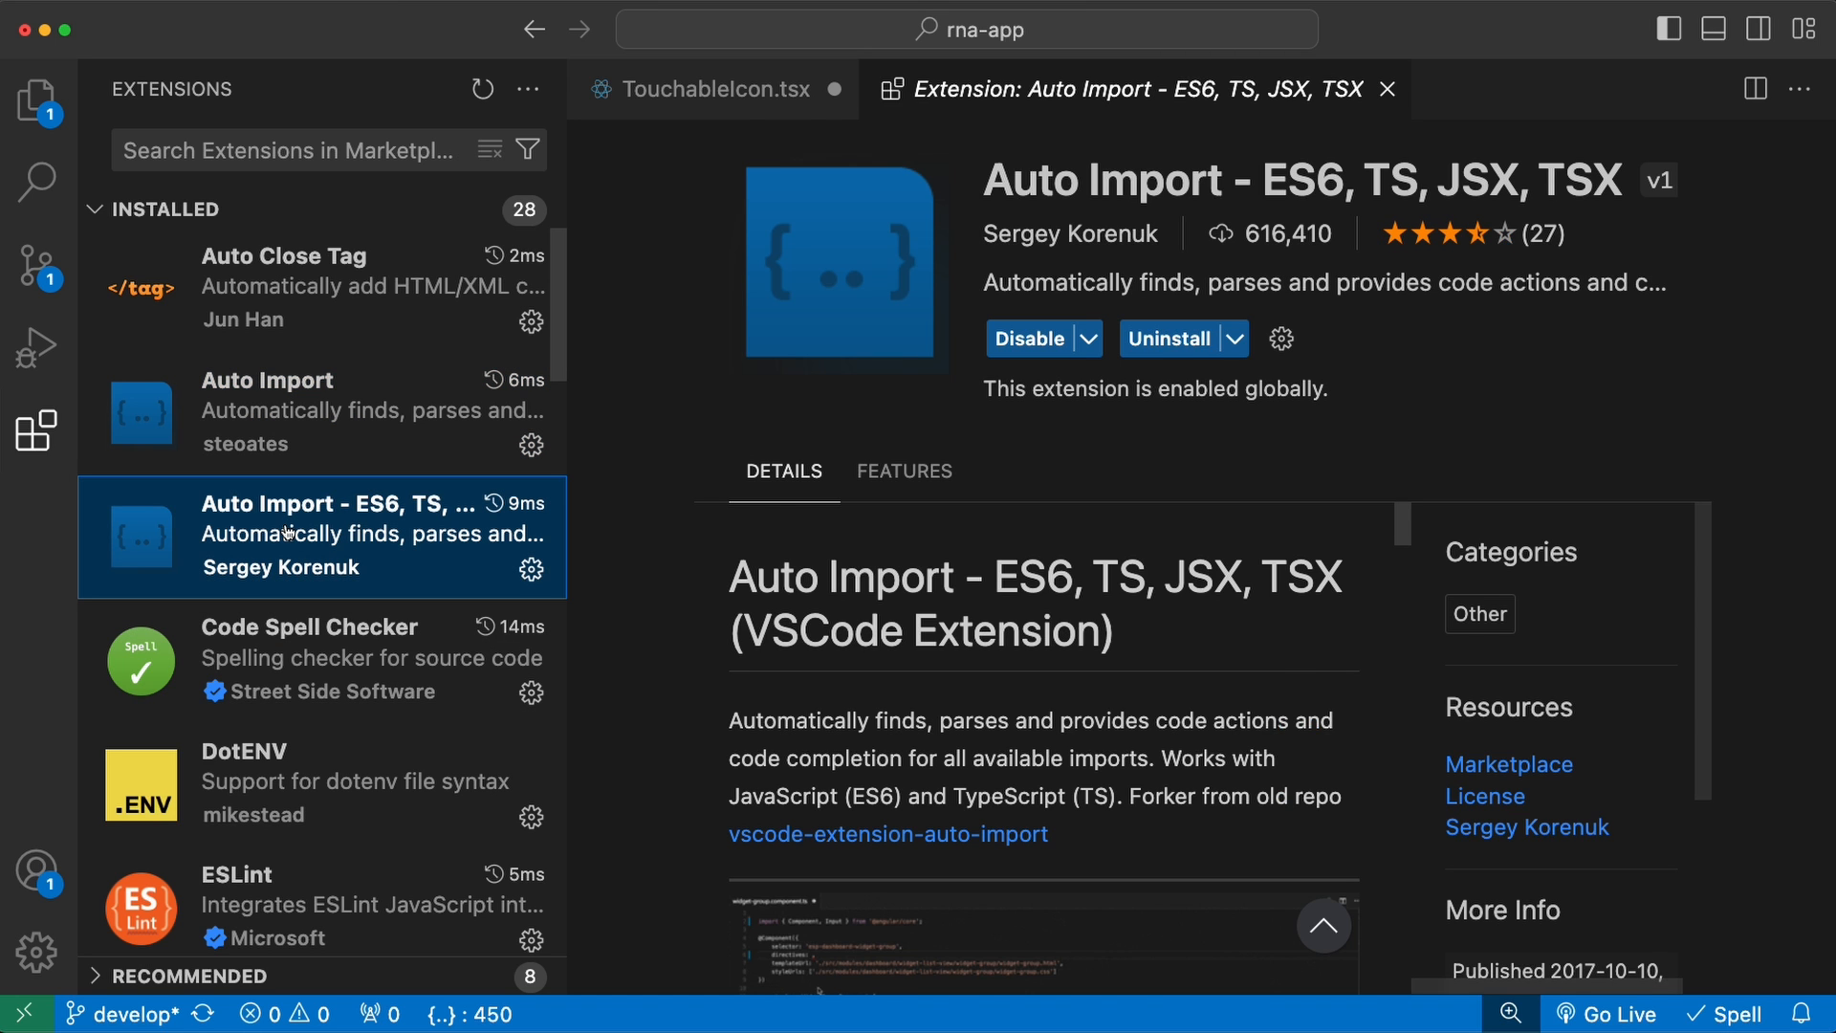
- Add the TouchableOpacity import from react-native at the top of TouchableIcon.tsx
left_click(708, 89)
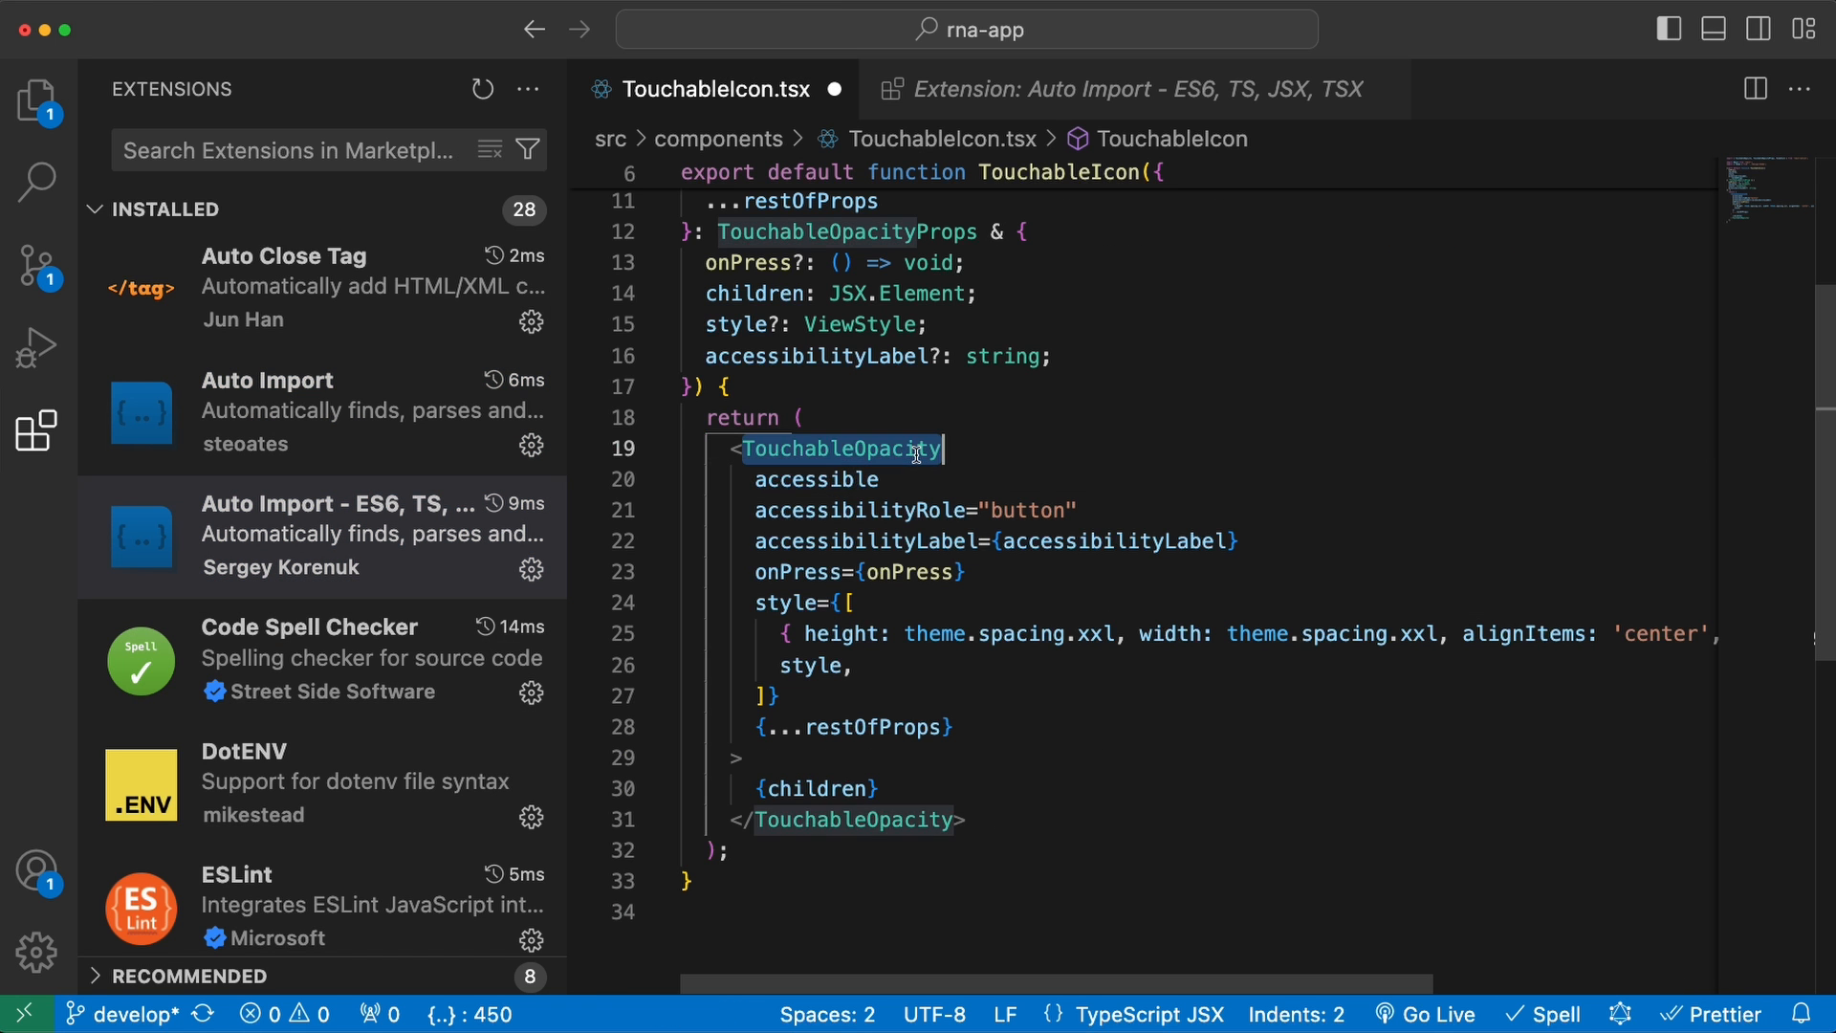
scroll("up", 3)
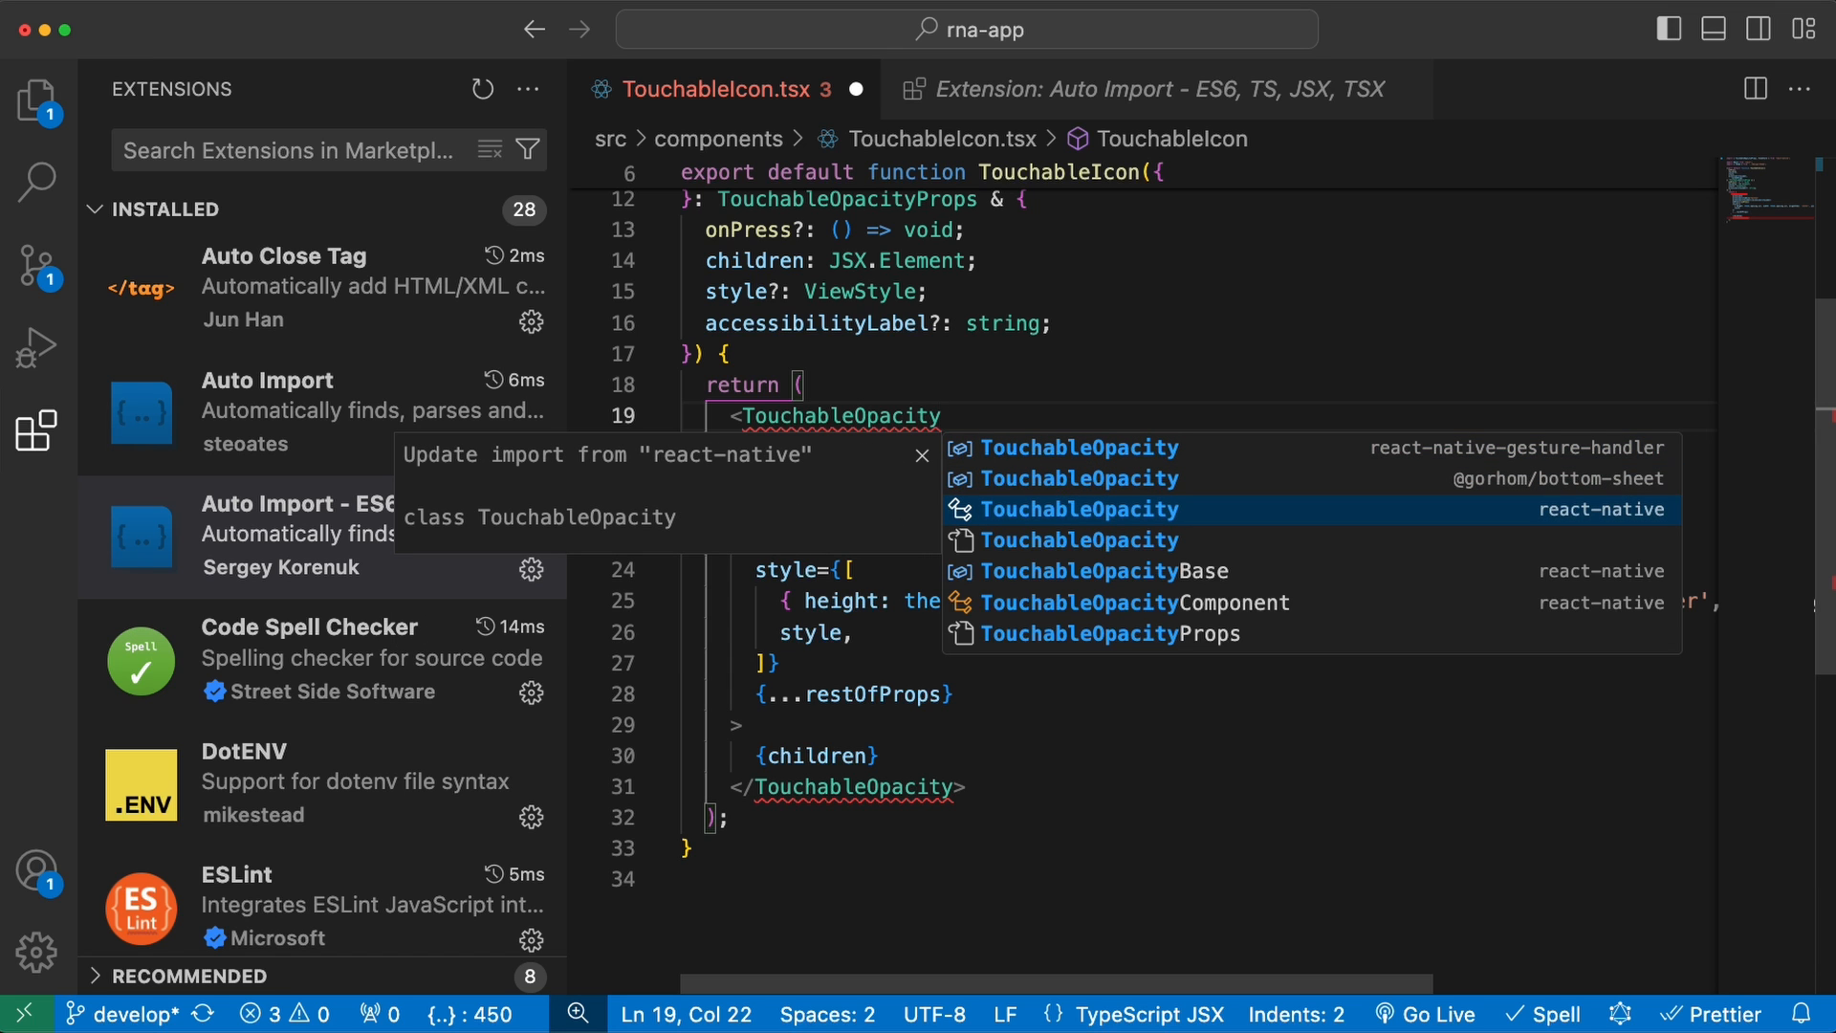
left_click(1078, 507)
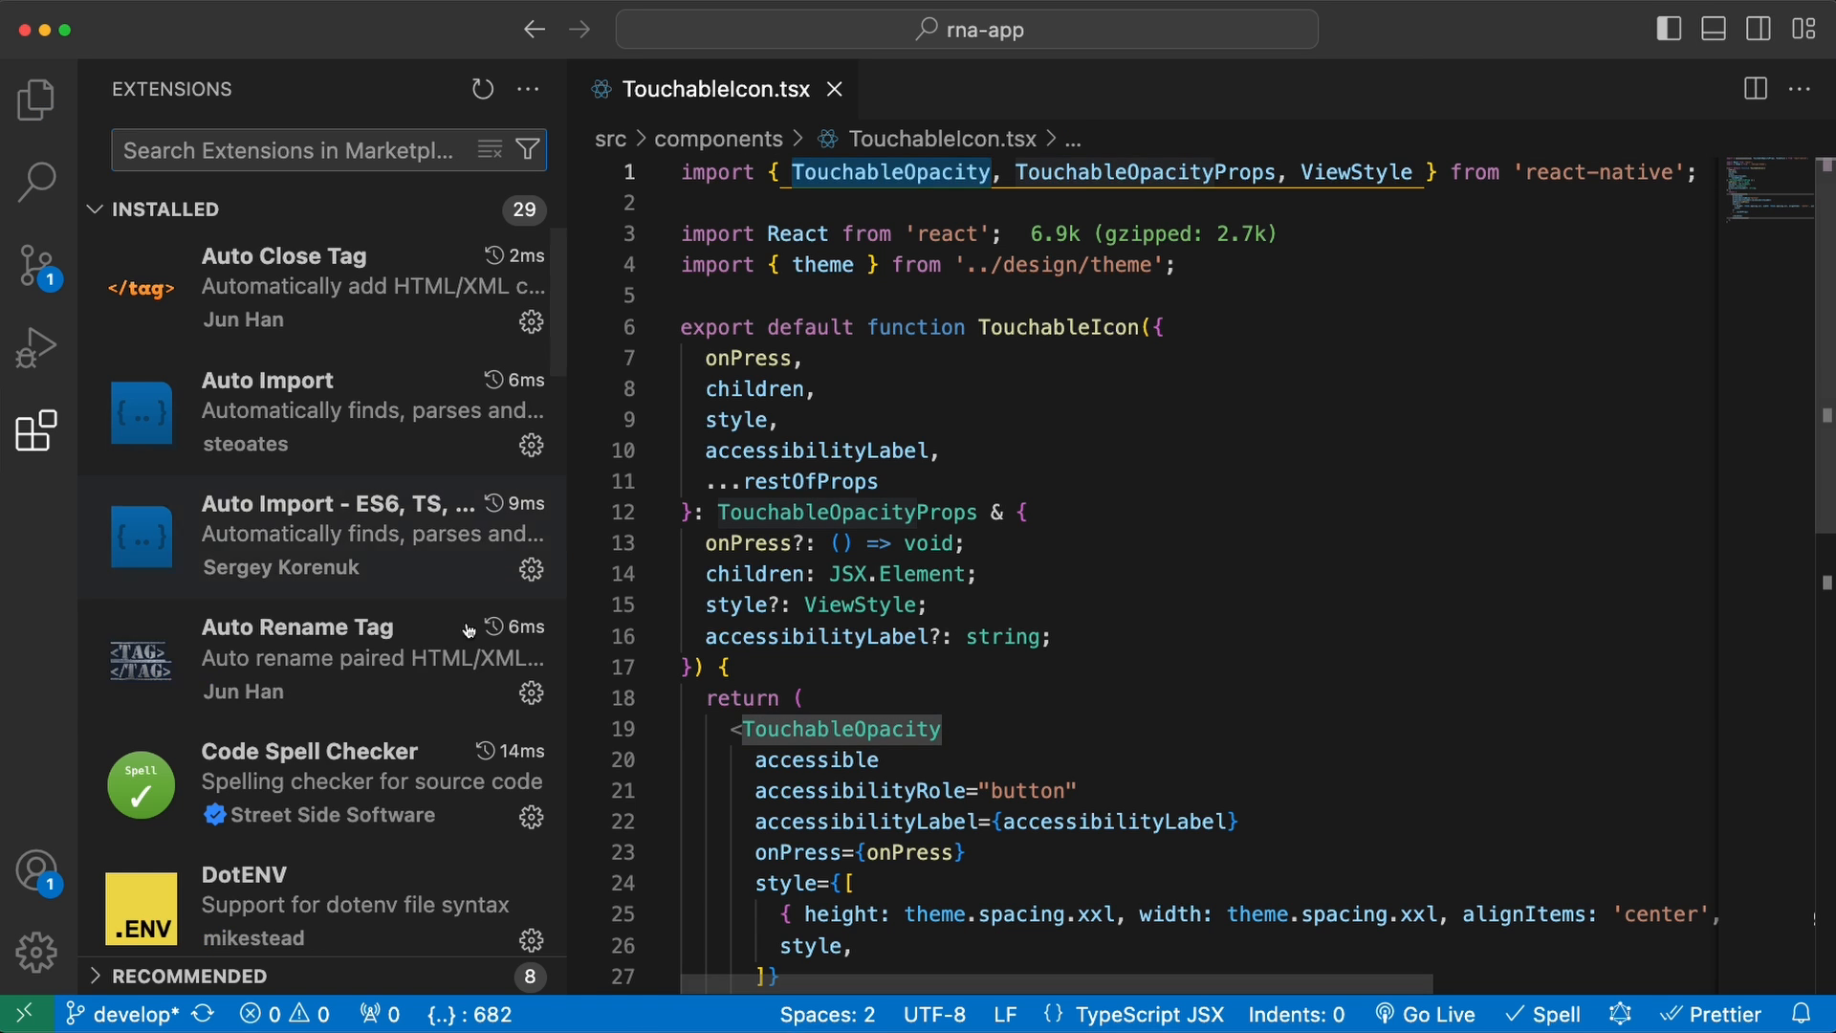
- Review Auto Rename Tag details and demo renaming the opening tag in TouchableIcon.tsx
left_click(298, 626)
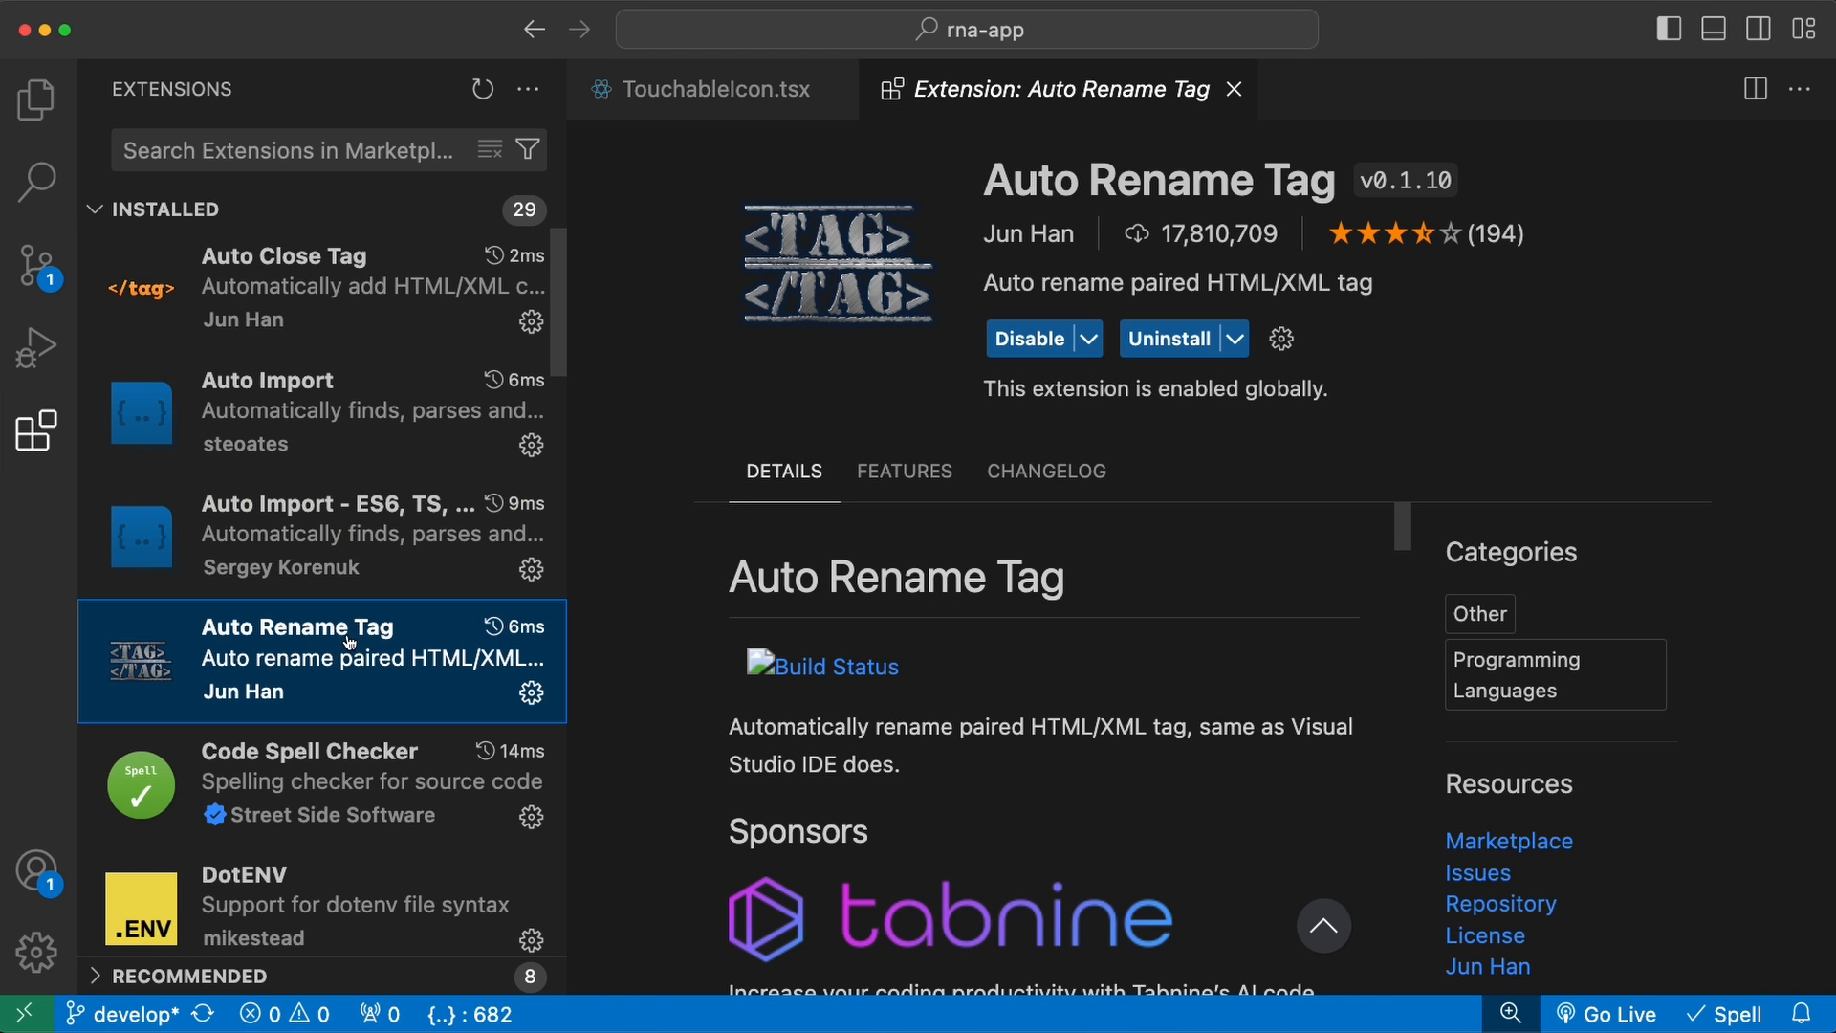
scroll("down", 3)
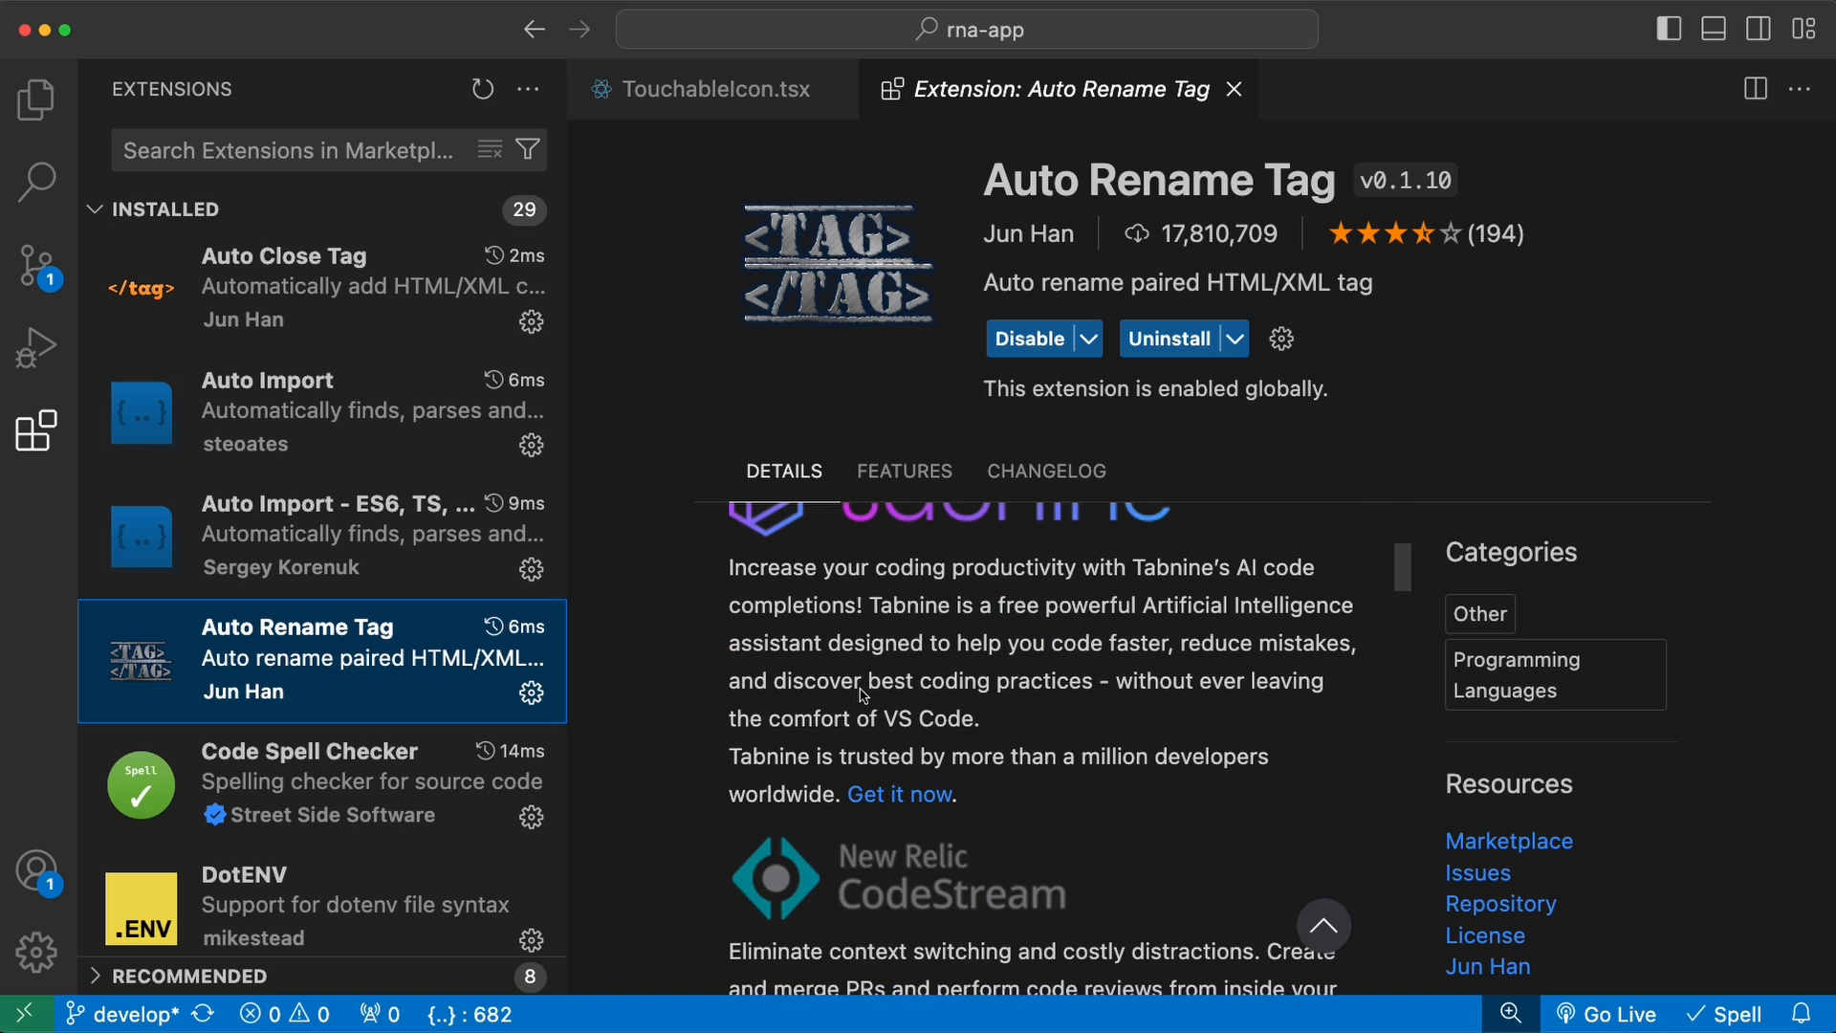
left_click(702, 89)
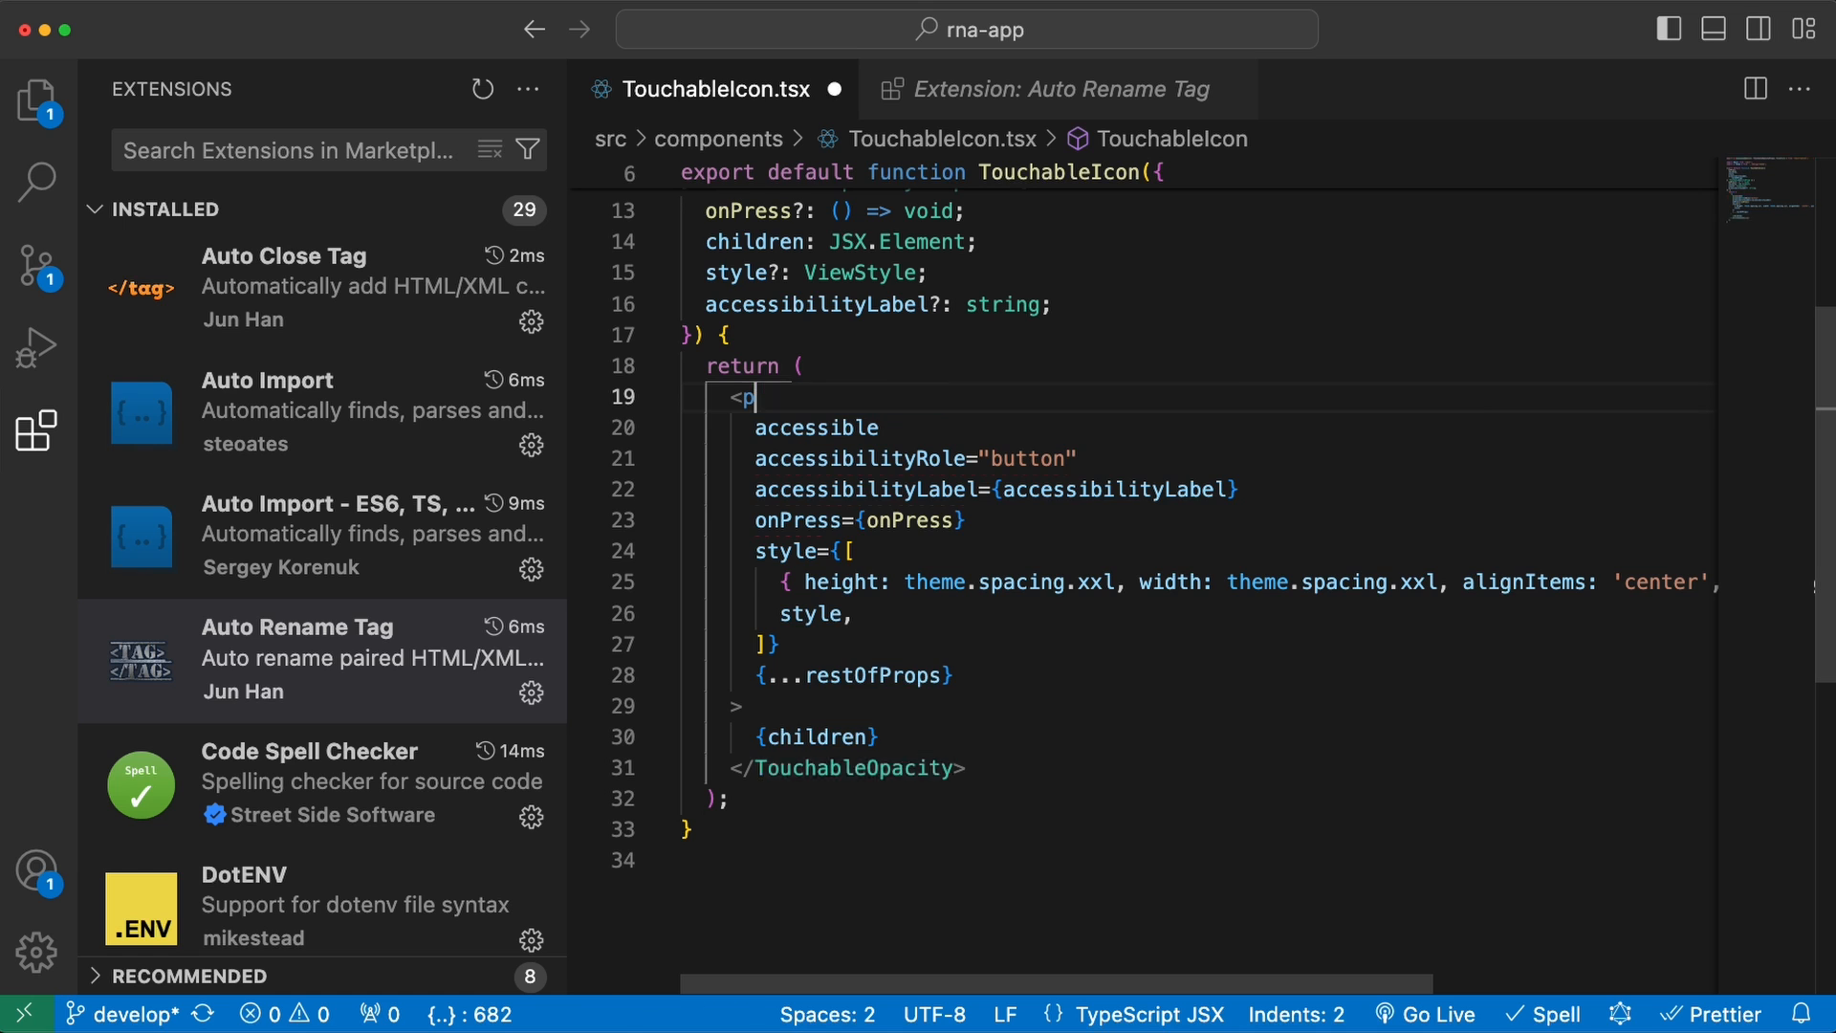
type("p")
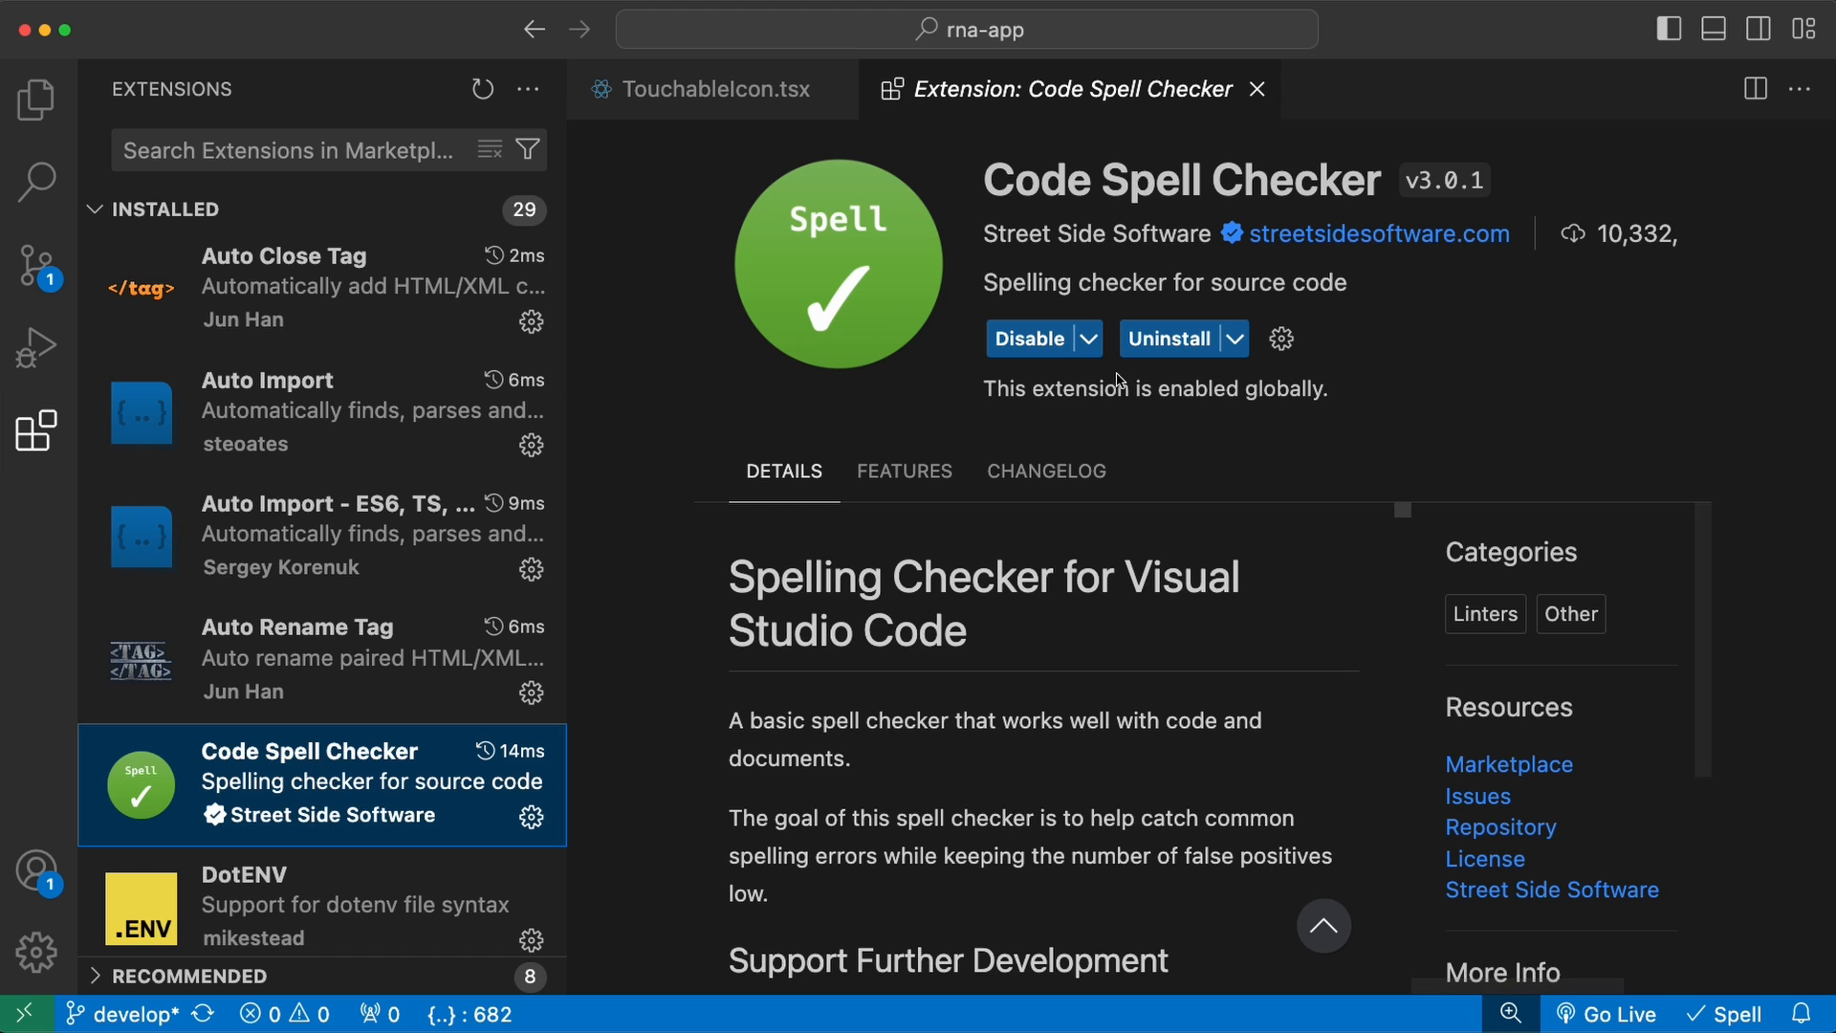
- Enable the Docker extension and open its containers and images view
scroll("down", 3)
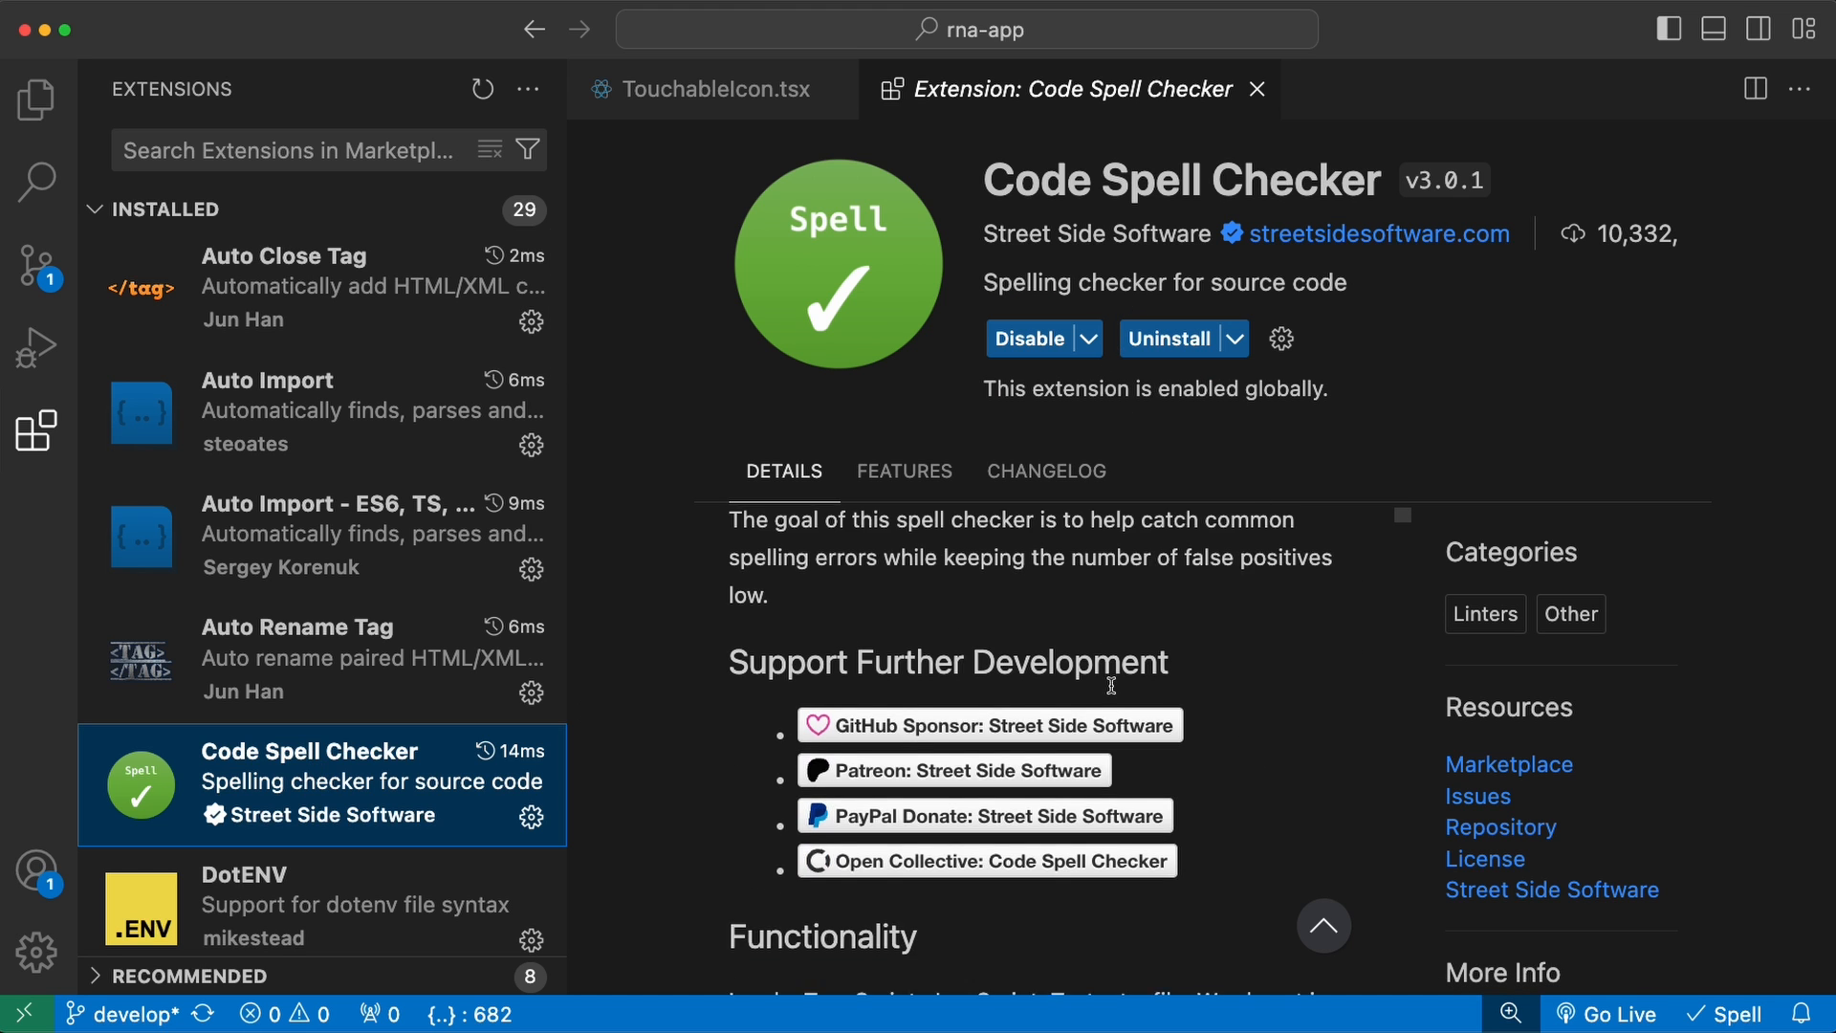
scroll("down", 3)
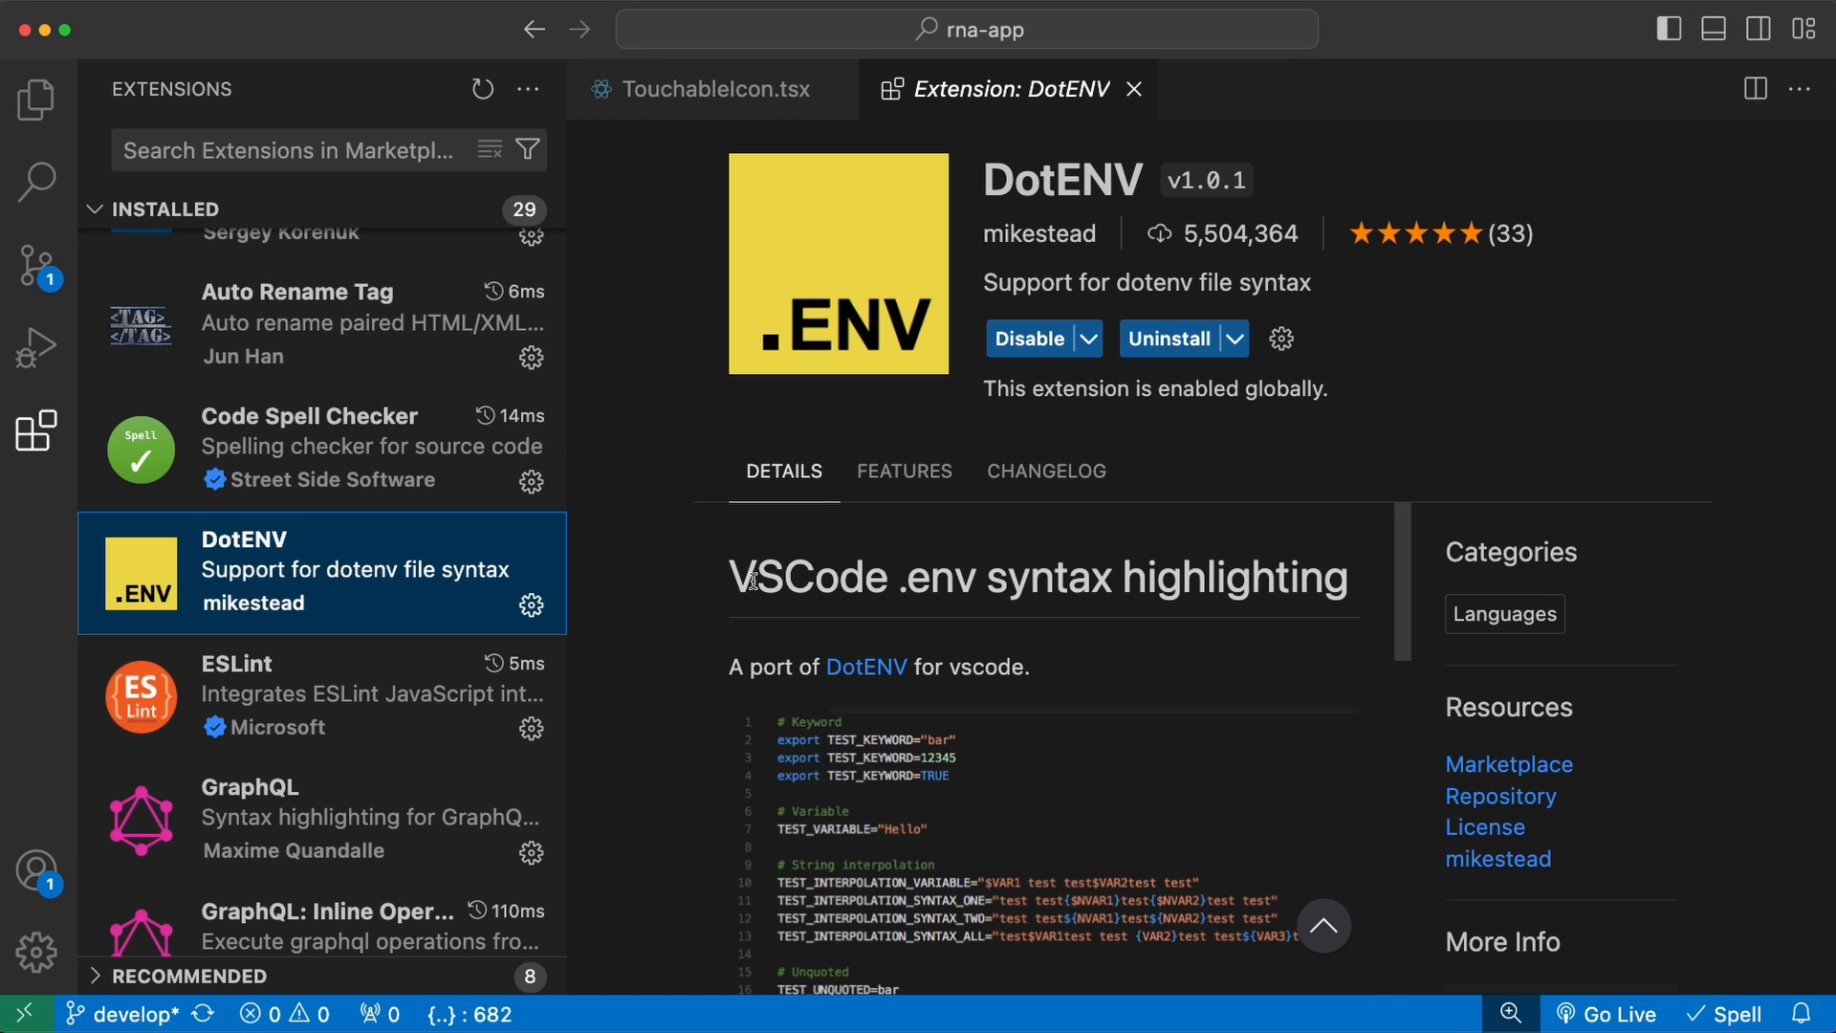
scroll("down", 3)
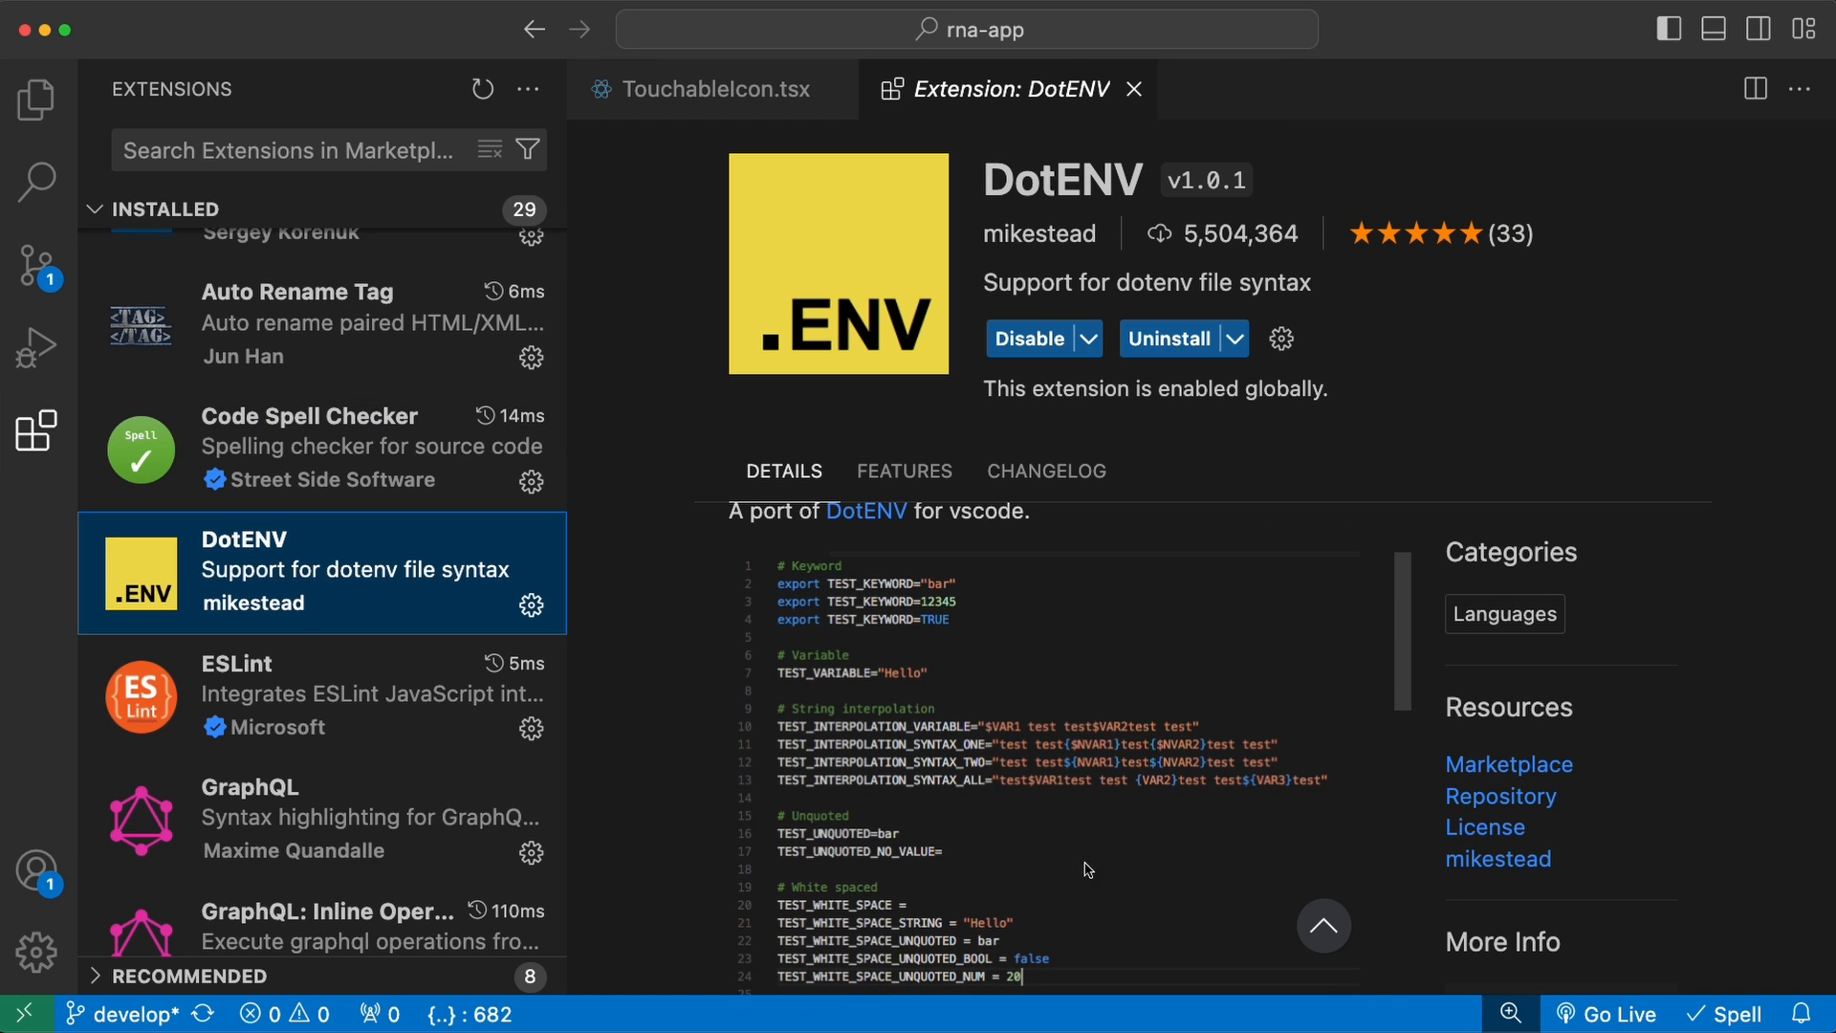
mouse_move(1012, 667)
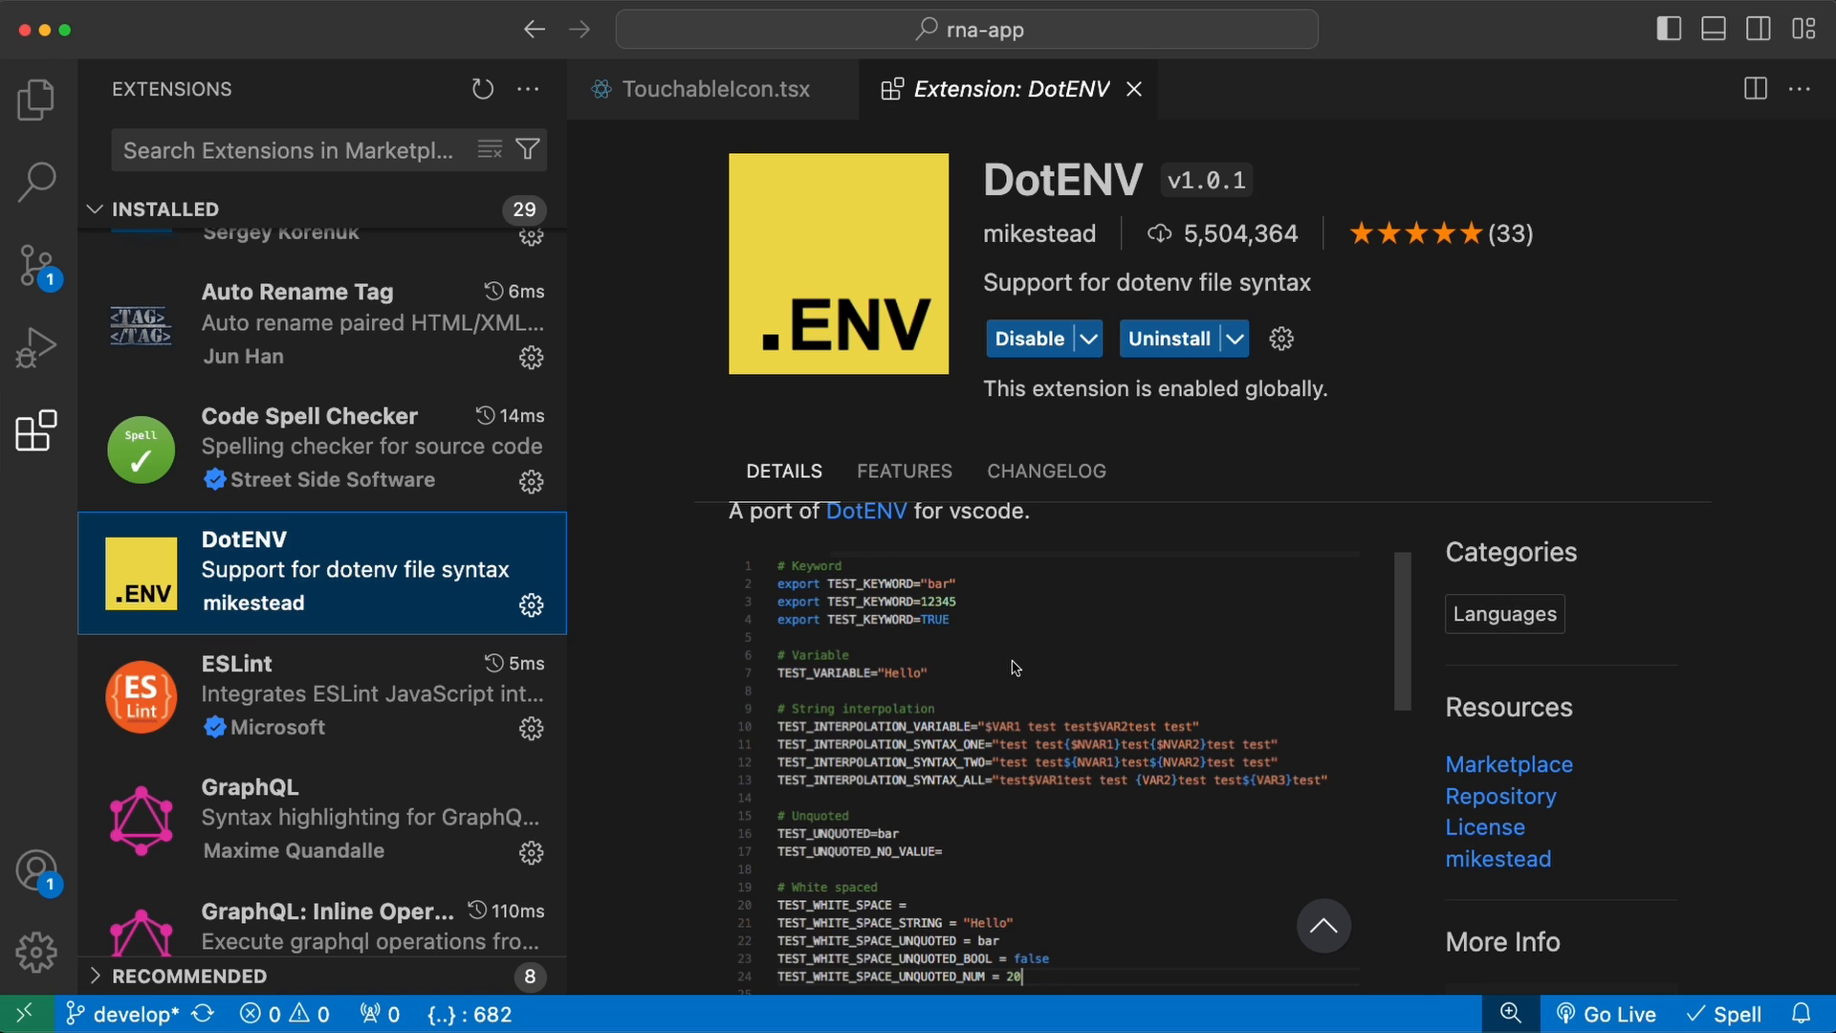
mouse_move(1031, 648)
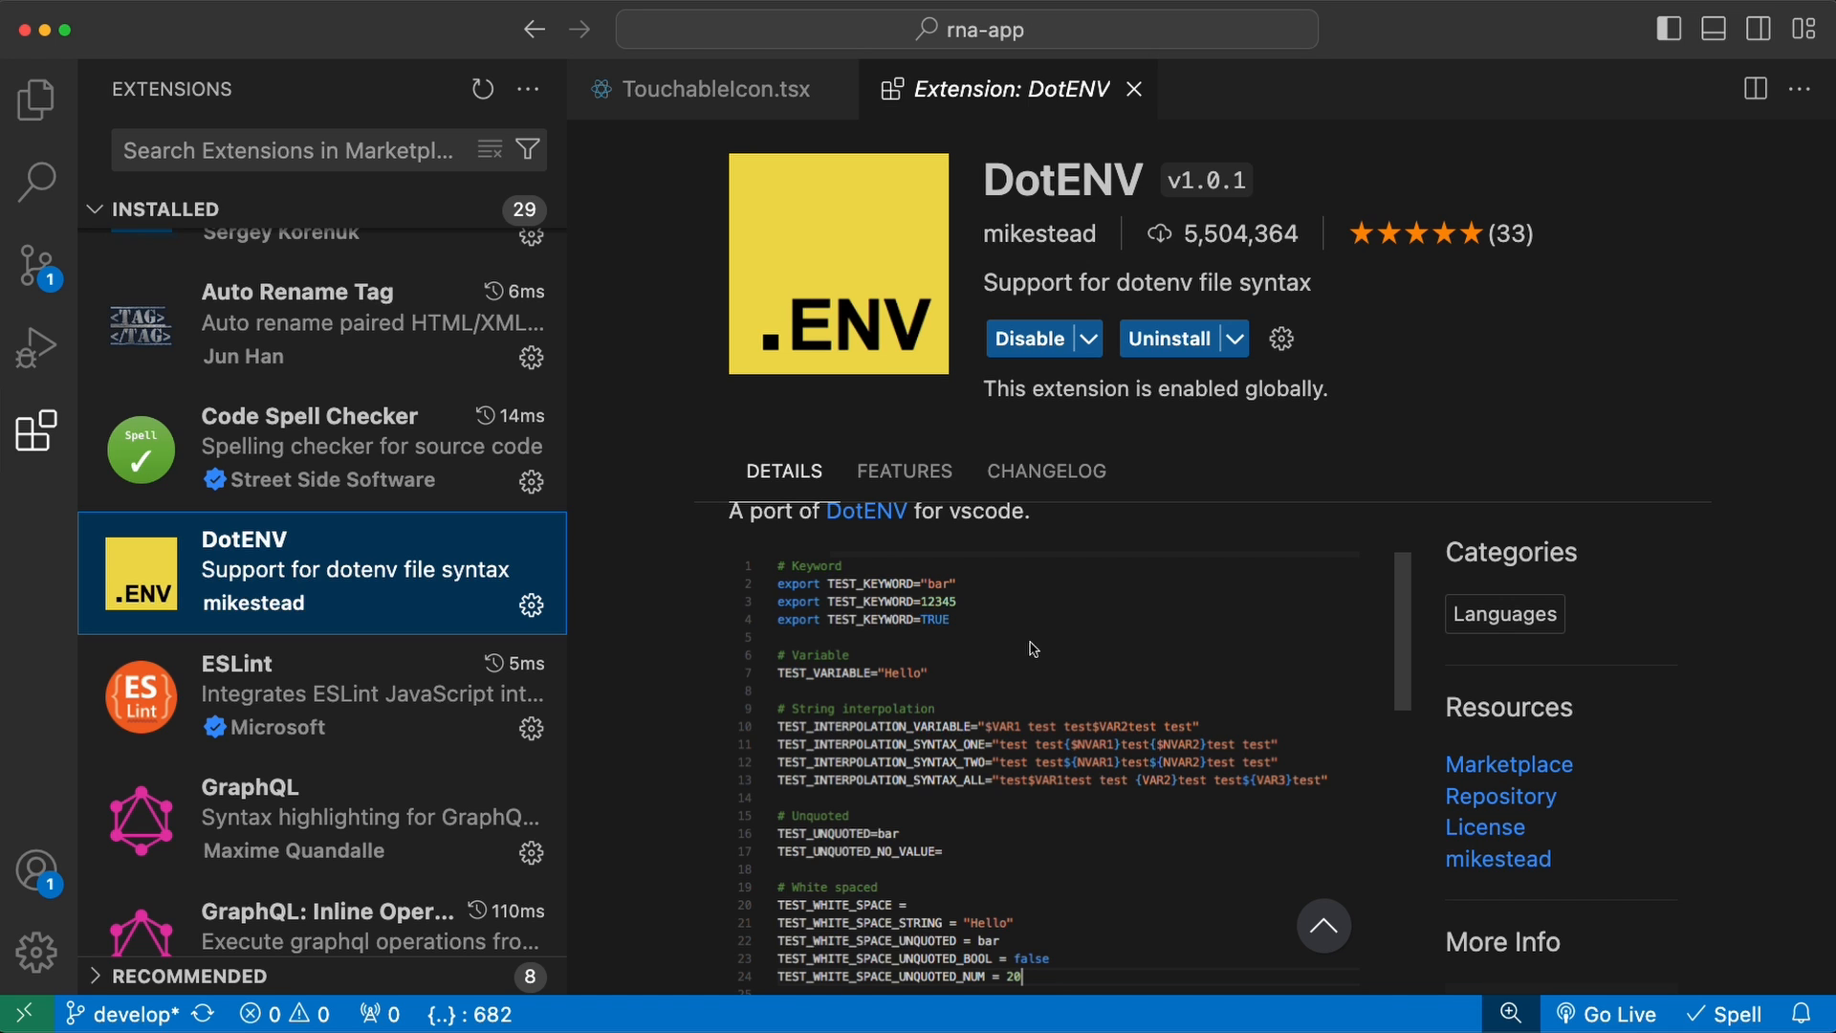
mouse_move(1081, 803)
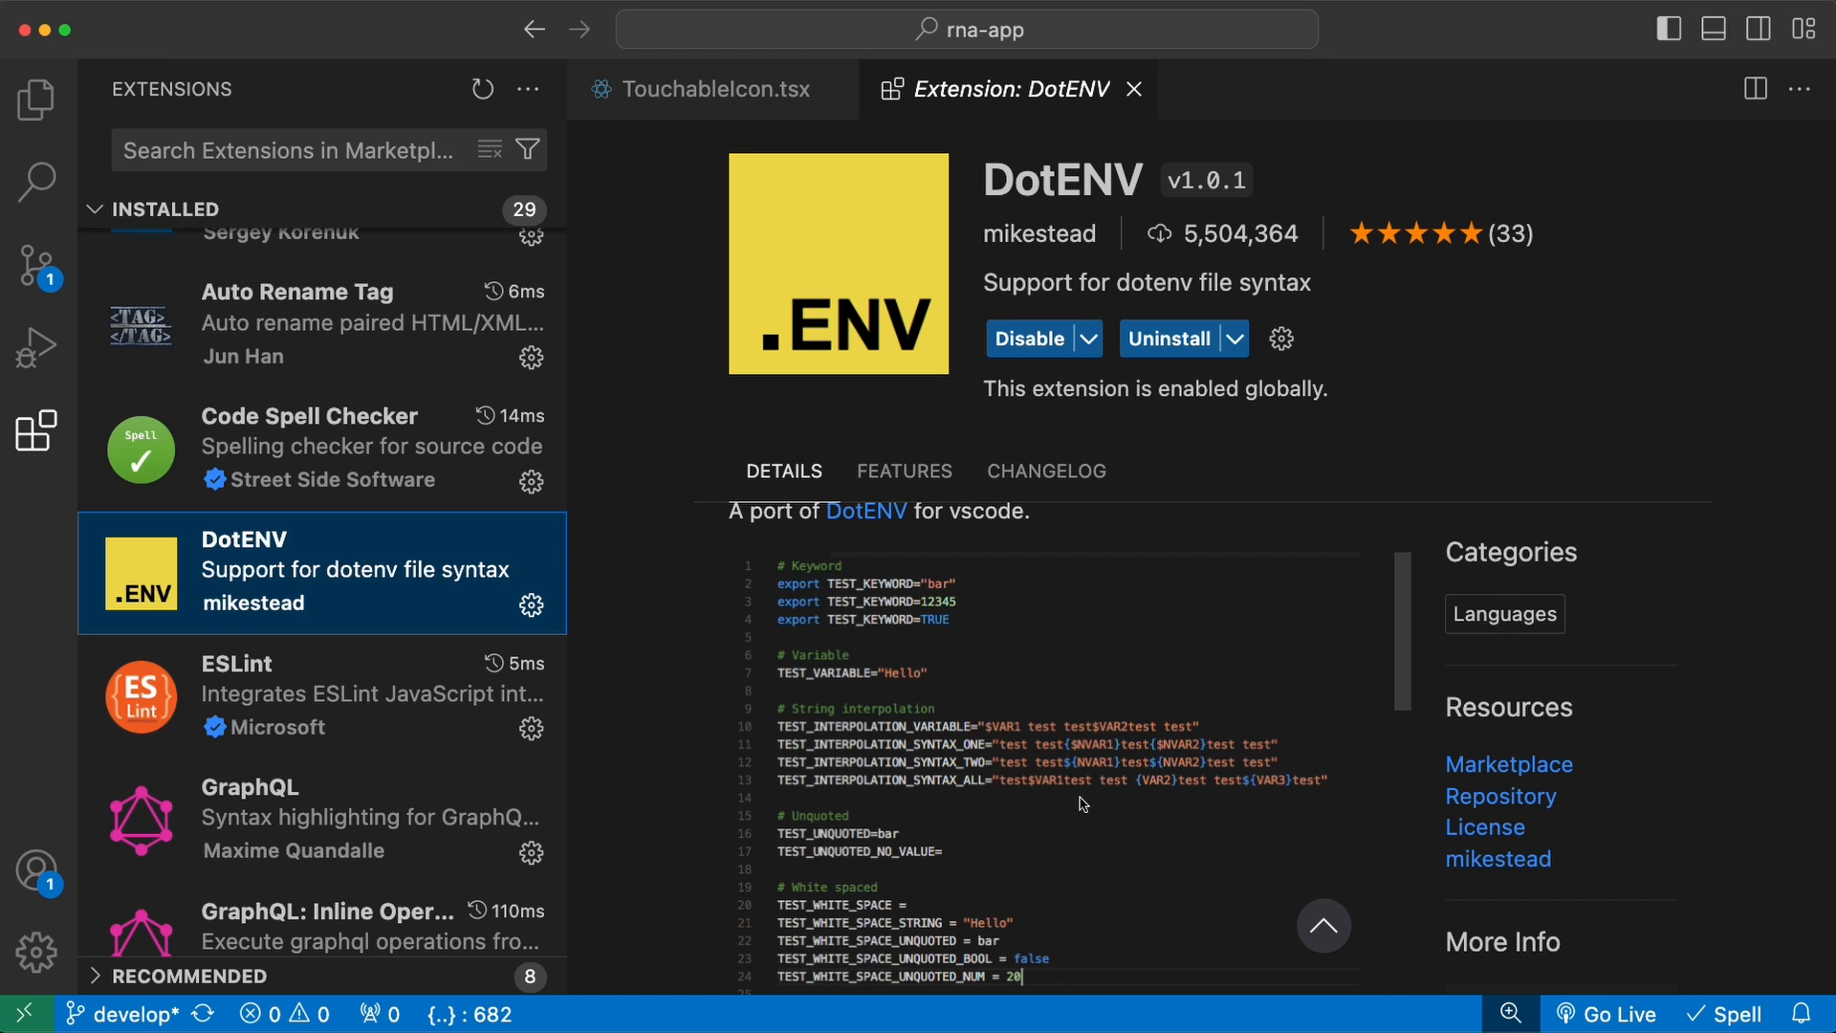
mouse_move(1109, 818)
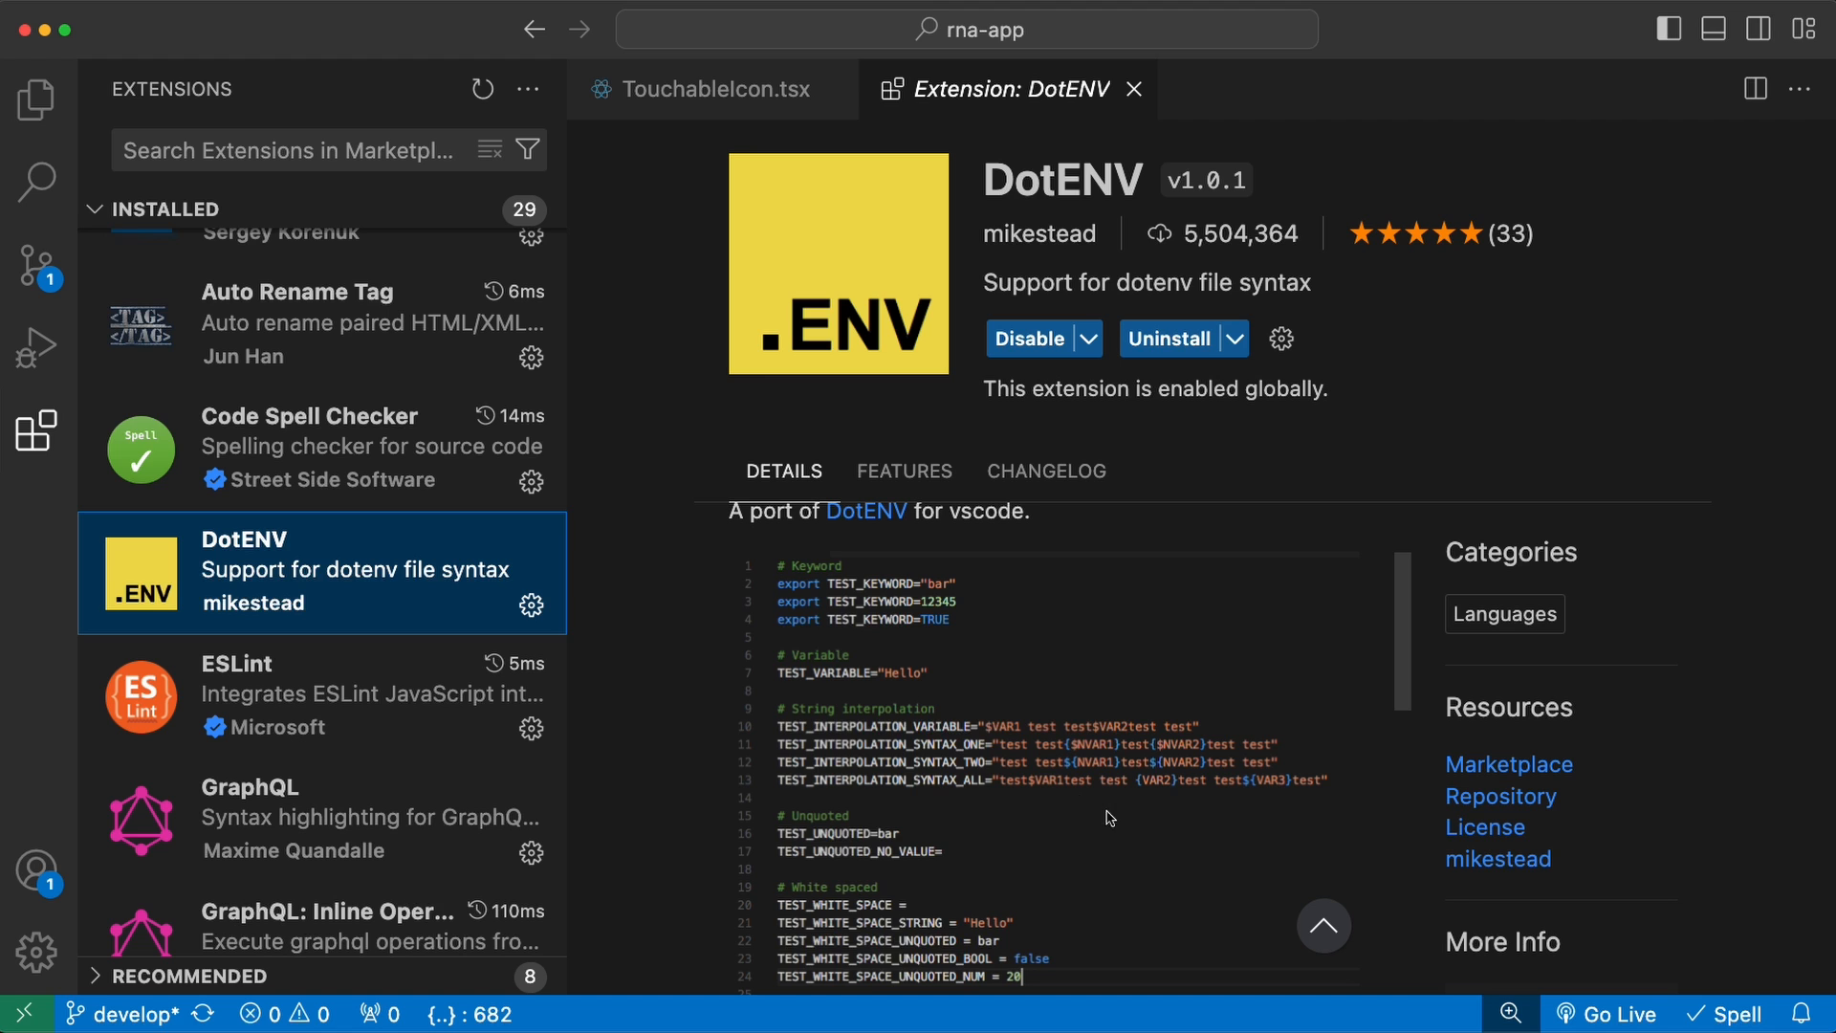
mouse_move(1121, 817)
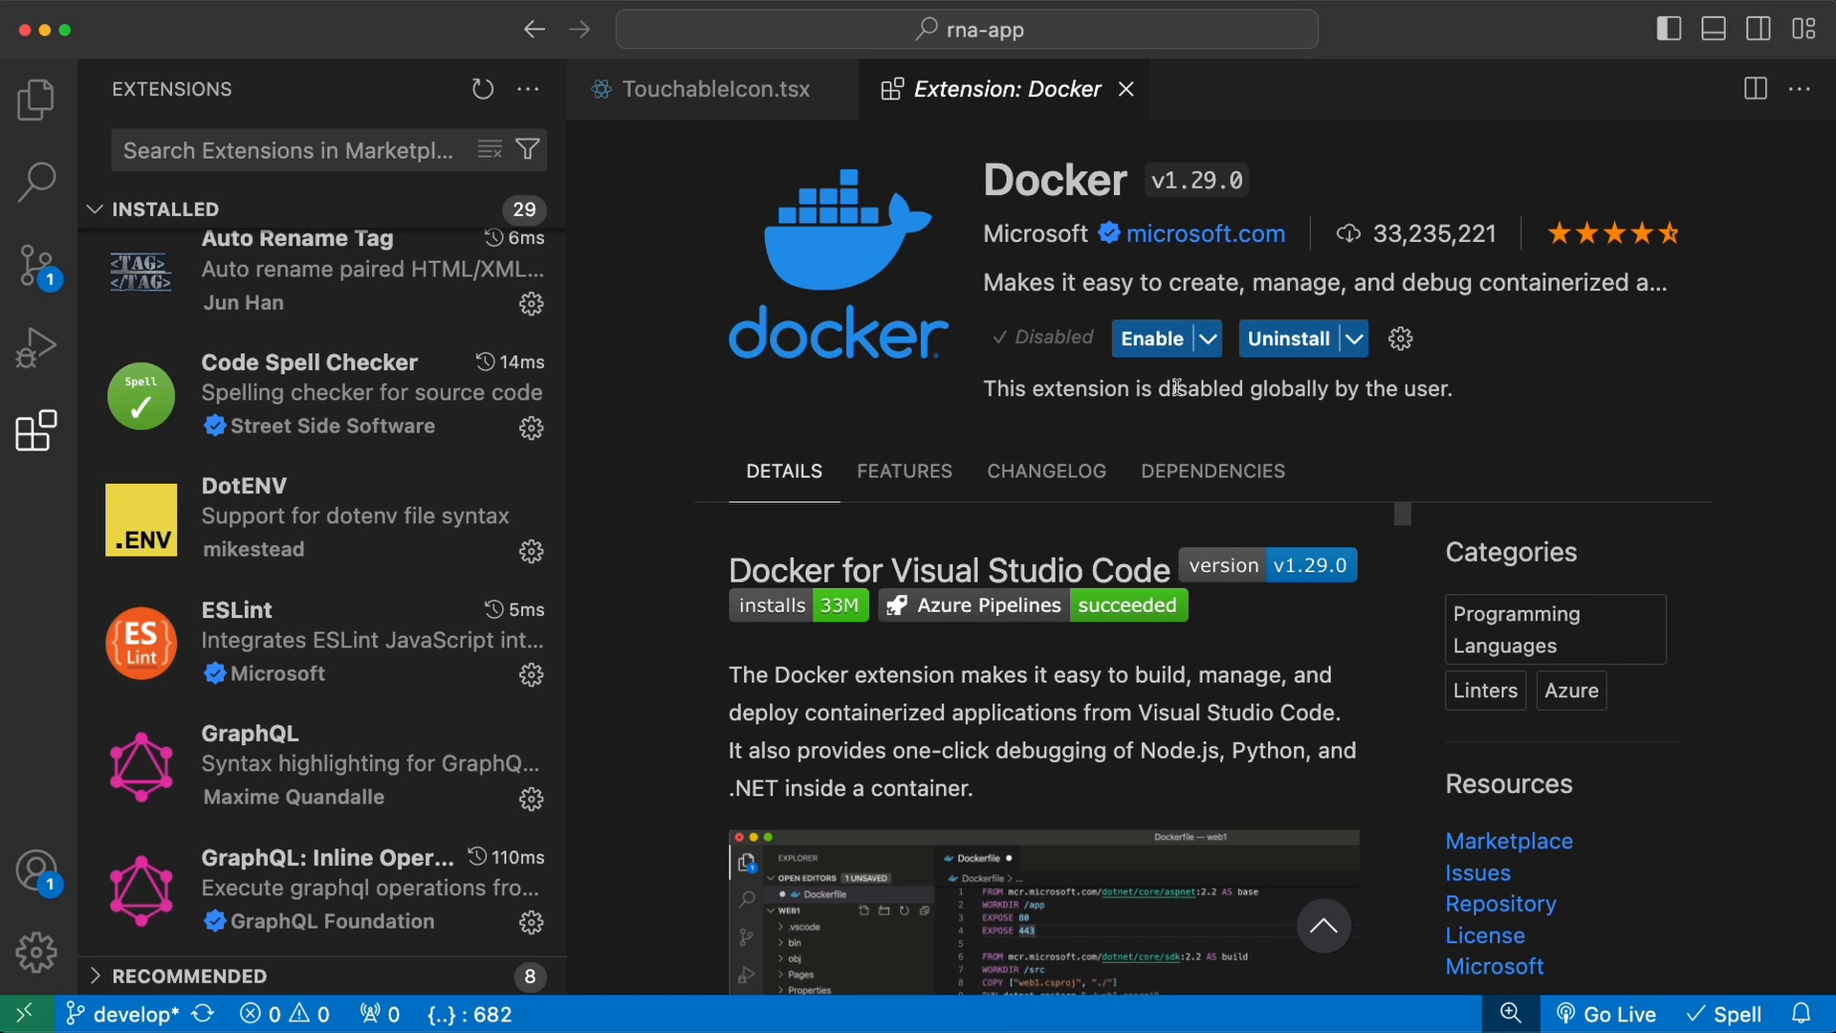
left_click(1152, 338)
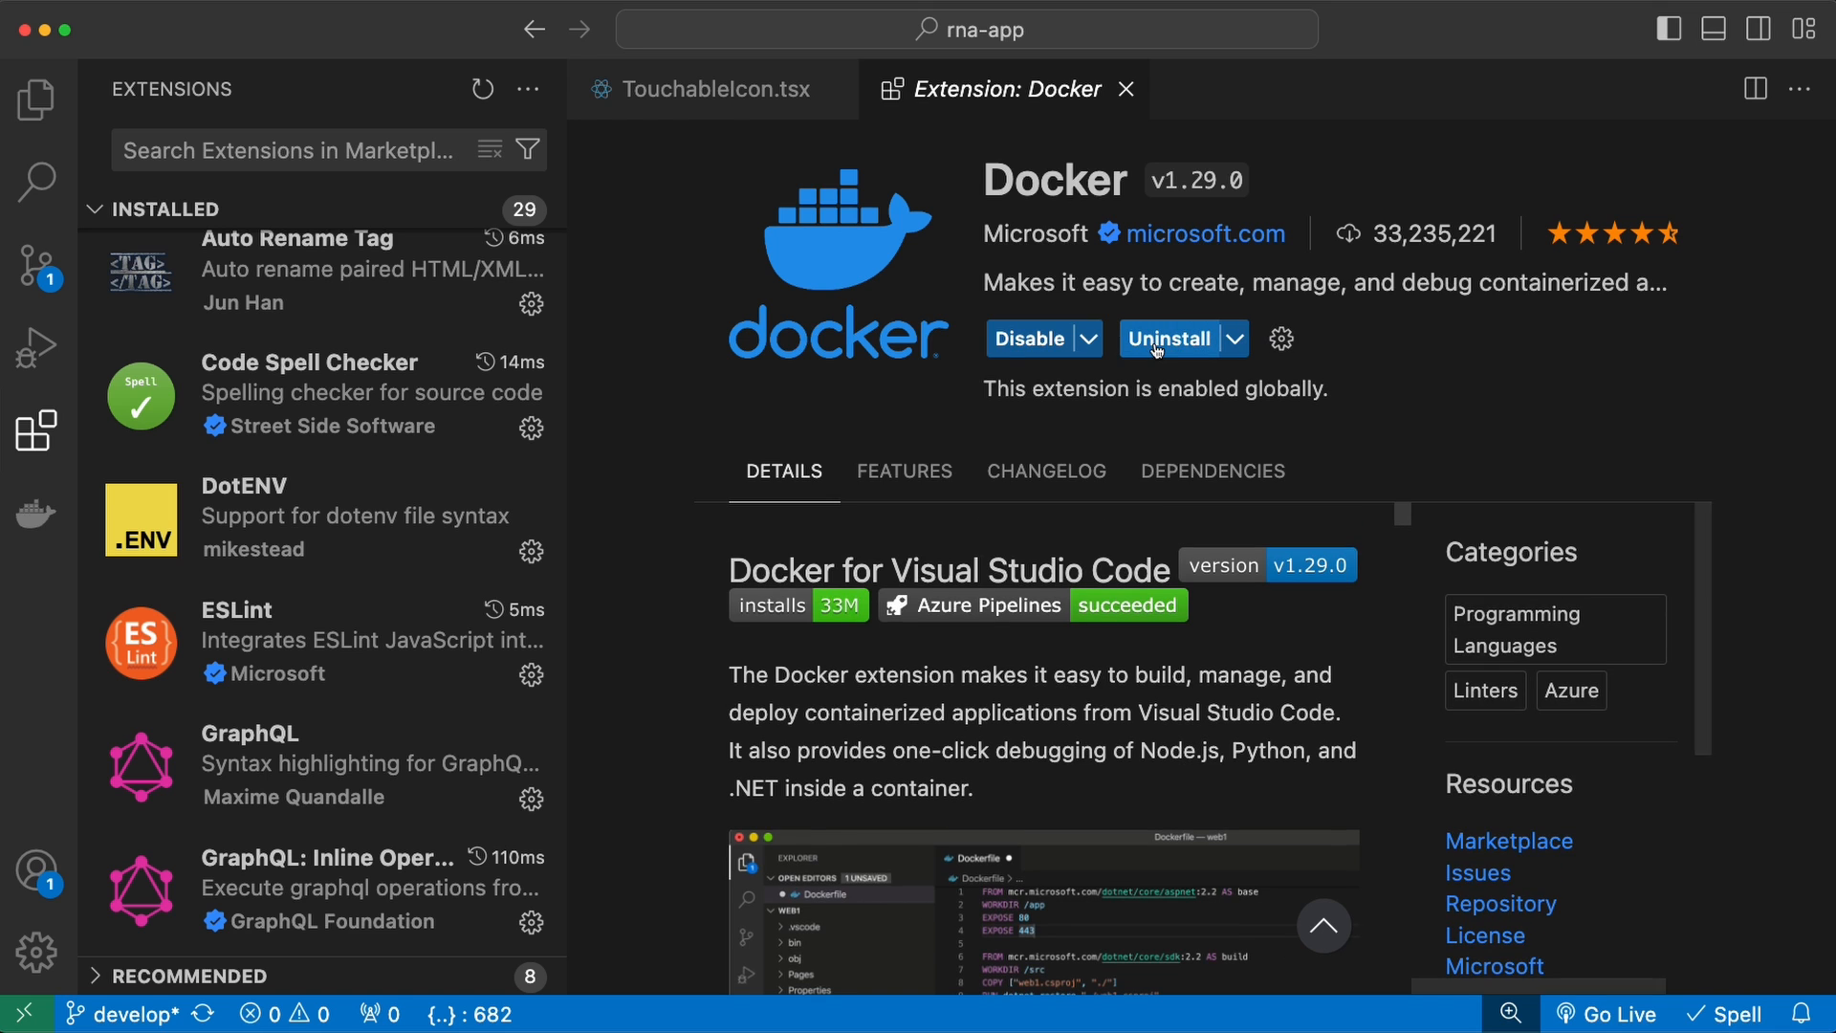
mouse_move(37, 517)
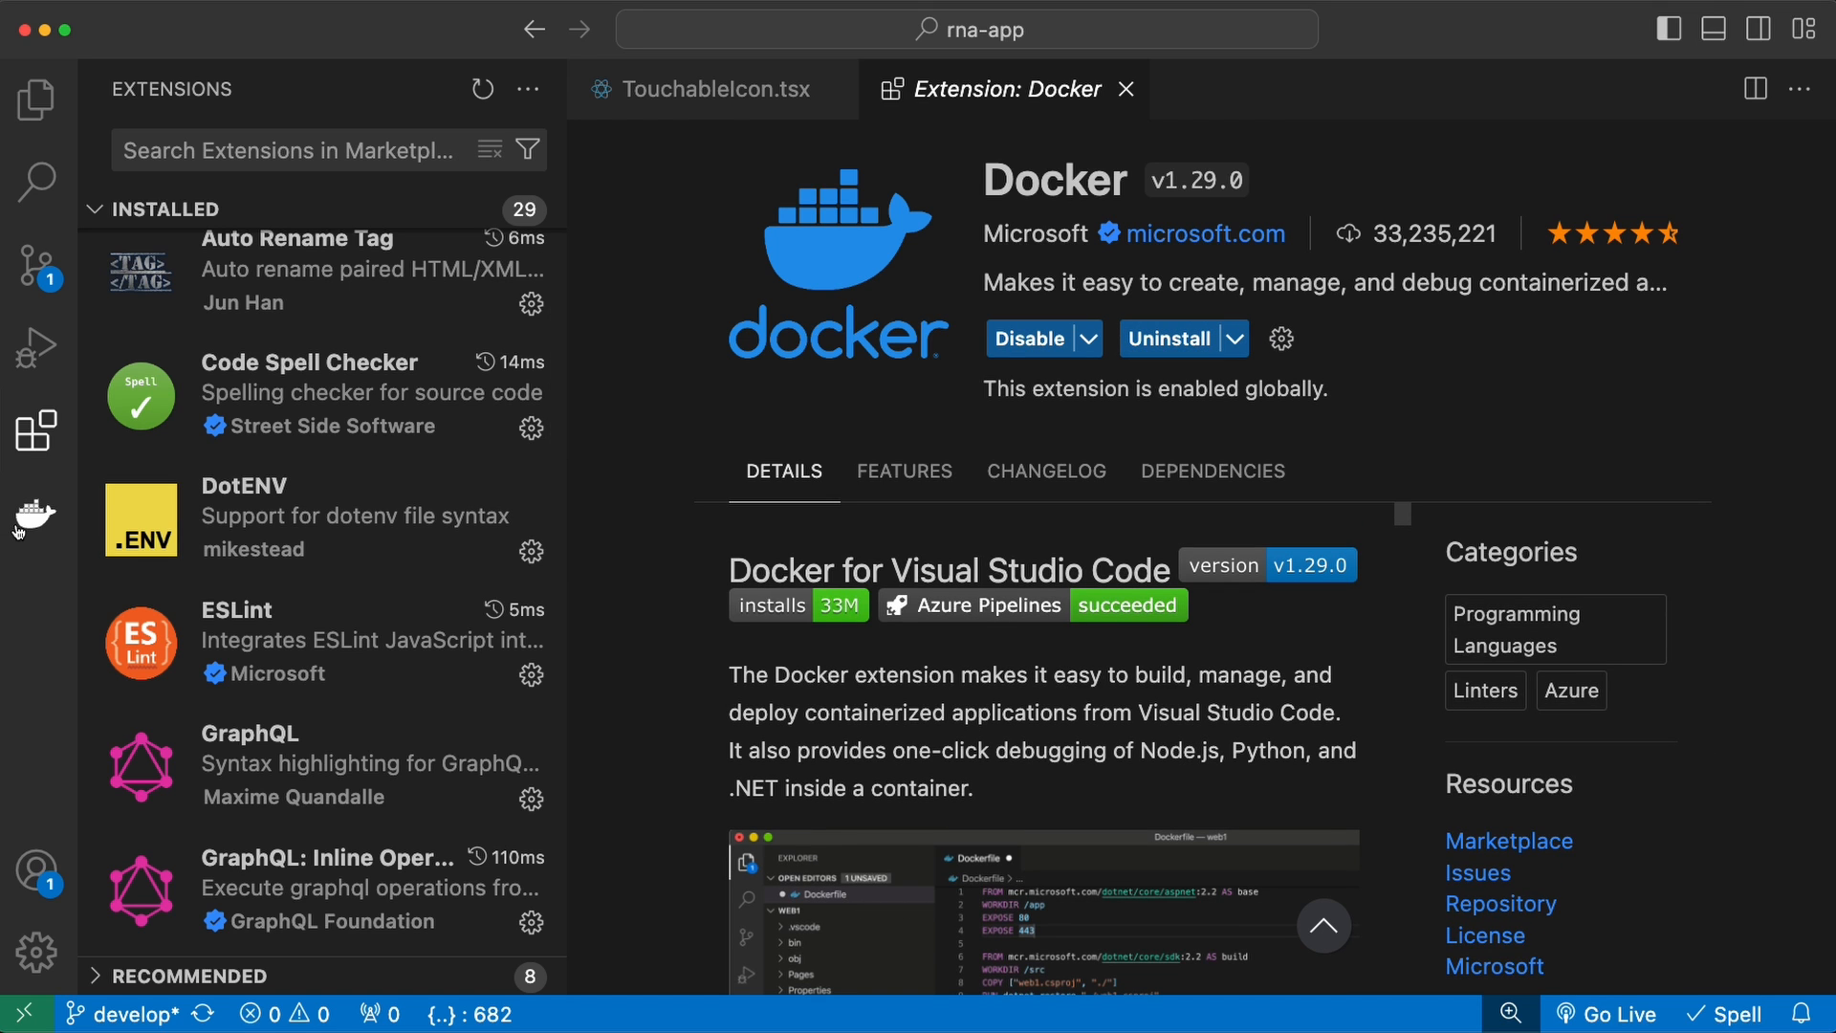
left_click(35, 517)
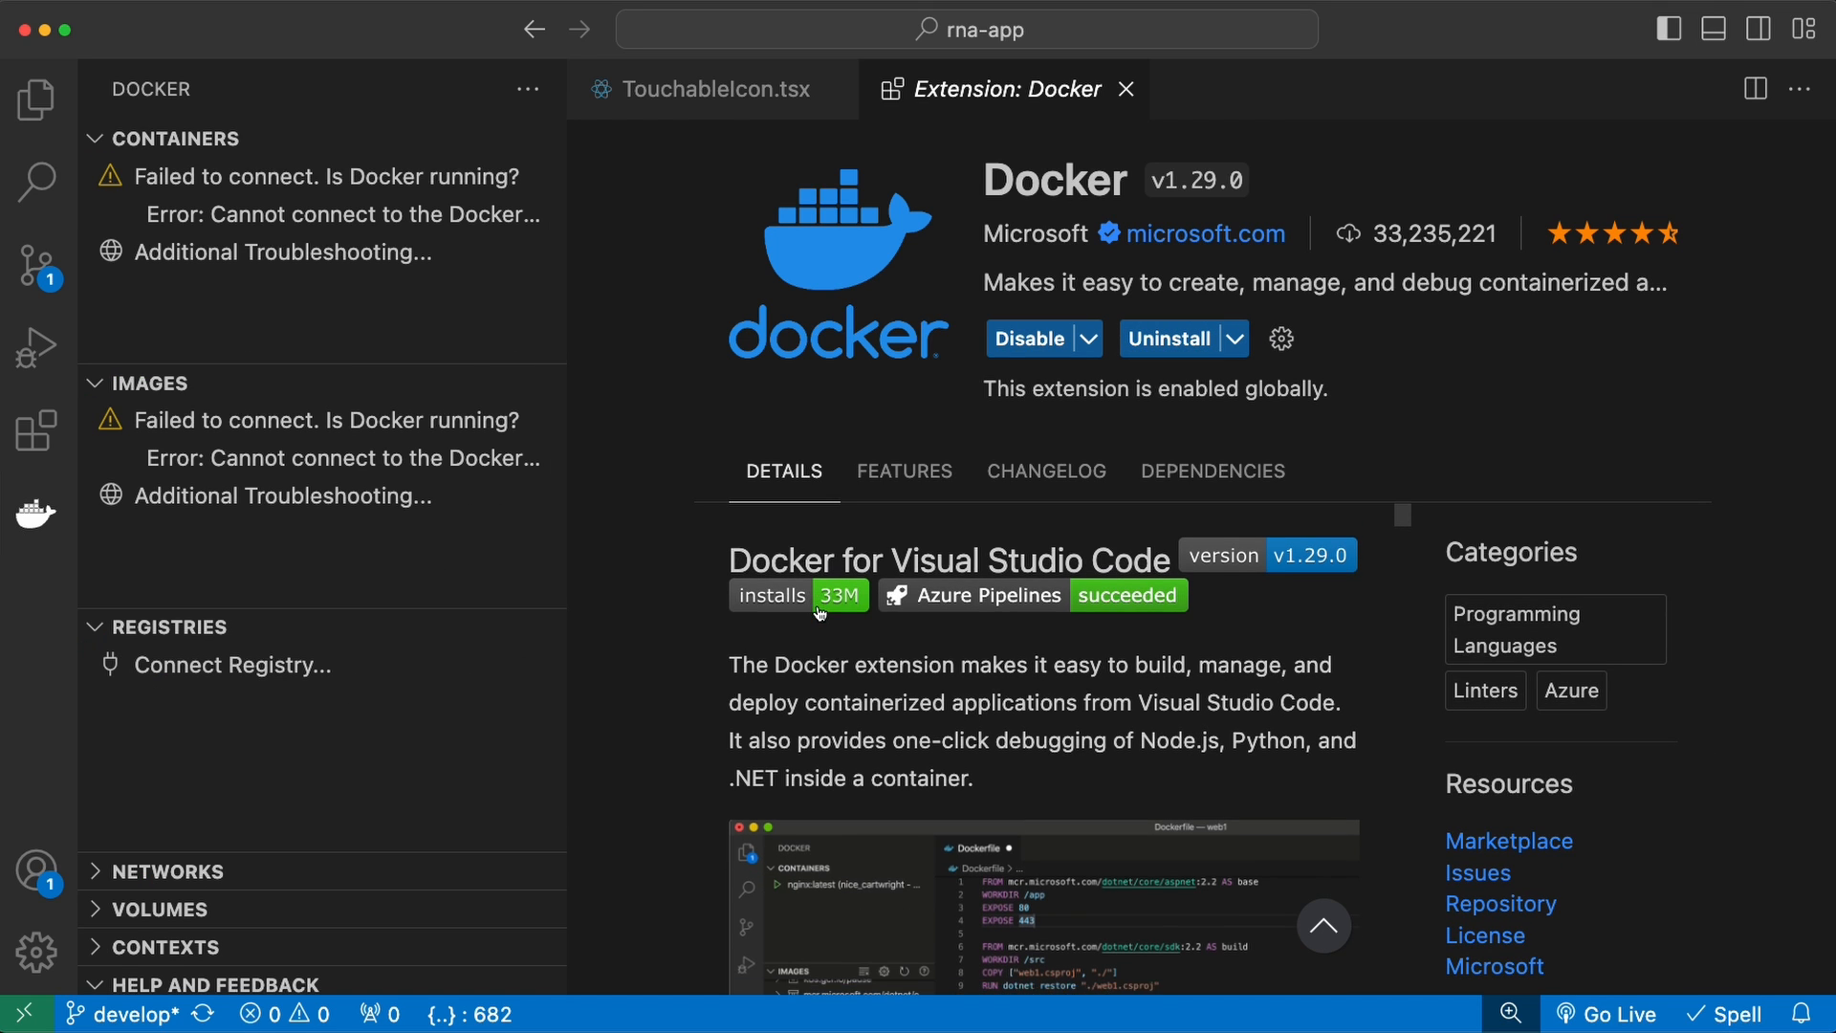
scroll("down", 3)
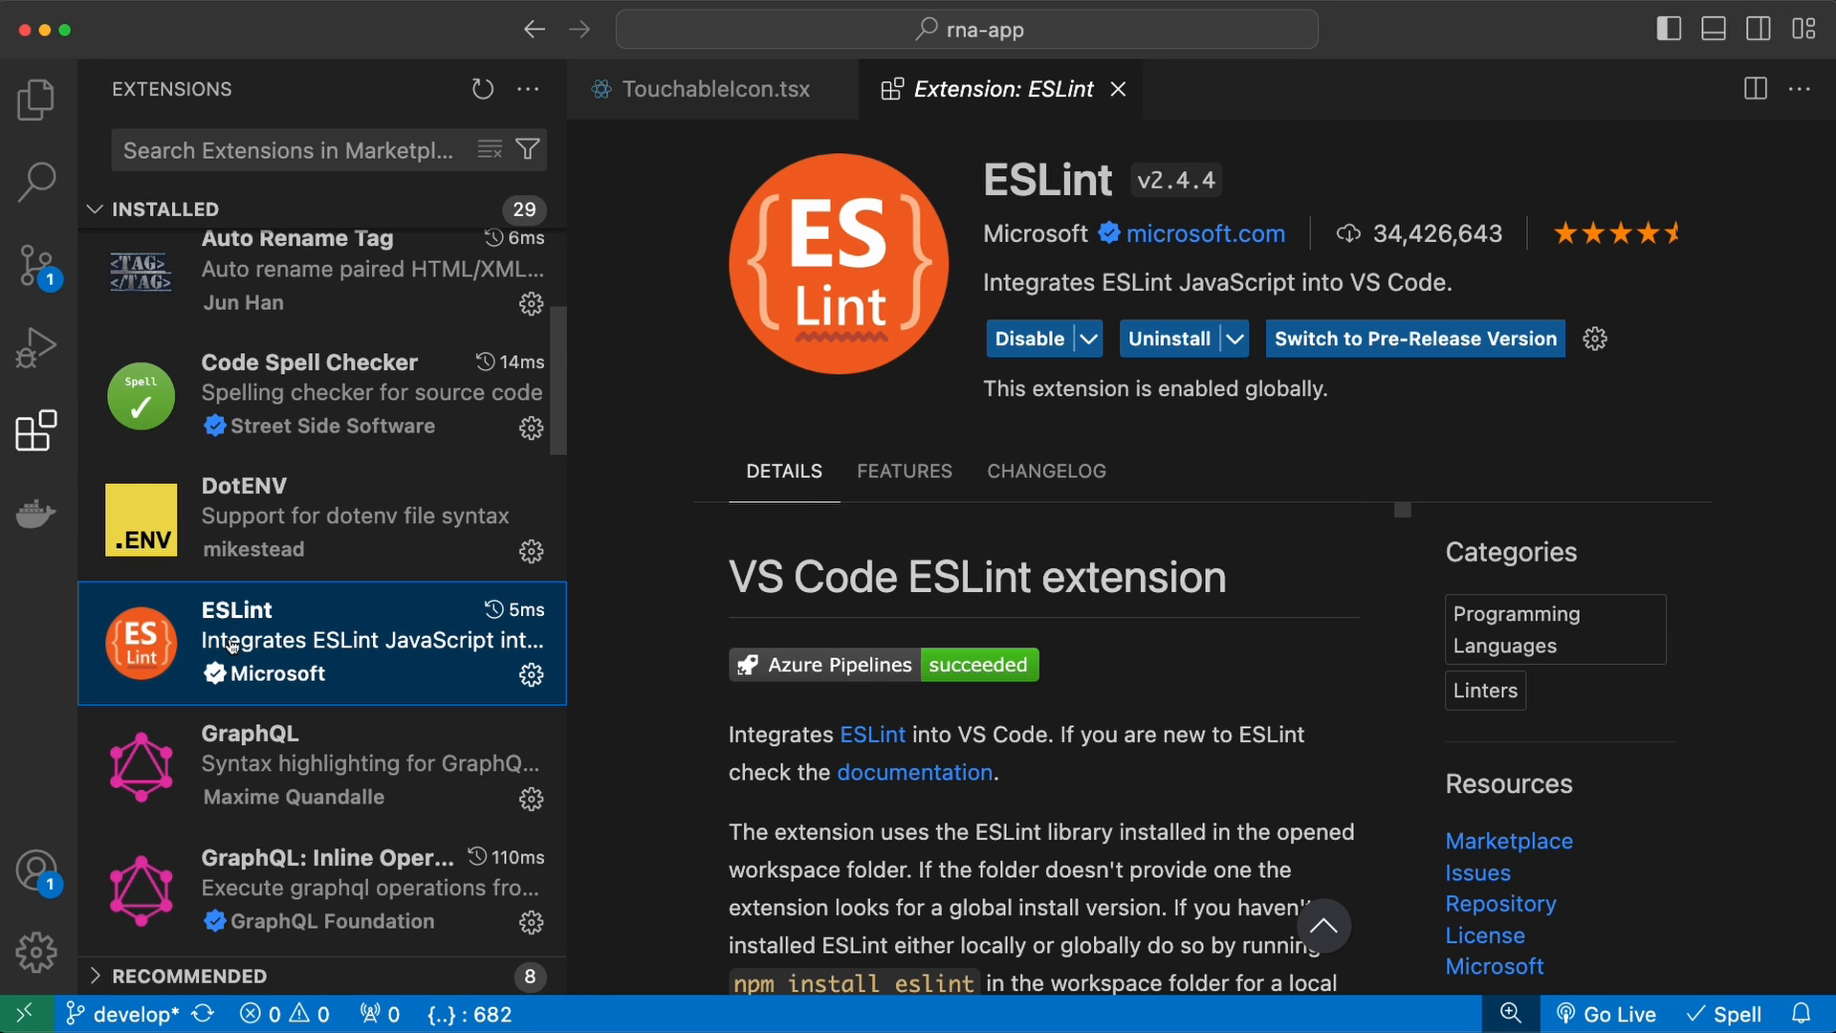
mouse_move(1027, 760)
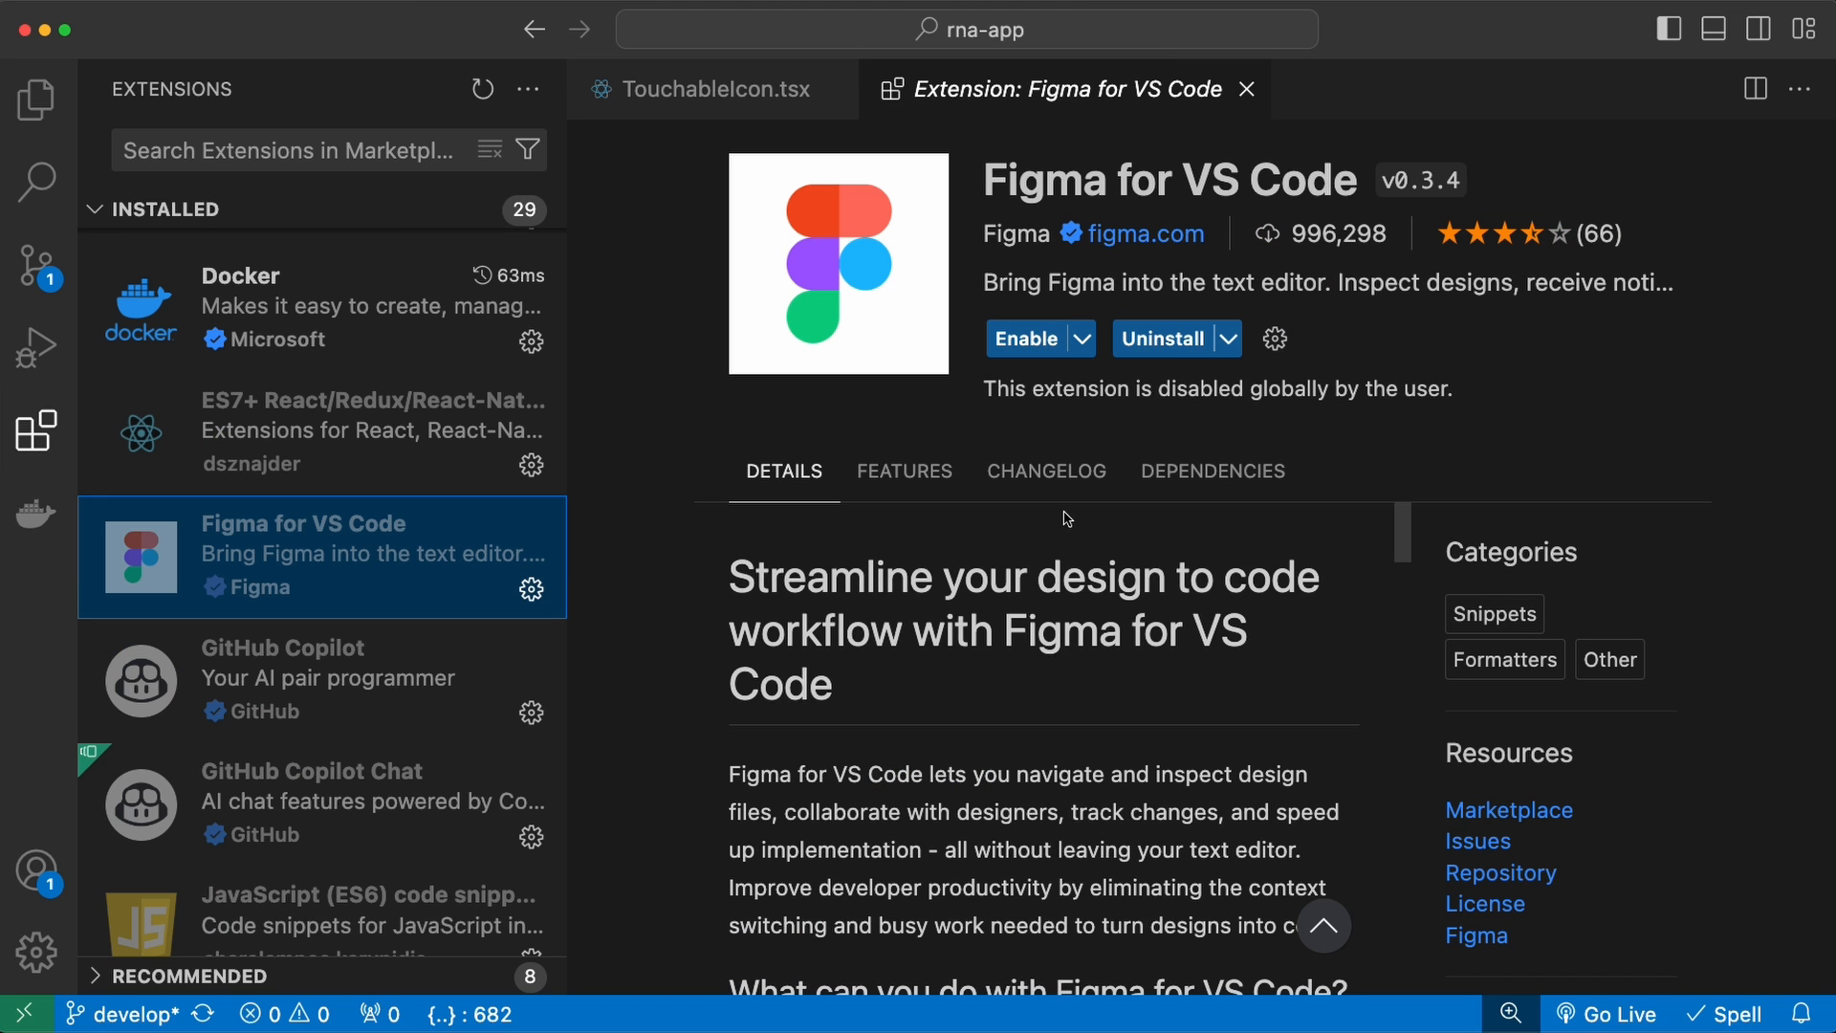
- Enable Figma for VS Code and restart extensions so it becomes active
left_click(1029, 338)
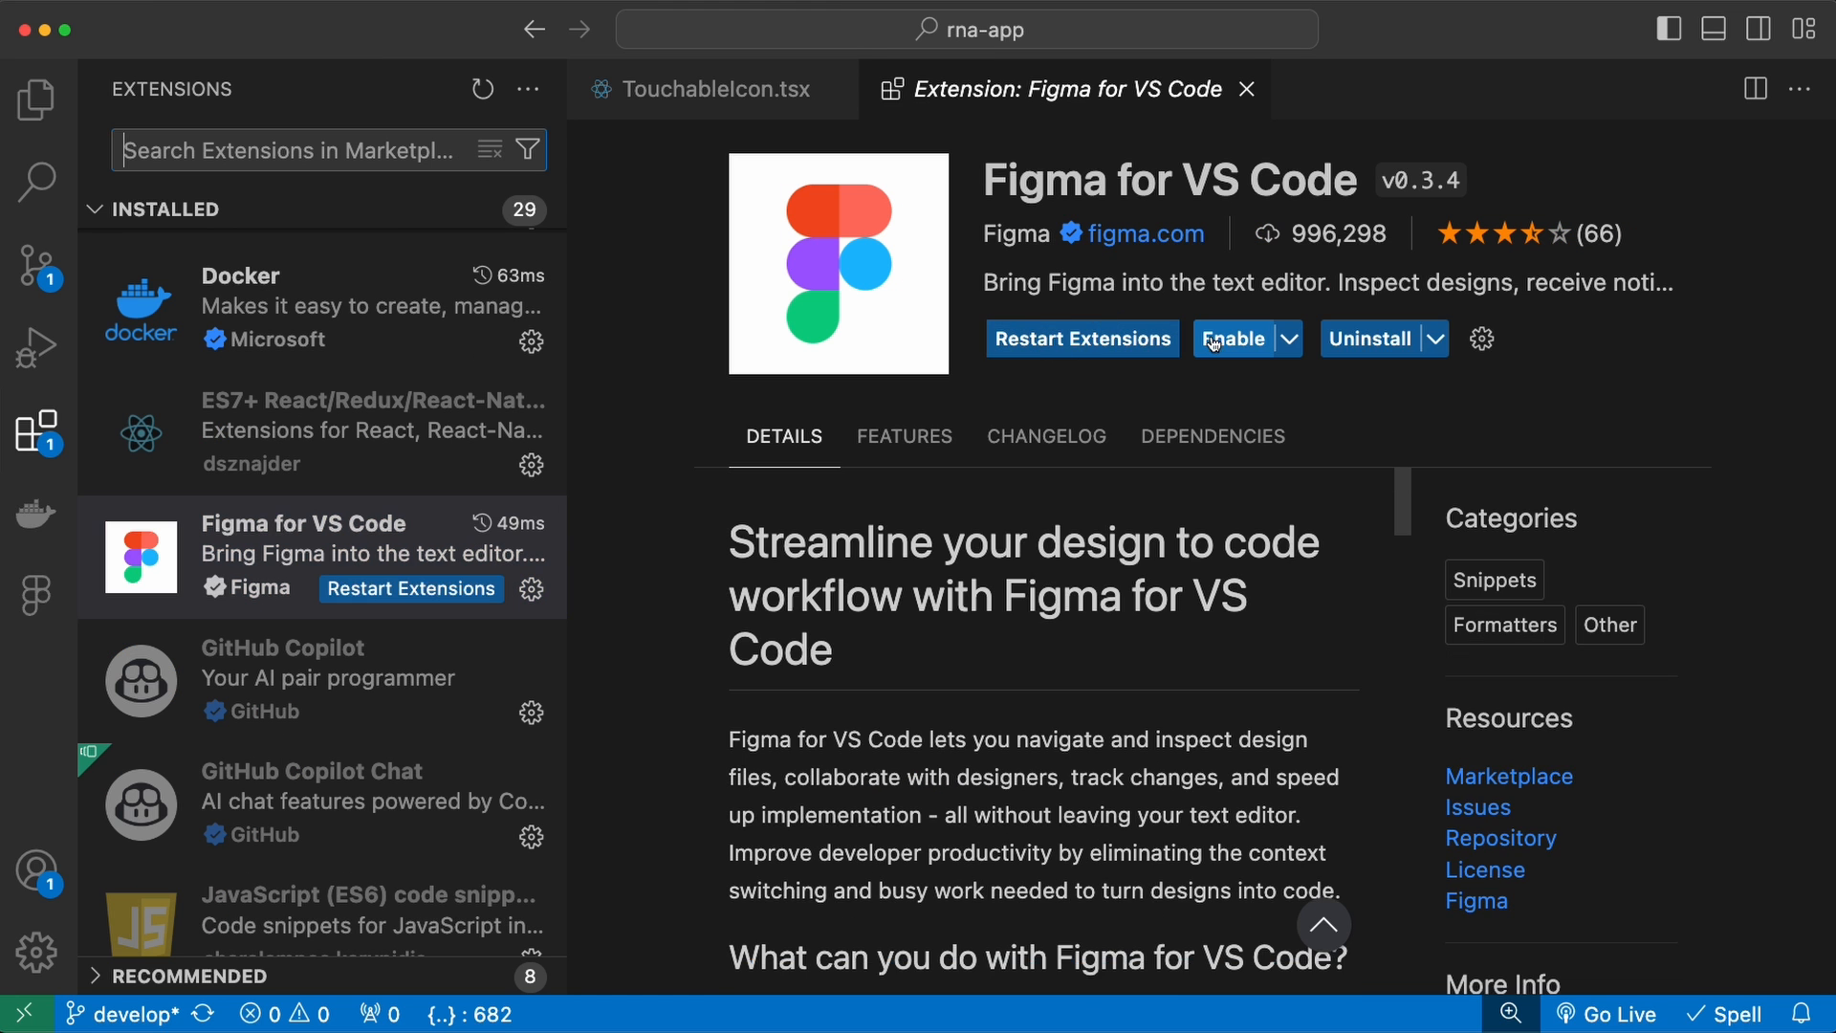
left_click(1233, 338)
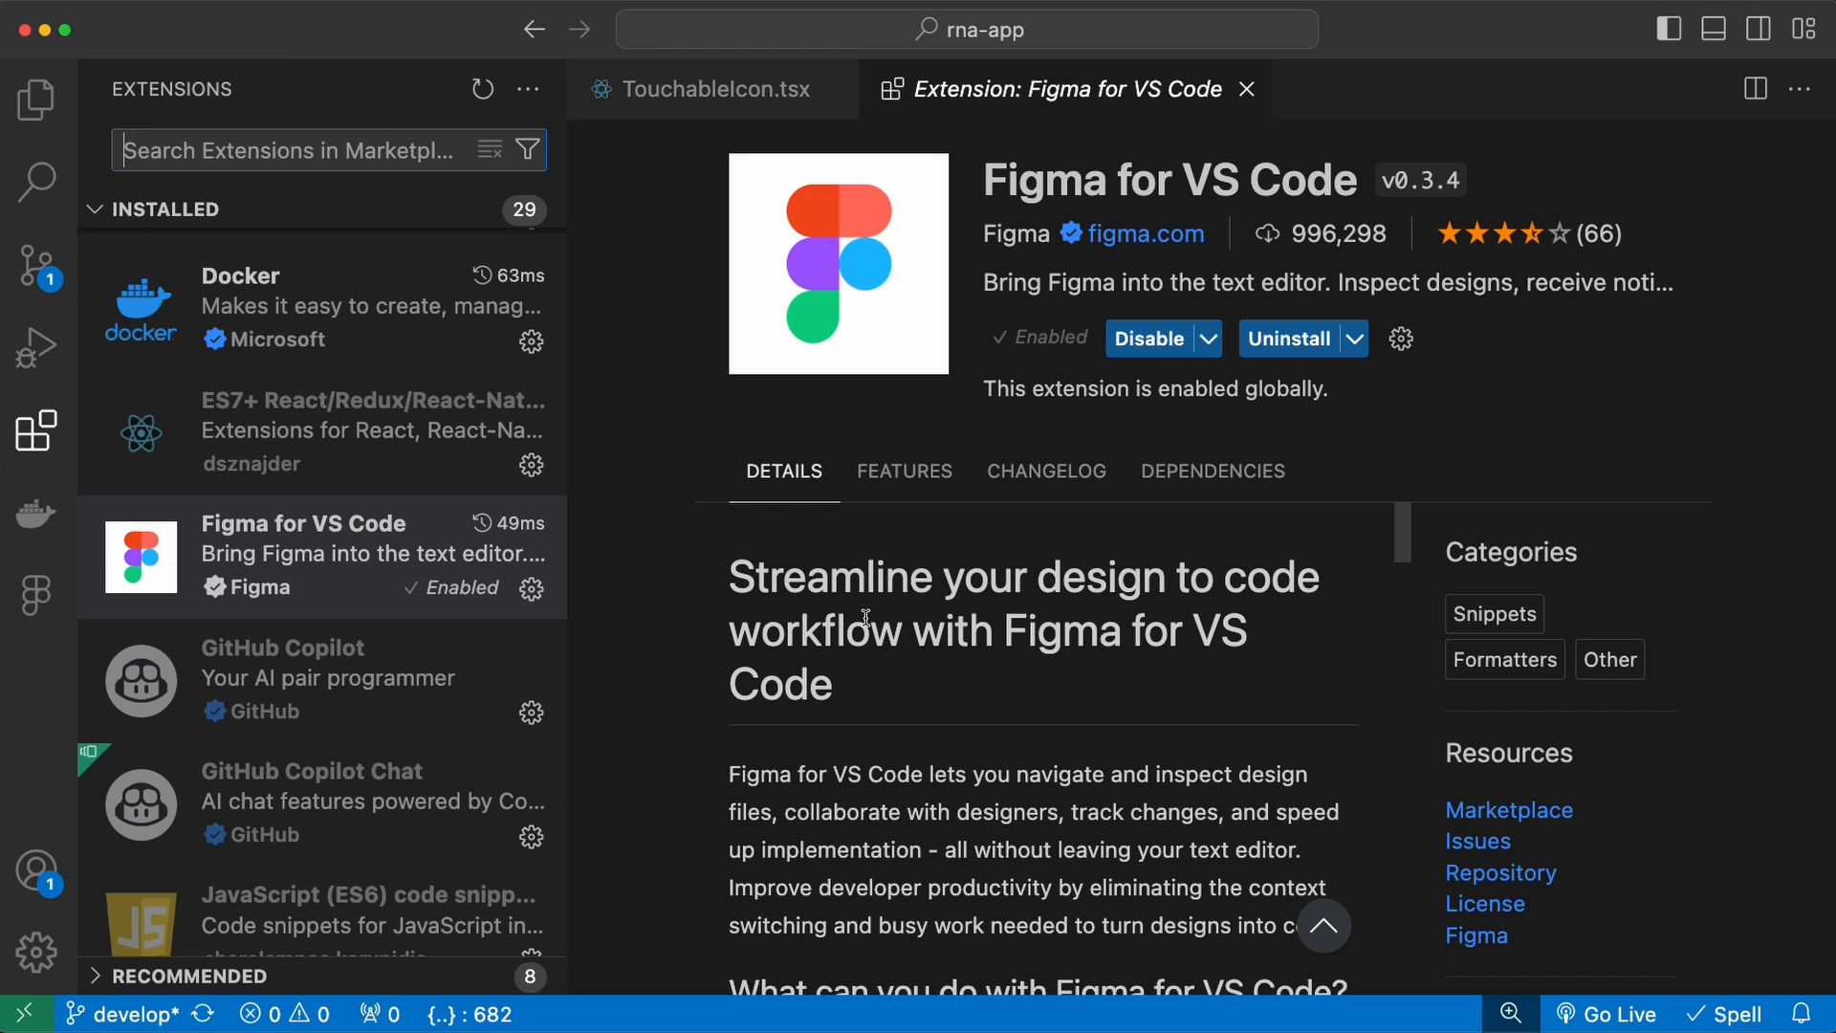
scroll("down", 3)
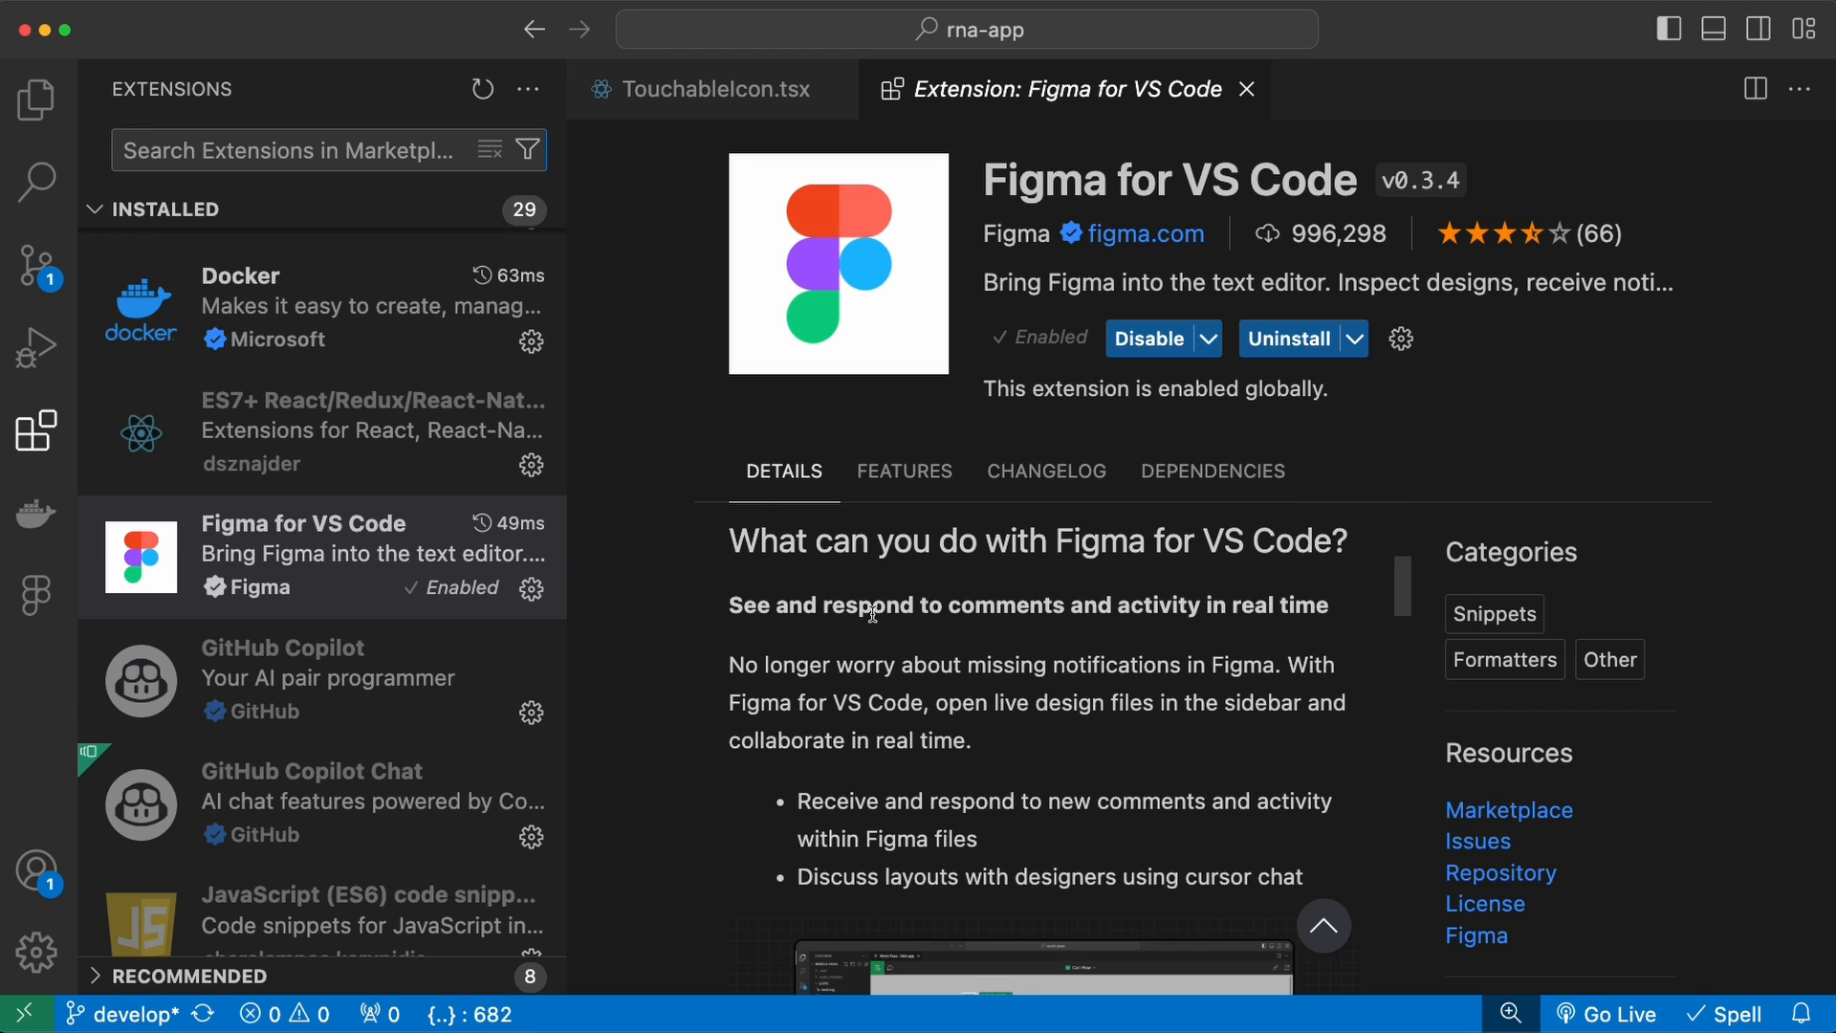
scroll("down", 3)
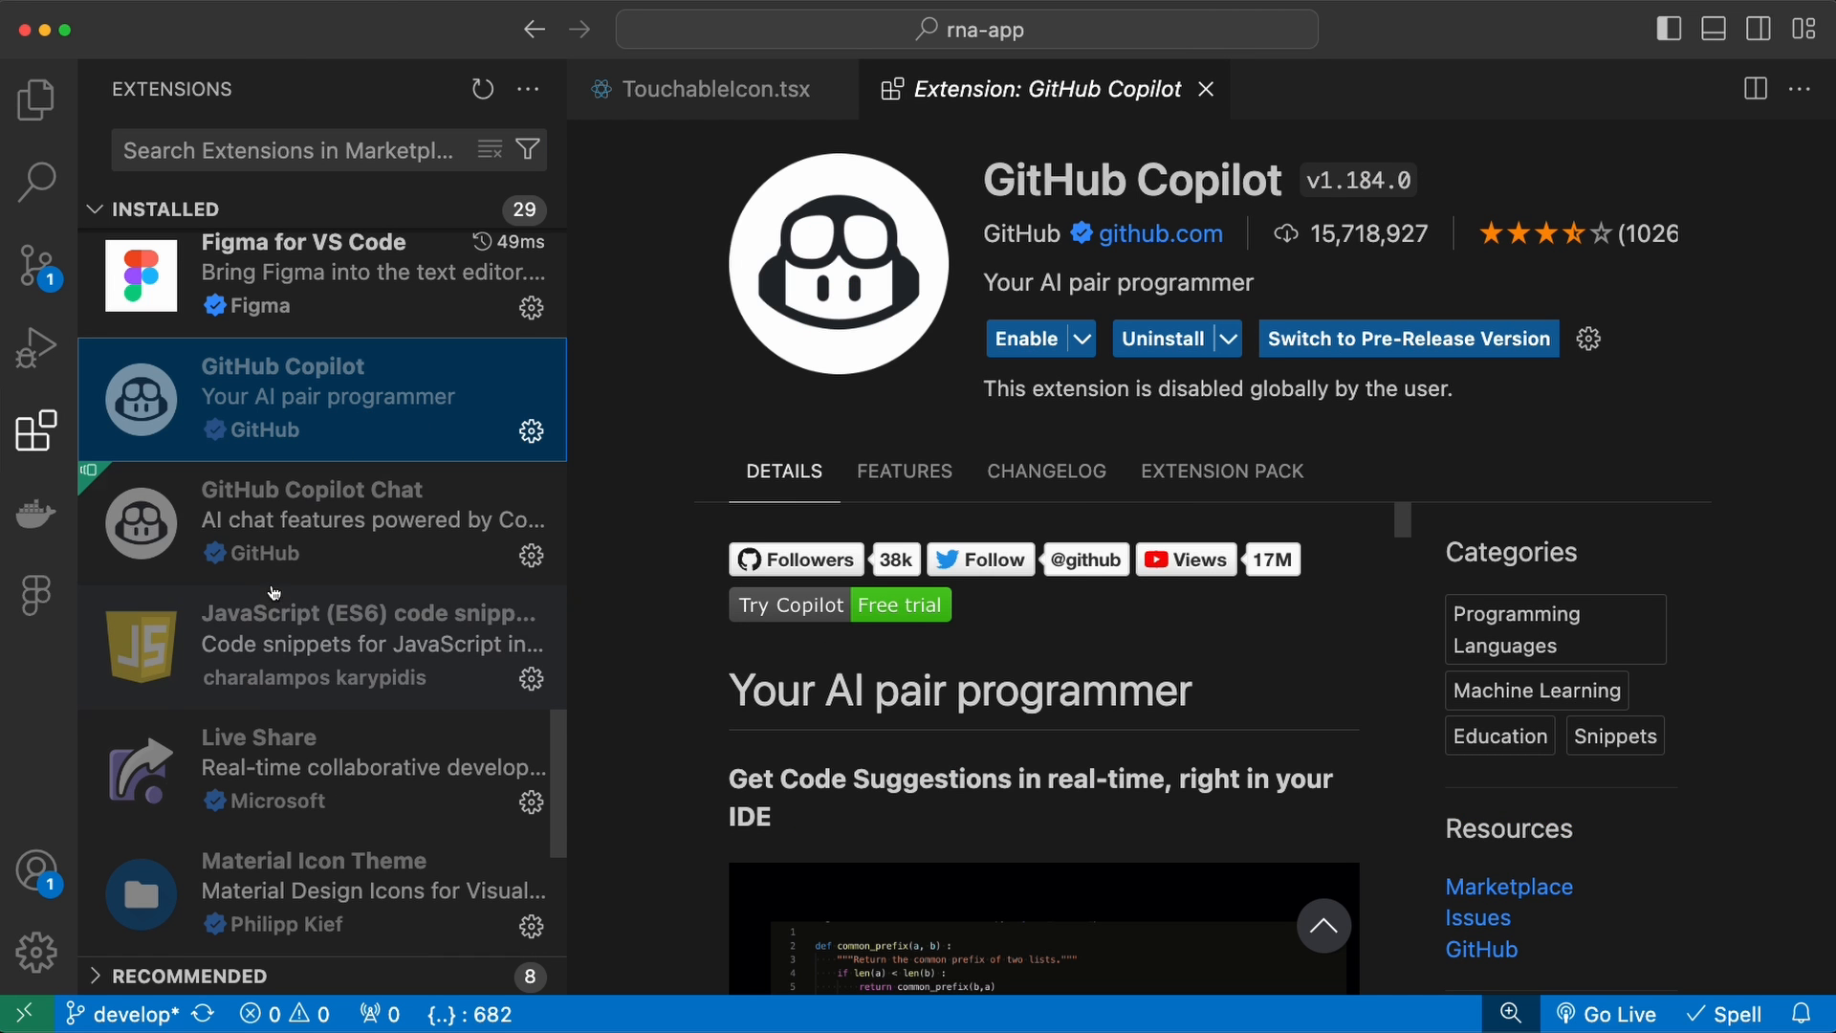
- Enable the GitHub Copilot Chat extension from its details page
left_click(322, 521)
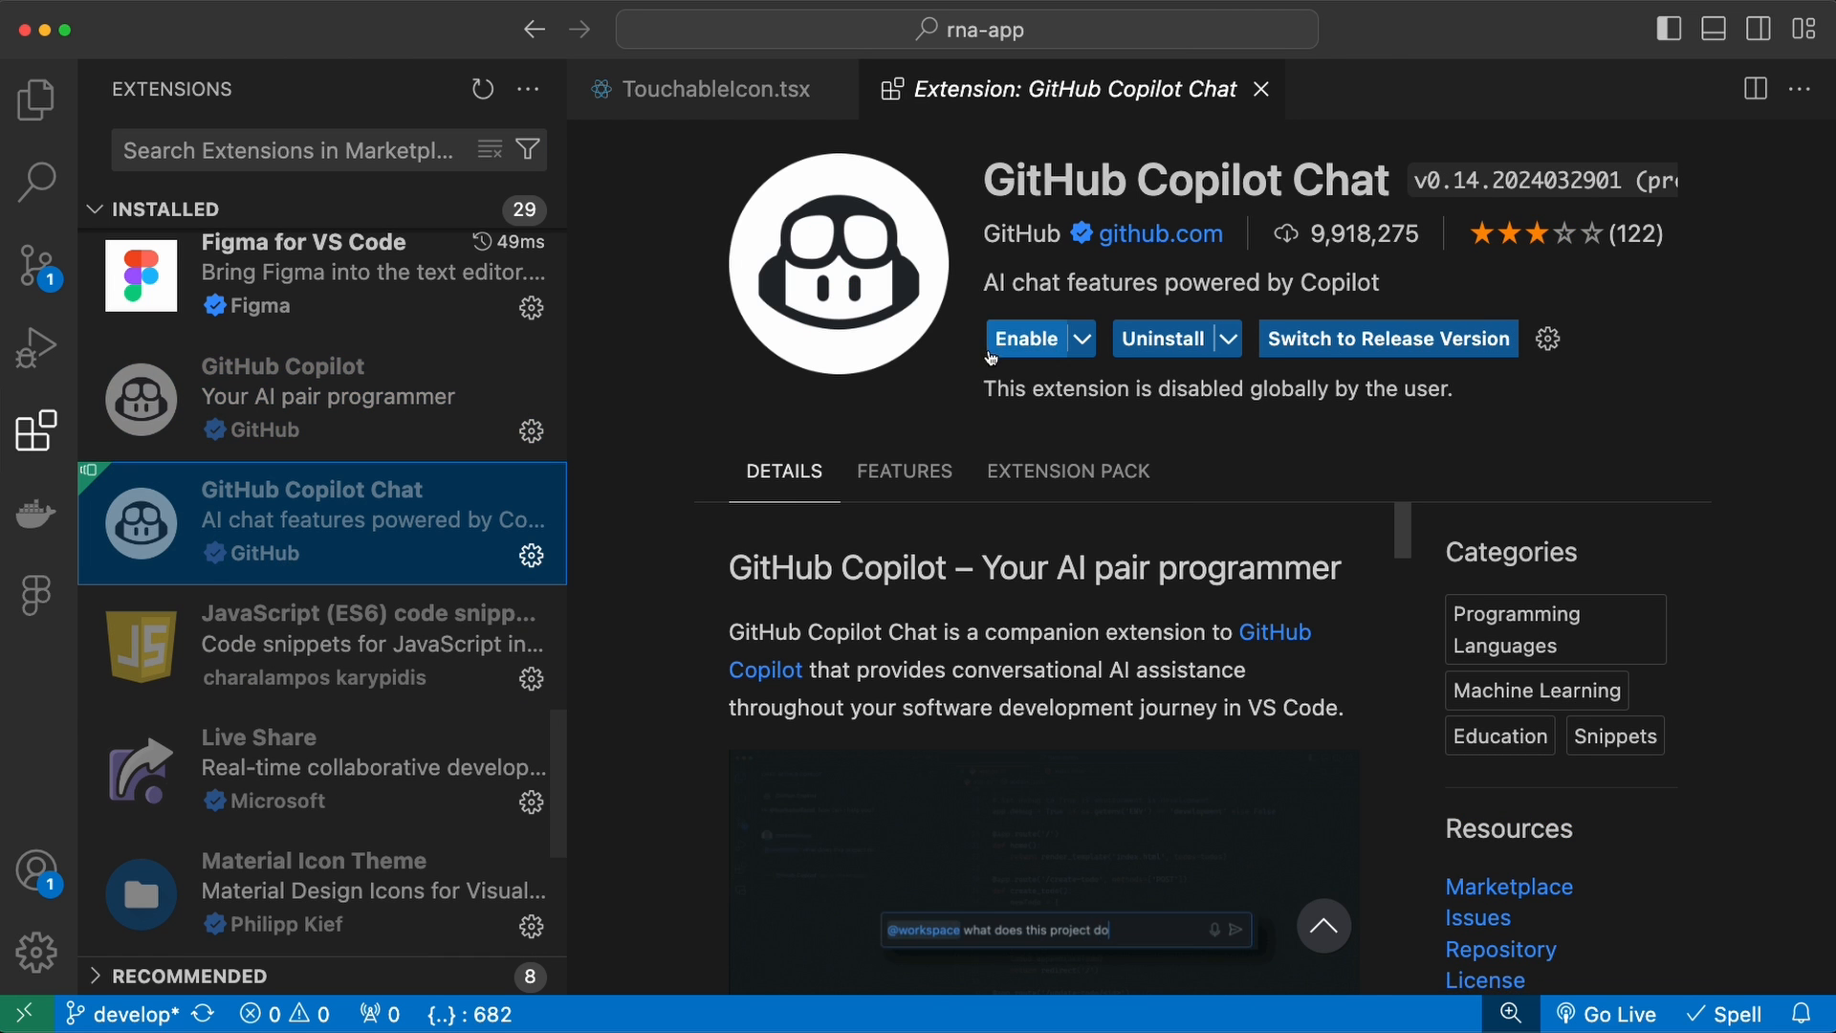
left_click(1027, 339)
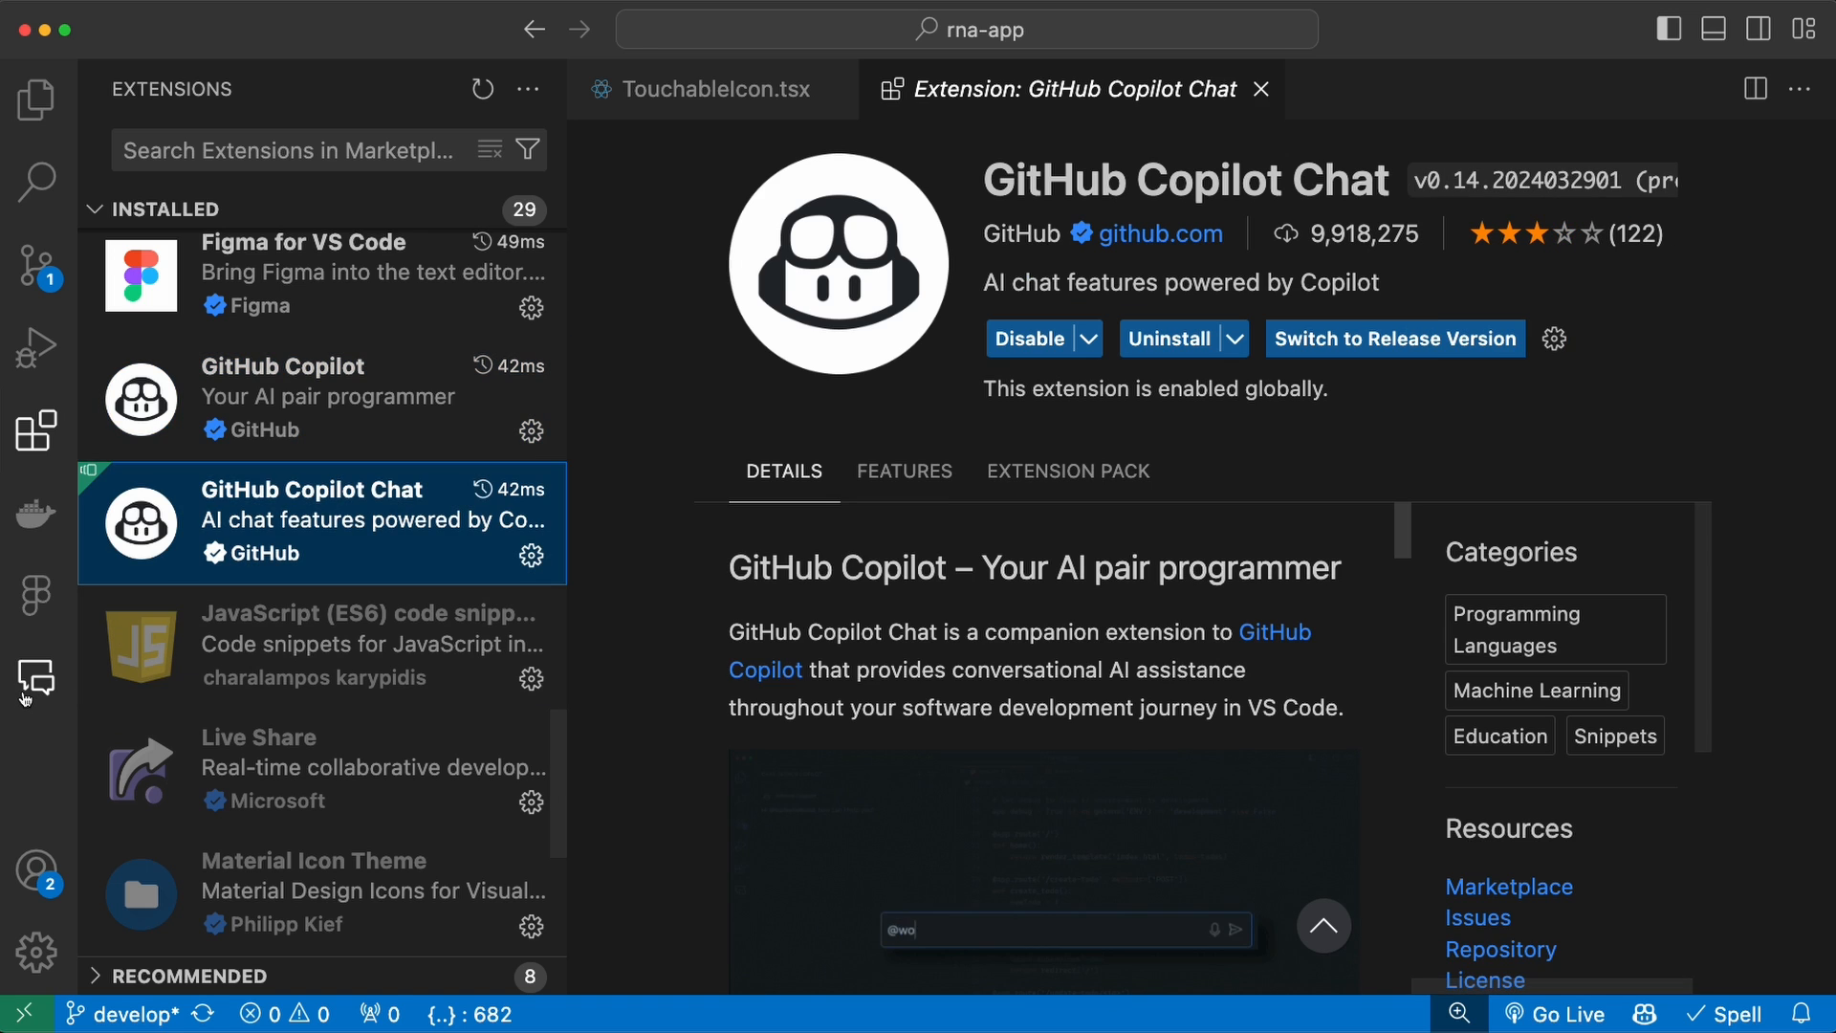
mouse_move(35, 679)
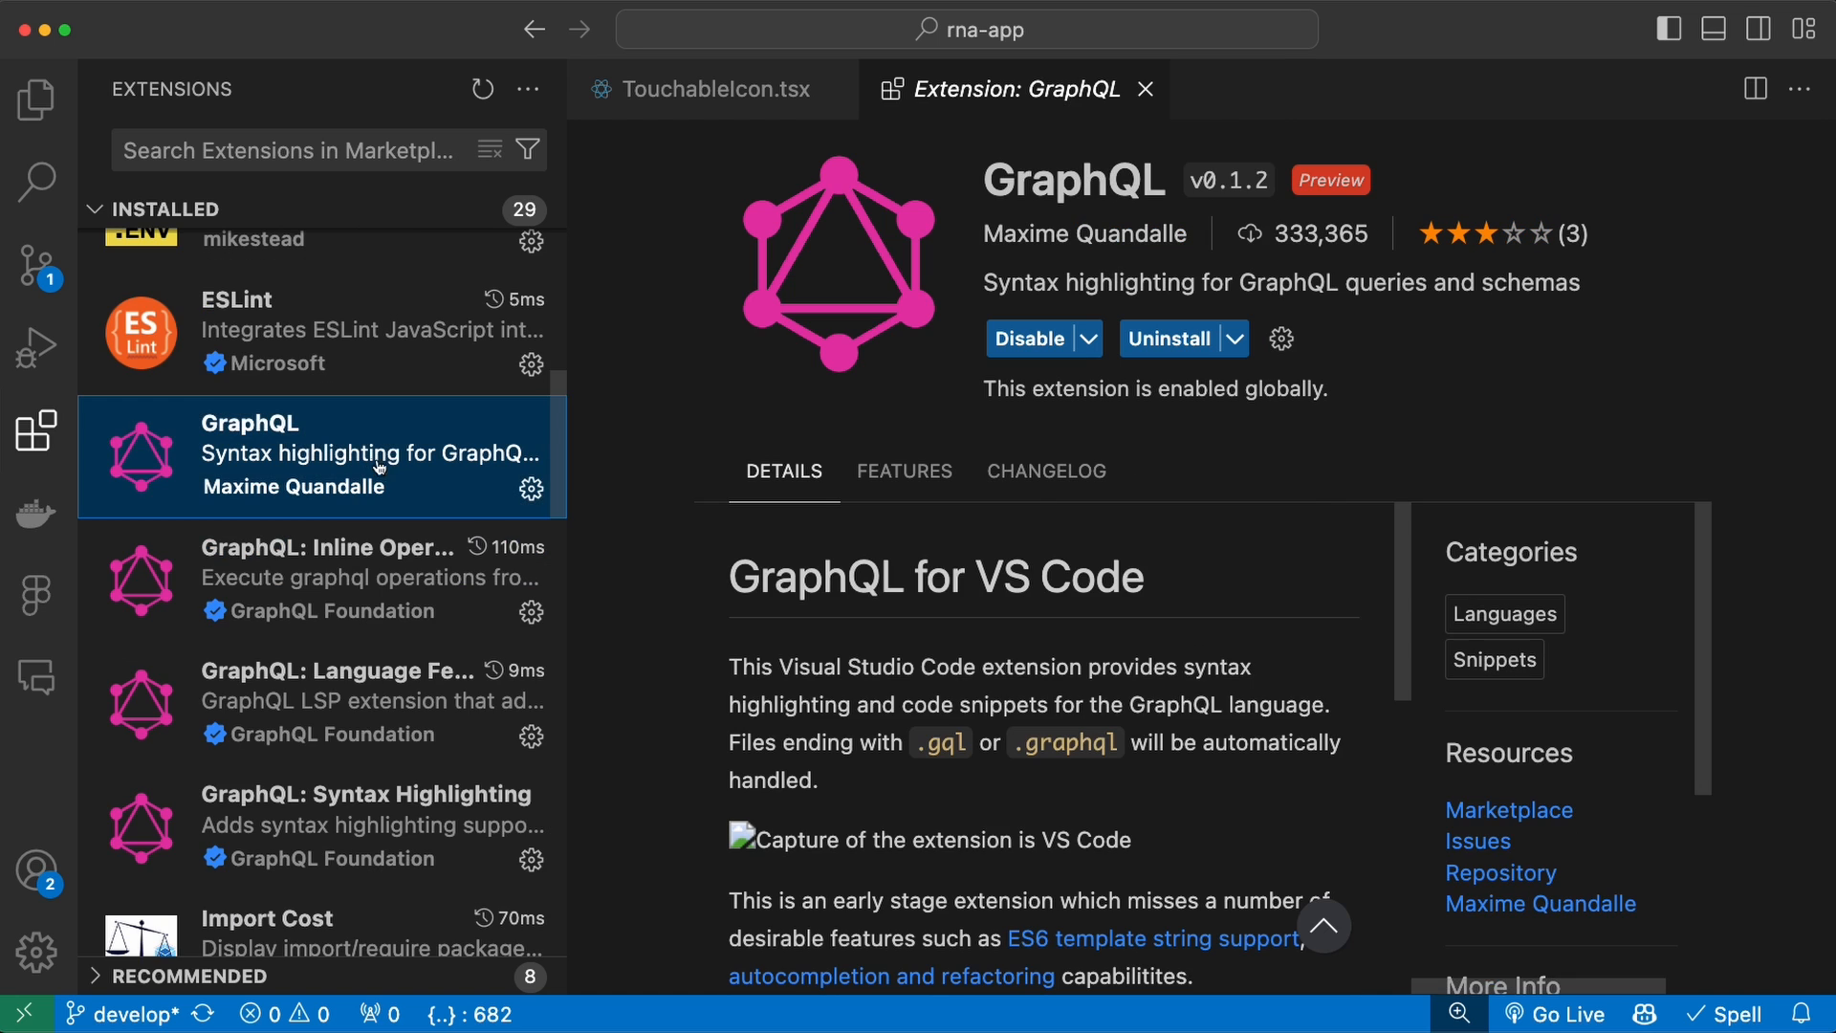
mouse_move(475, 589)
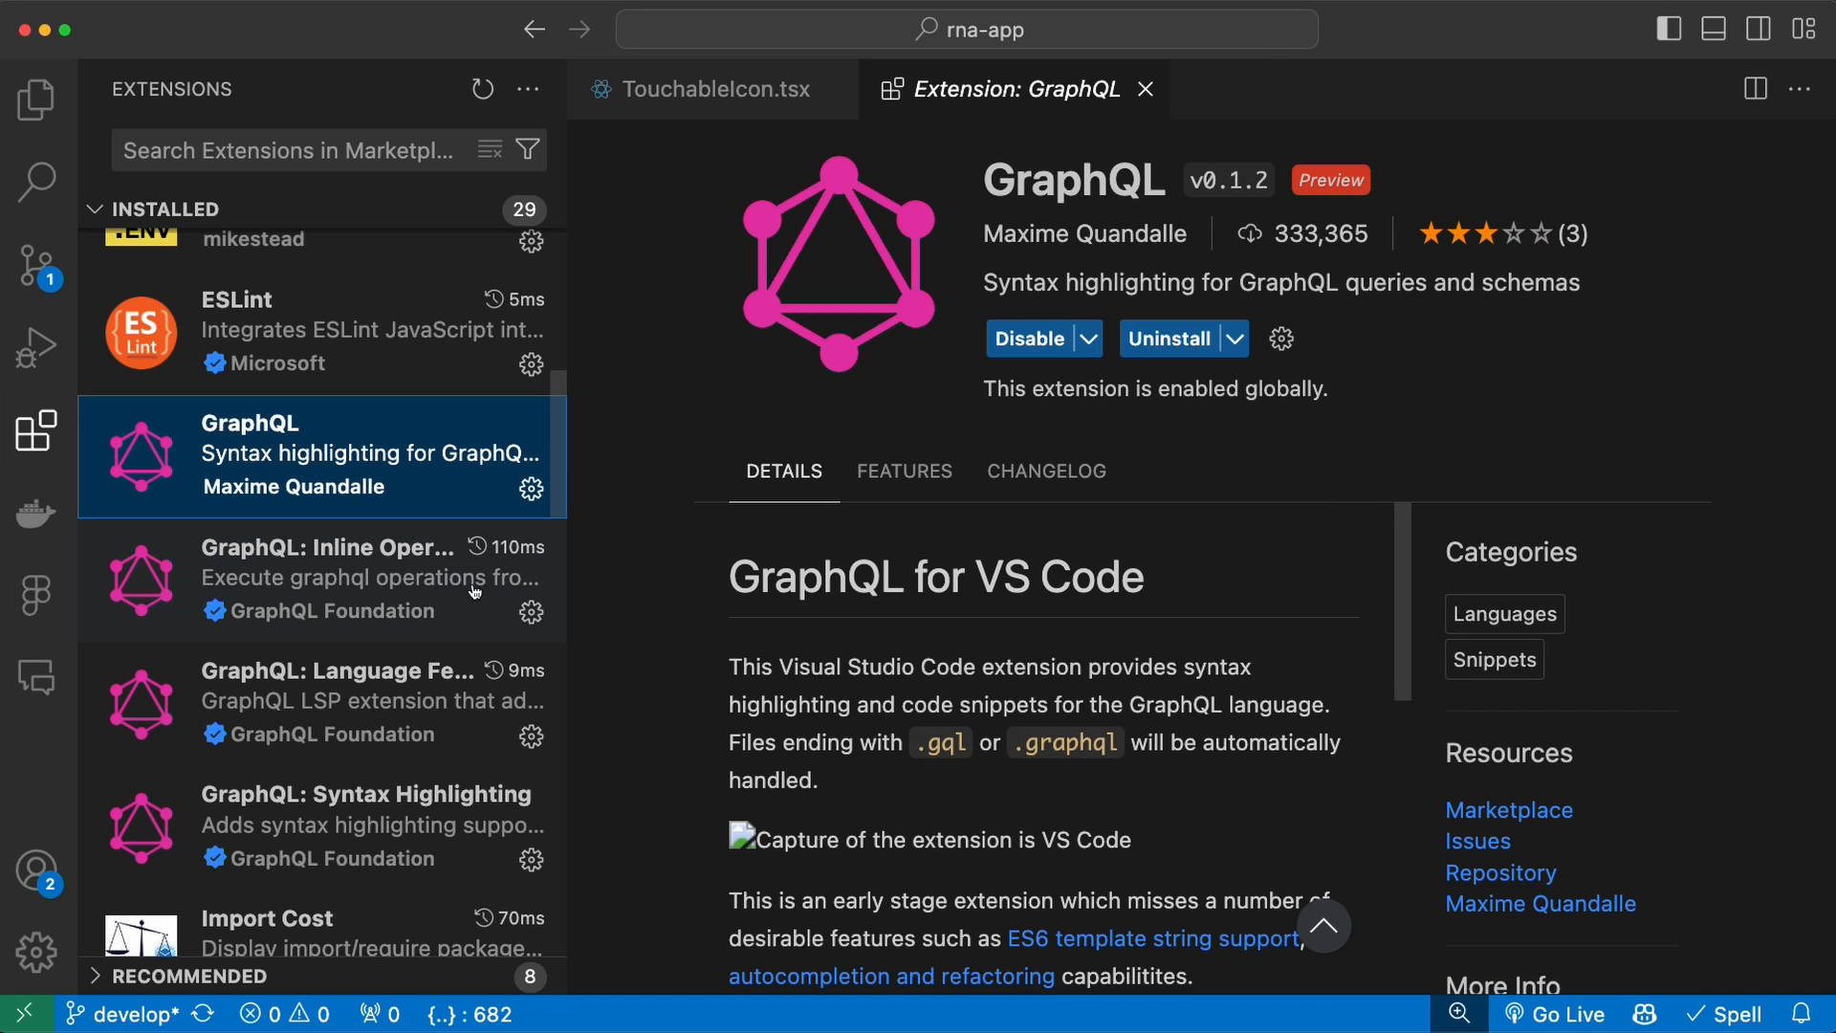
mouse_move(324, 465)
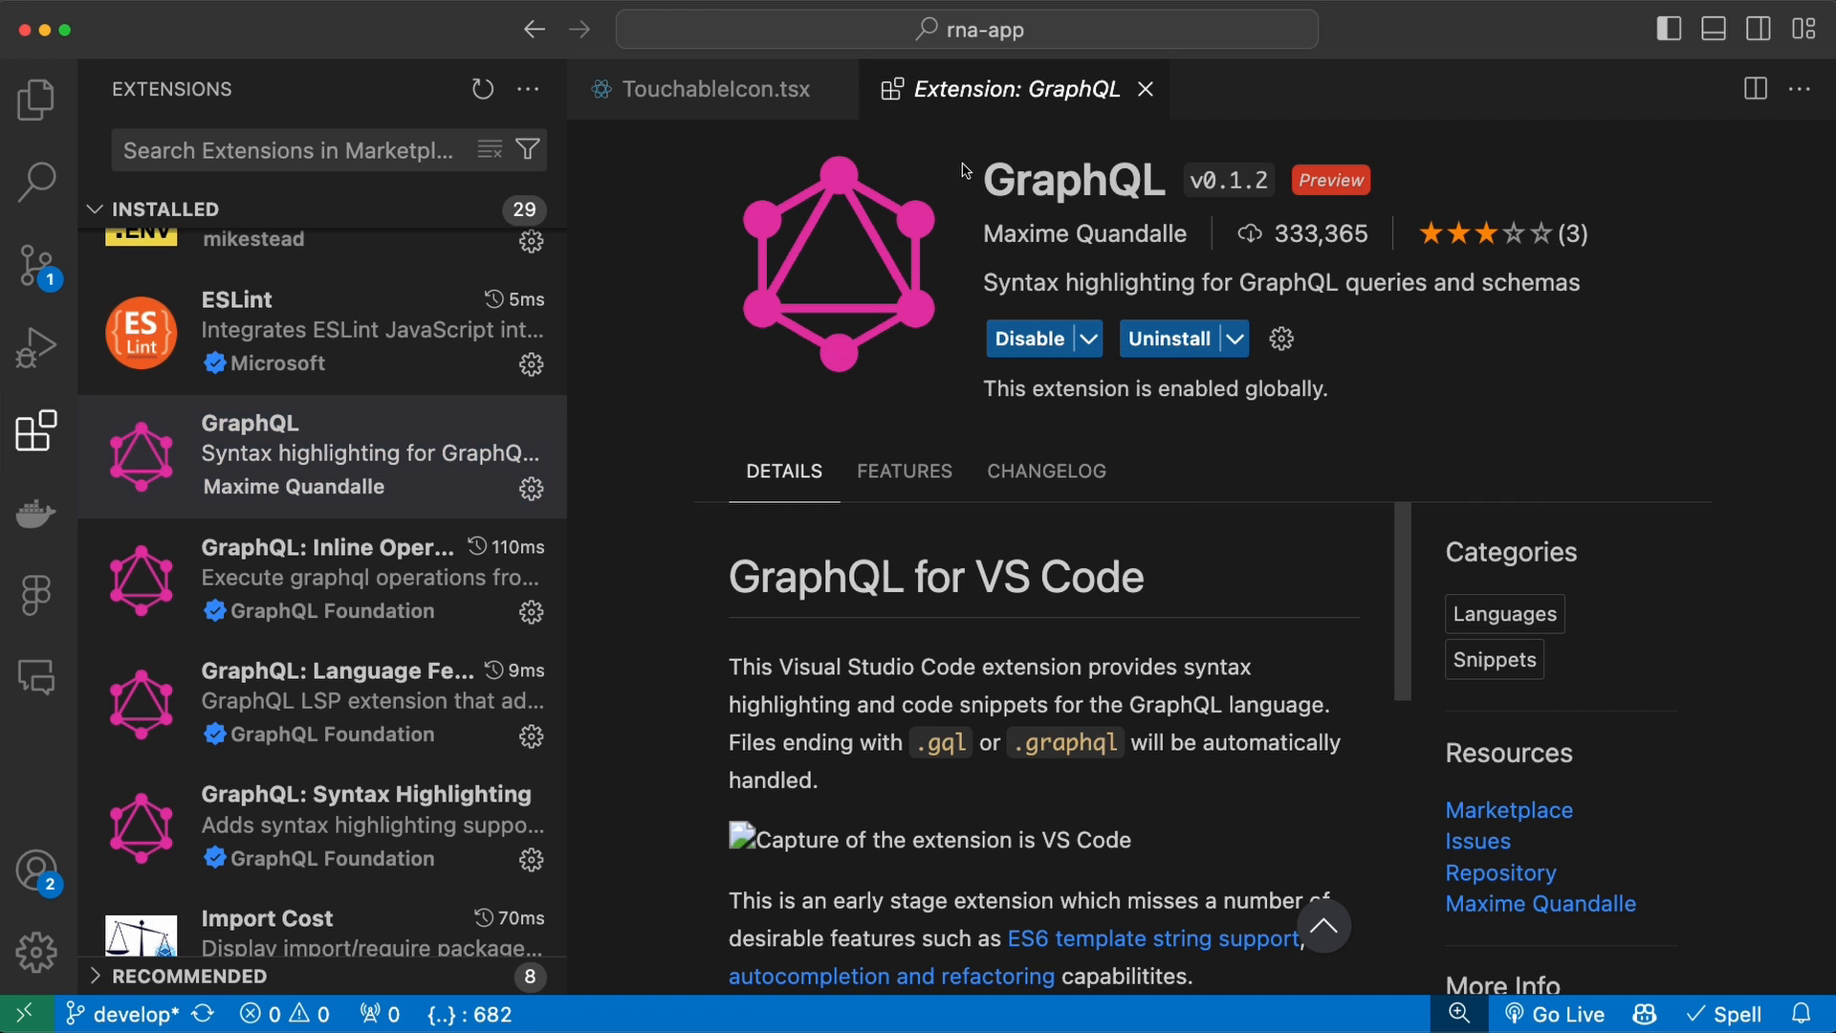
mouse_move(1196, 212)
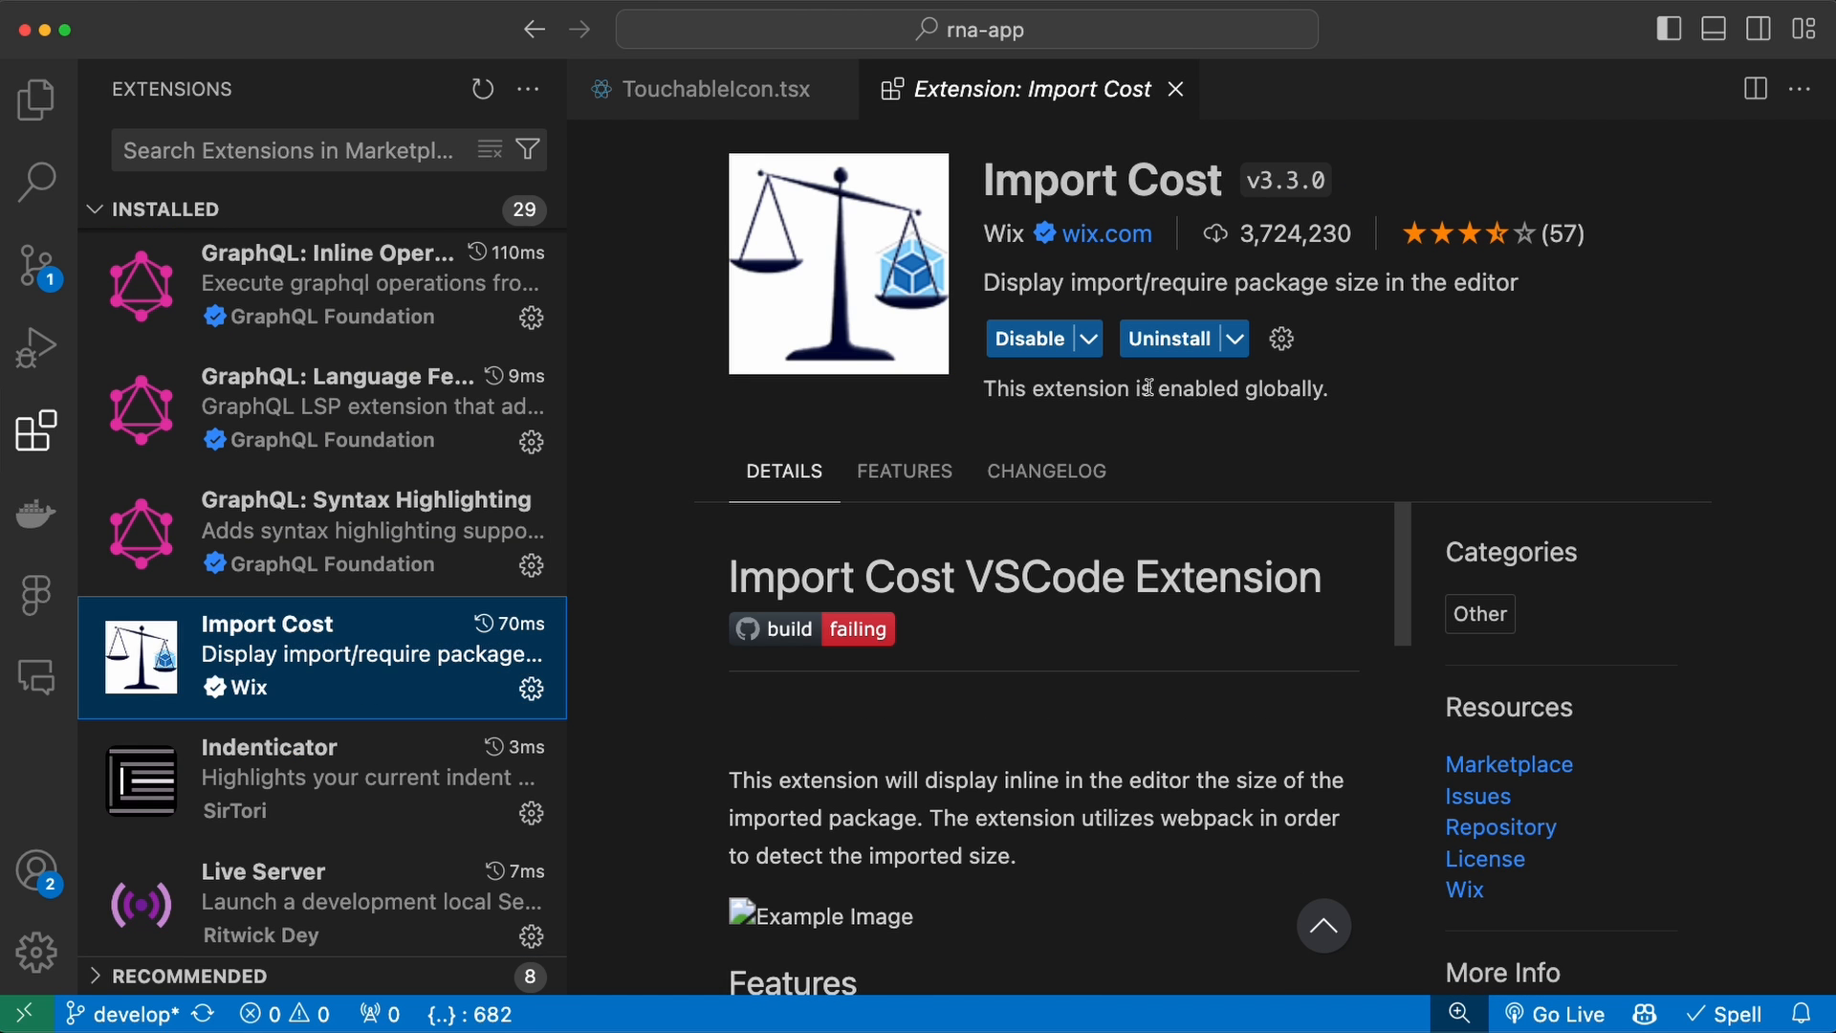
mouse_move(1131, 716)
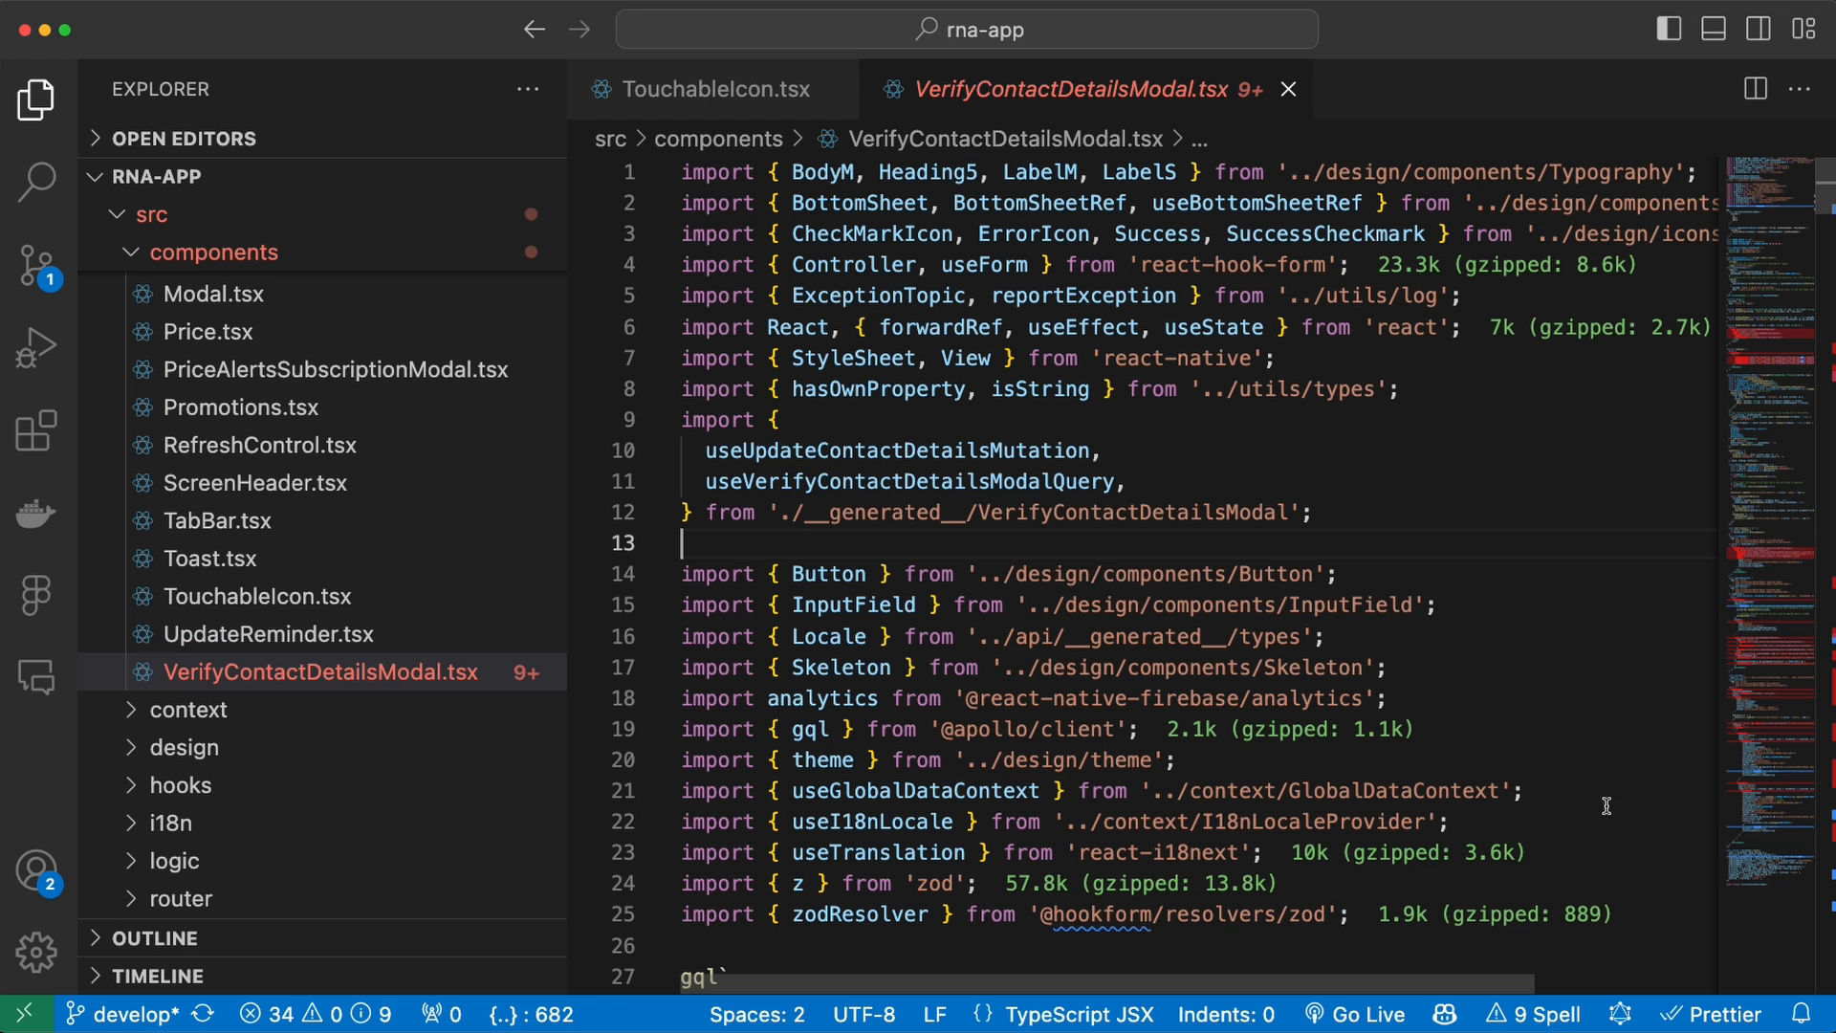
- Select all content in the active editor
key("cmd+a")
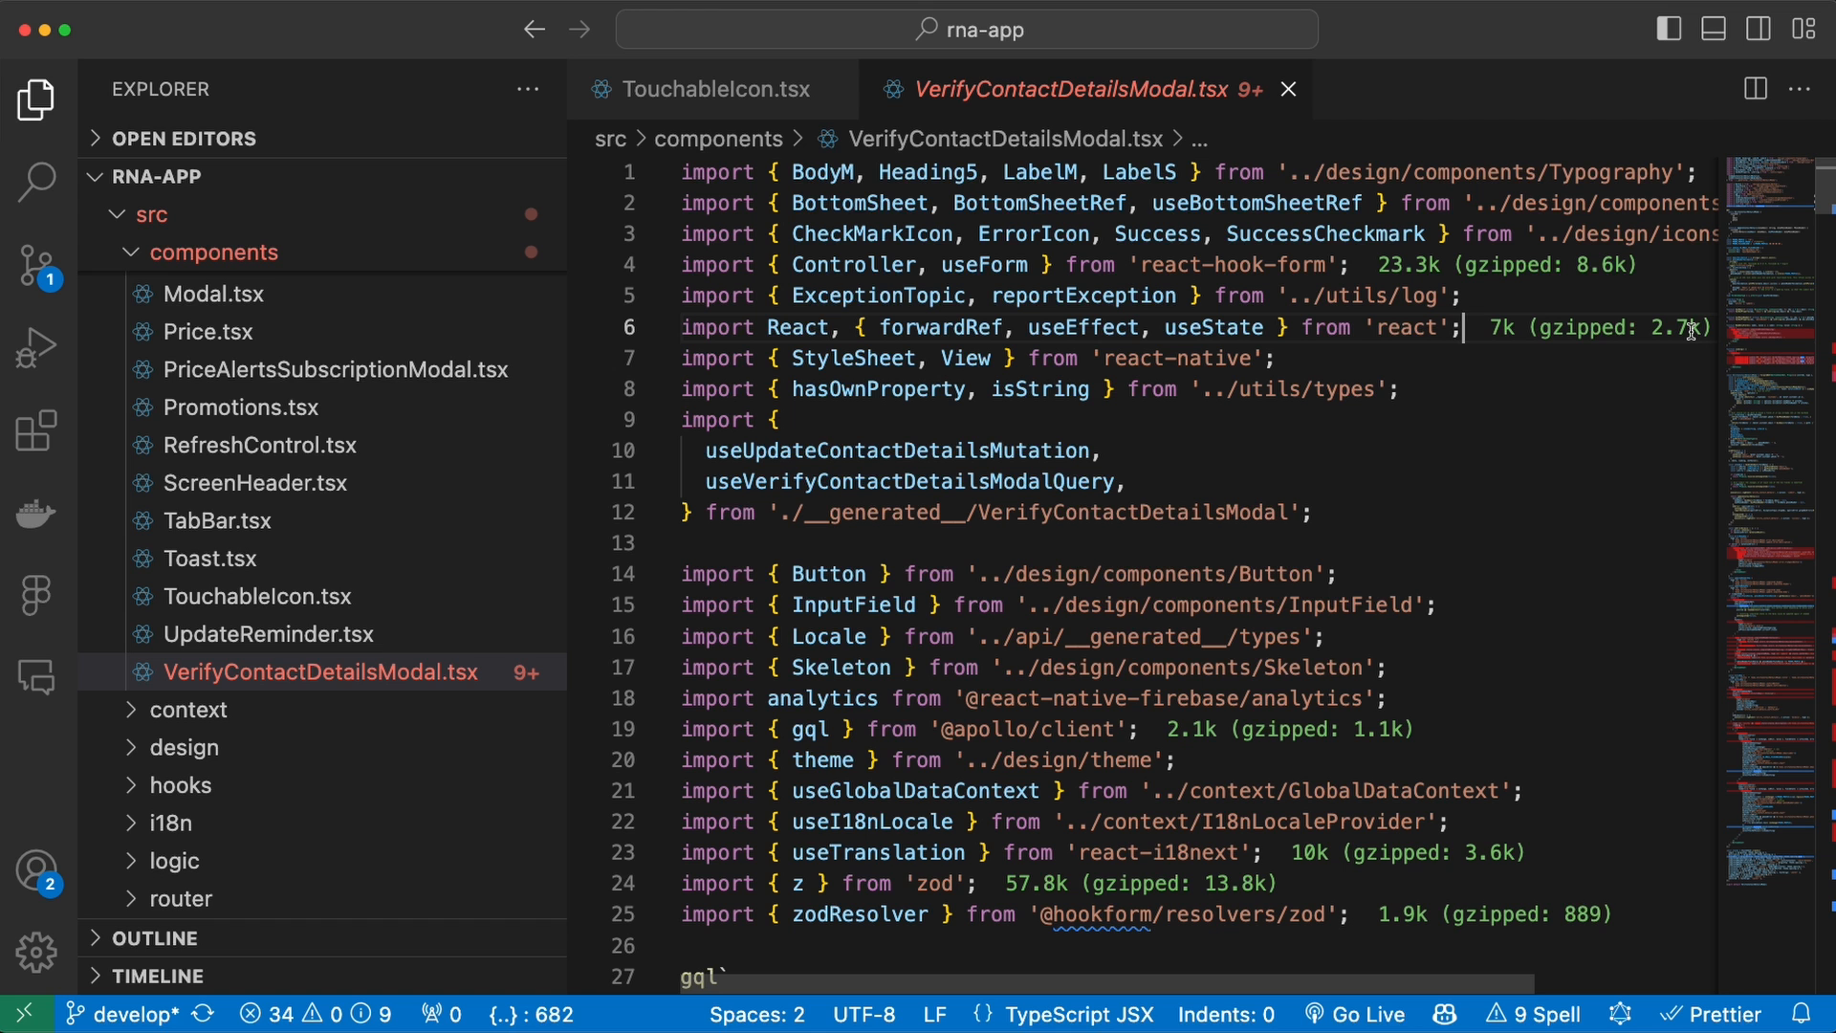
mouse_move(1627, 366)
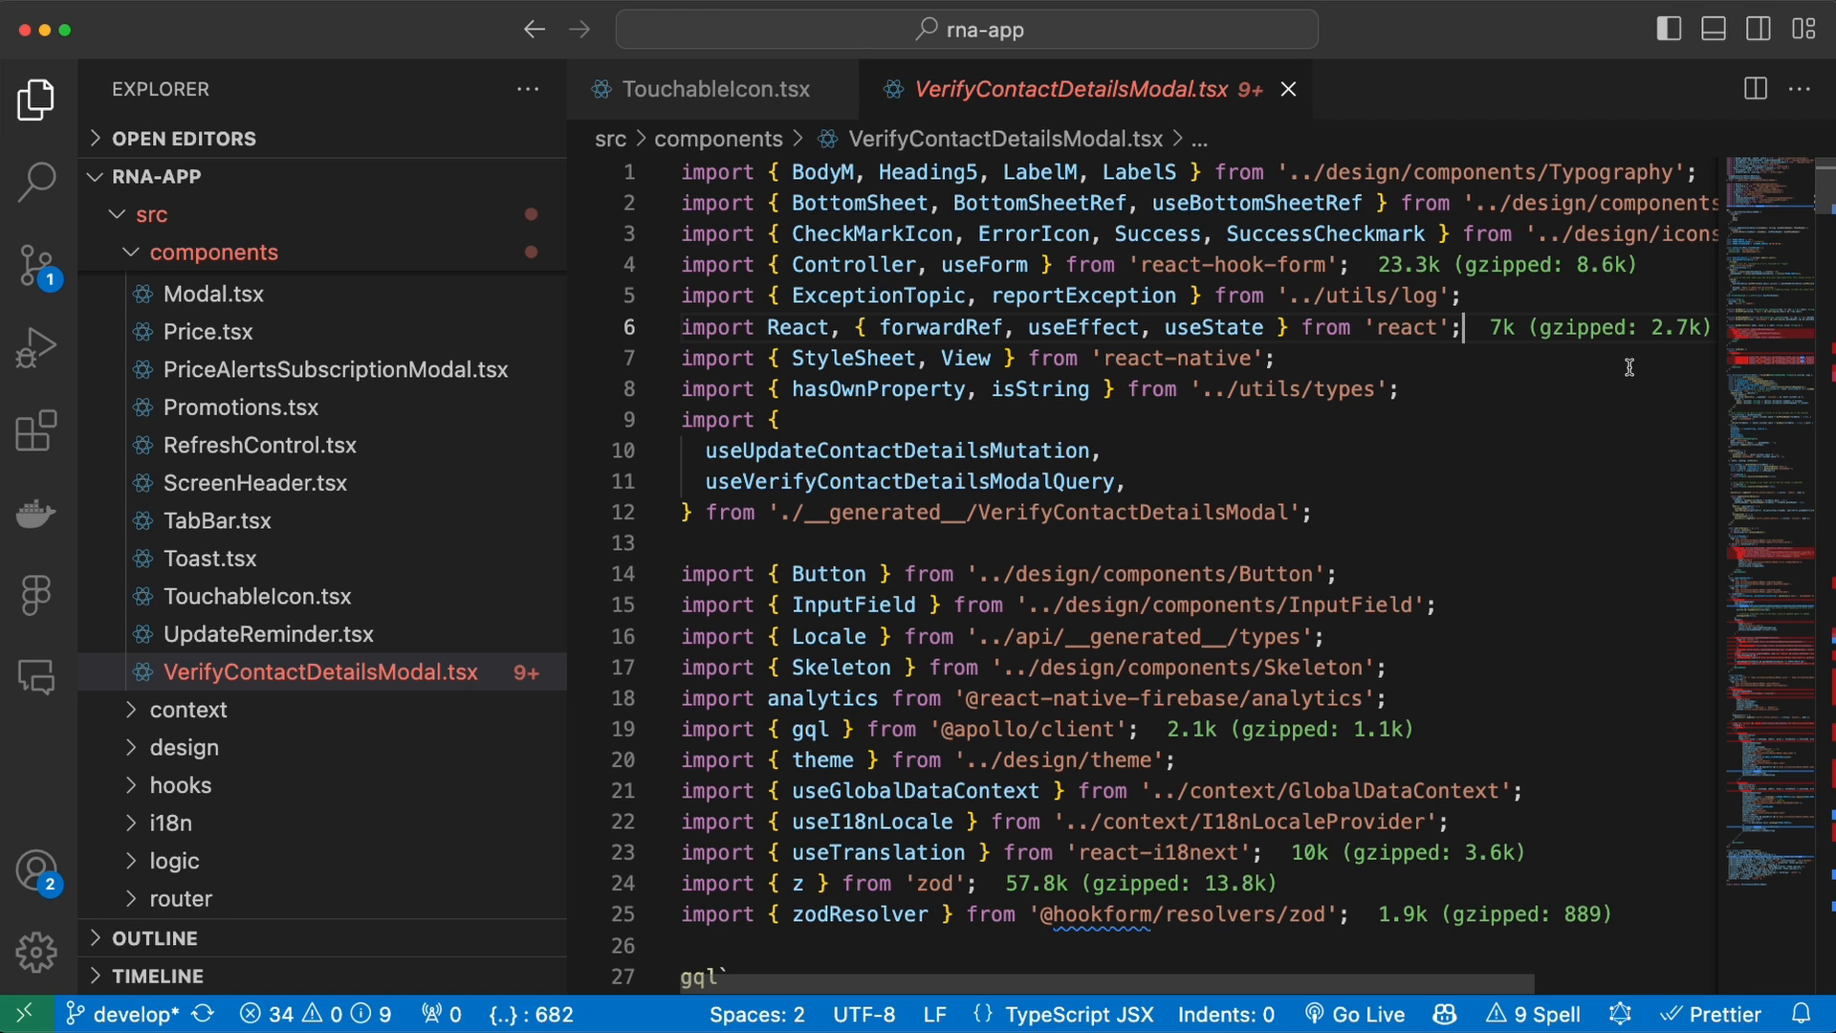
mouse_move(1486, 360)
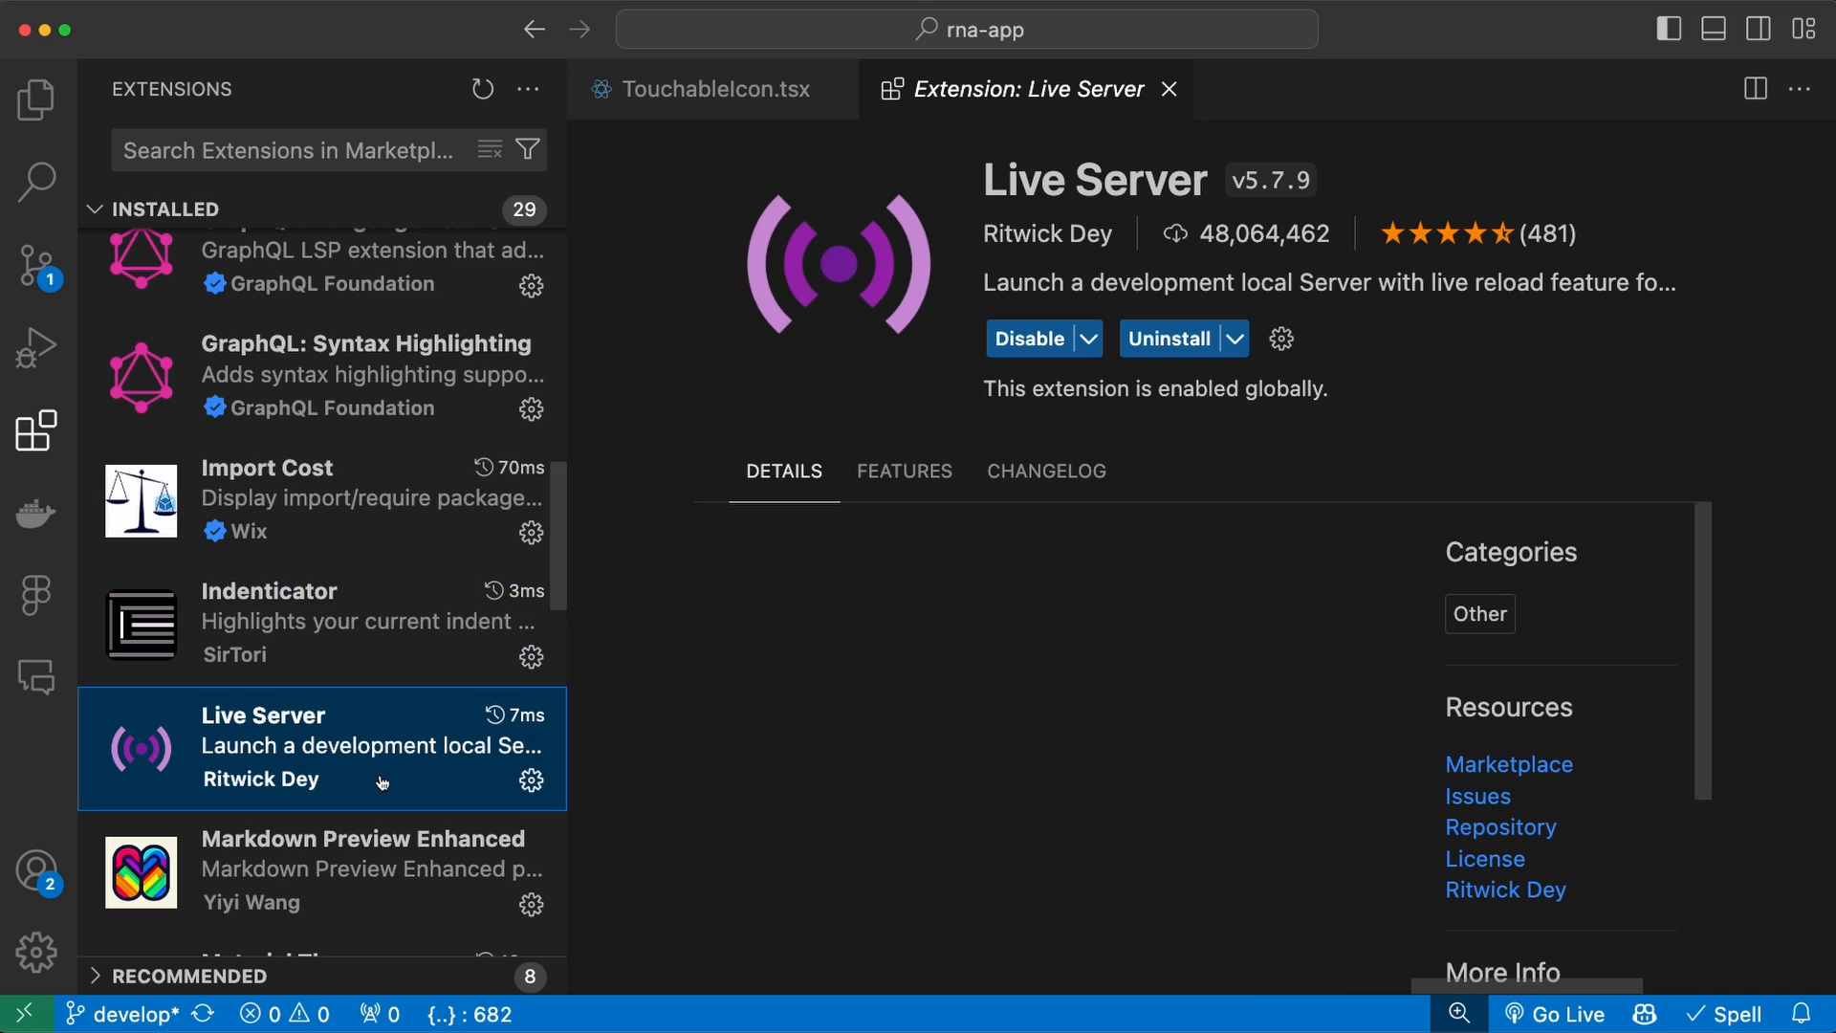
- Scroll the installed extensions list down toward Live Share
scroll("down", 3)
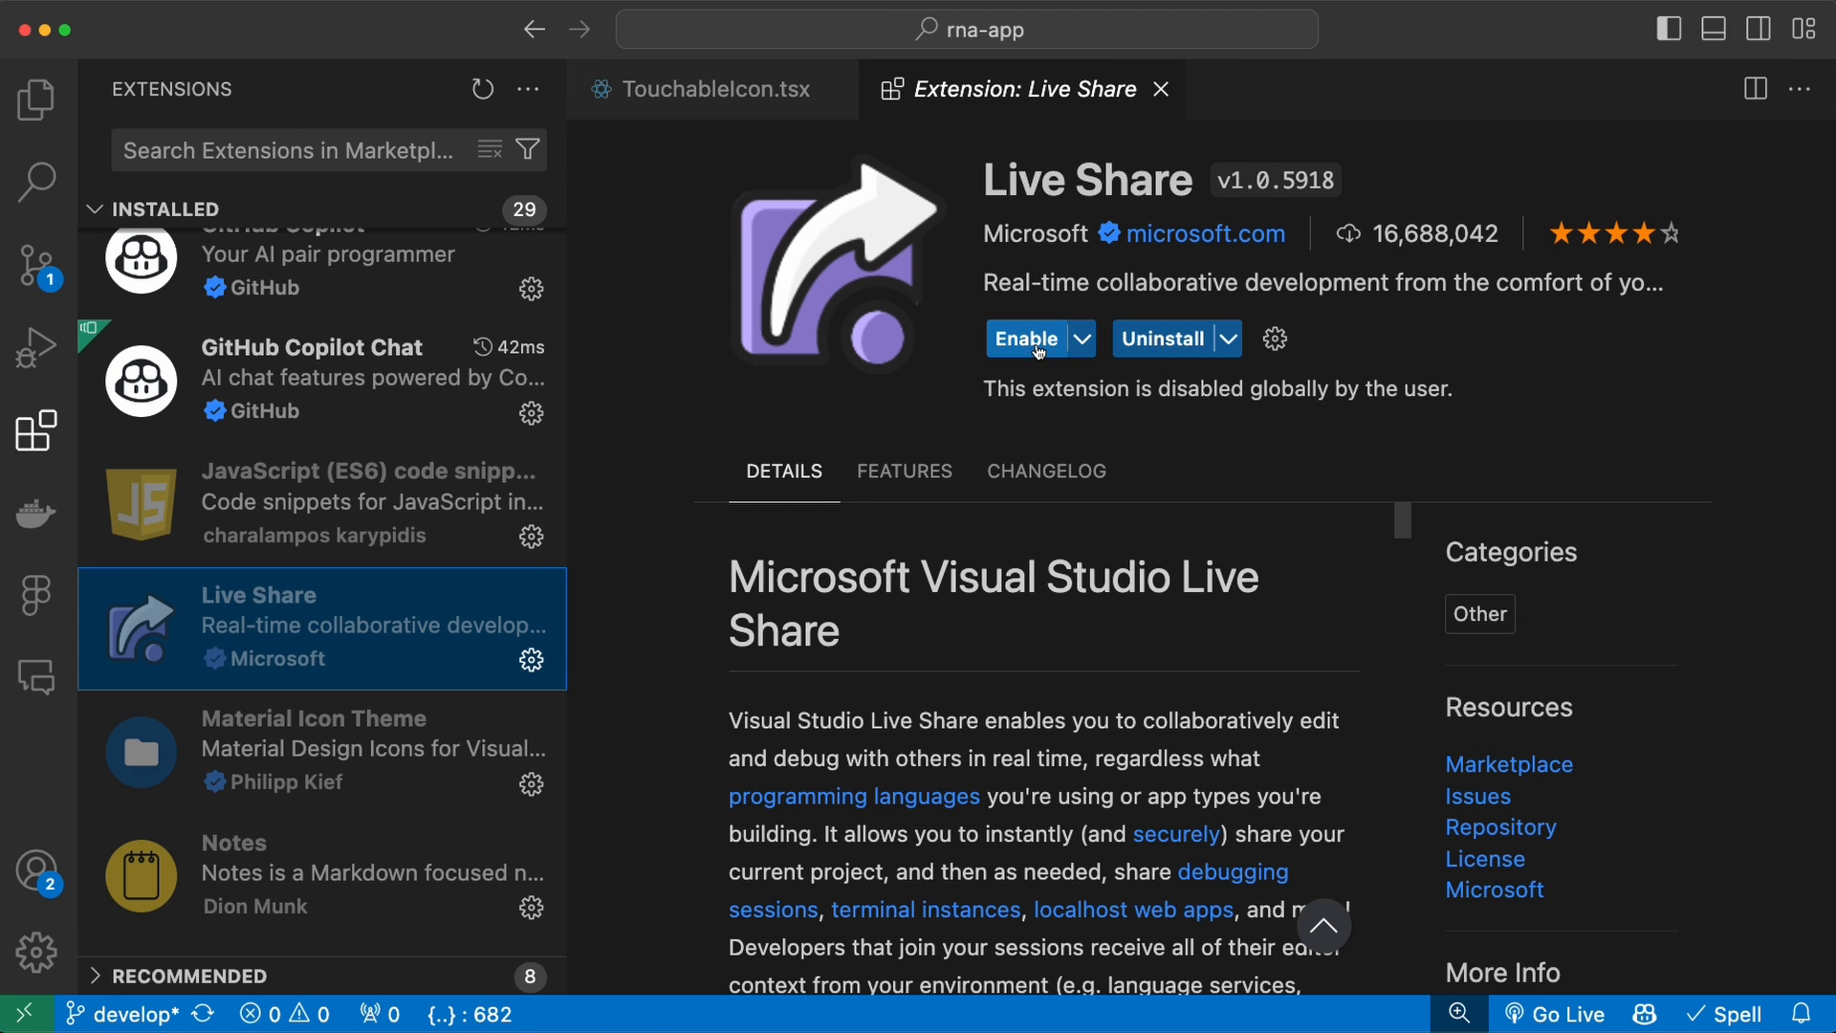
- Enable Live Share globally, then return to the installed extensions list for Notes
left_click(1029, 338)
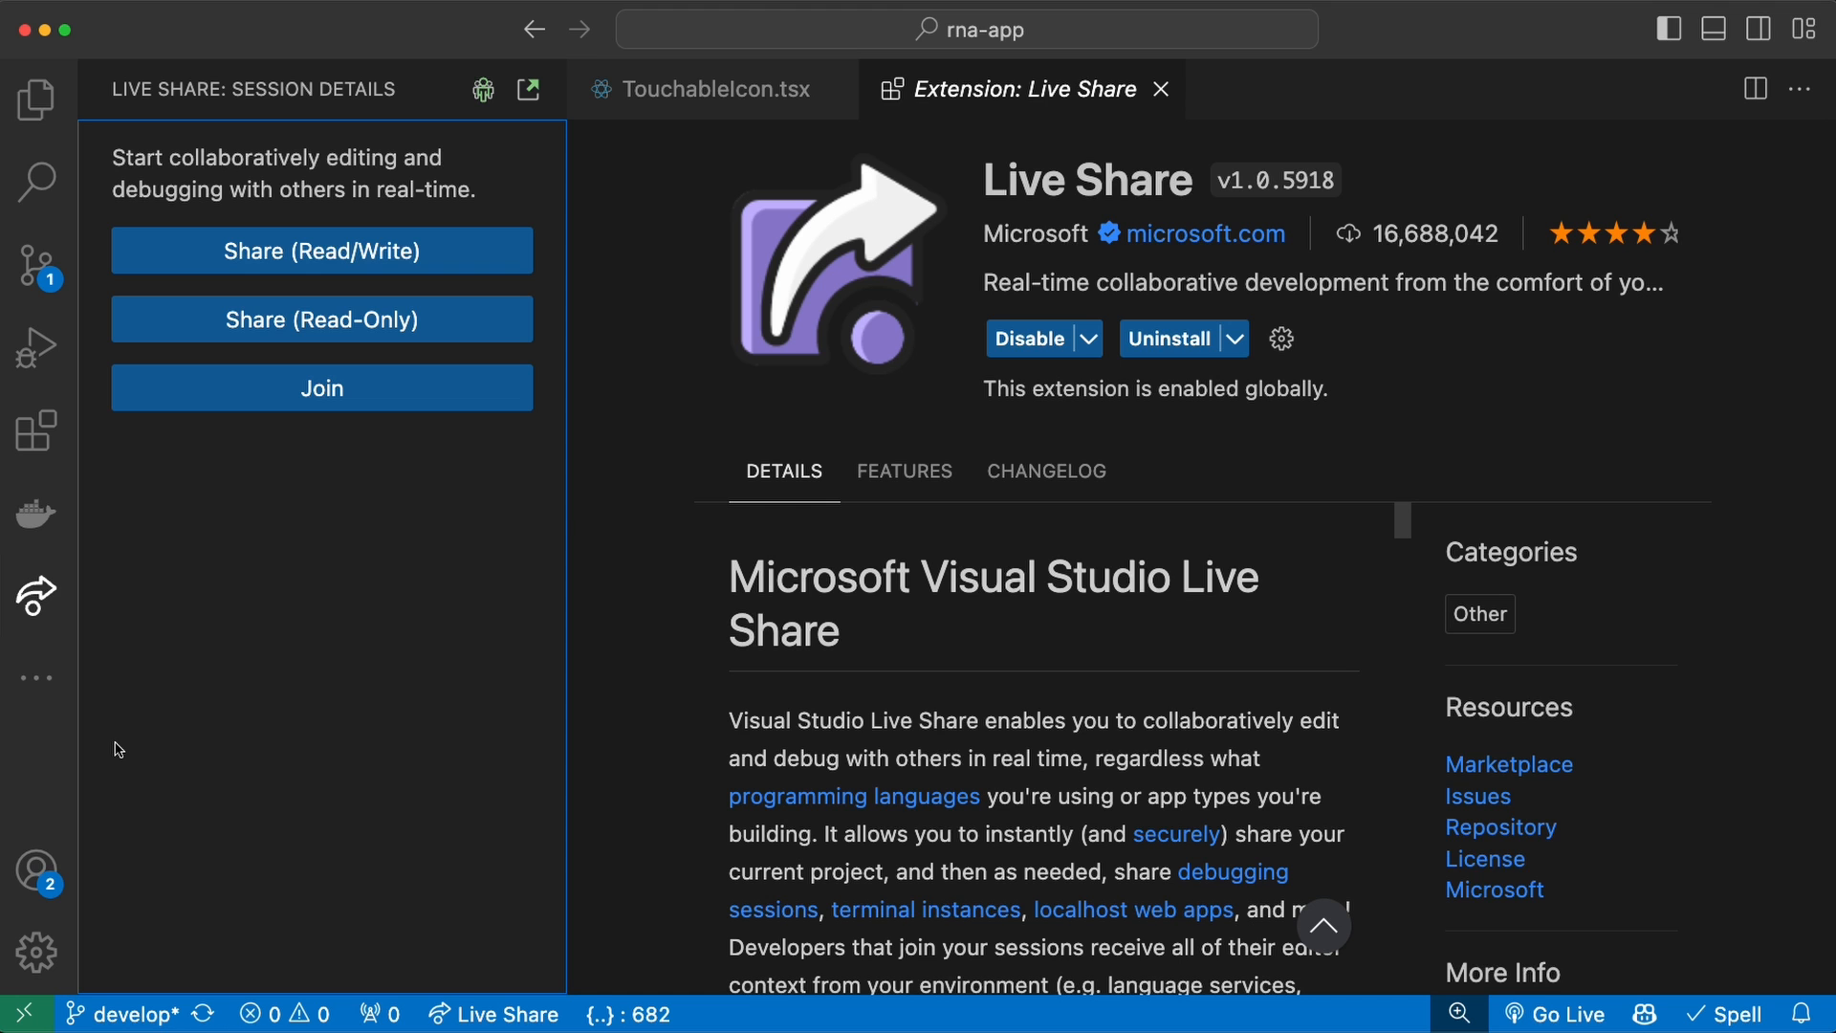
left_click(37, 429)
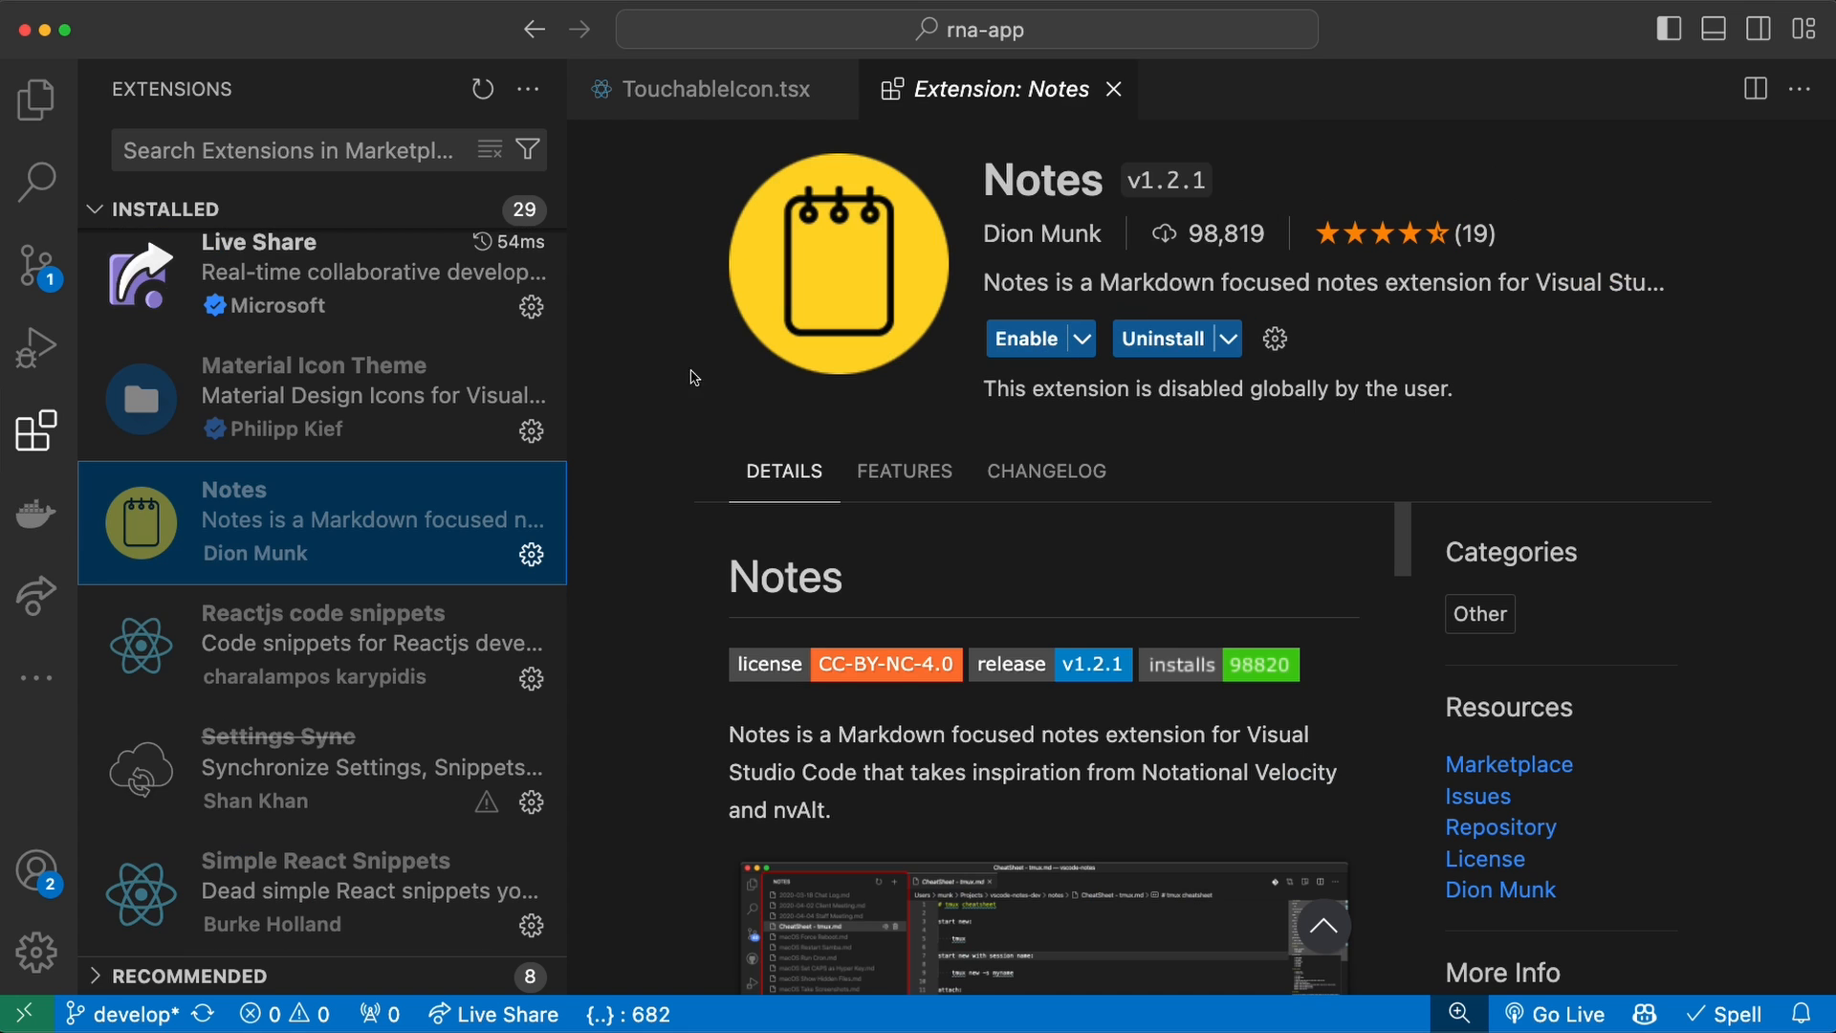
mouse_move(1027, 354)
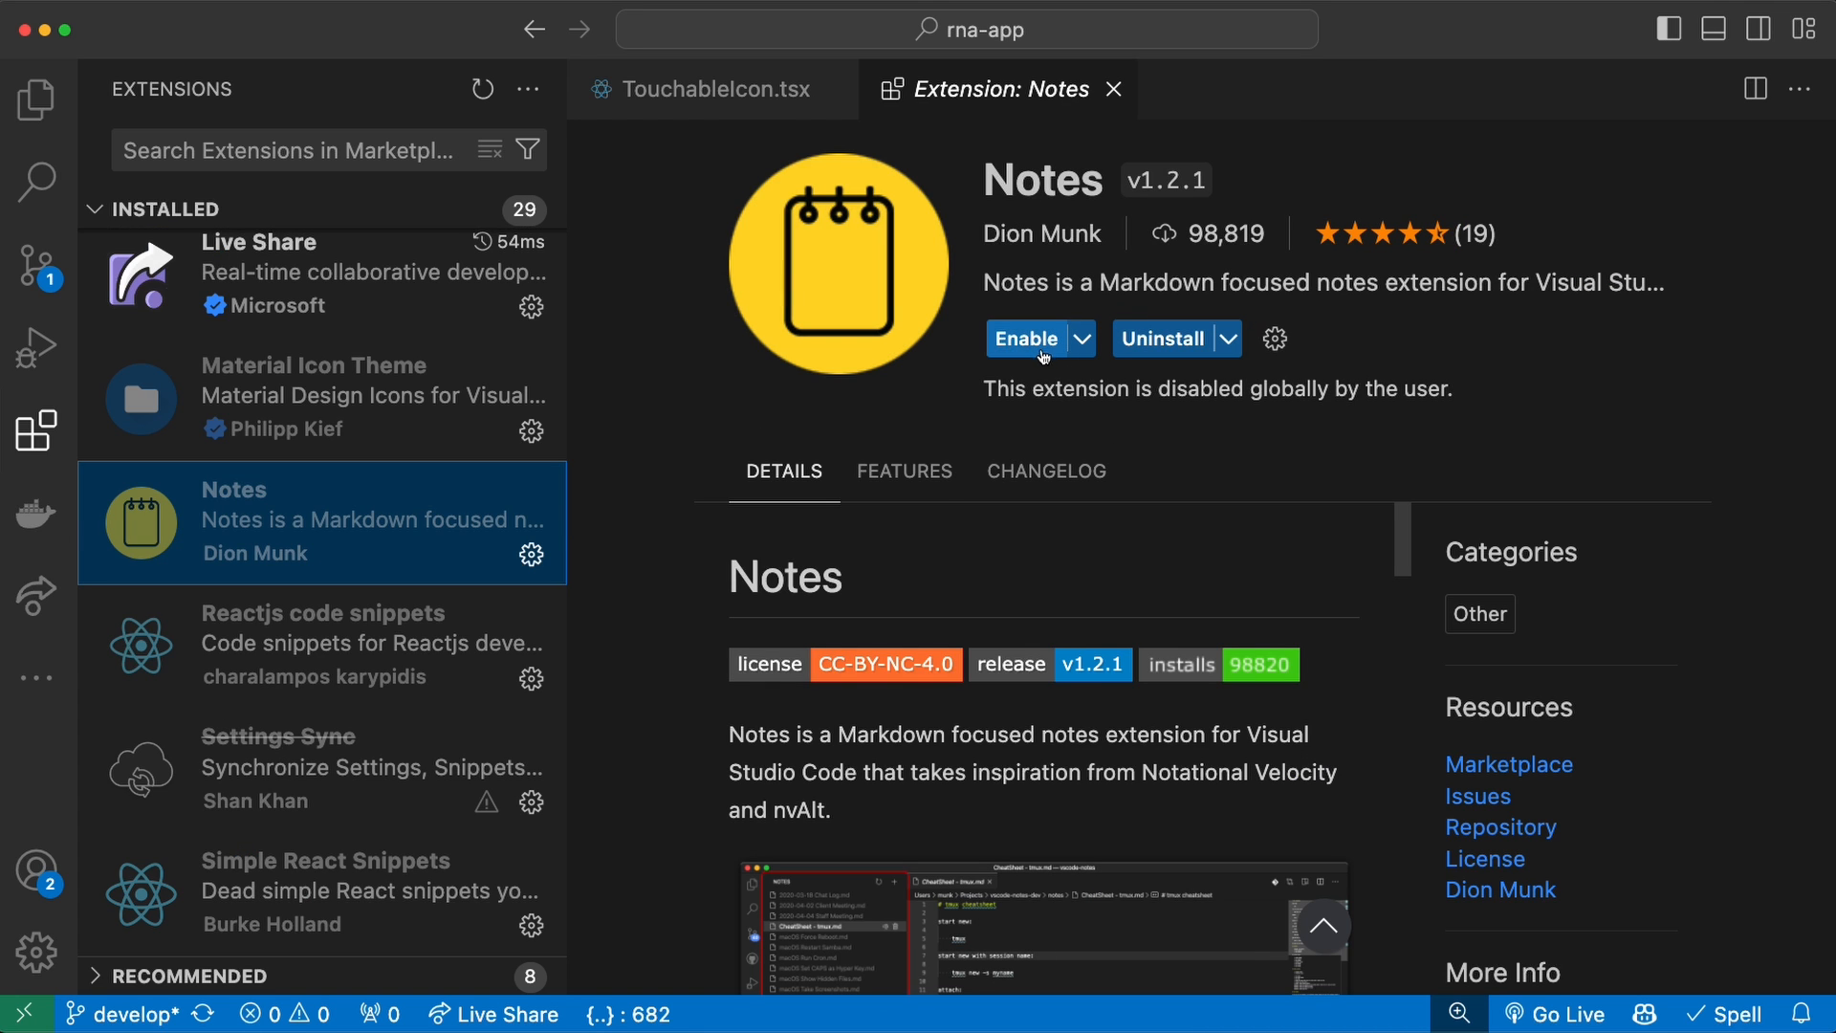
- Enable Notes, open the 'building on iOS in Xcode' note, and return to Extensions
left_click(1027, 338)
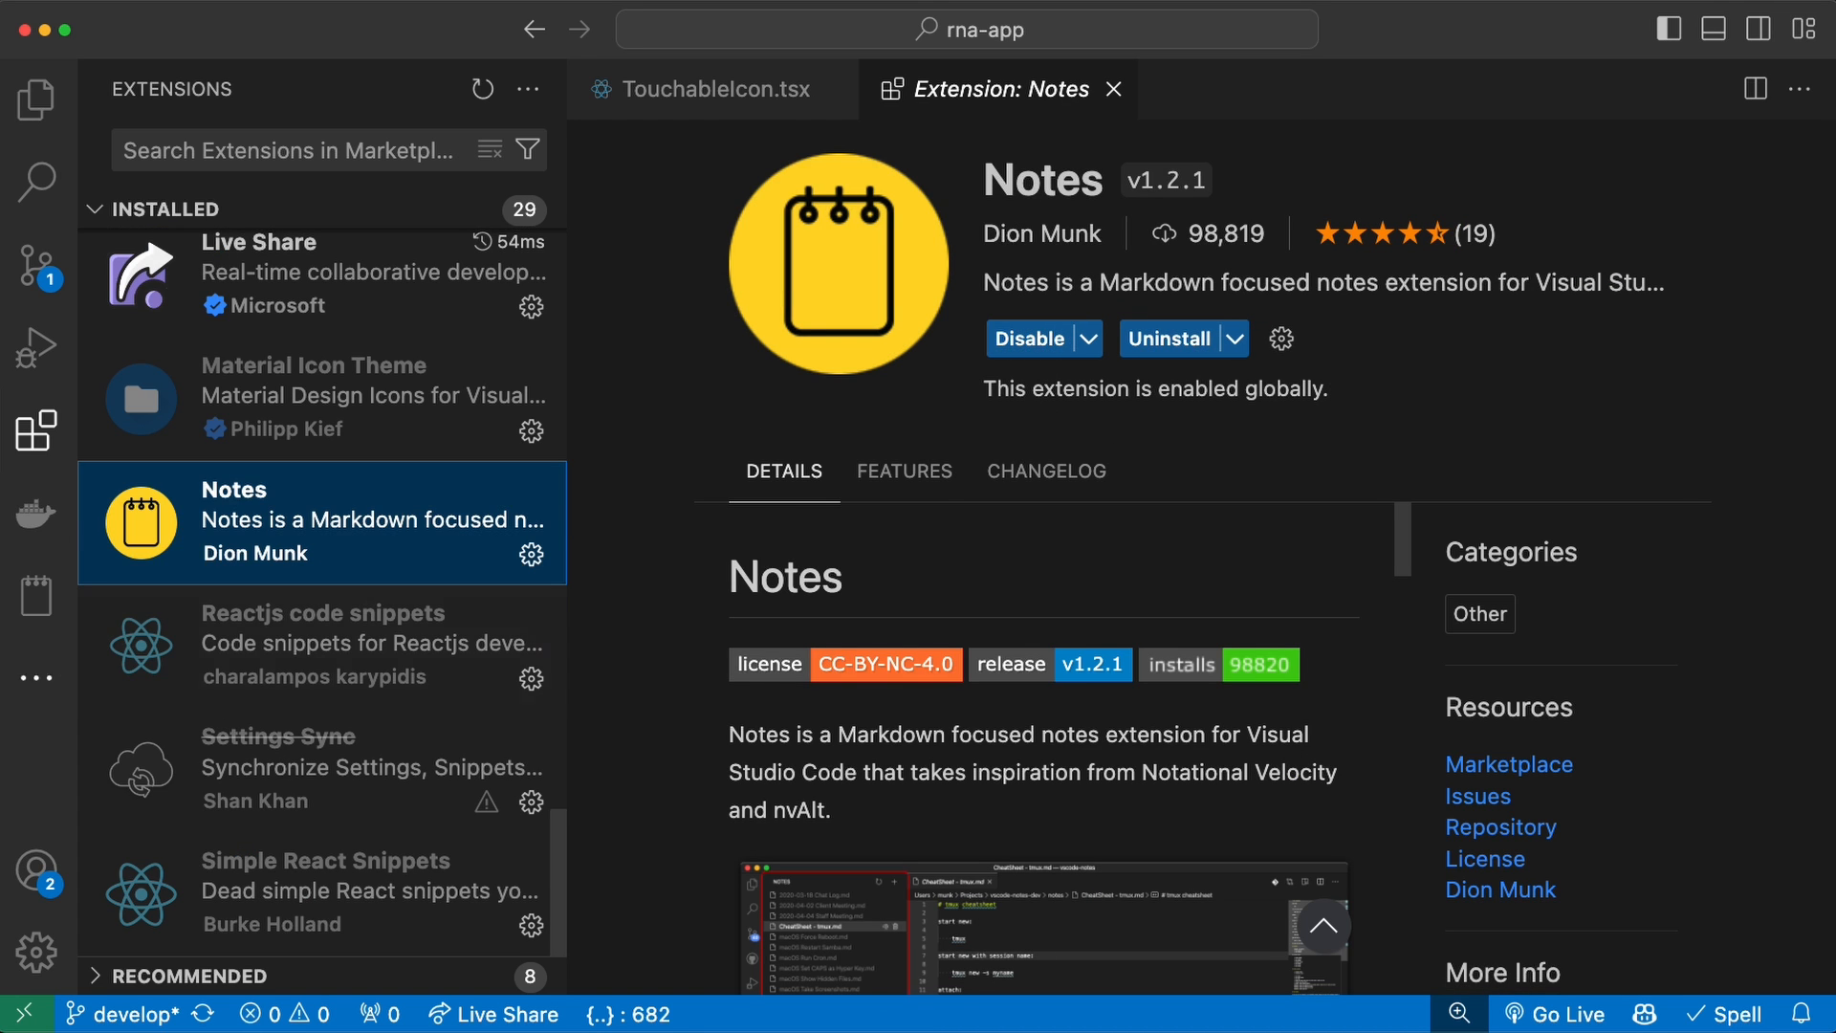
left_click(36, 594)
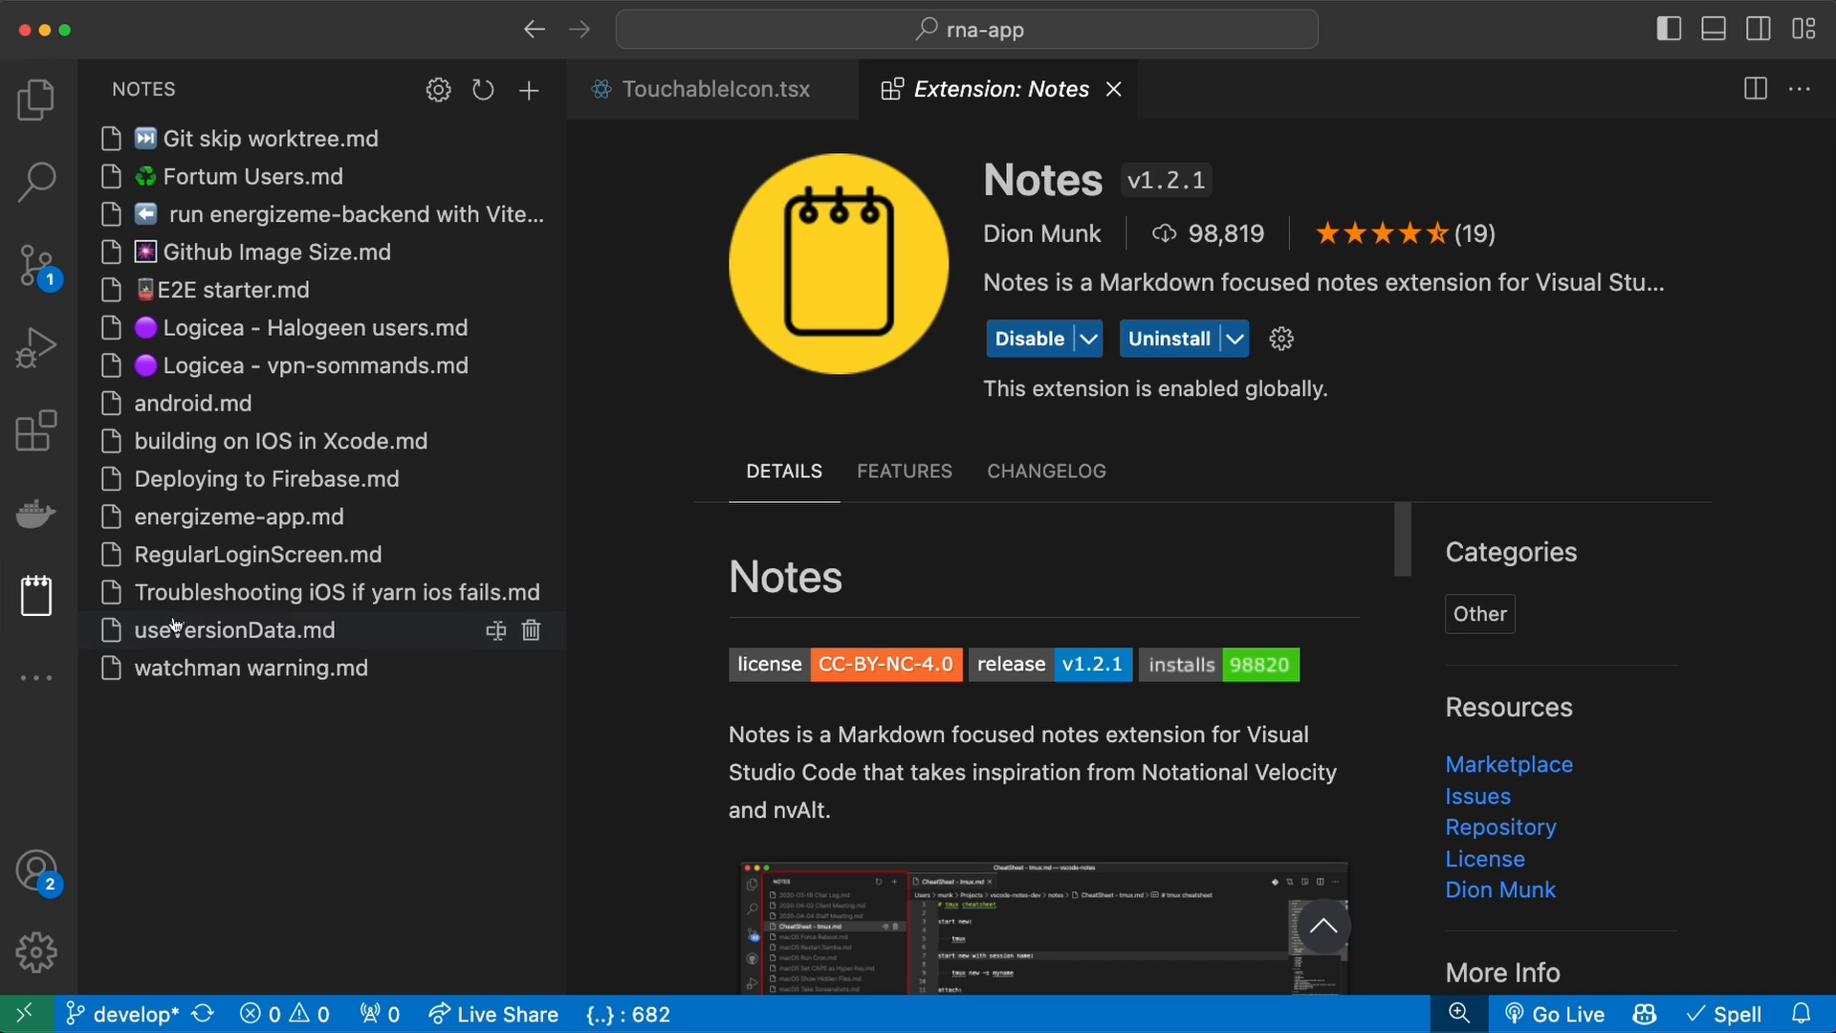
left_click(278, 442)
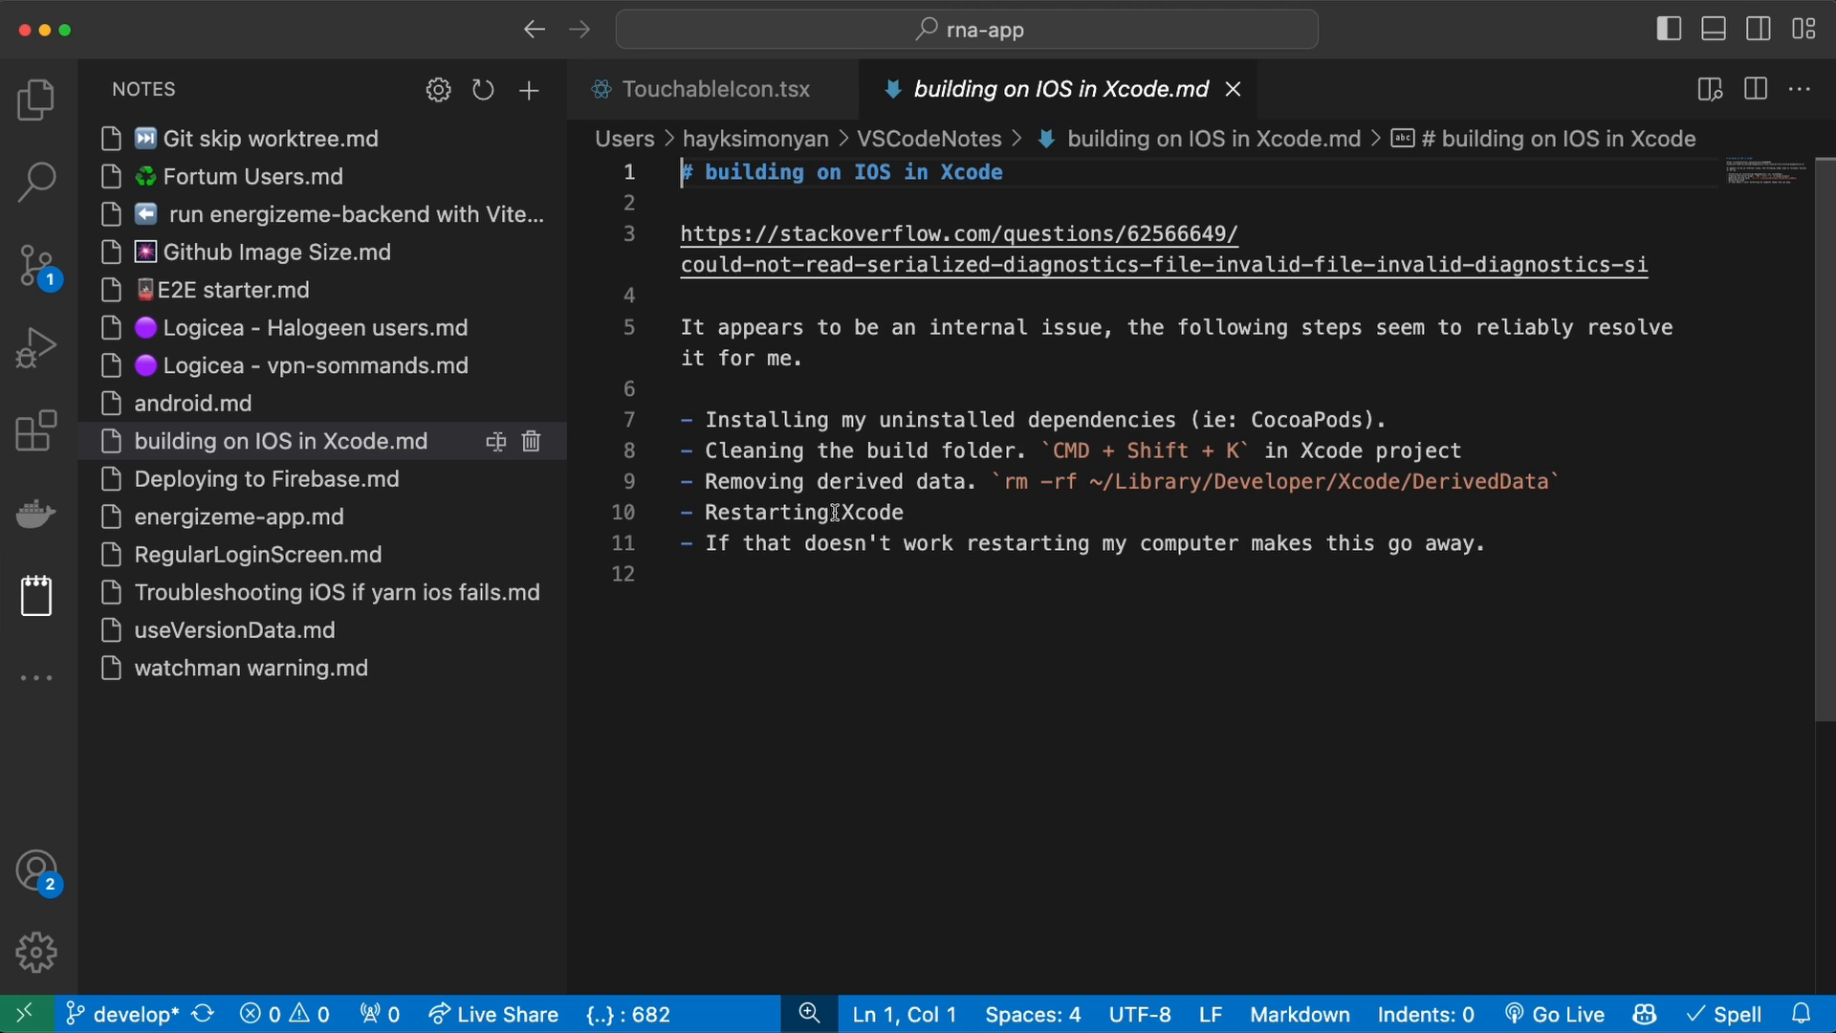
left_click(35, 431)
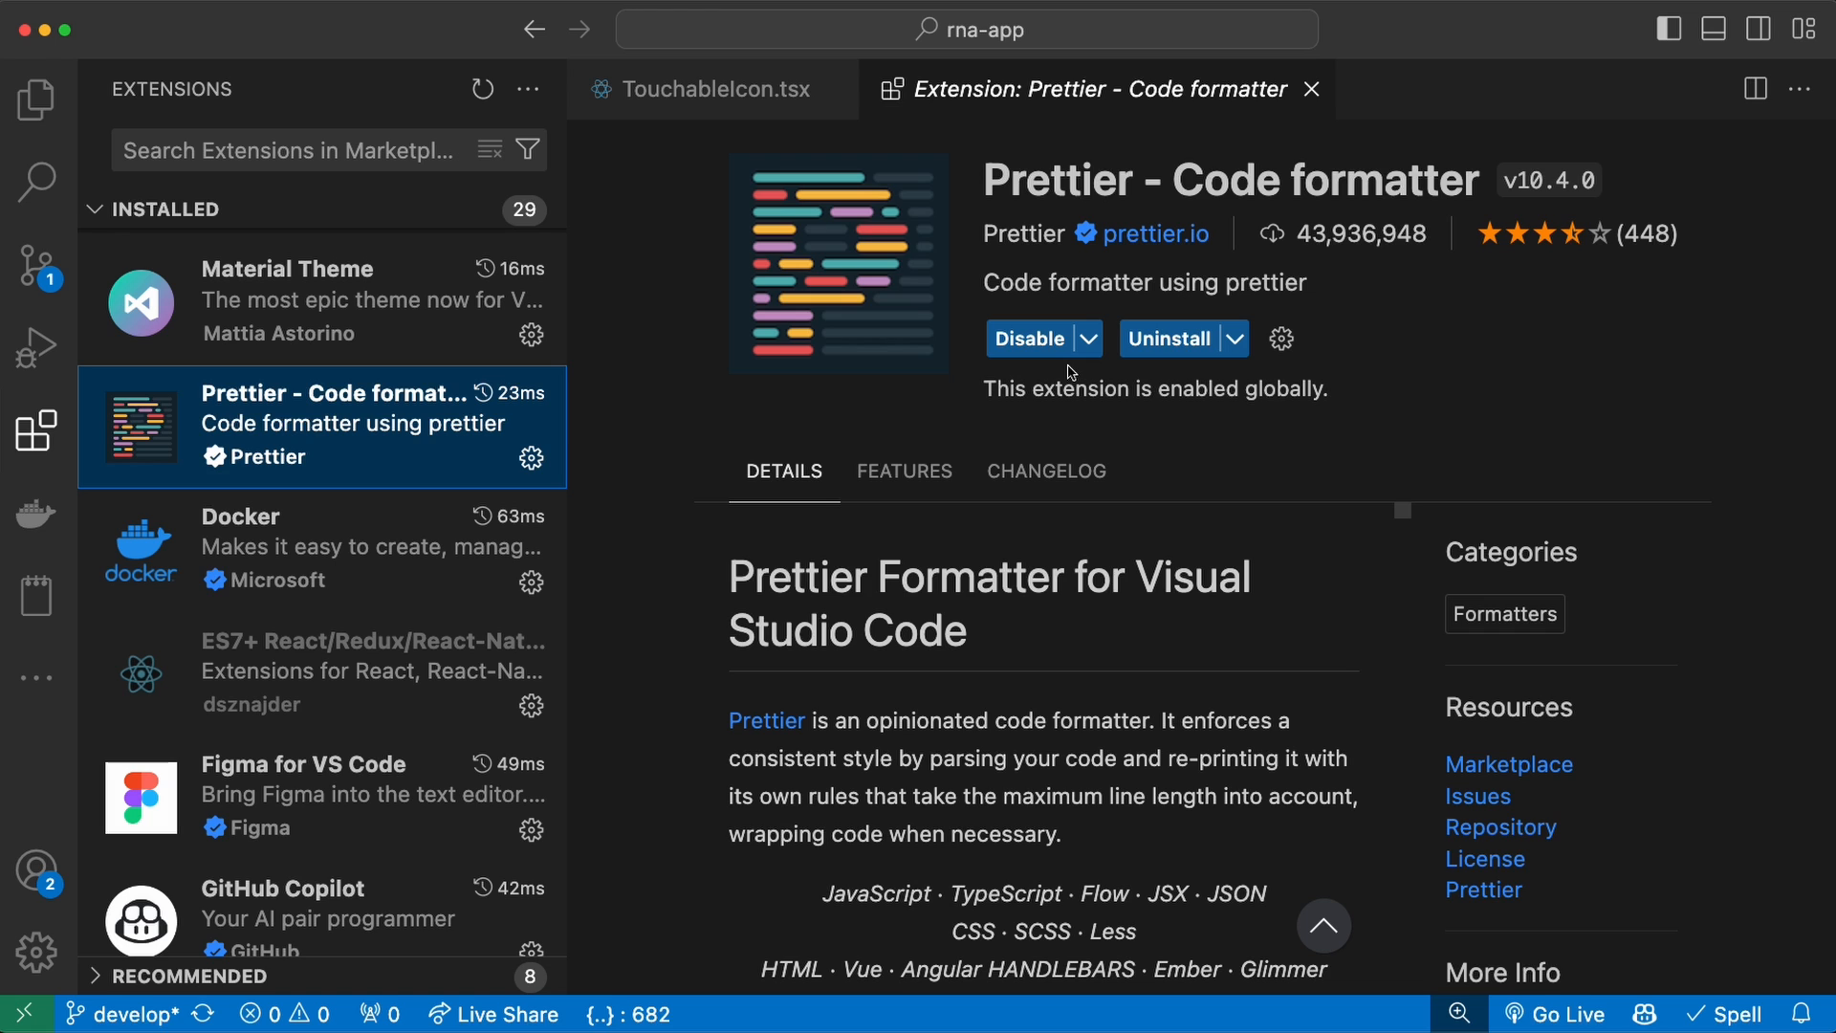
mouse_move(1110, 632)
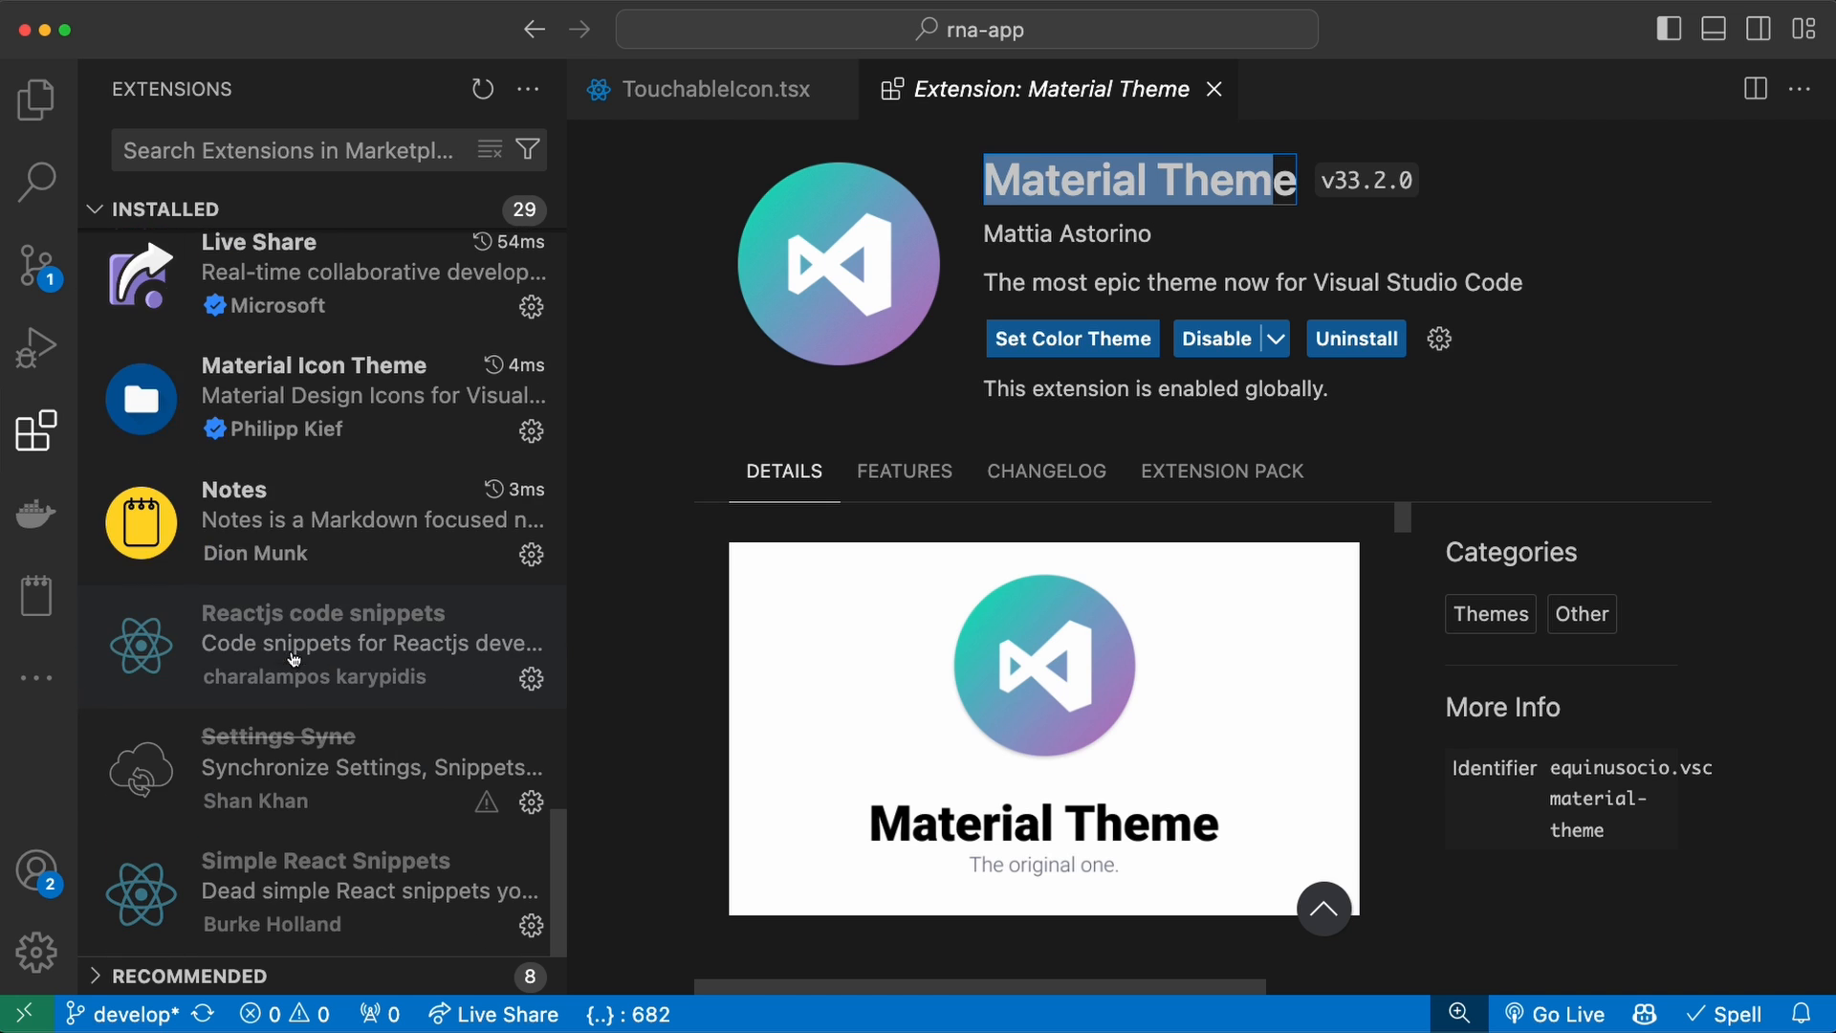
- View the Material Icon Theme details, then switch back to the TouchableIcon.tsx tab
left_click(322, 398)
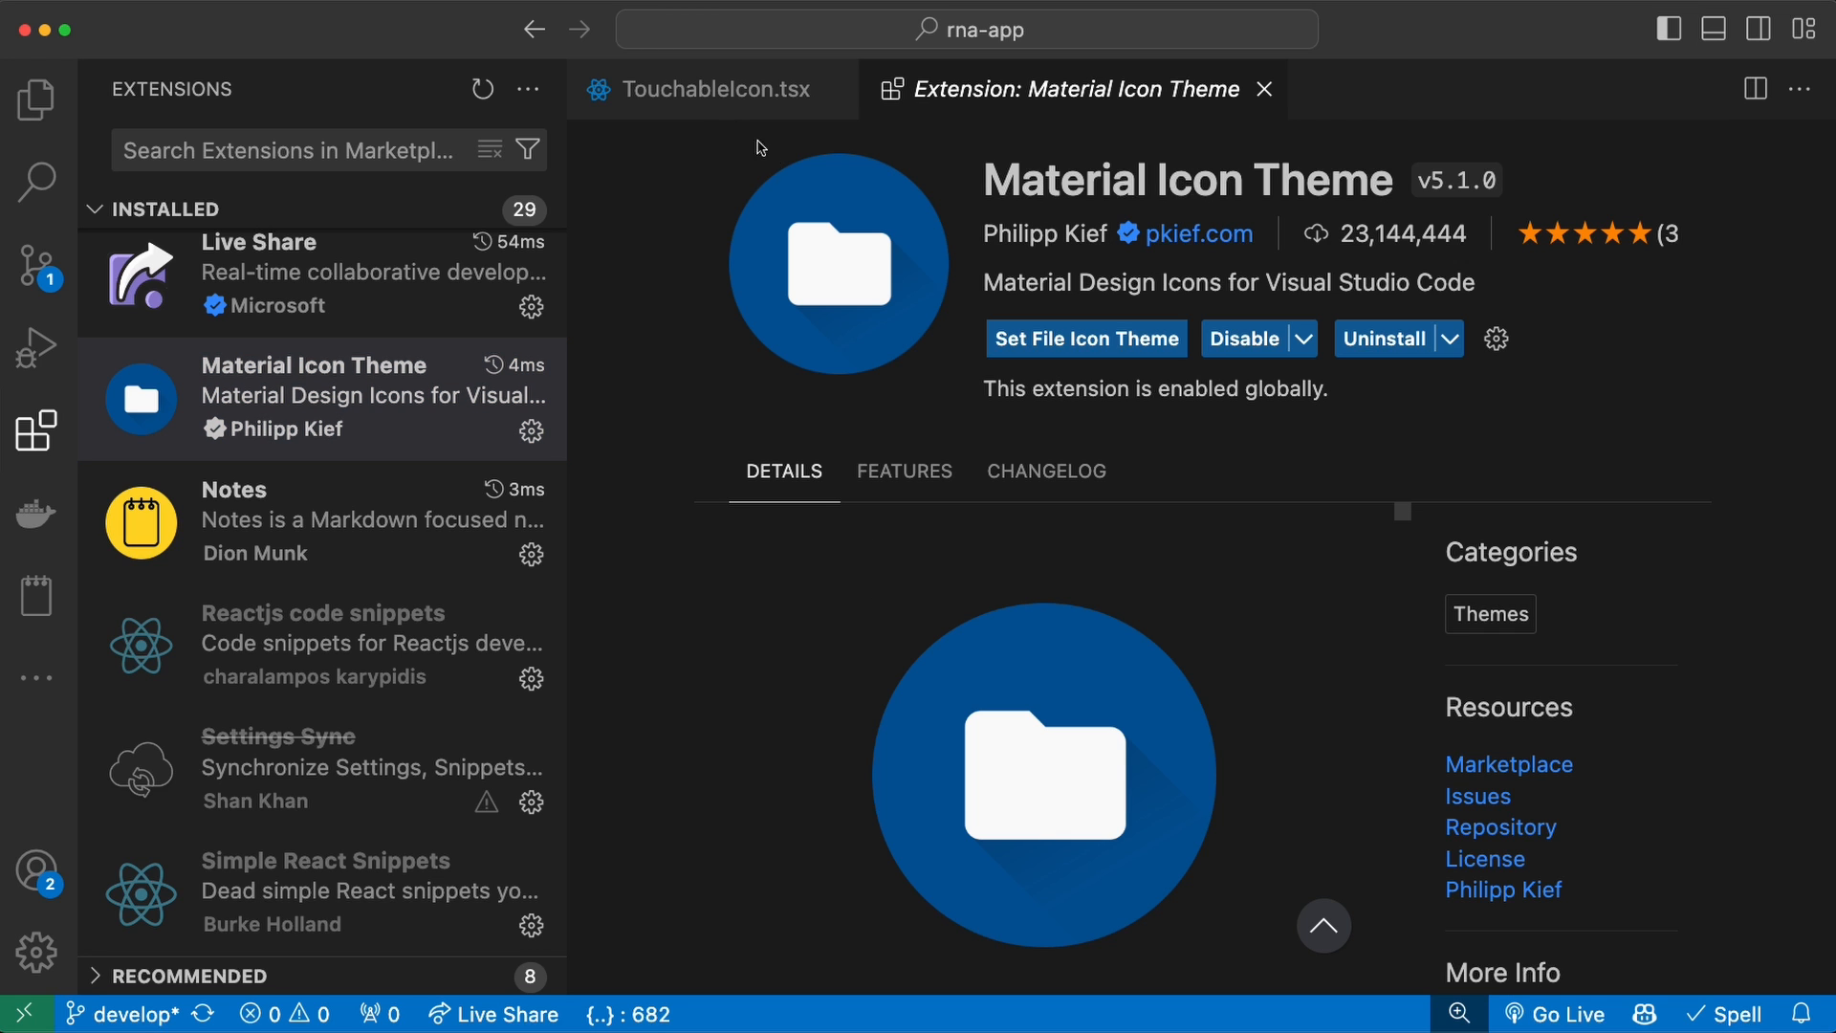
left_click(711, 89)
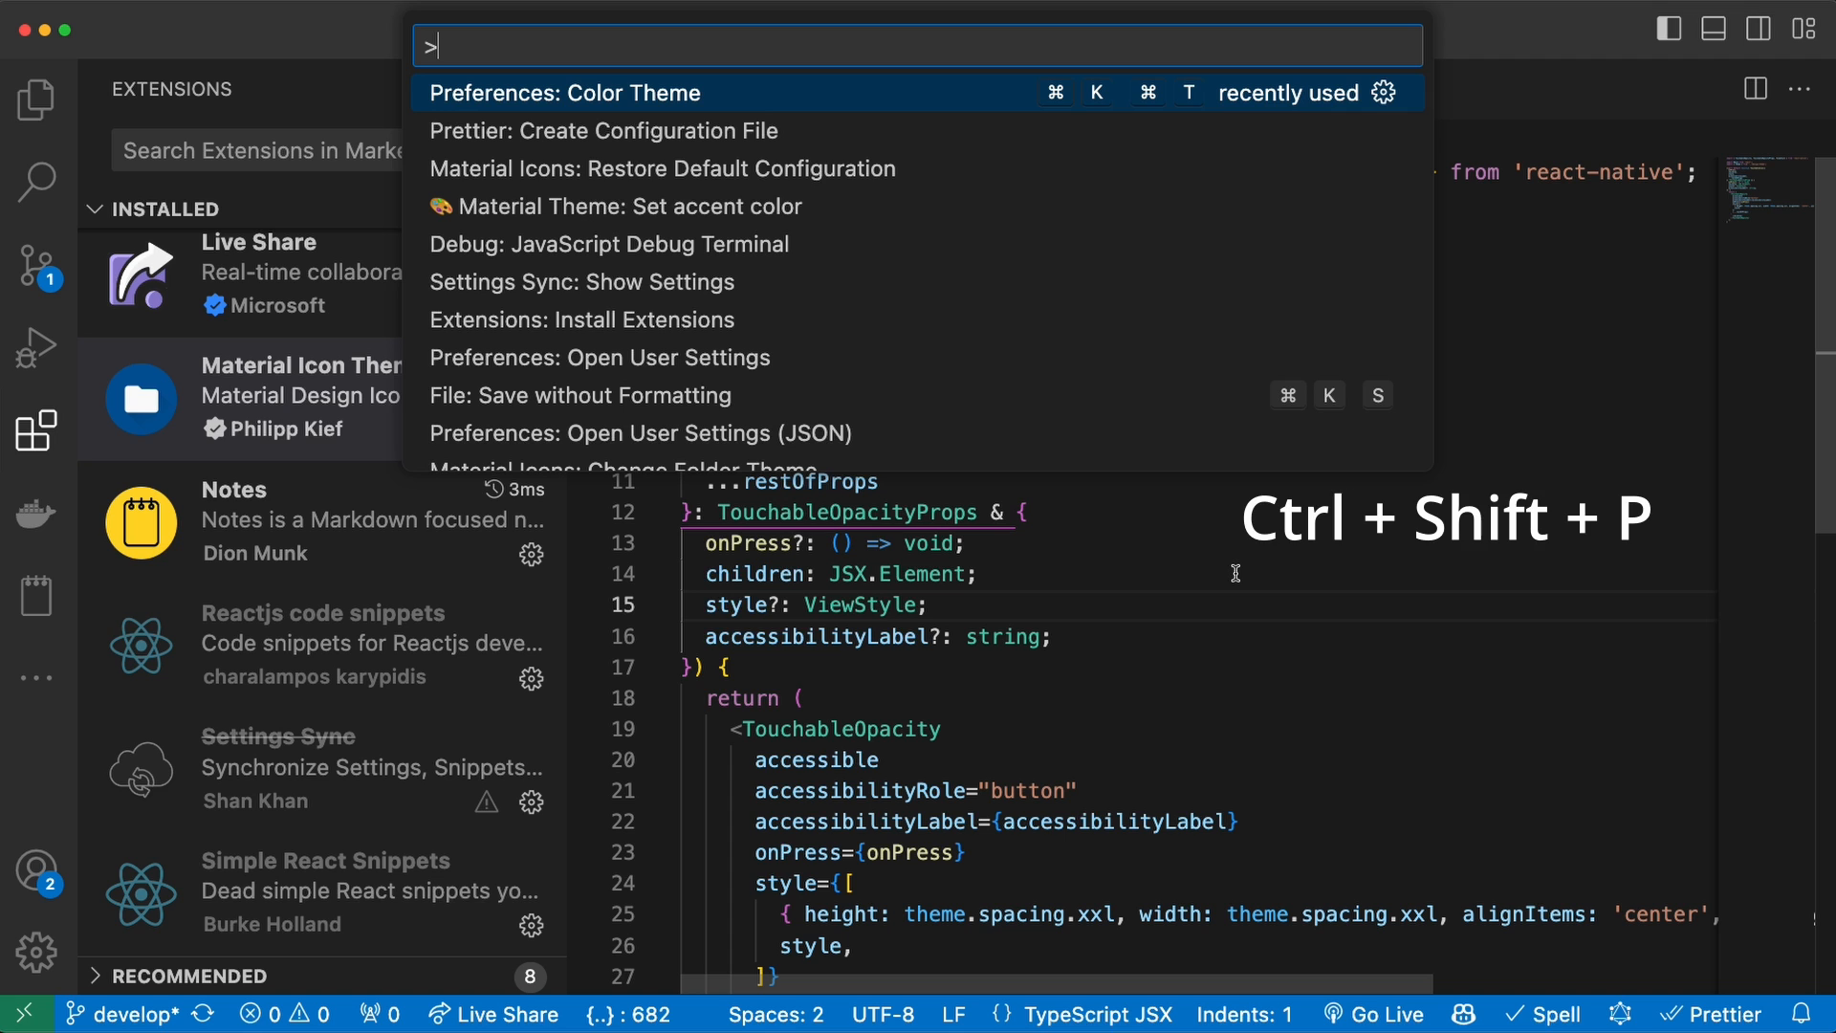
- Preview Material Theme variants in the Color Theme picker and choose Material Theme Palenight
type("theme")
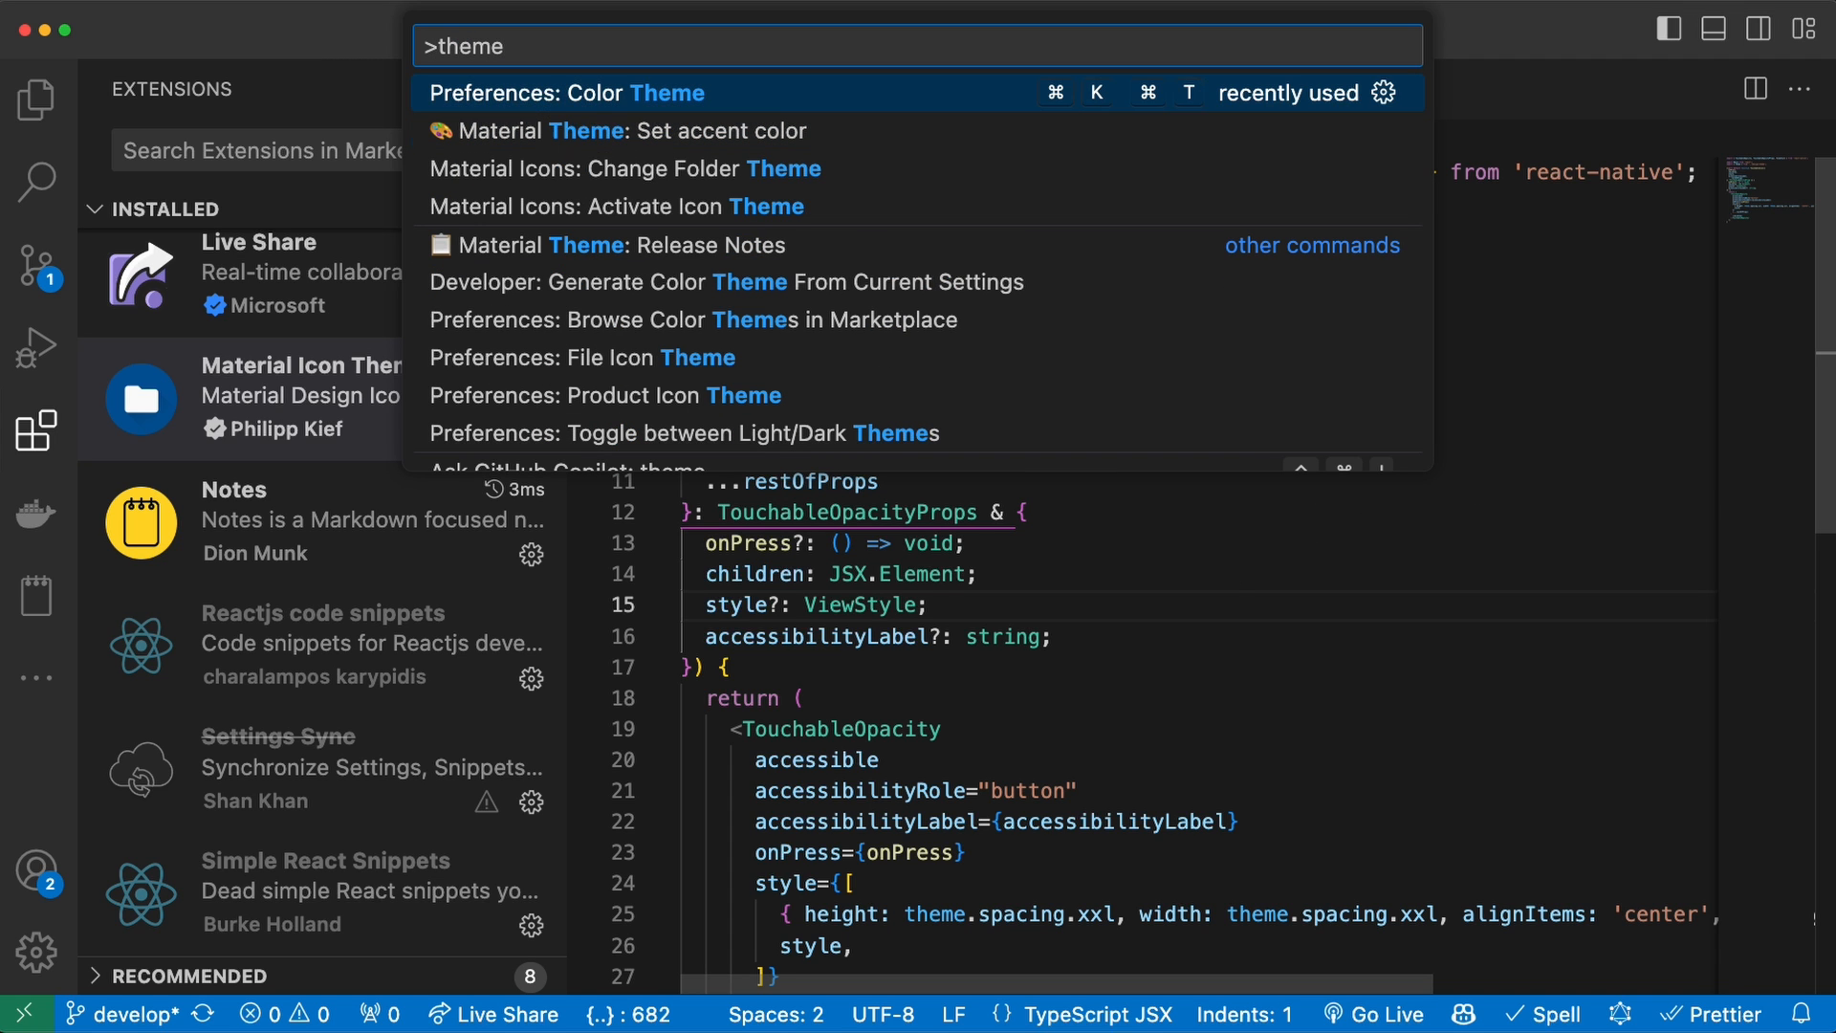
left_click(566, 92)
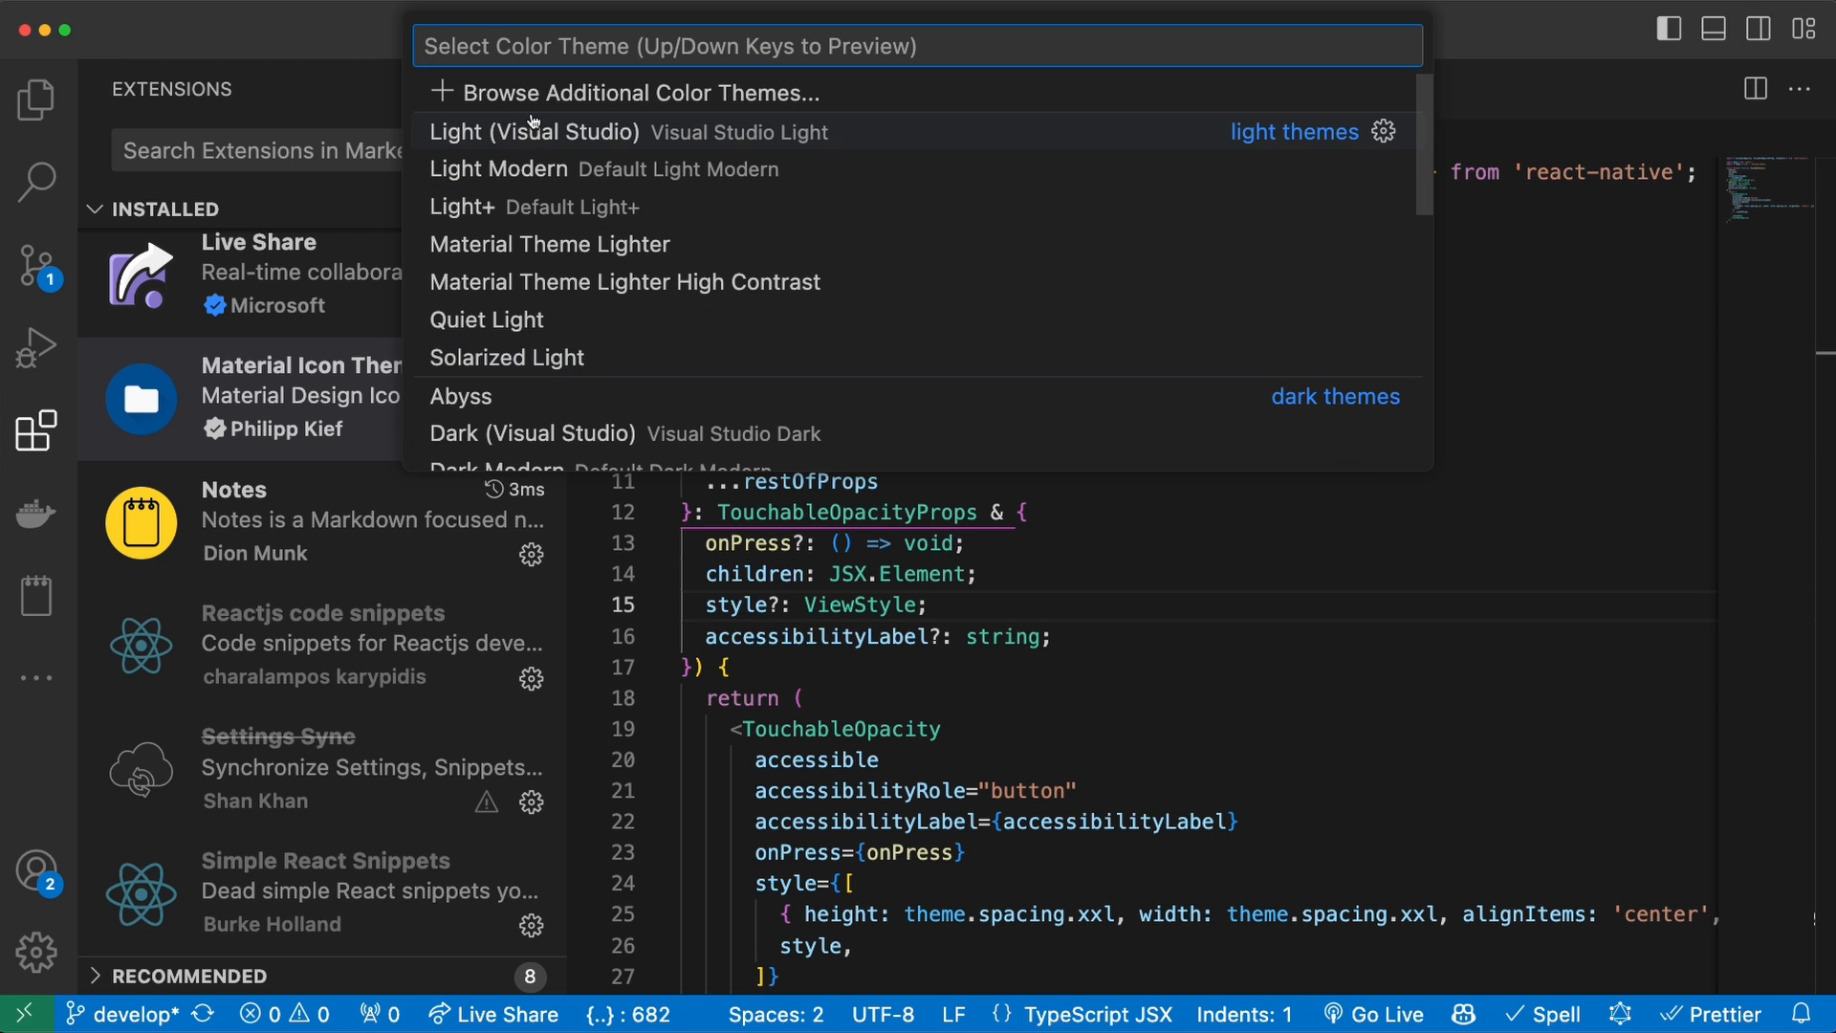
mouse_move(674, 321)
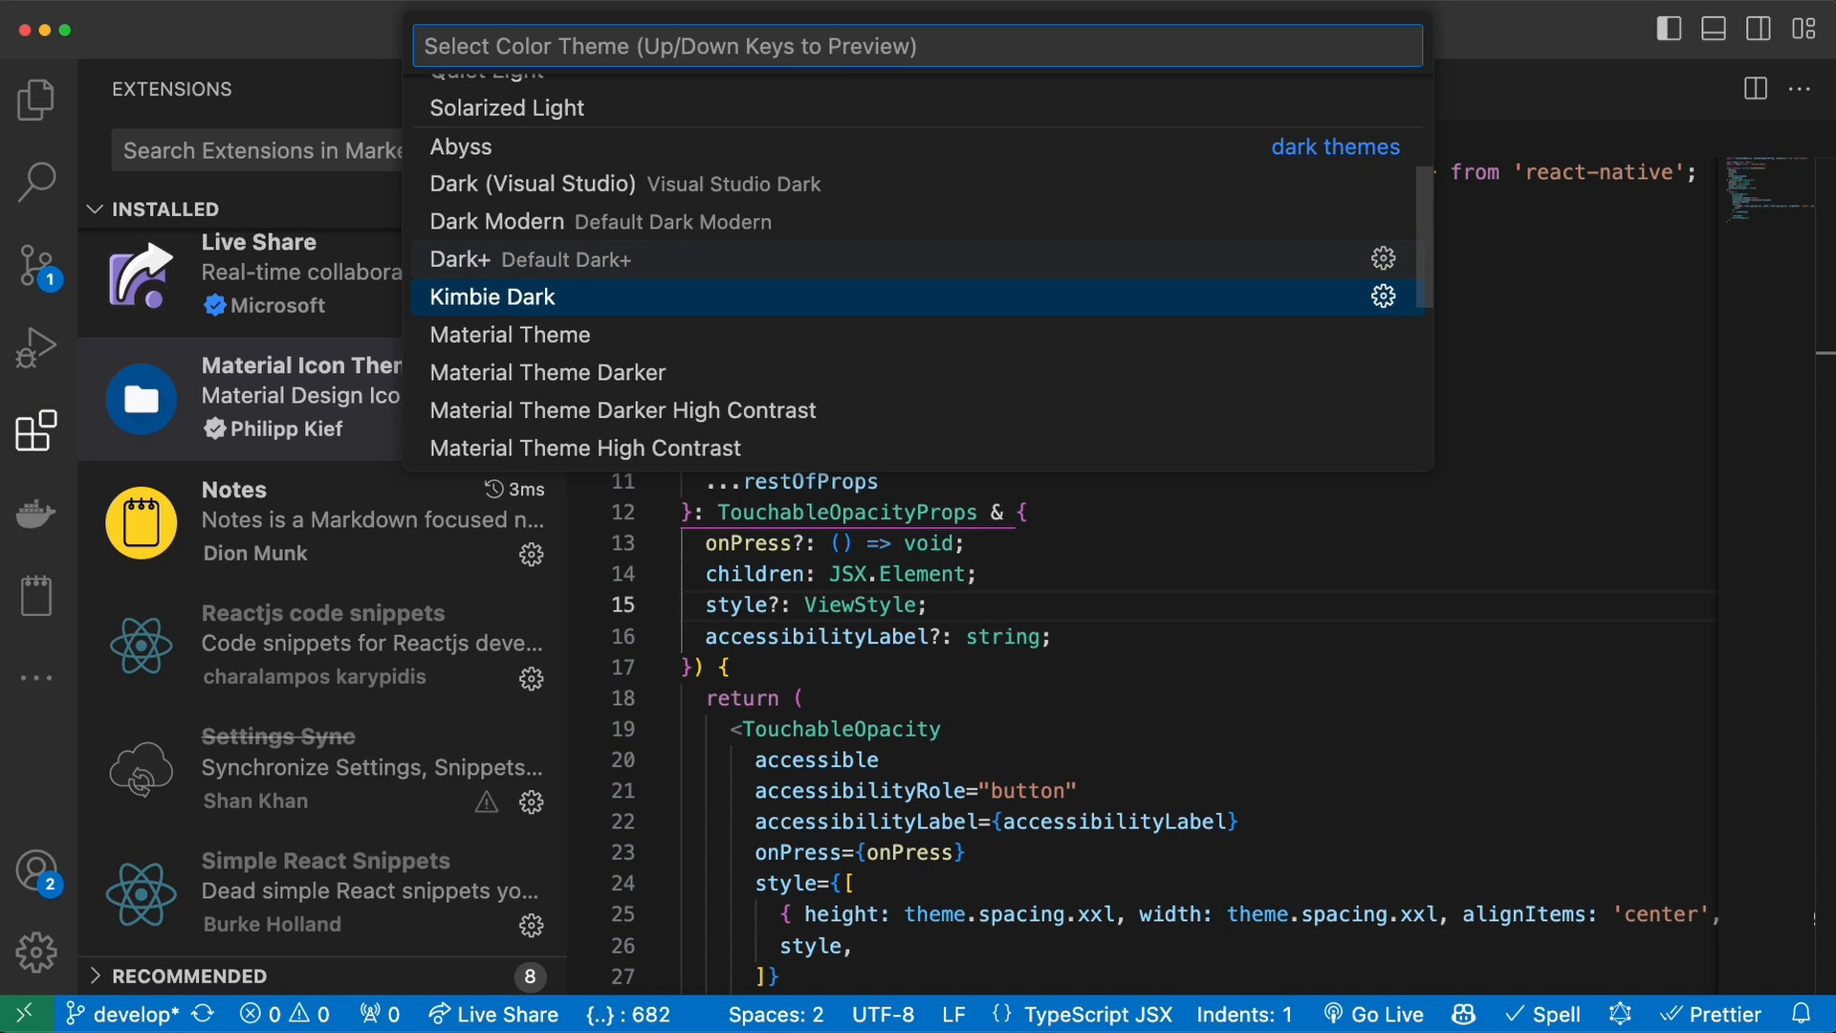
key("Down")
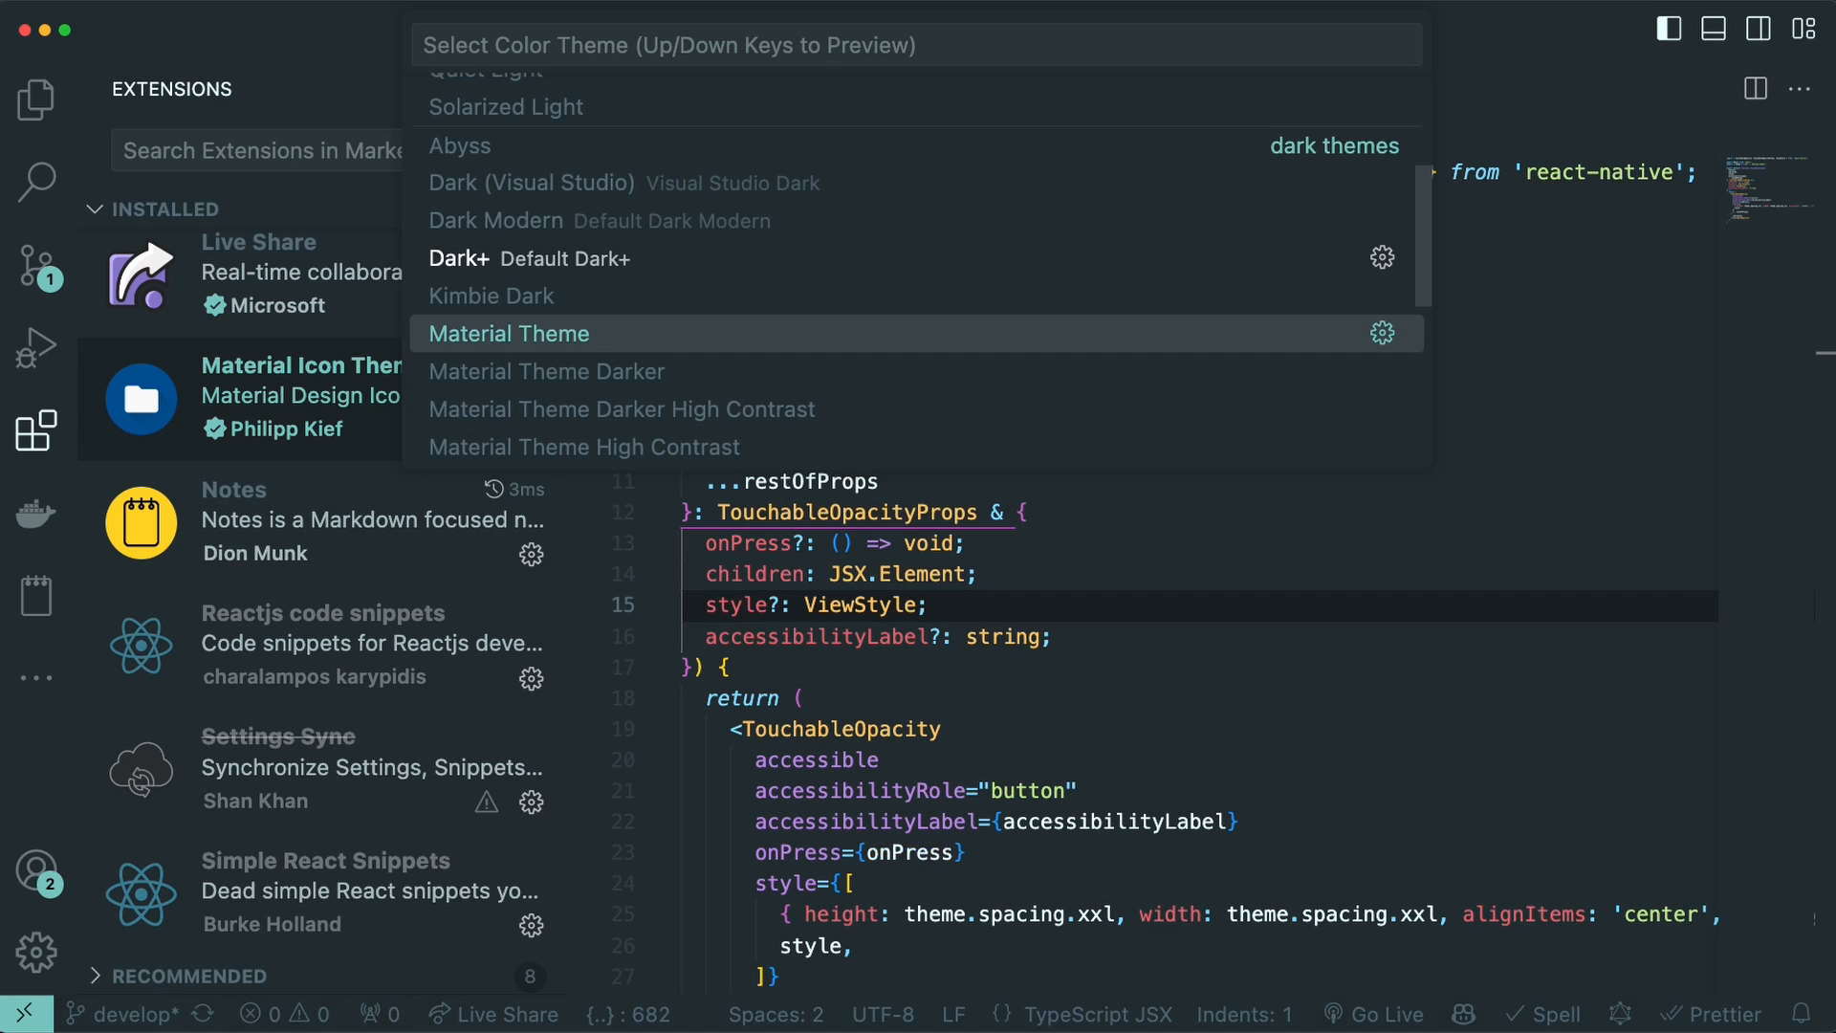
key("Down")
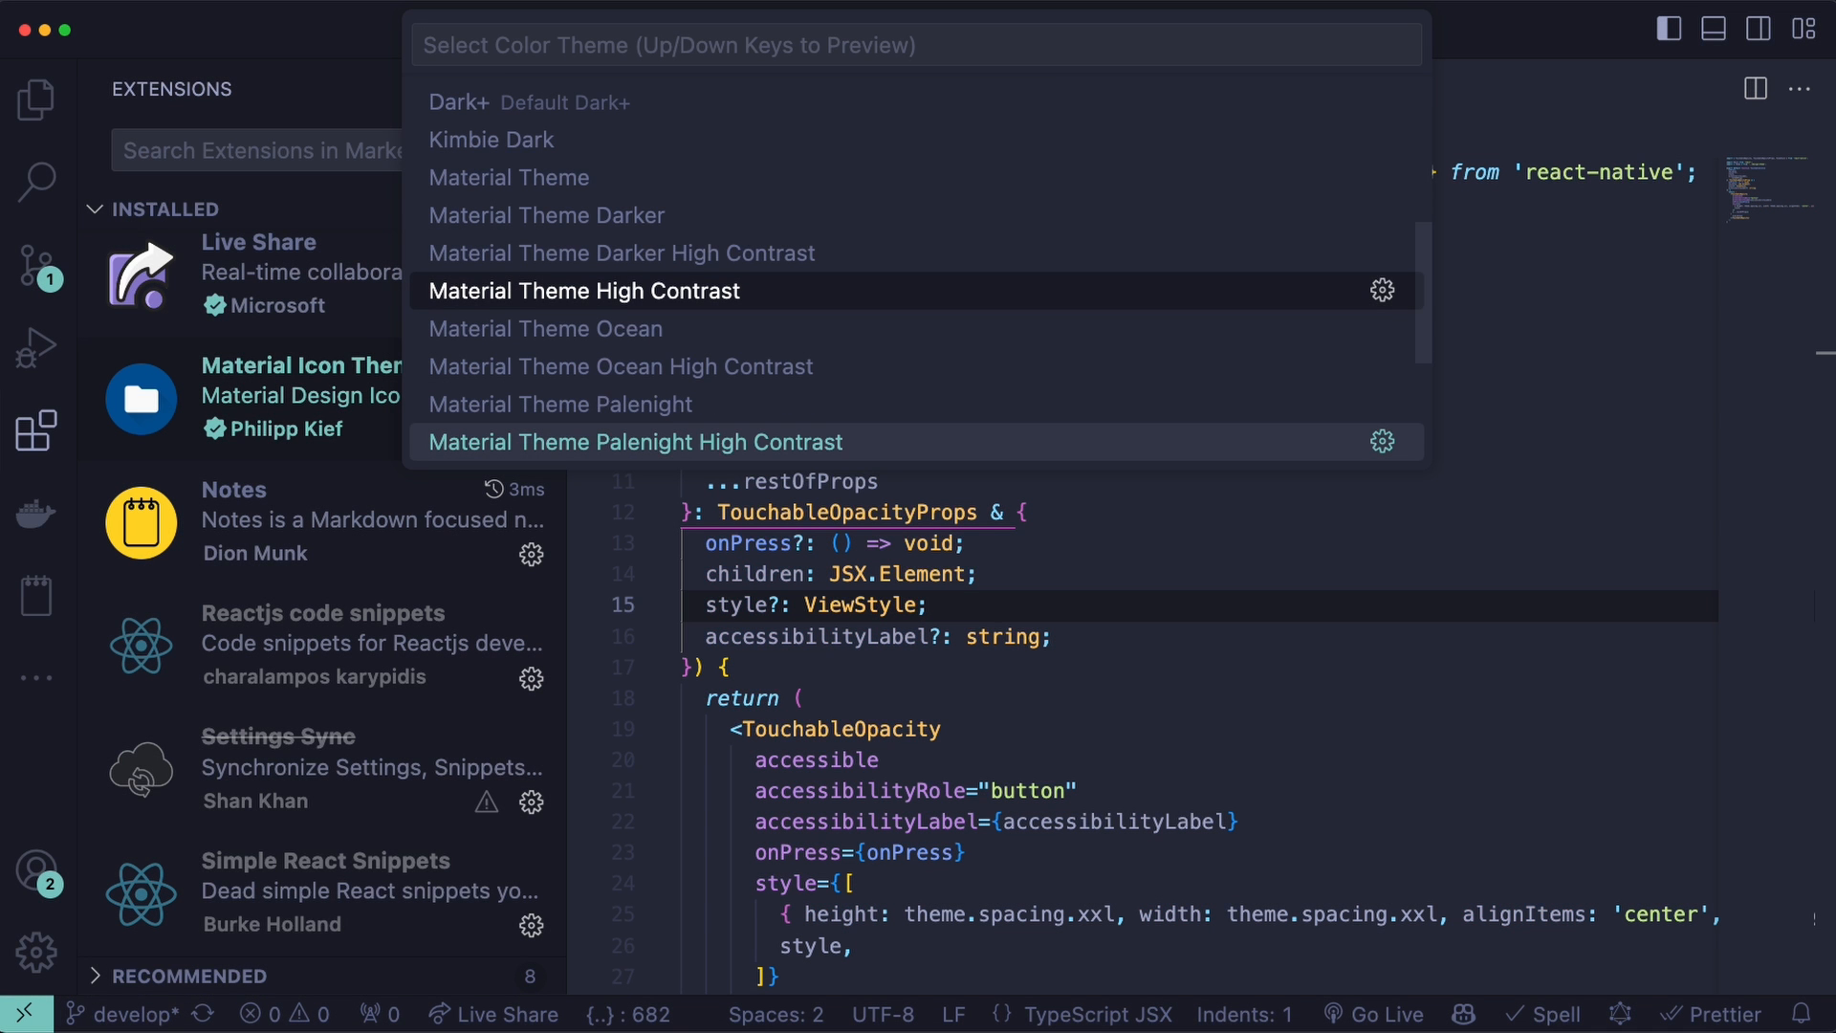
mouse_move(550, 177)
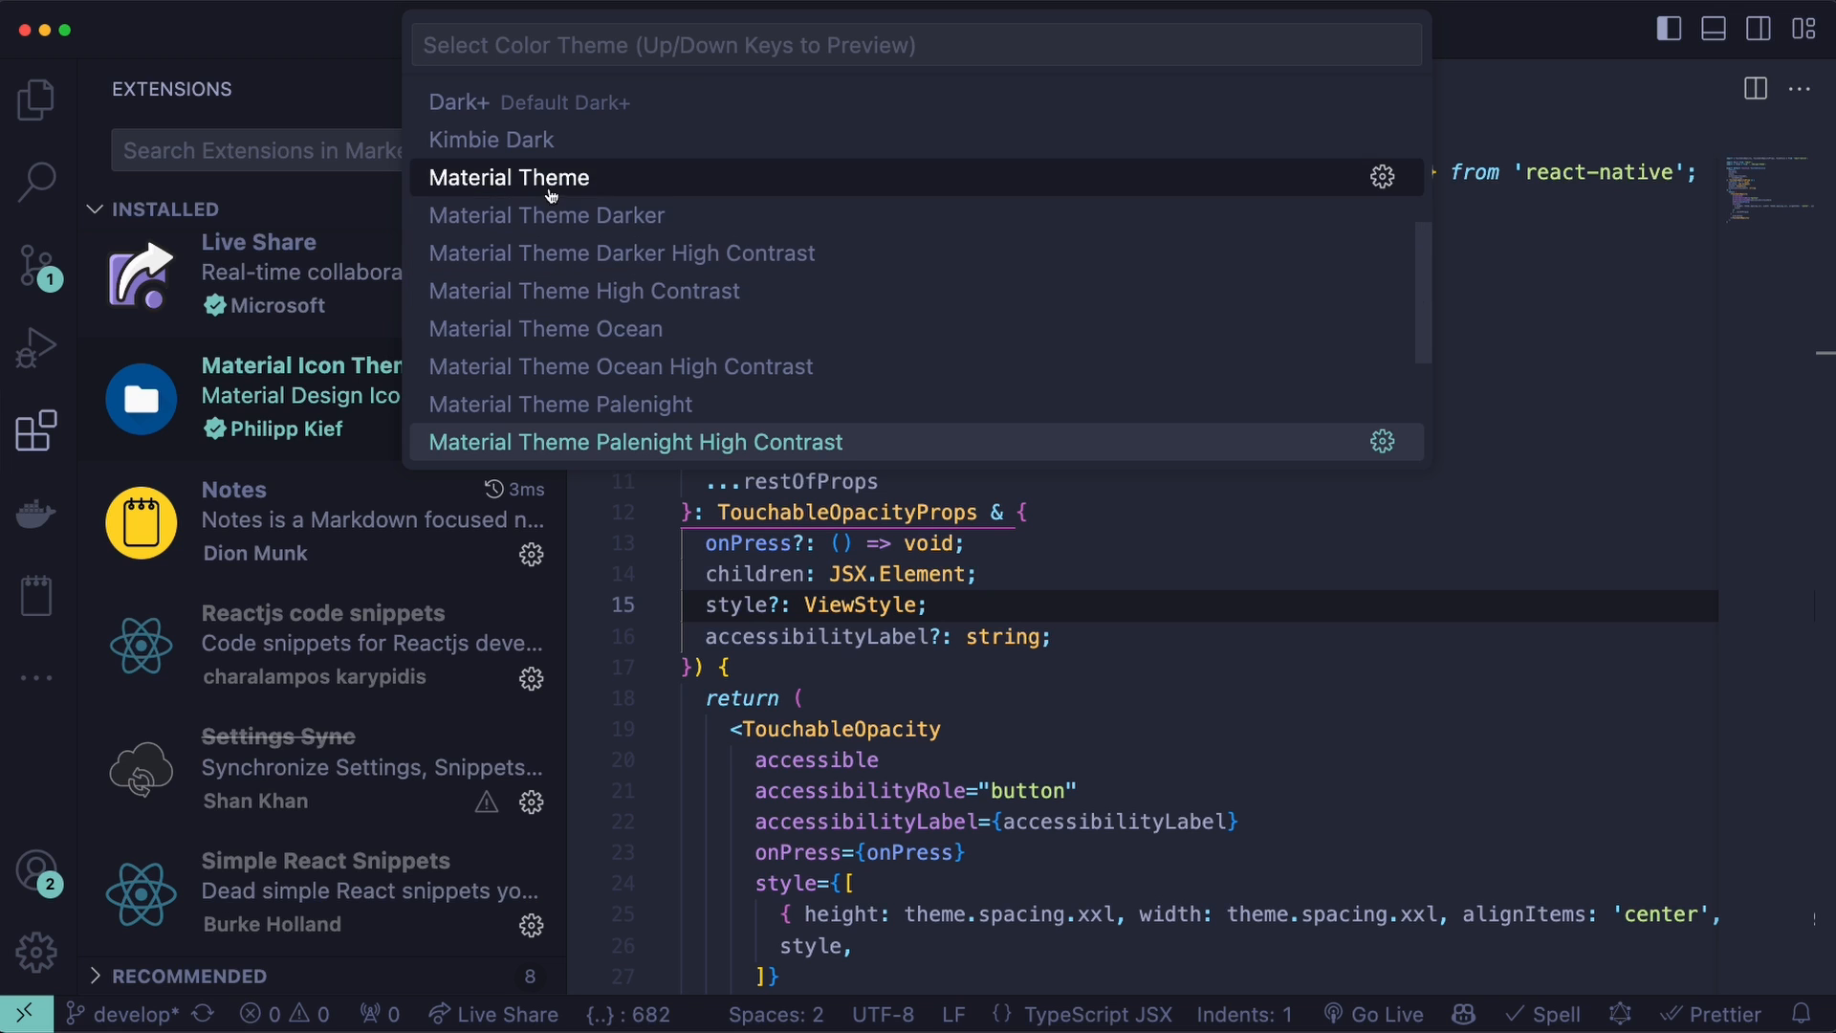
mouse_move(619, 252)
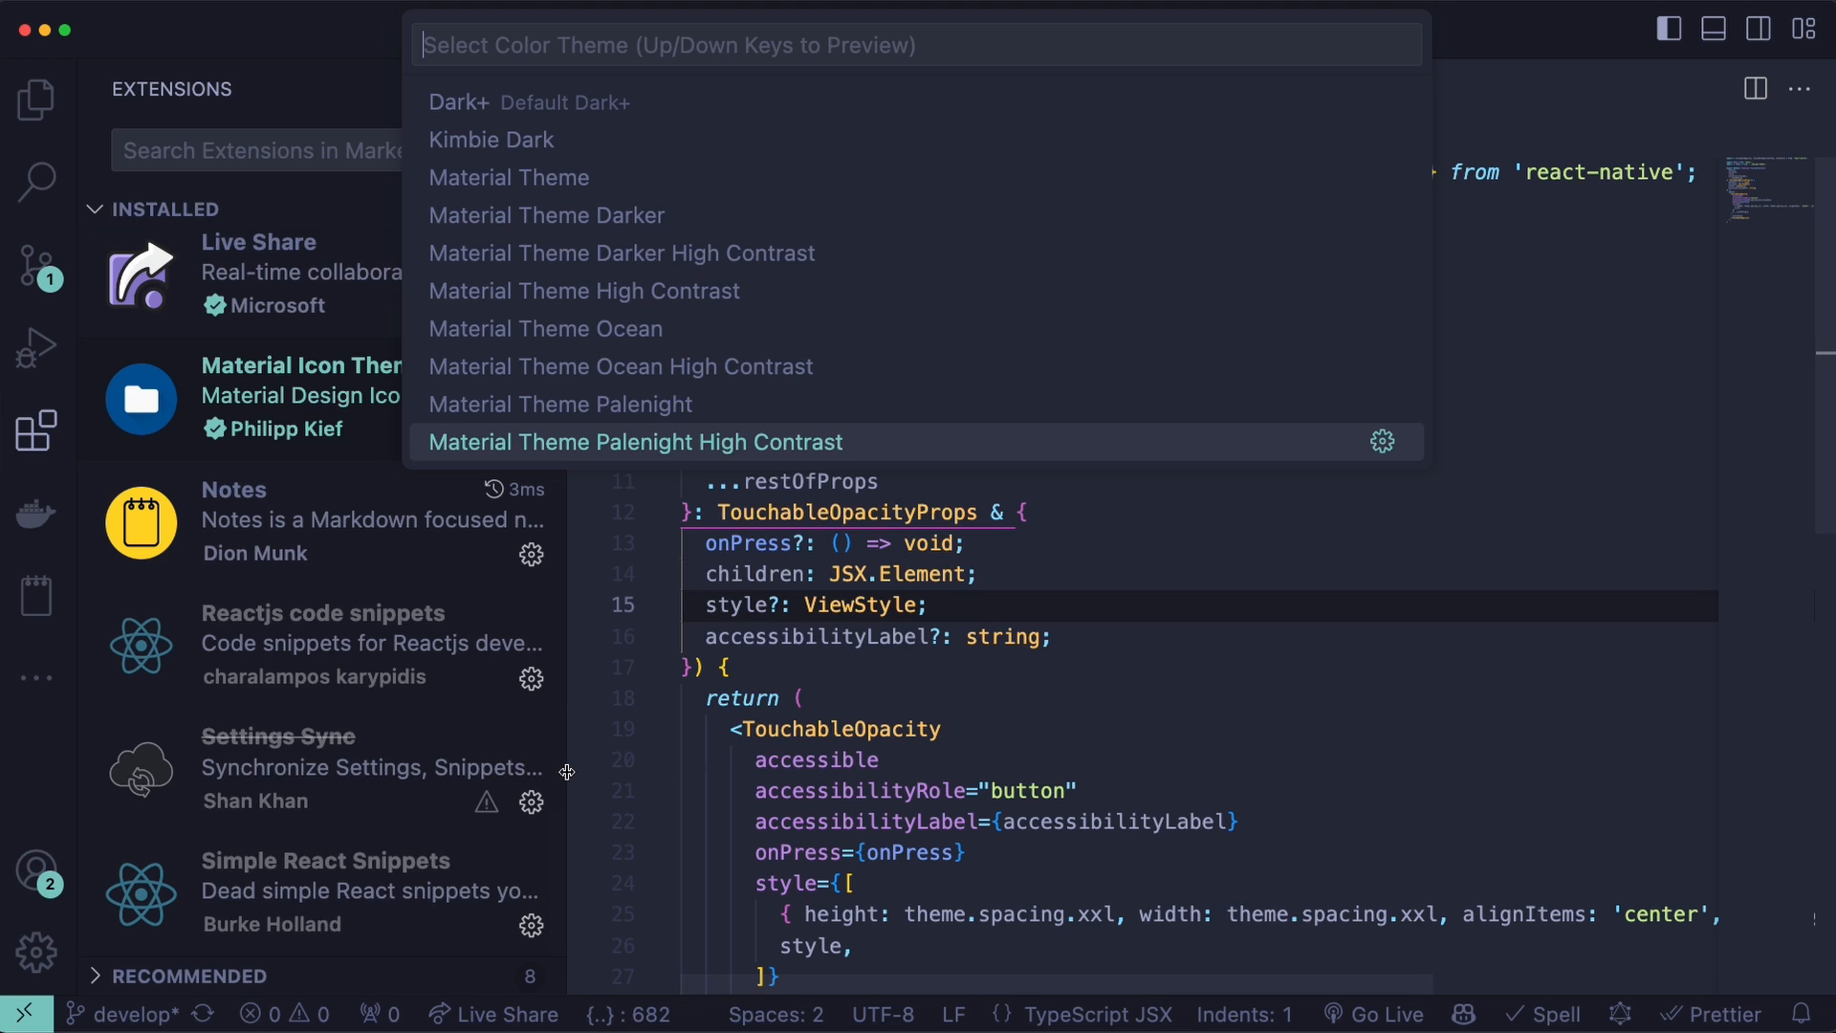
key("Up")
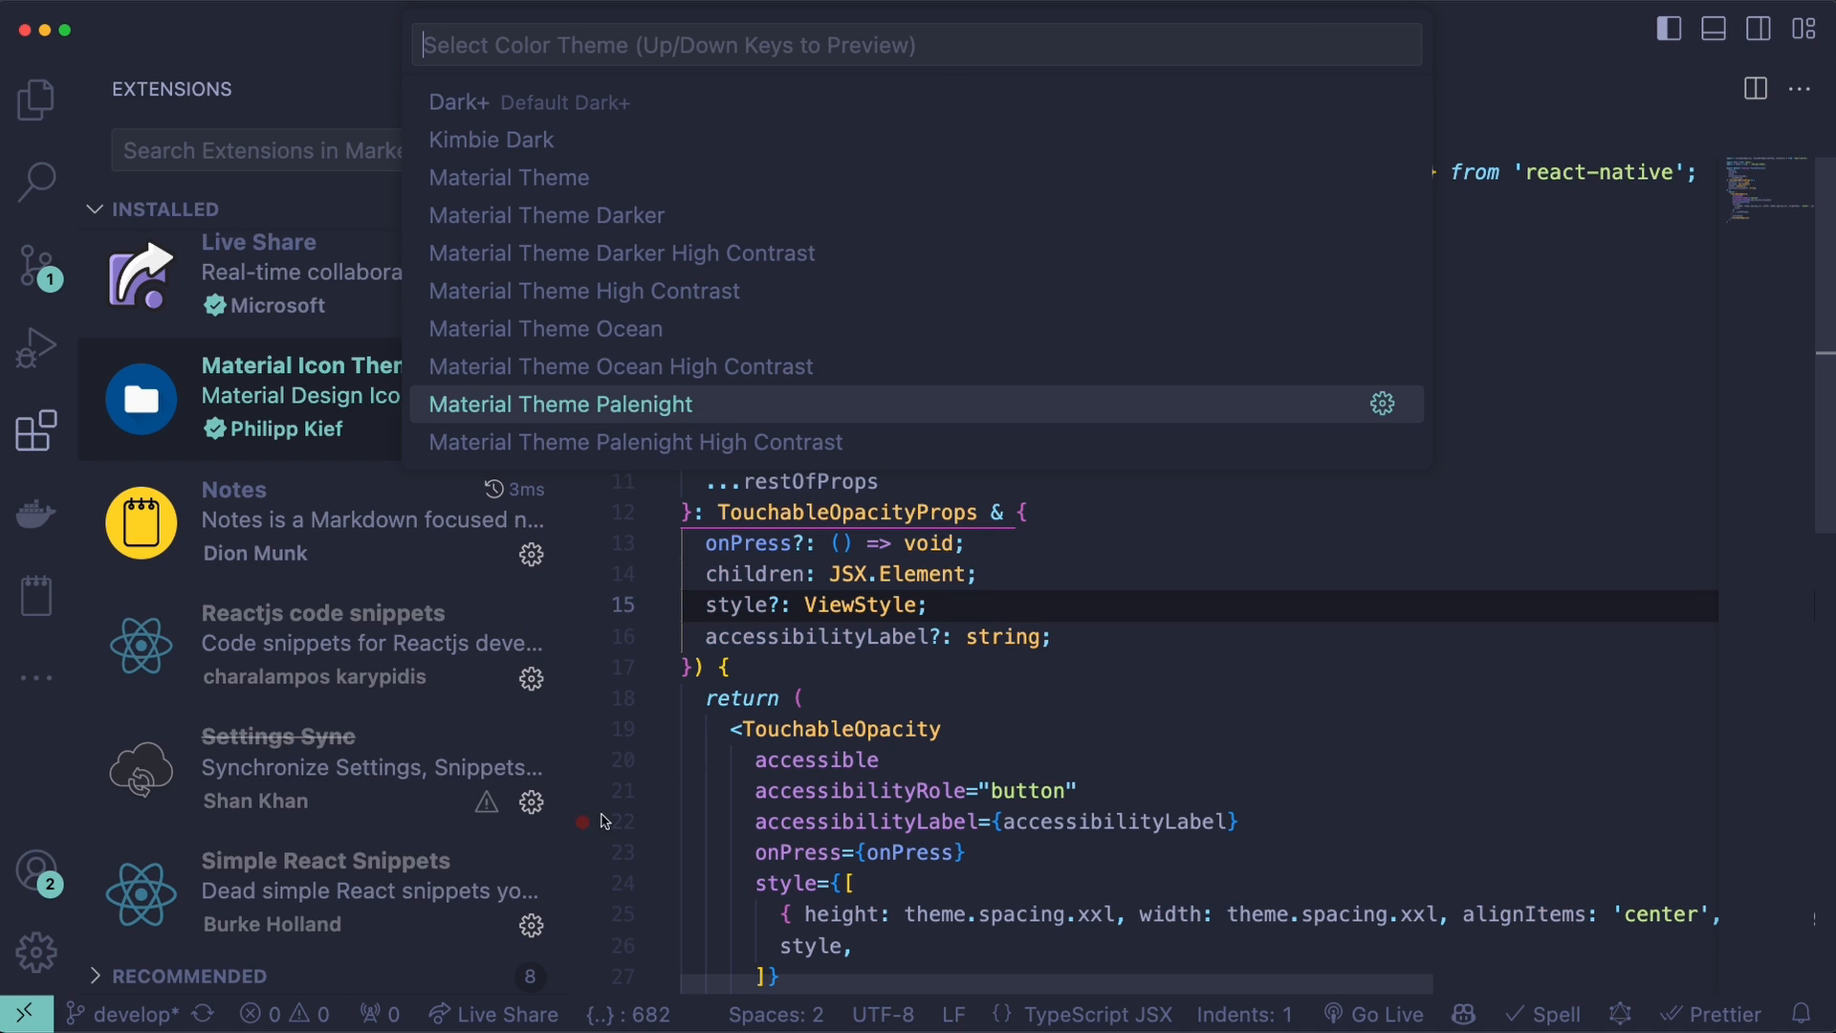
mouse_move(566, 720)
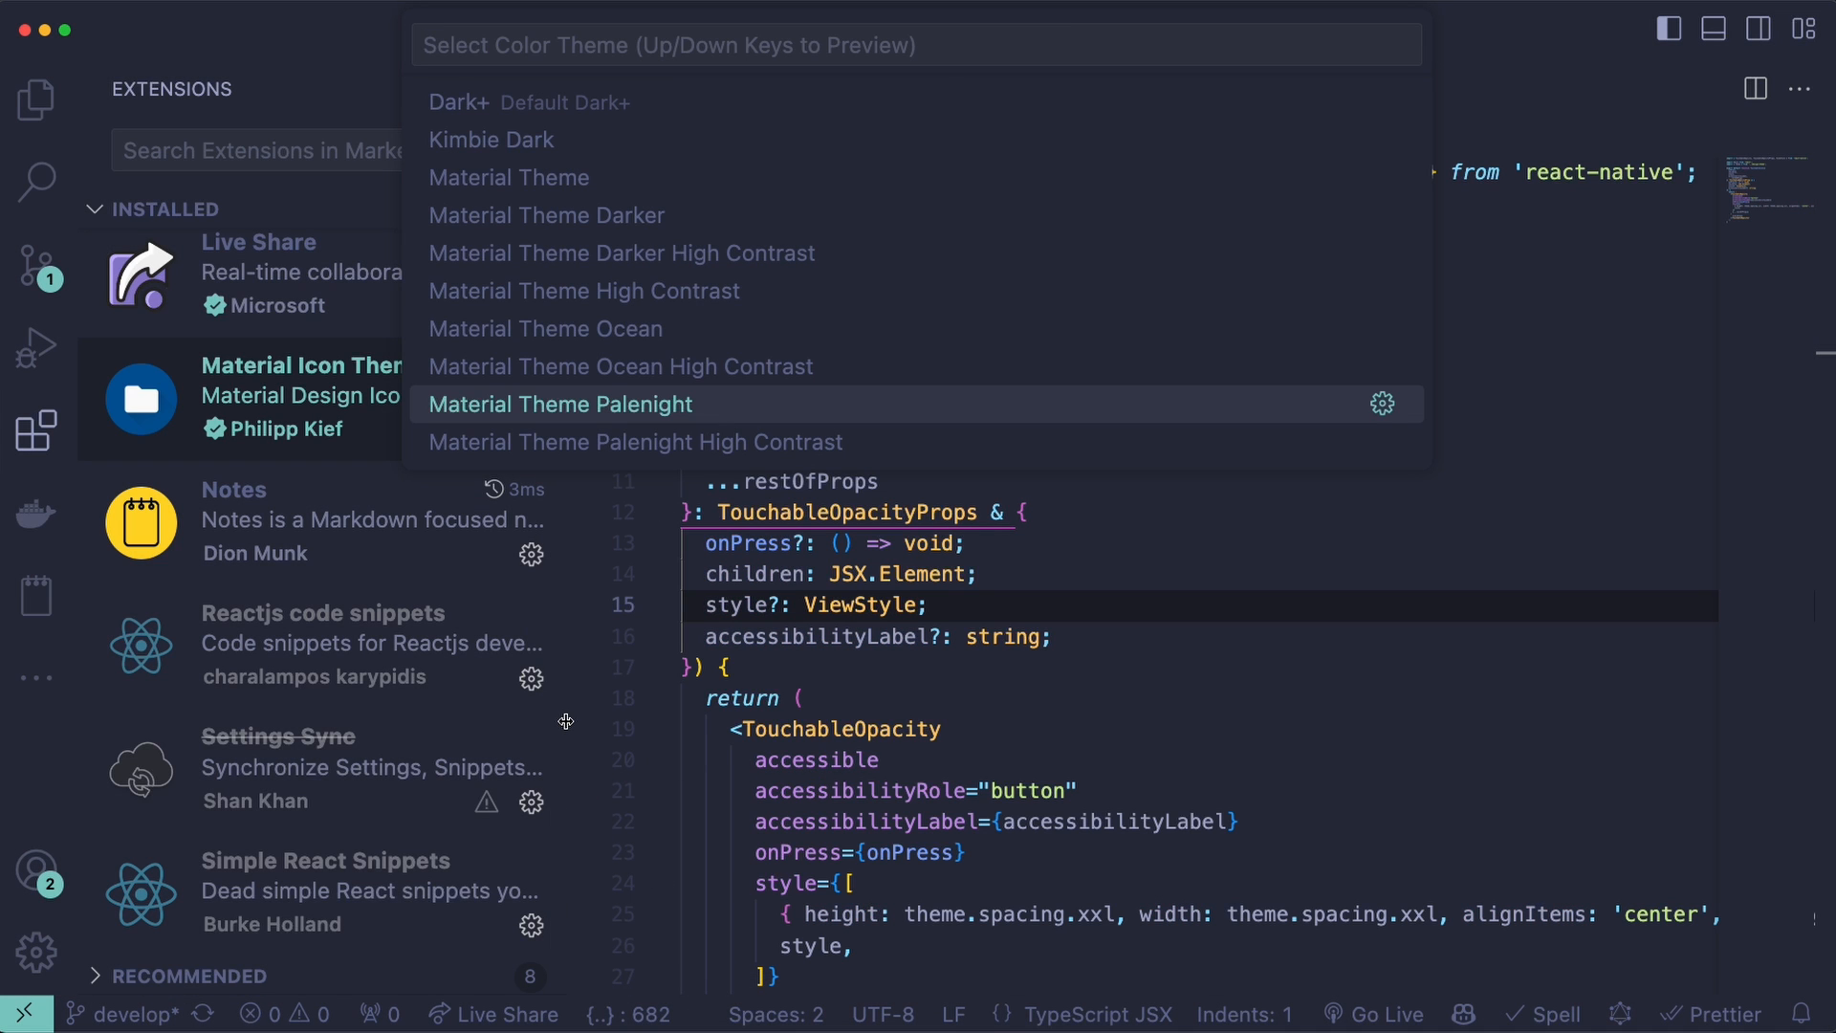
key("Down")
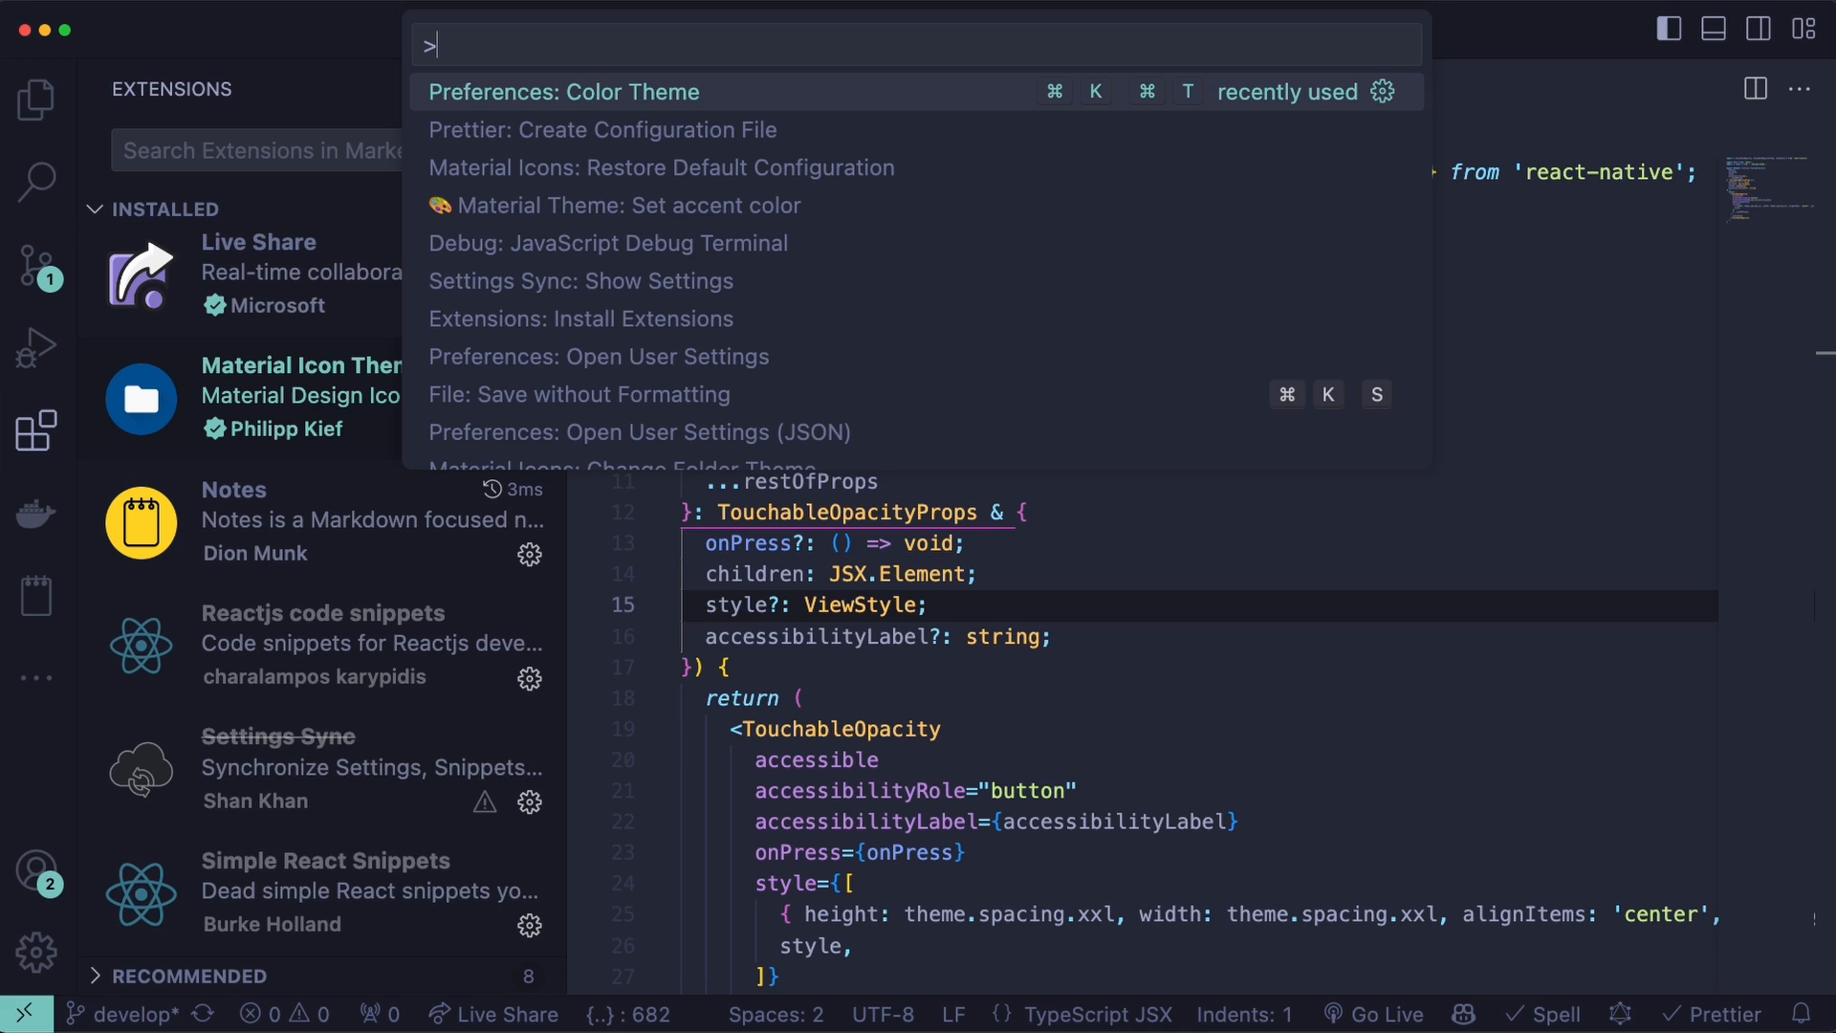
- Set the Material Theme accent colour to Lime and open a components file from Explorer
type("accent co")
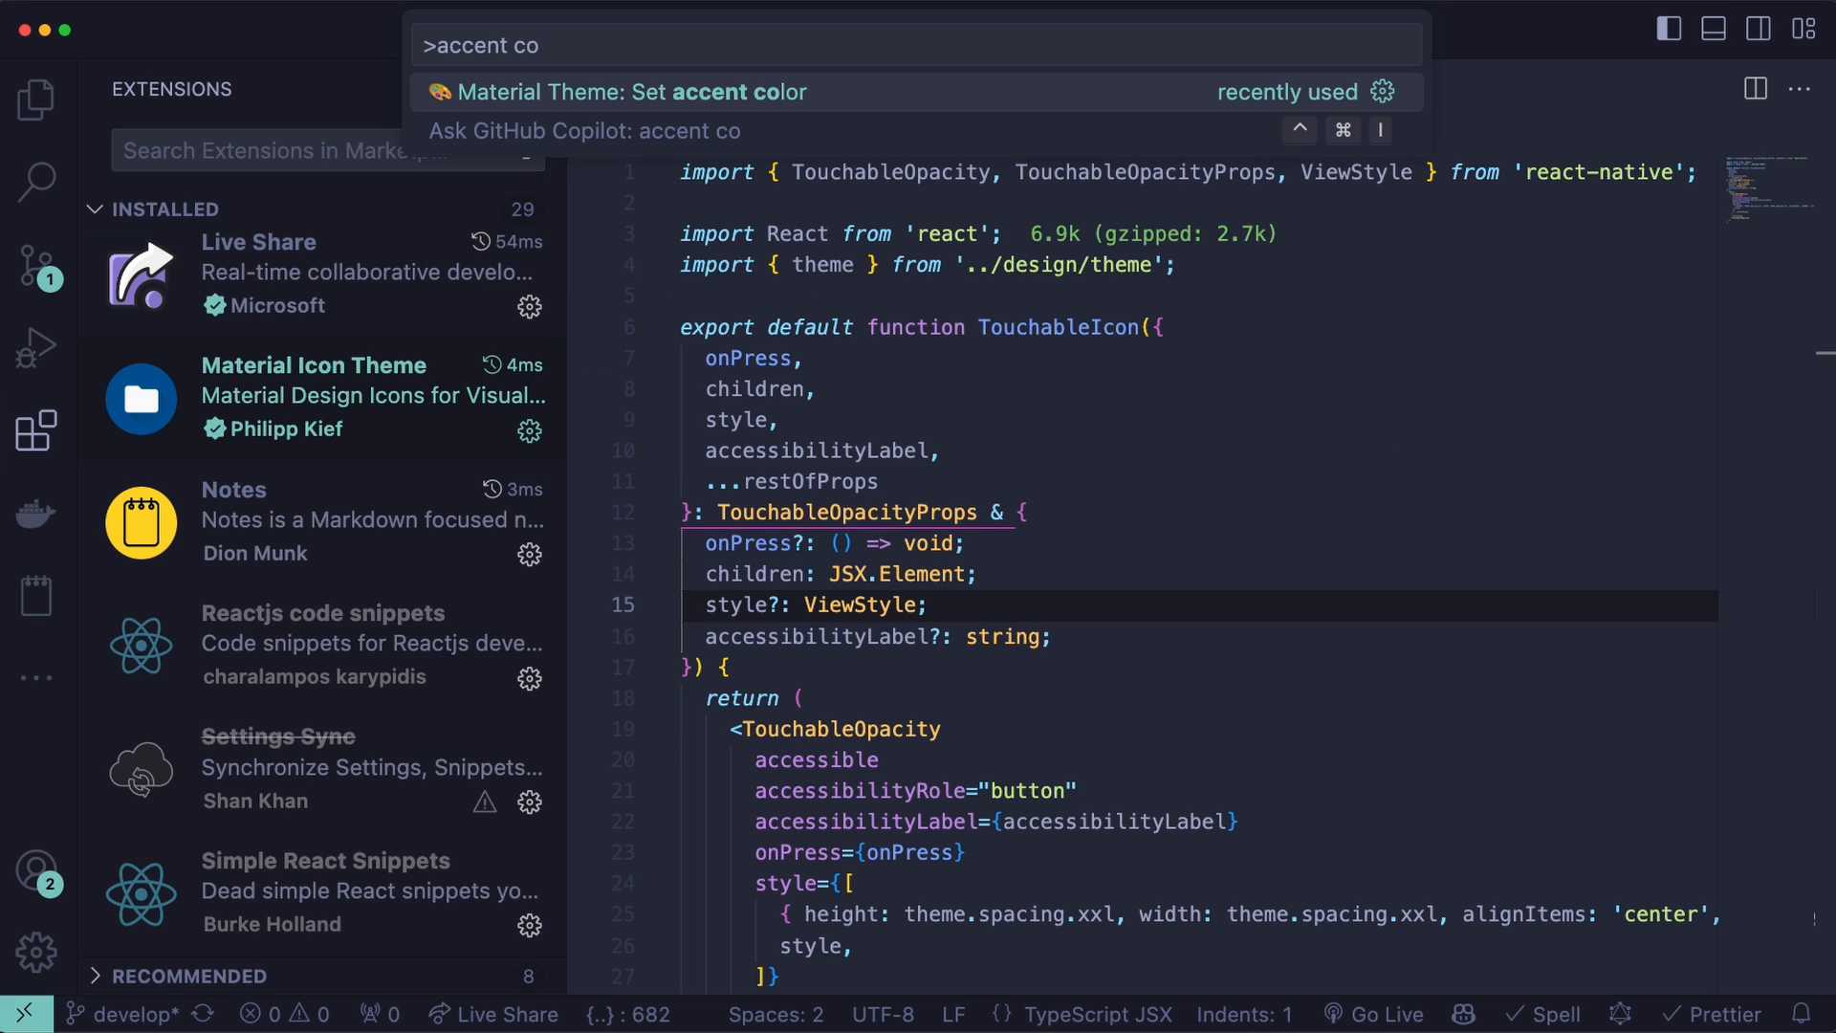
left_click(625, 93)
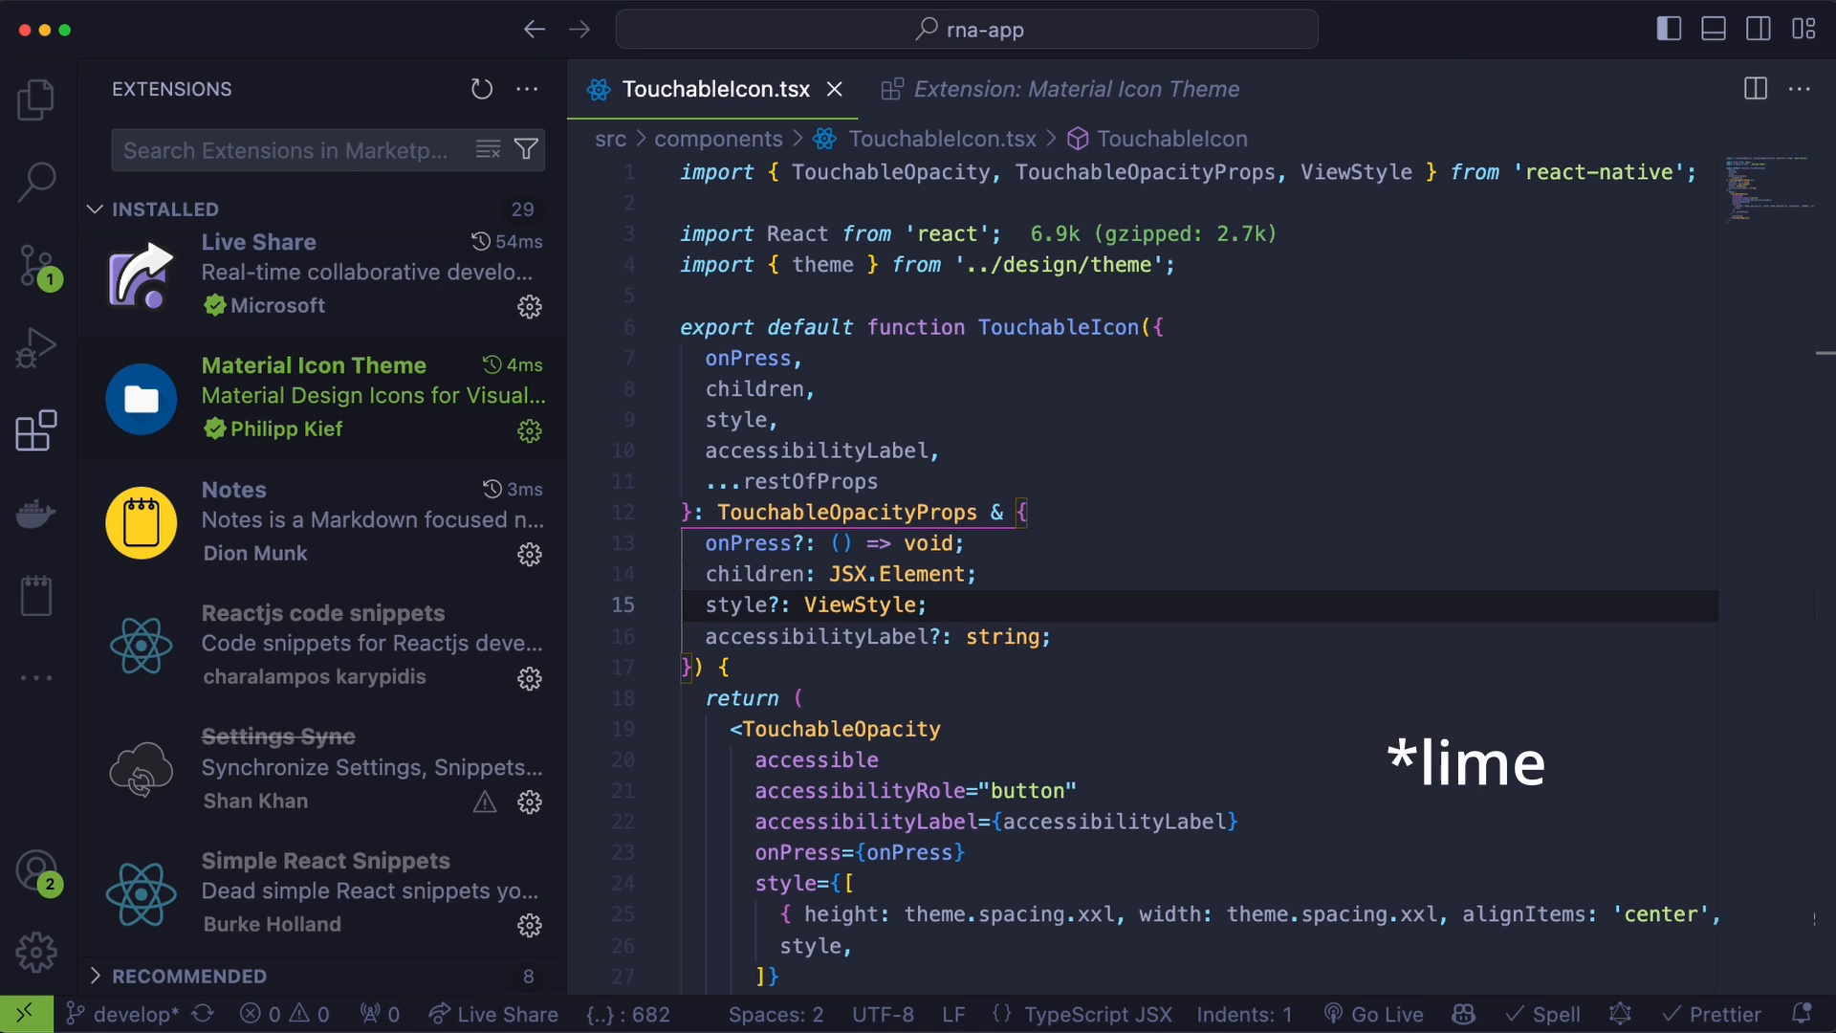
left_click(928, 605)
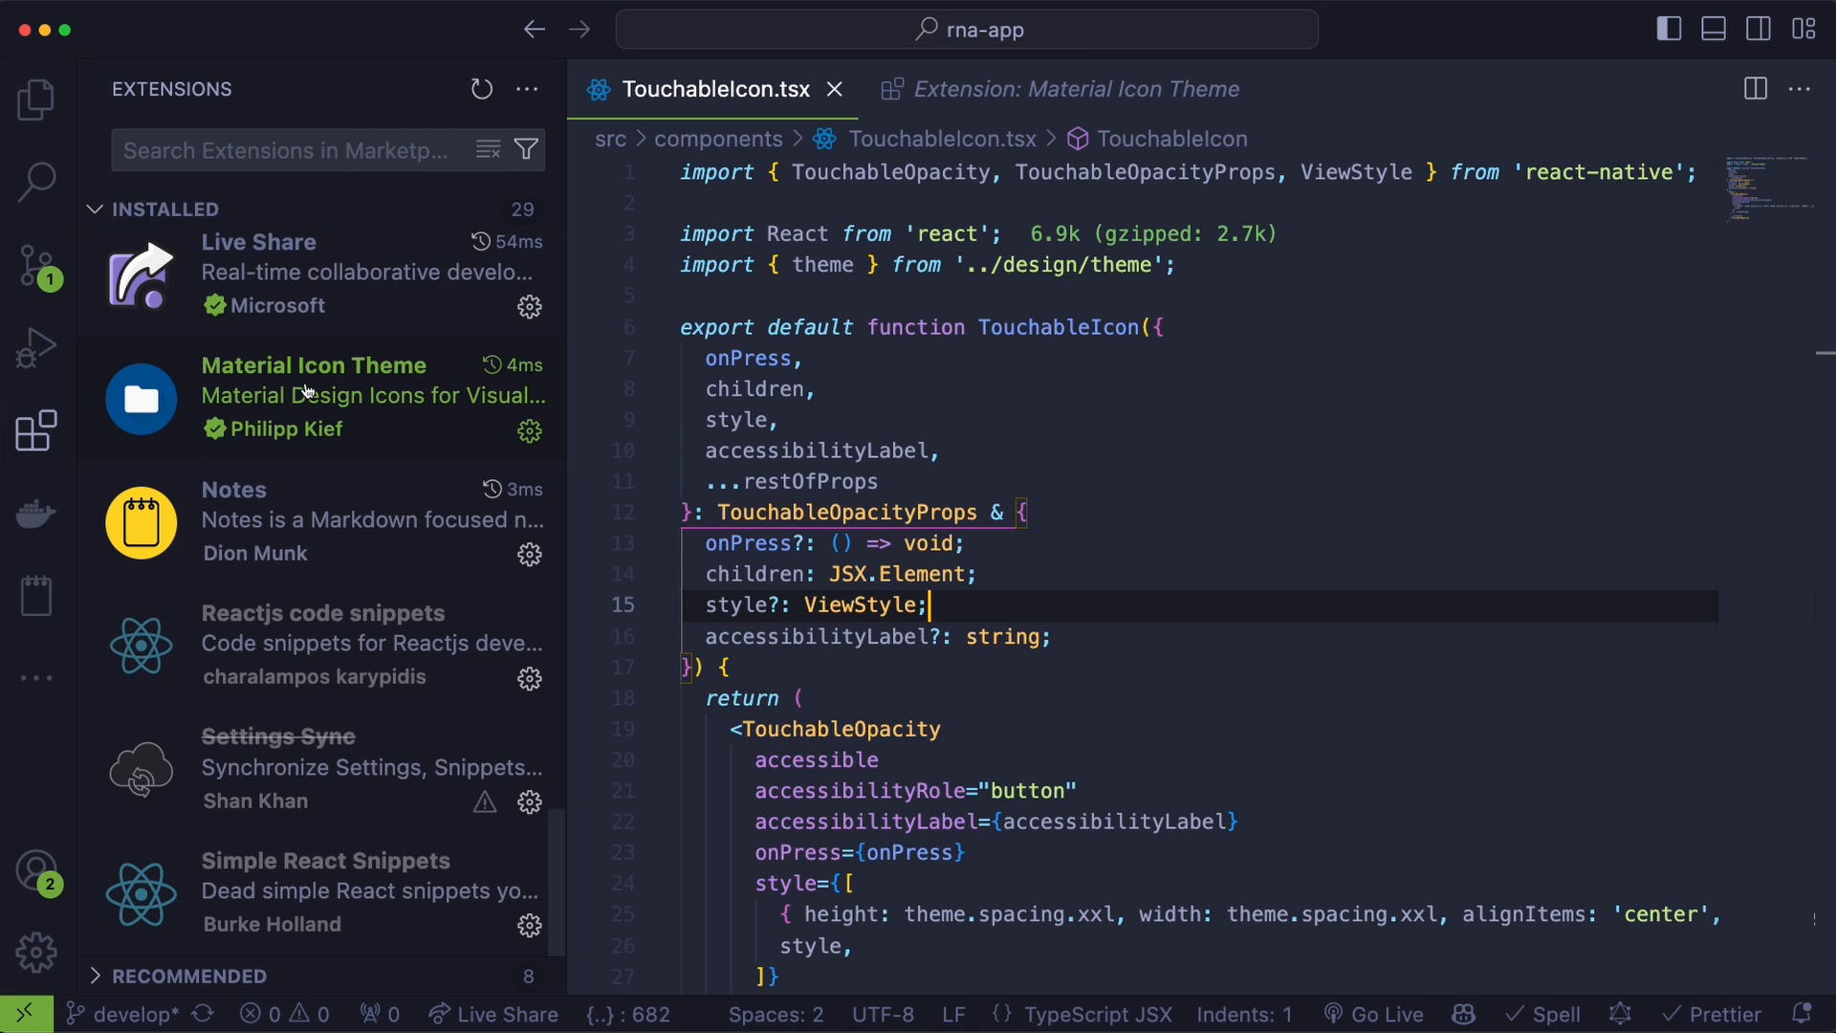
mouse_move(37, 100)
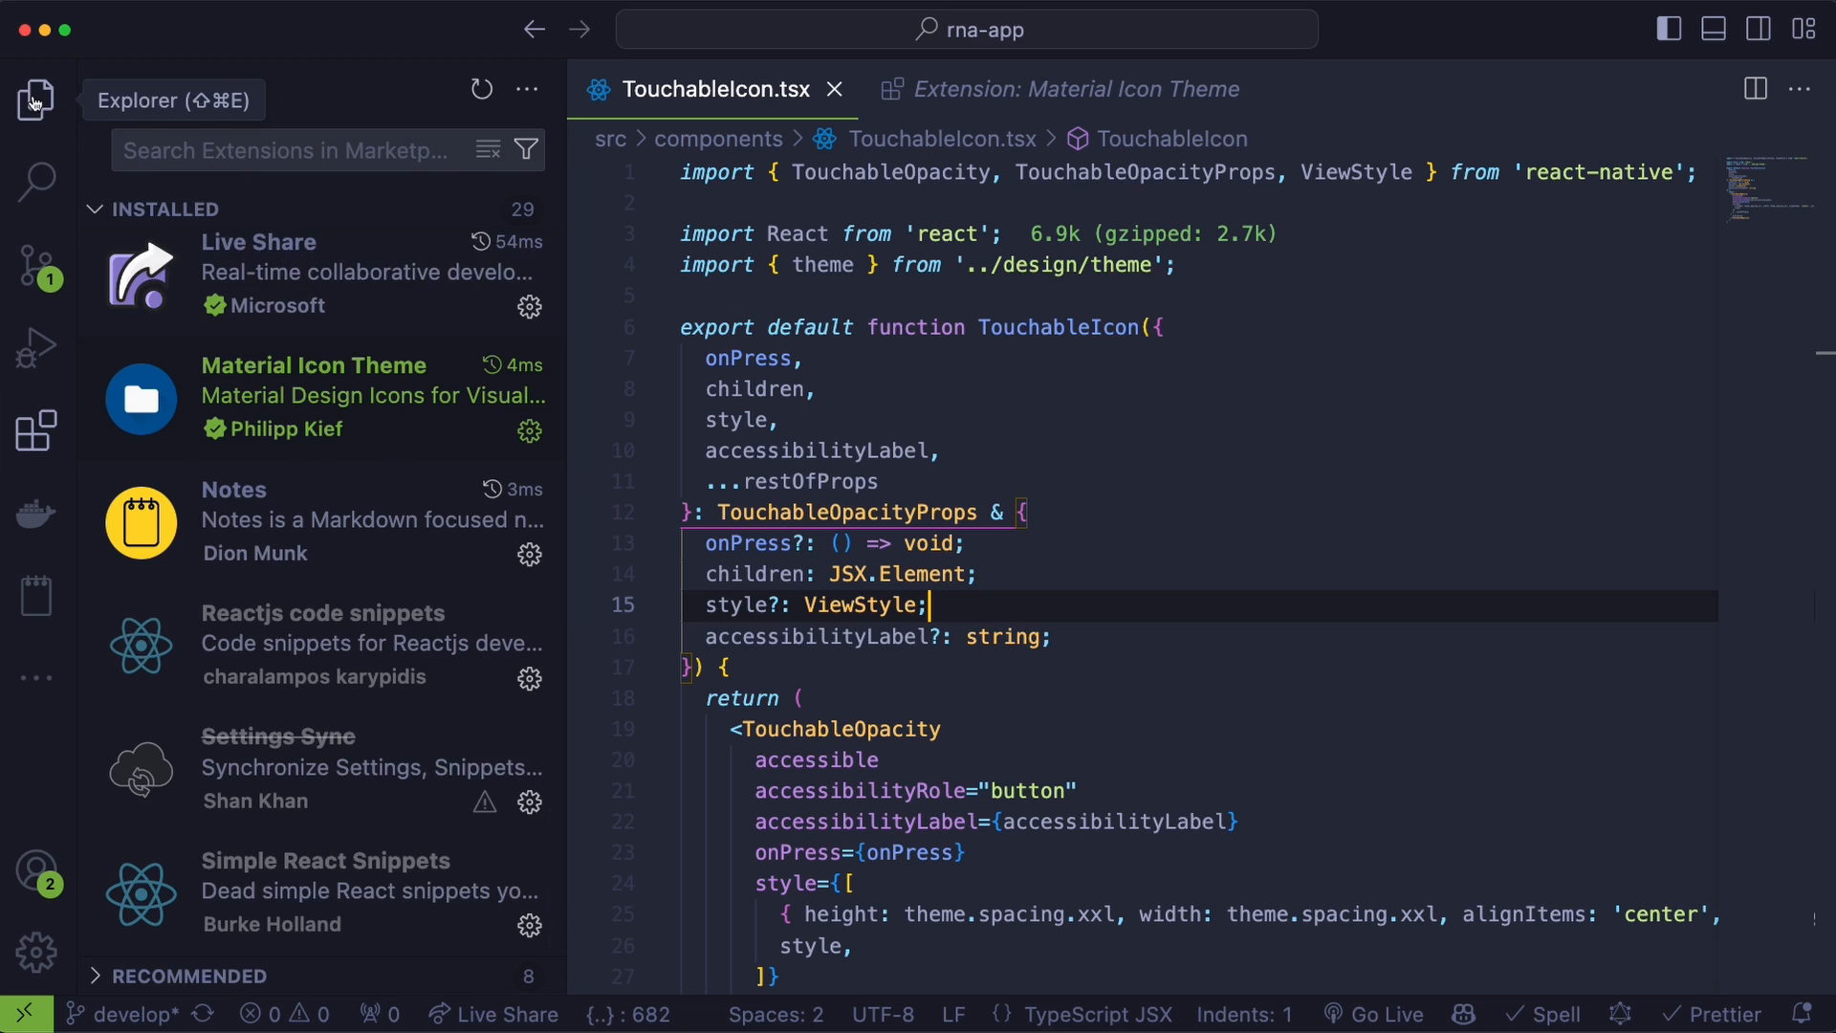
left_click(35, 99)
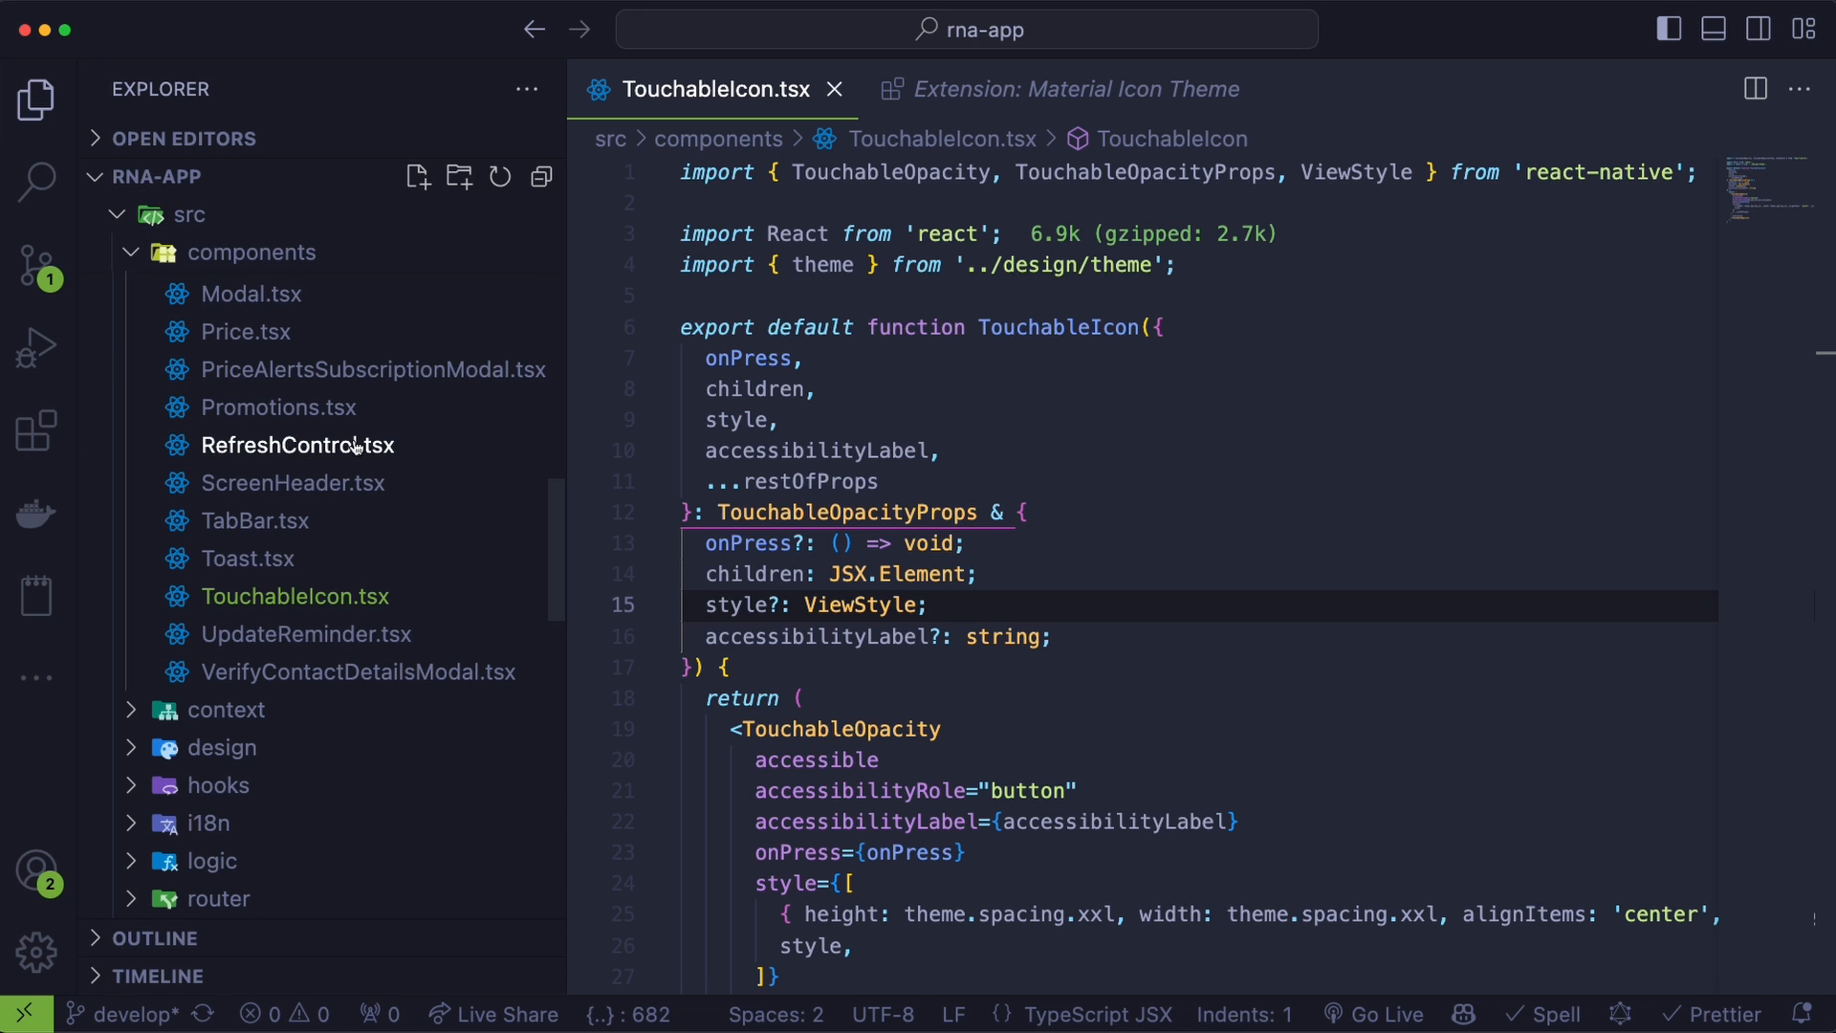
double_click(298, 445)
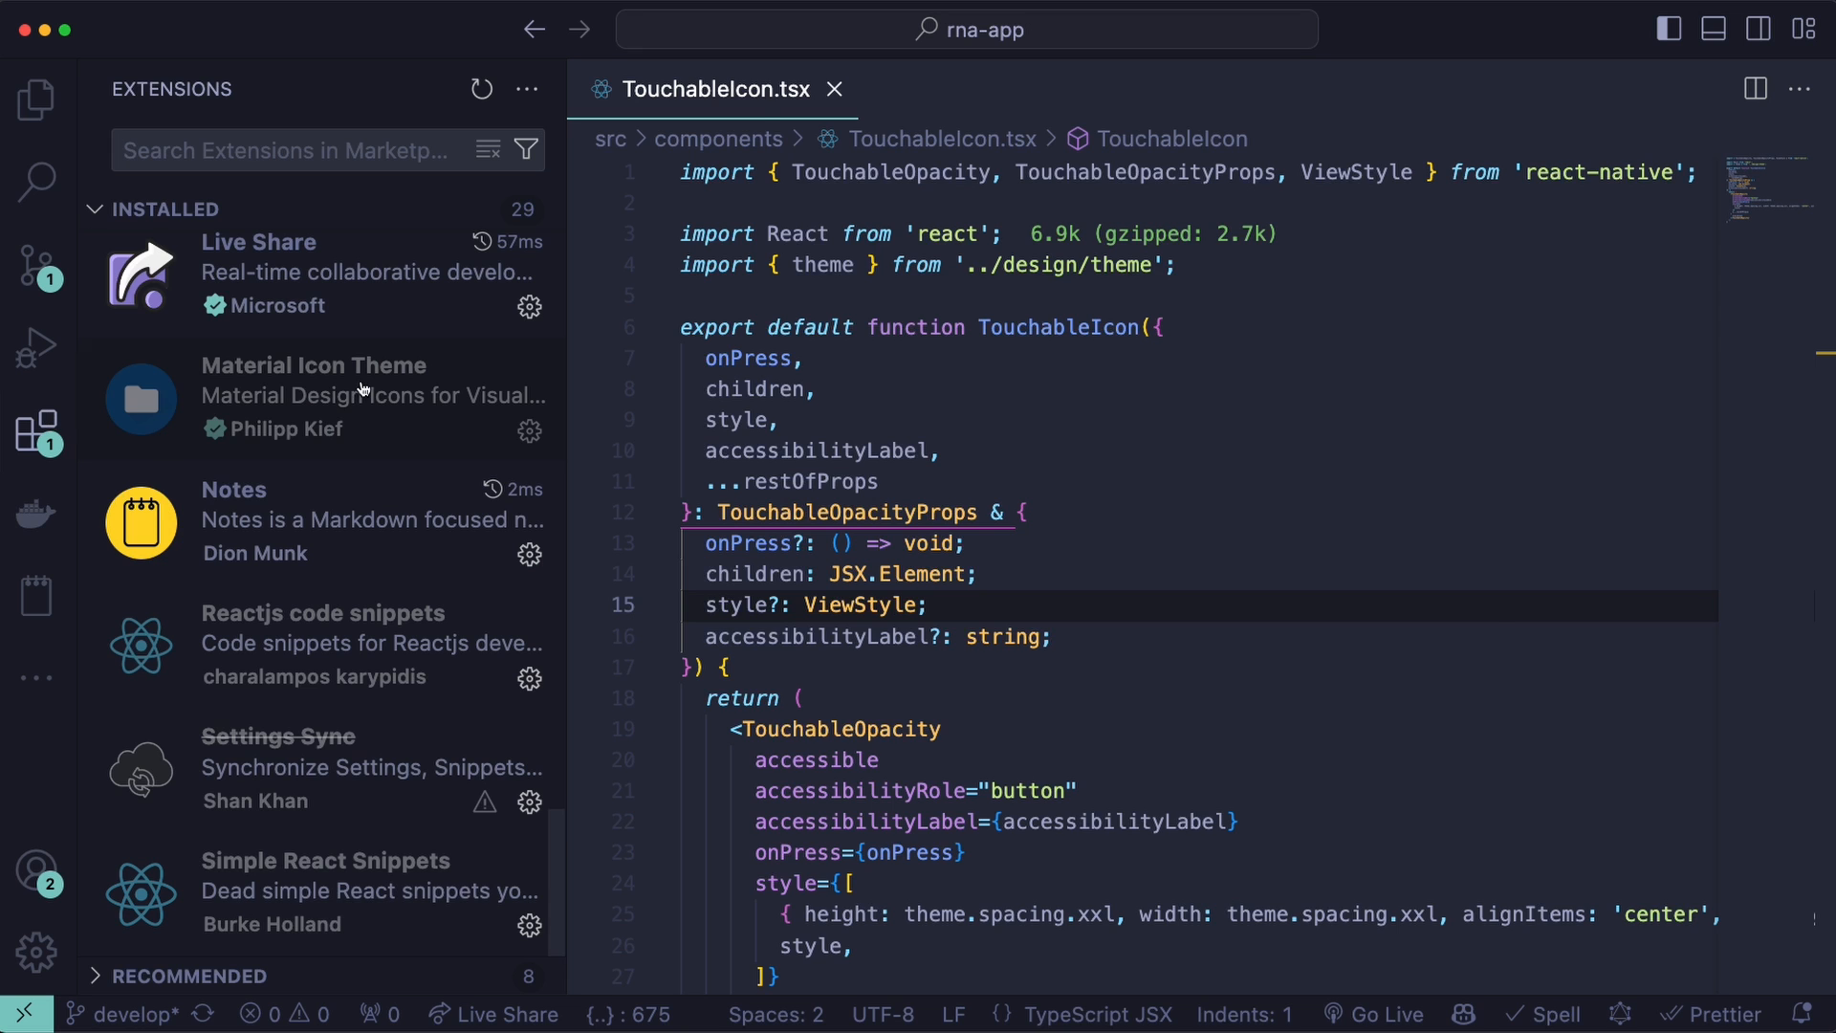
- Re-enable the Material Icon Theme extension from its details page
left_click(313, 396)
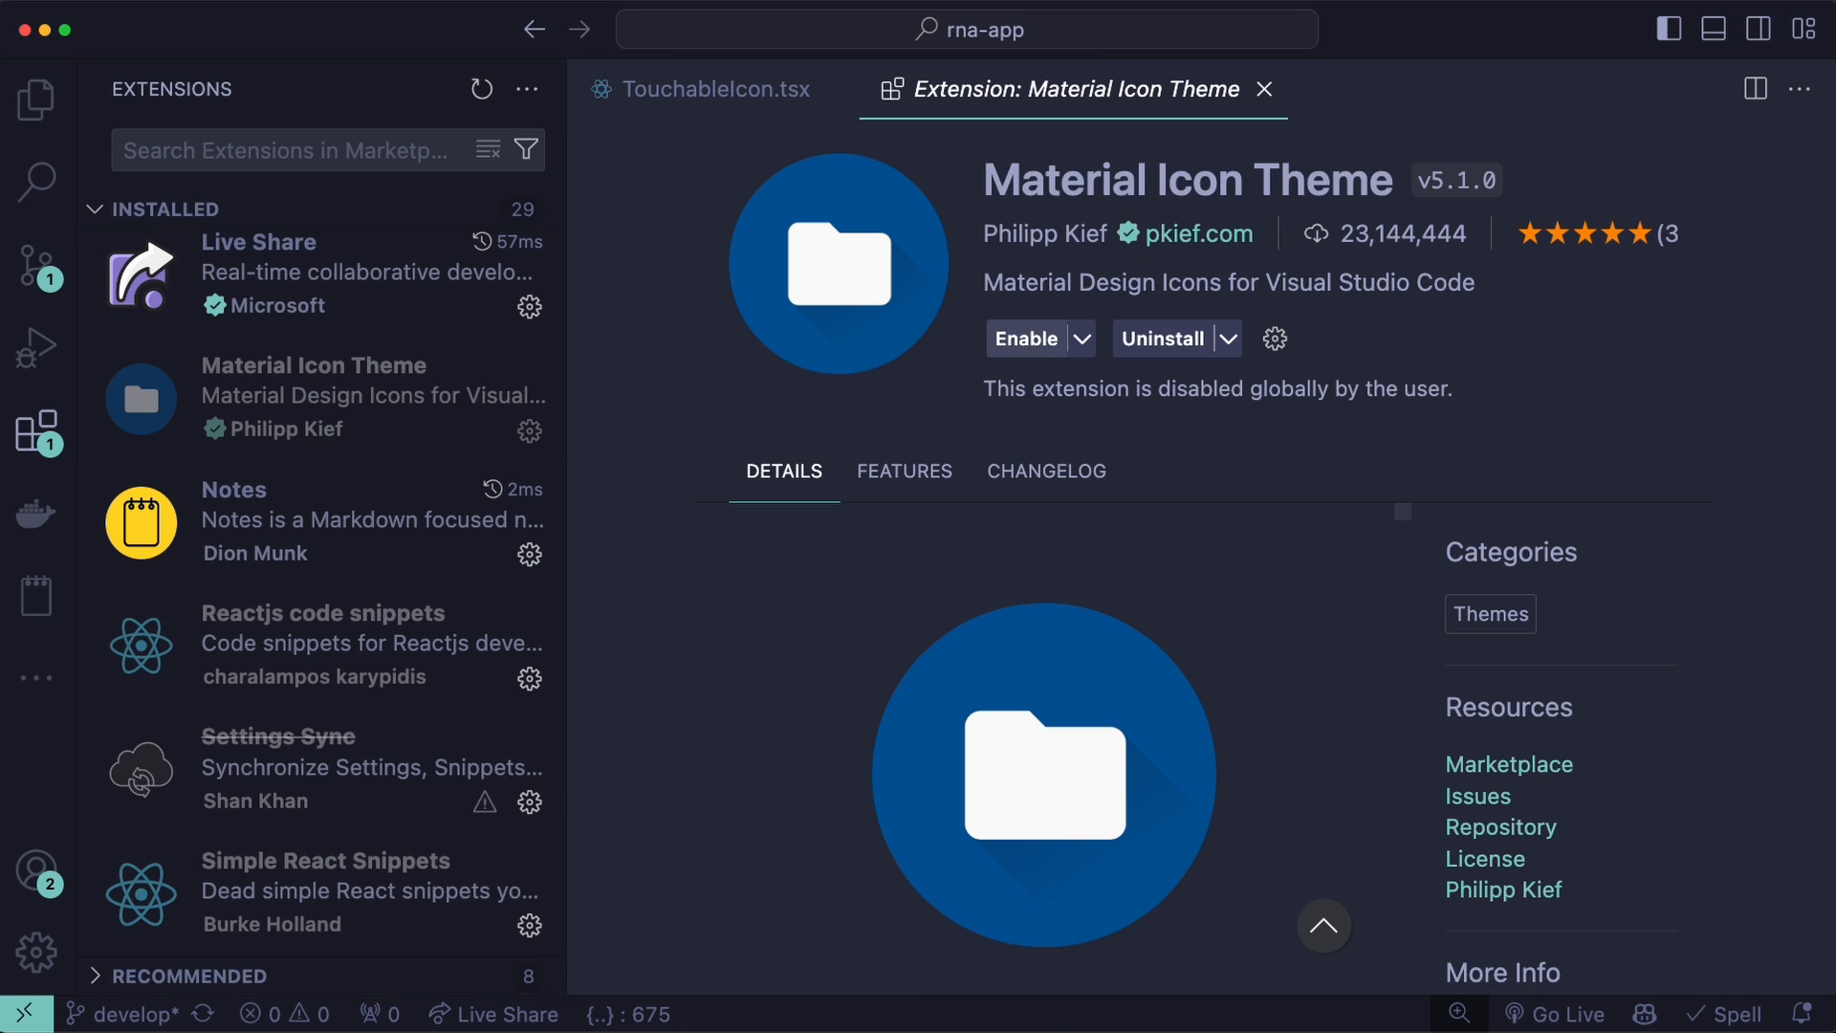
left_click(1026, 339)
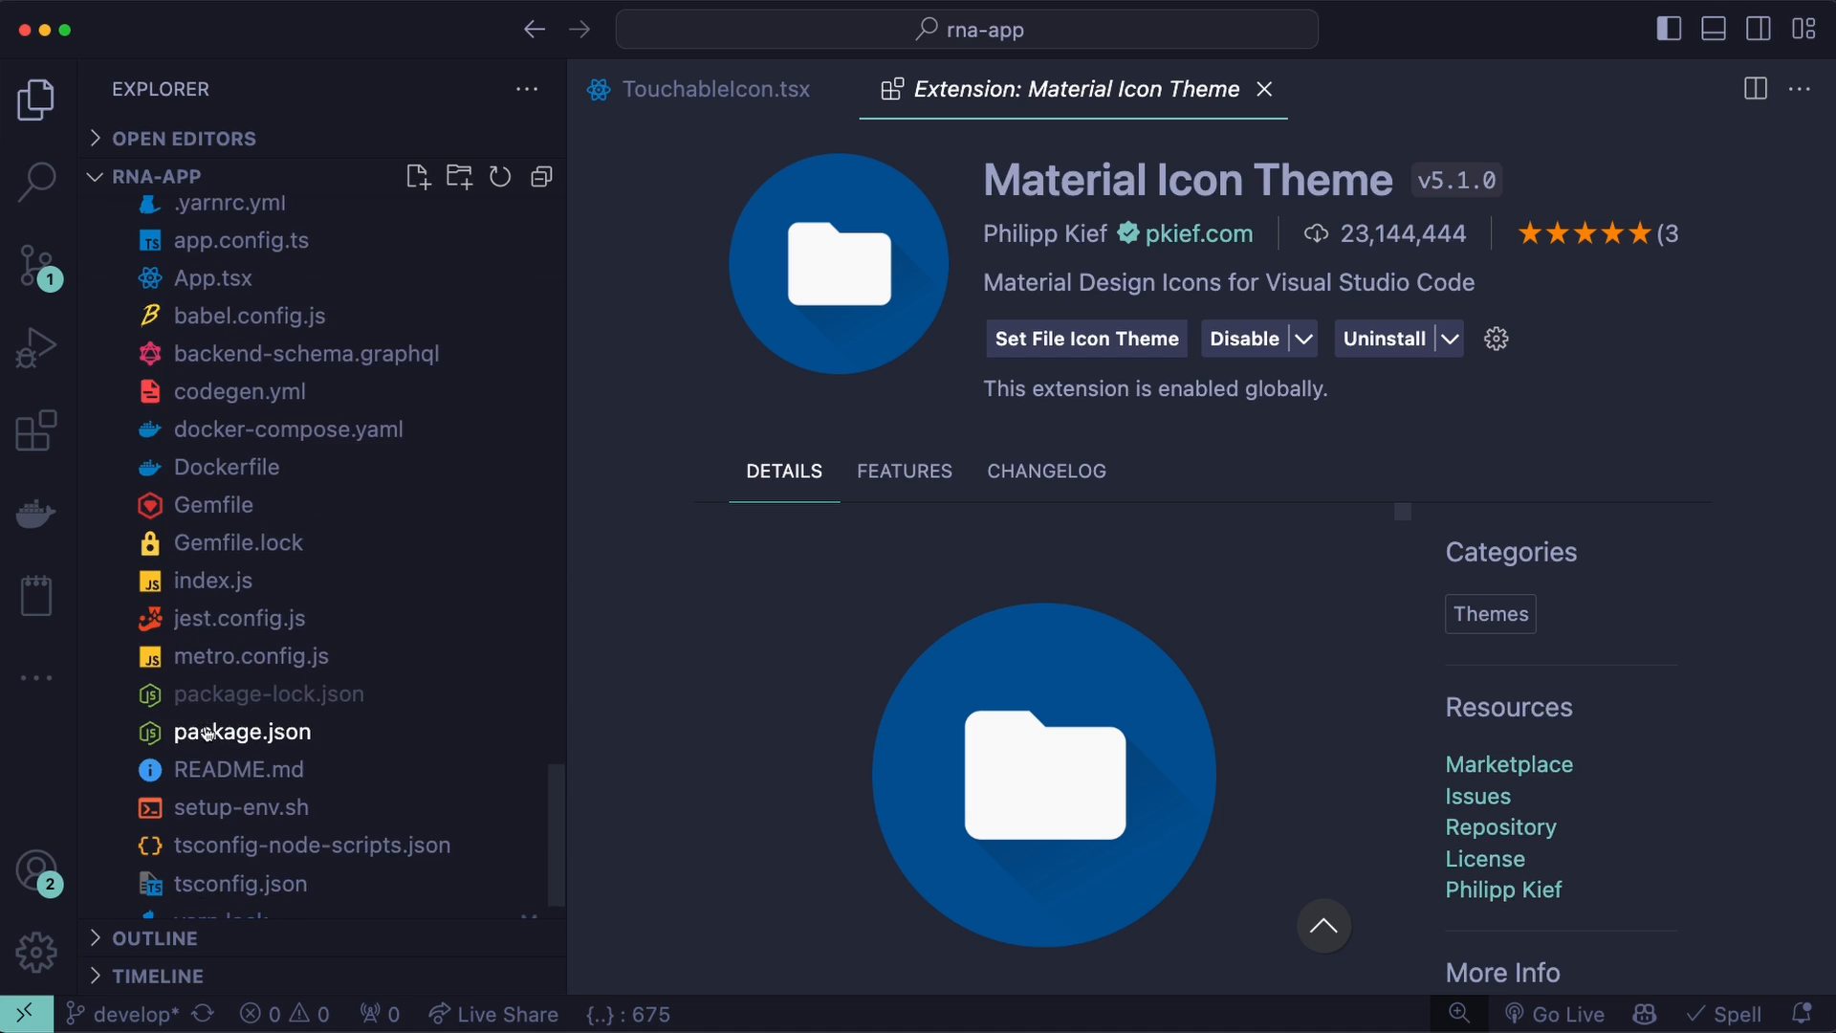
scroll("down", 3)
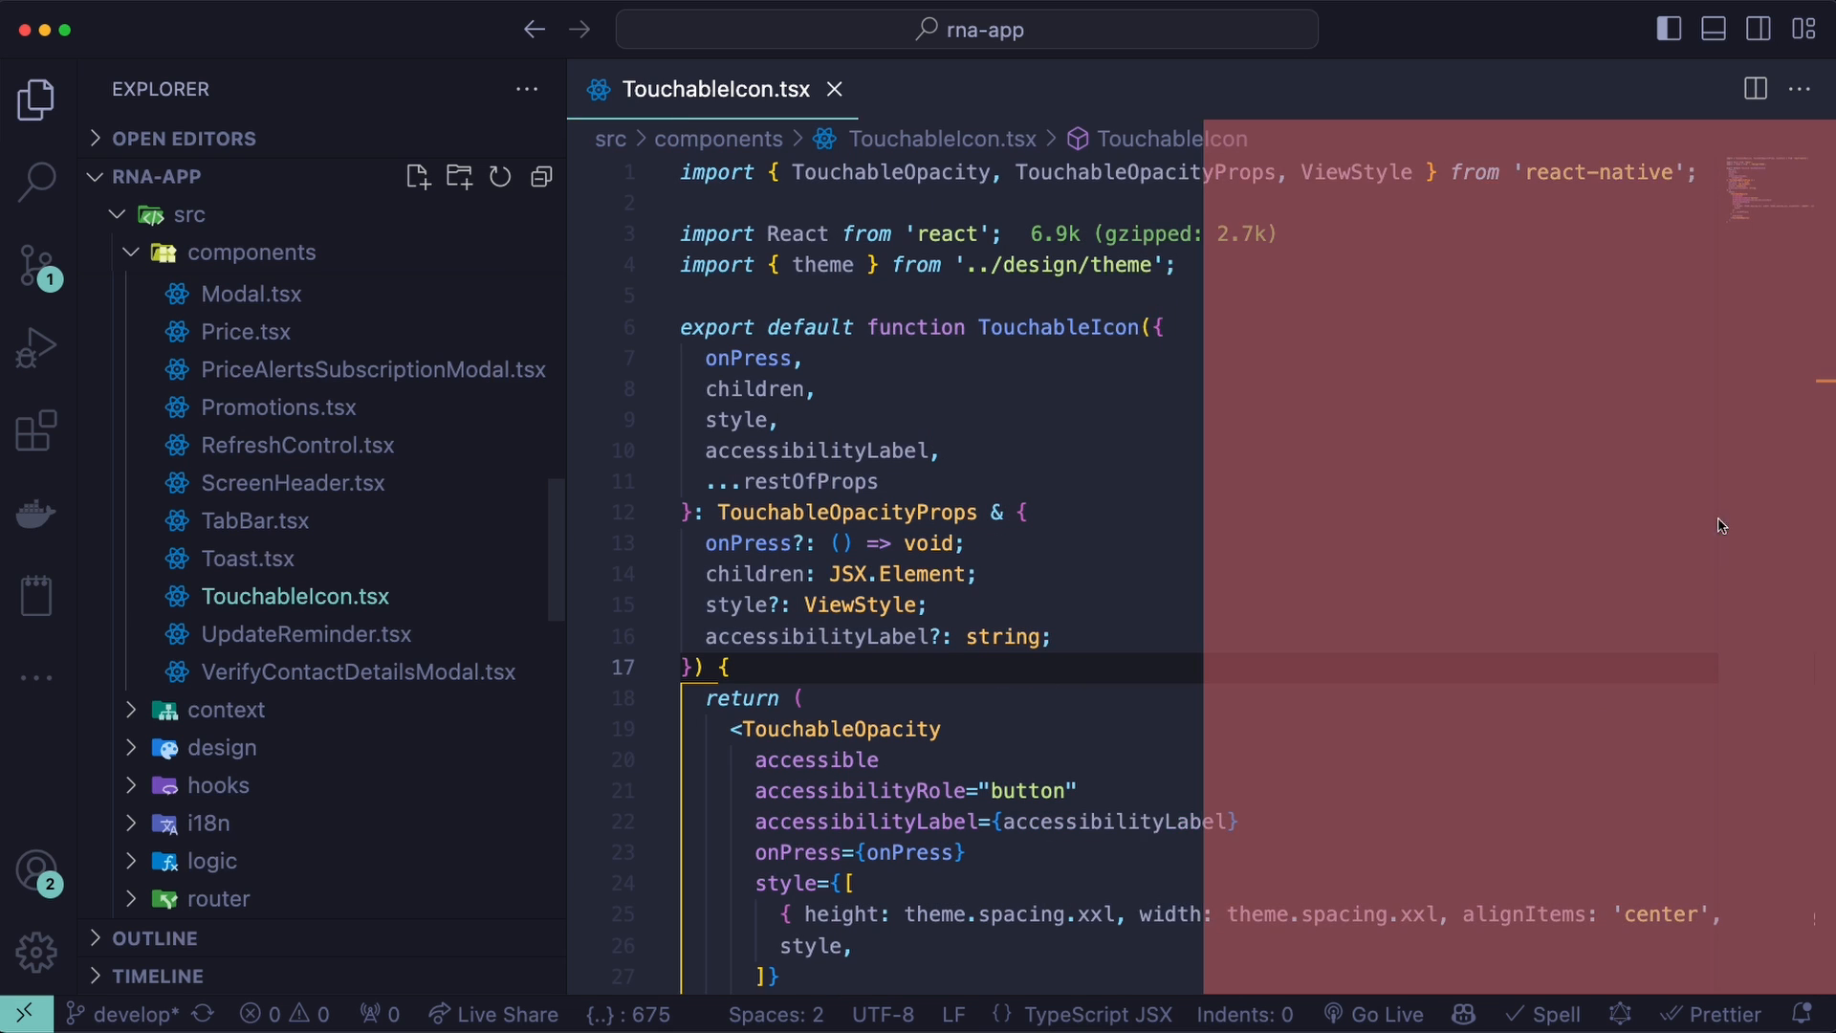
- Split TouchableIcon.tsx into a second editor pane and work in the right-hand copy
left_click(1754, 89)
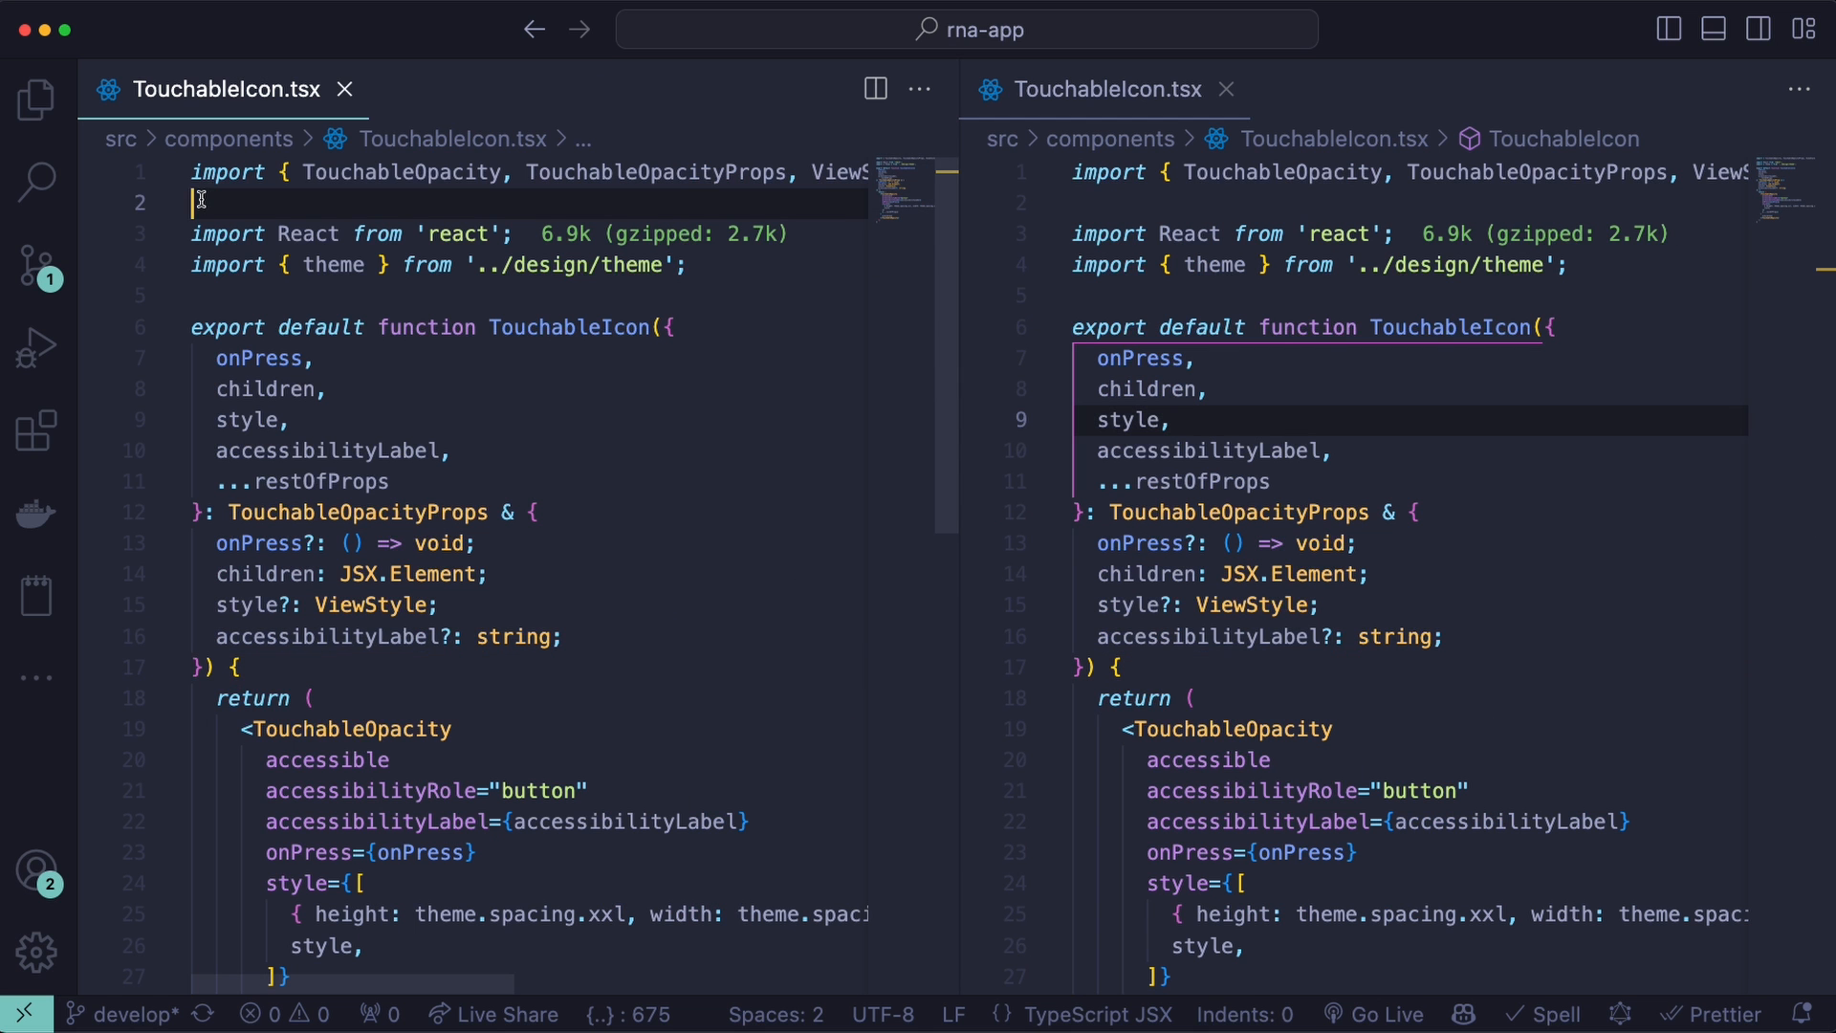
left_click(234, 668)
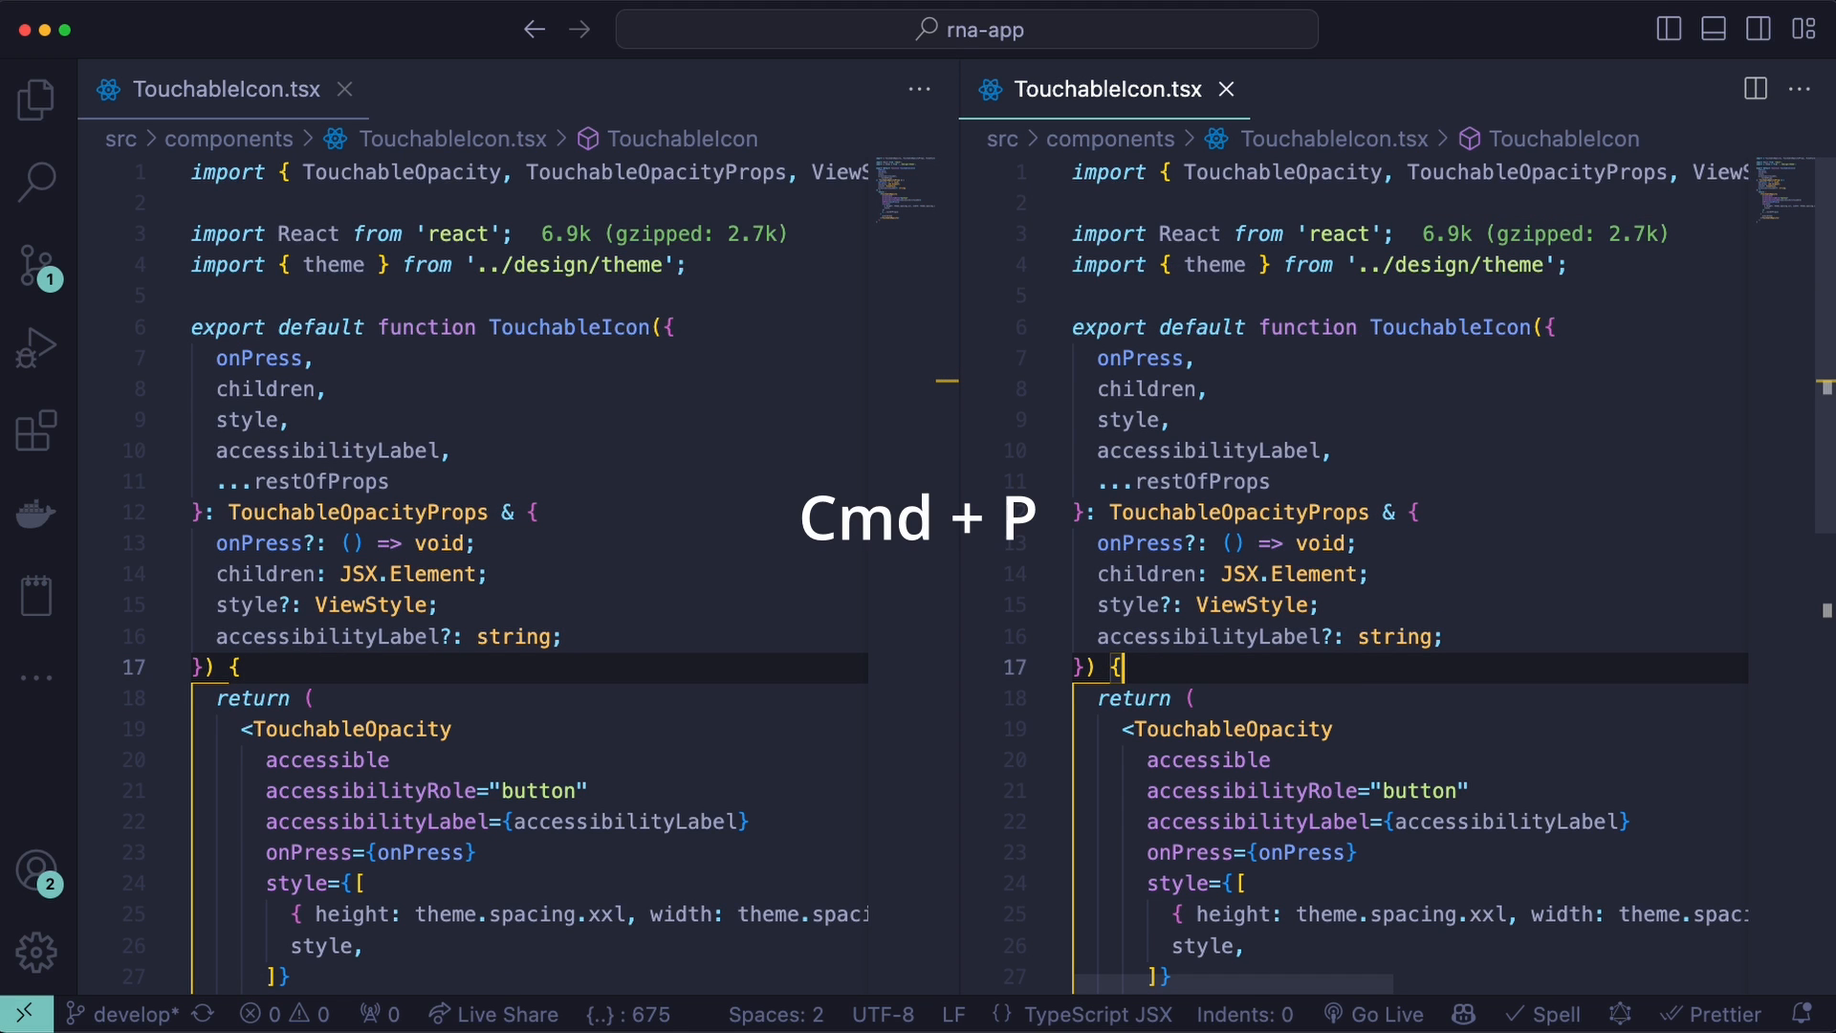
key("cmd+p")
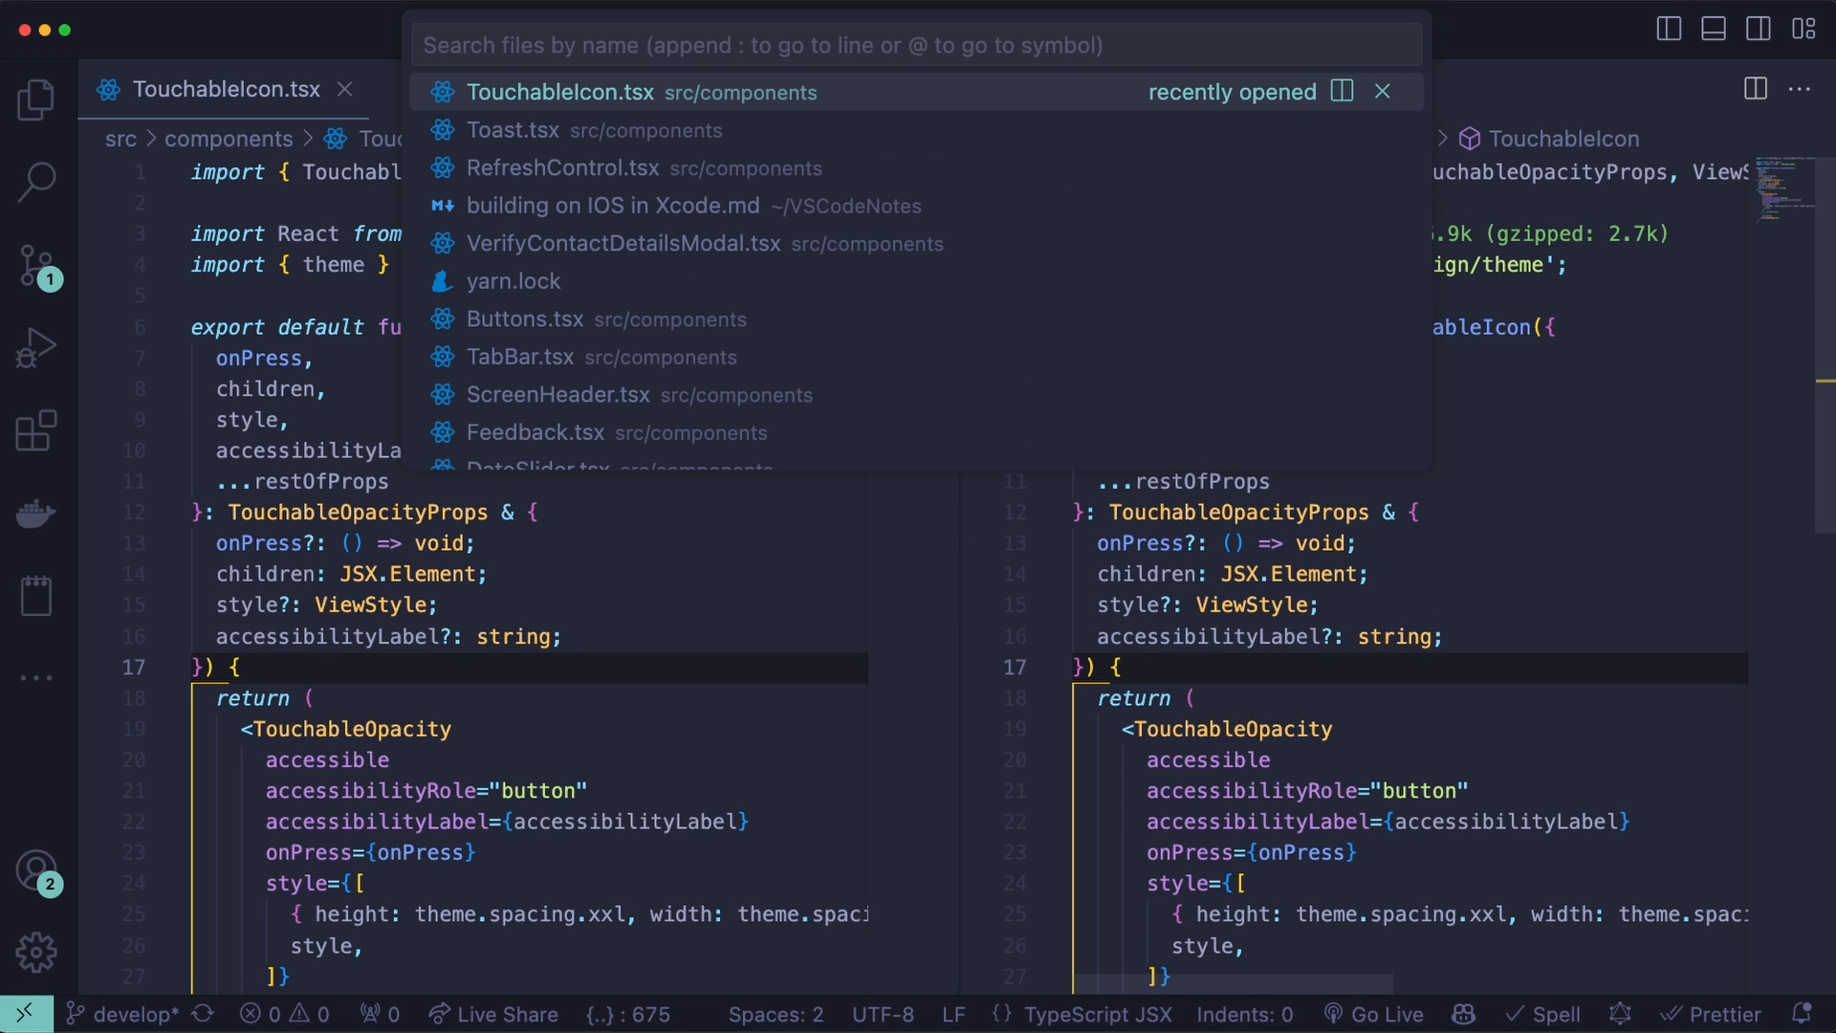
type("bu")
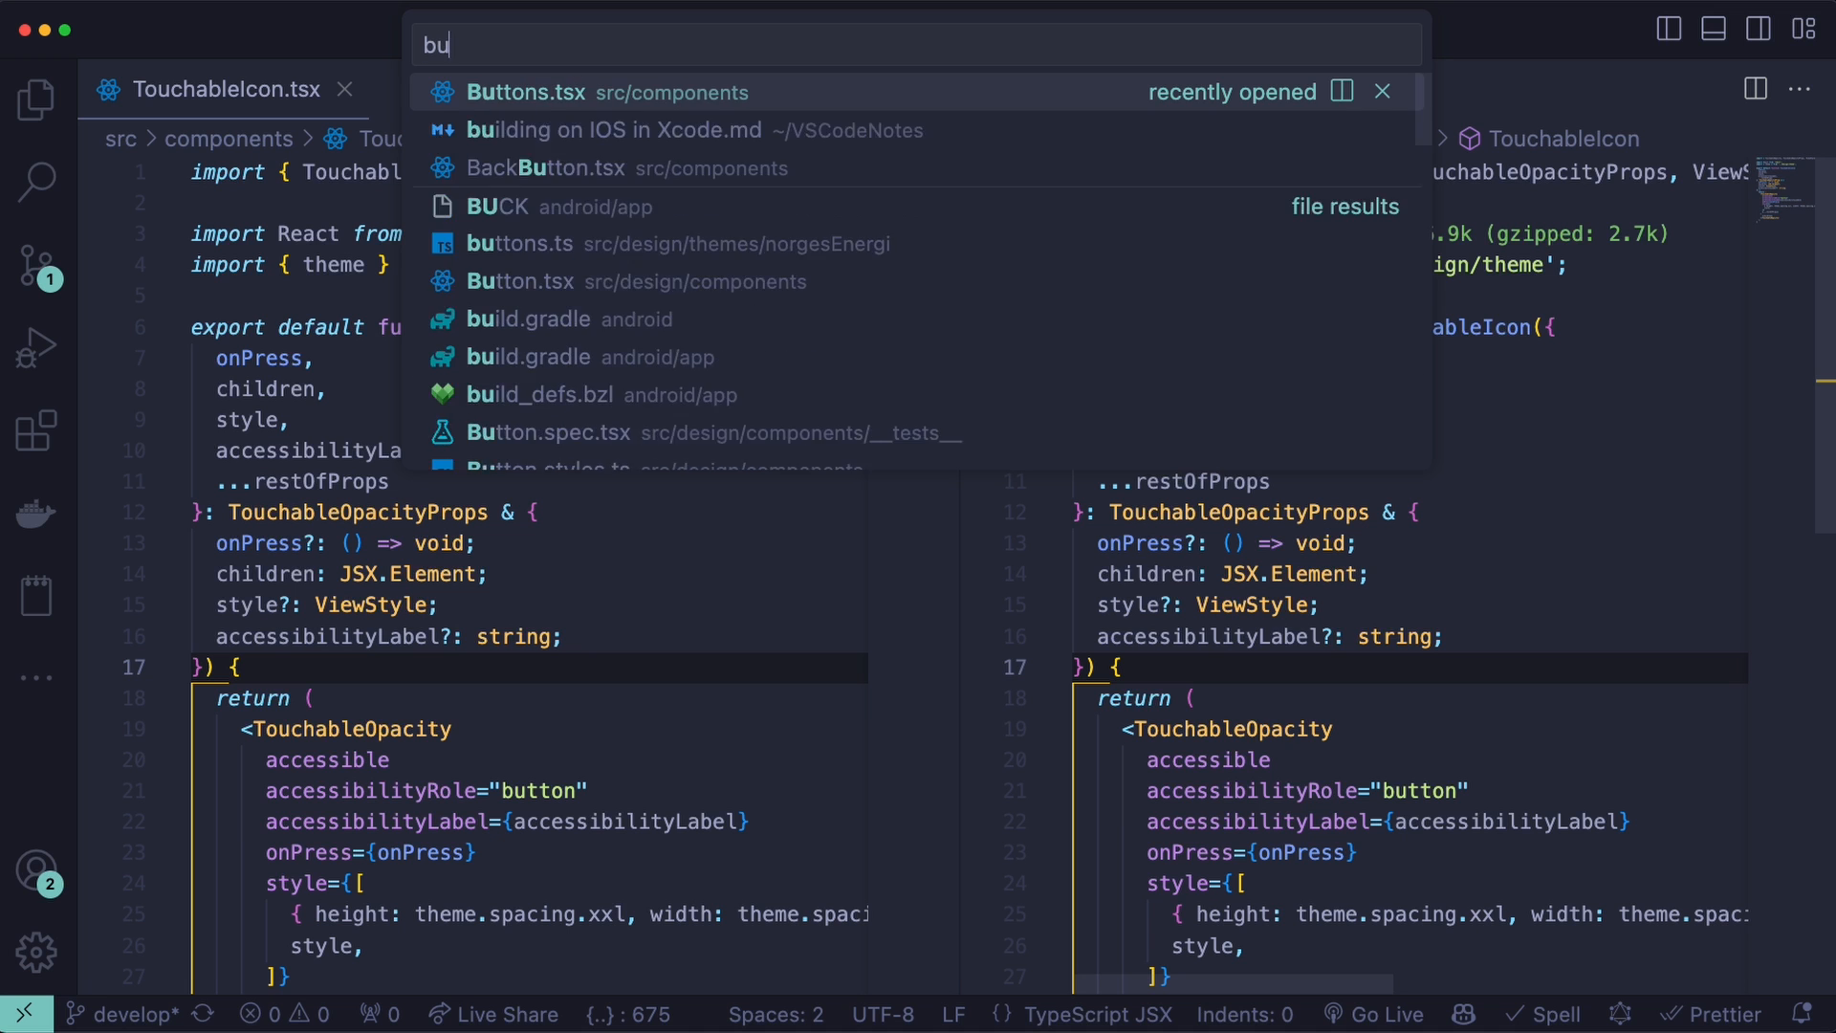
left_click(600, 93)
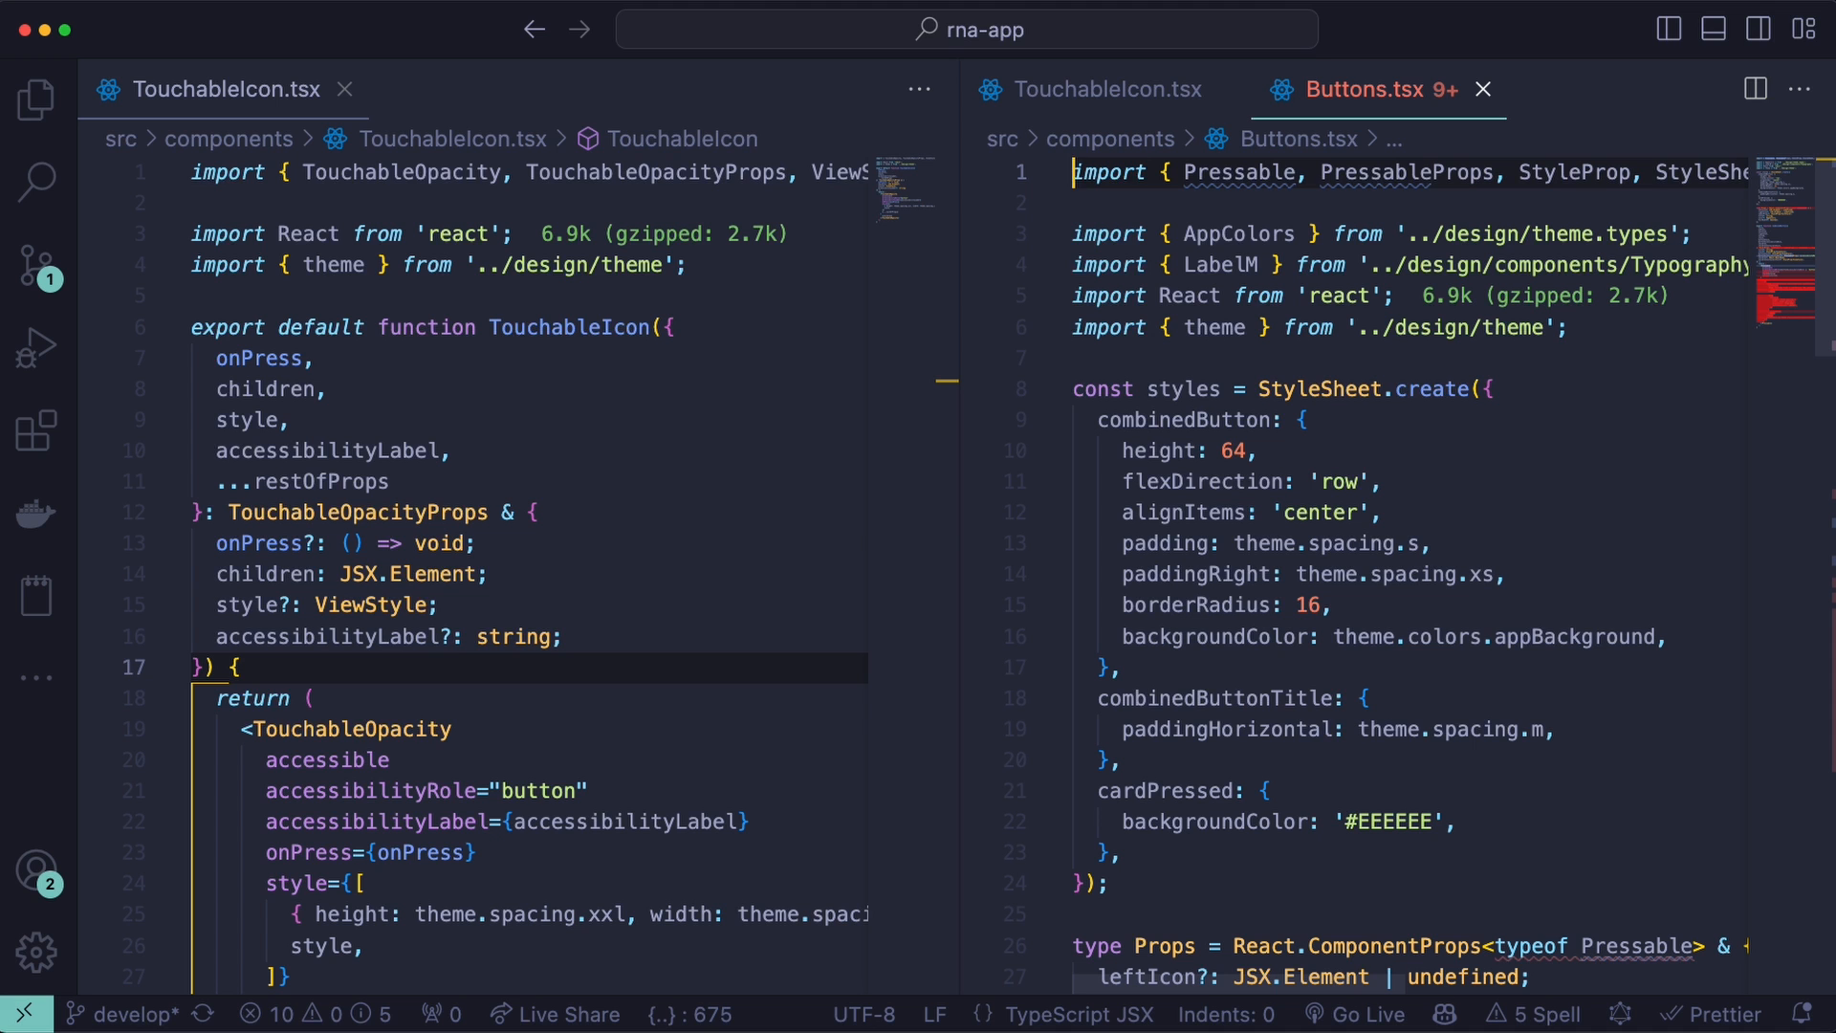
key("cmd+w")
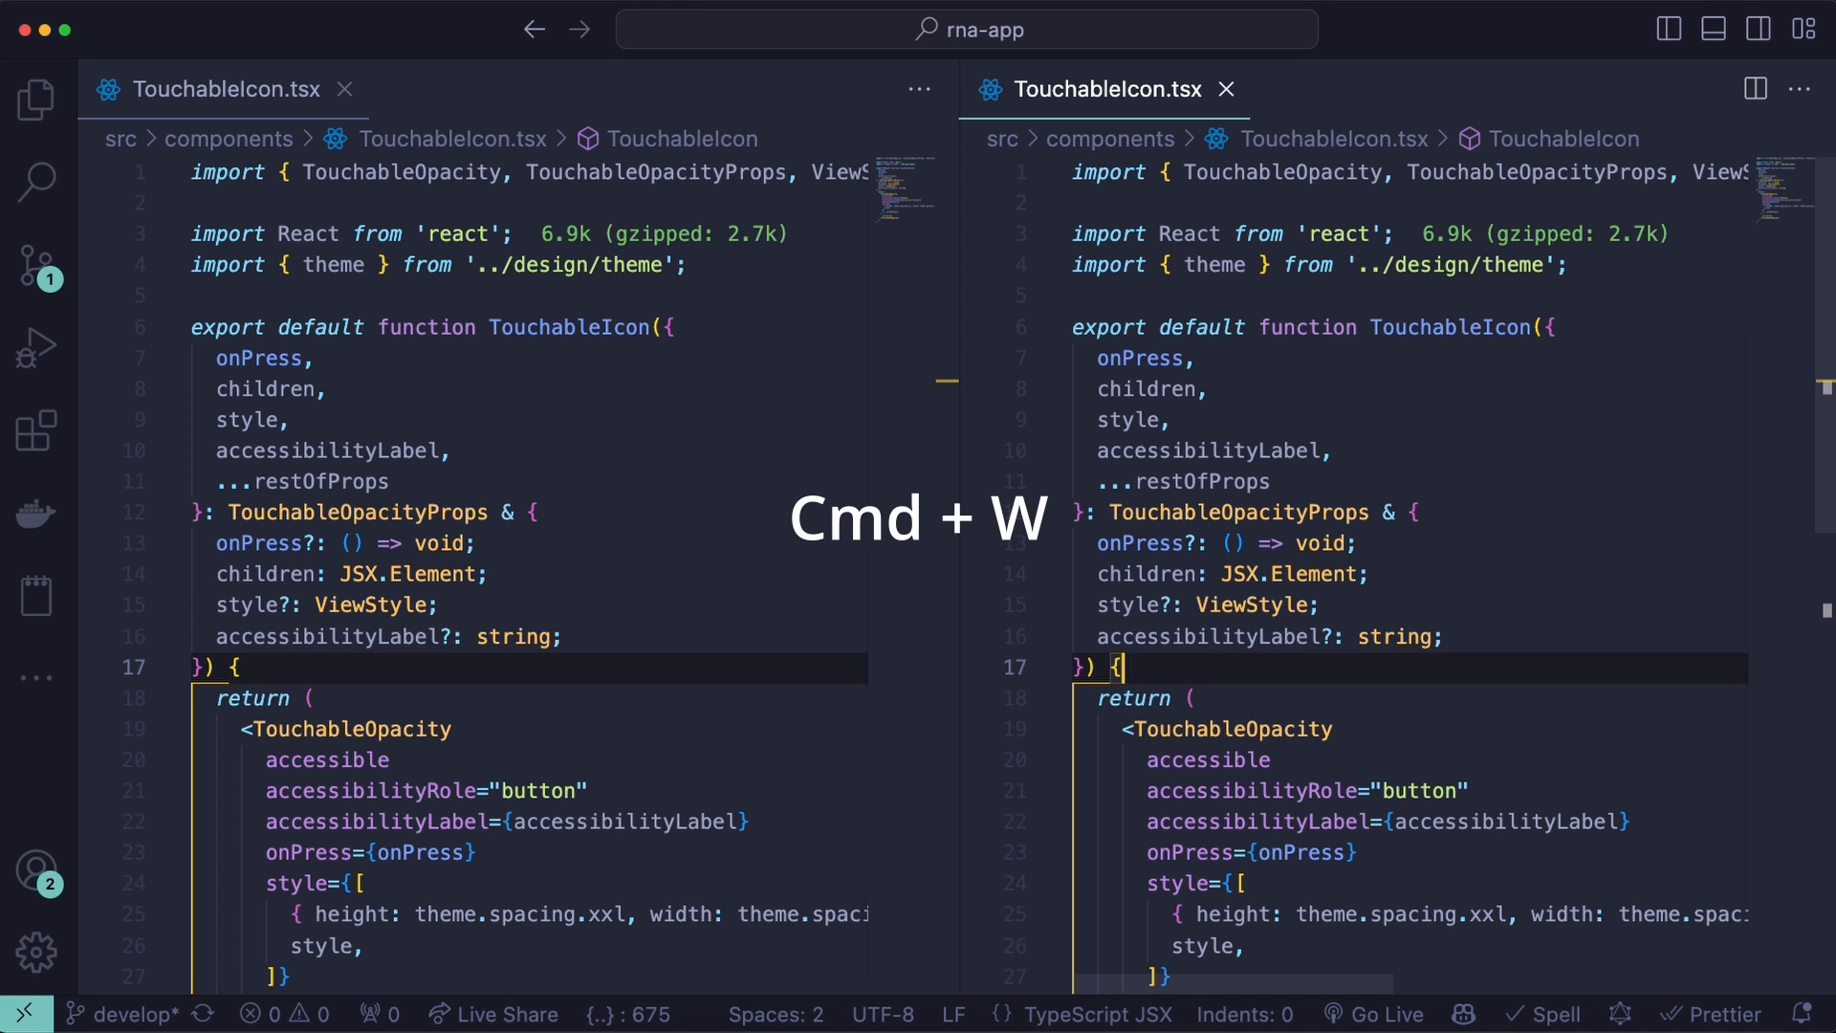
key("cmd+shift+t")
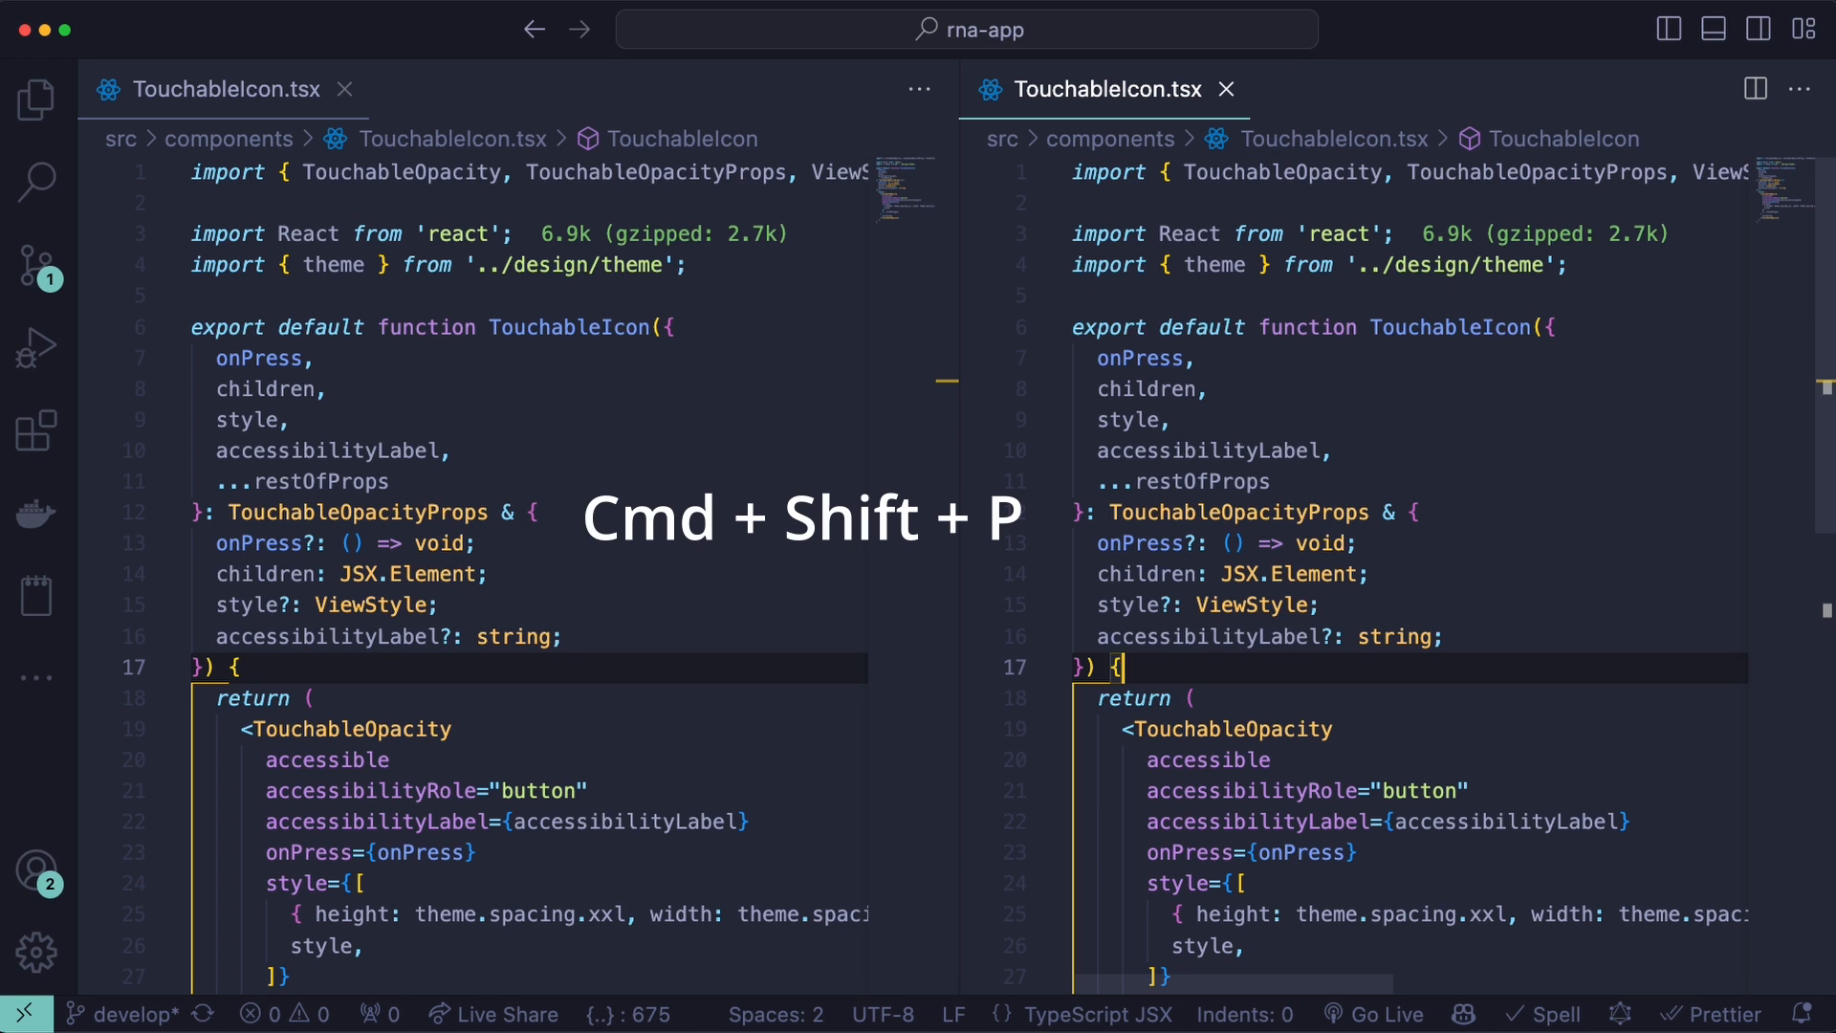
key("cmd+shift+p")
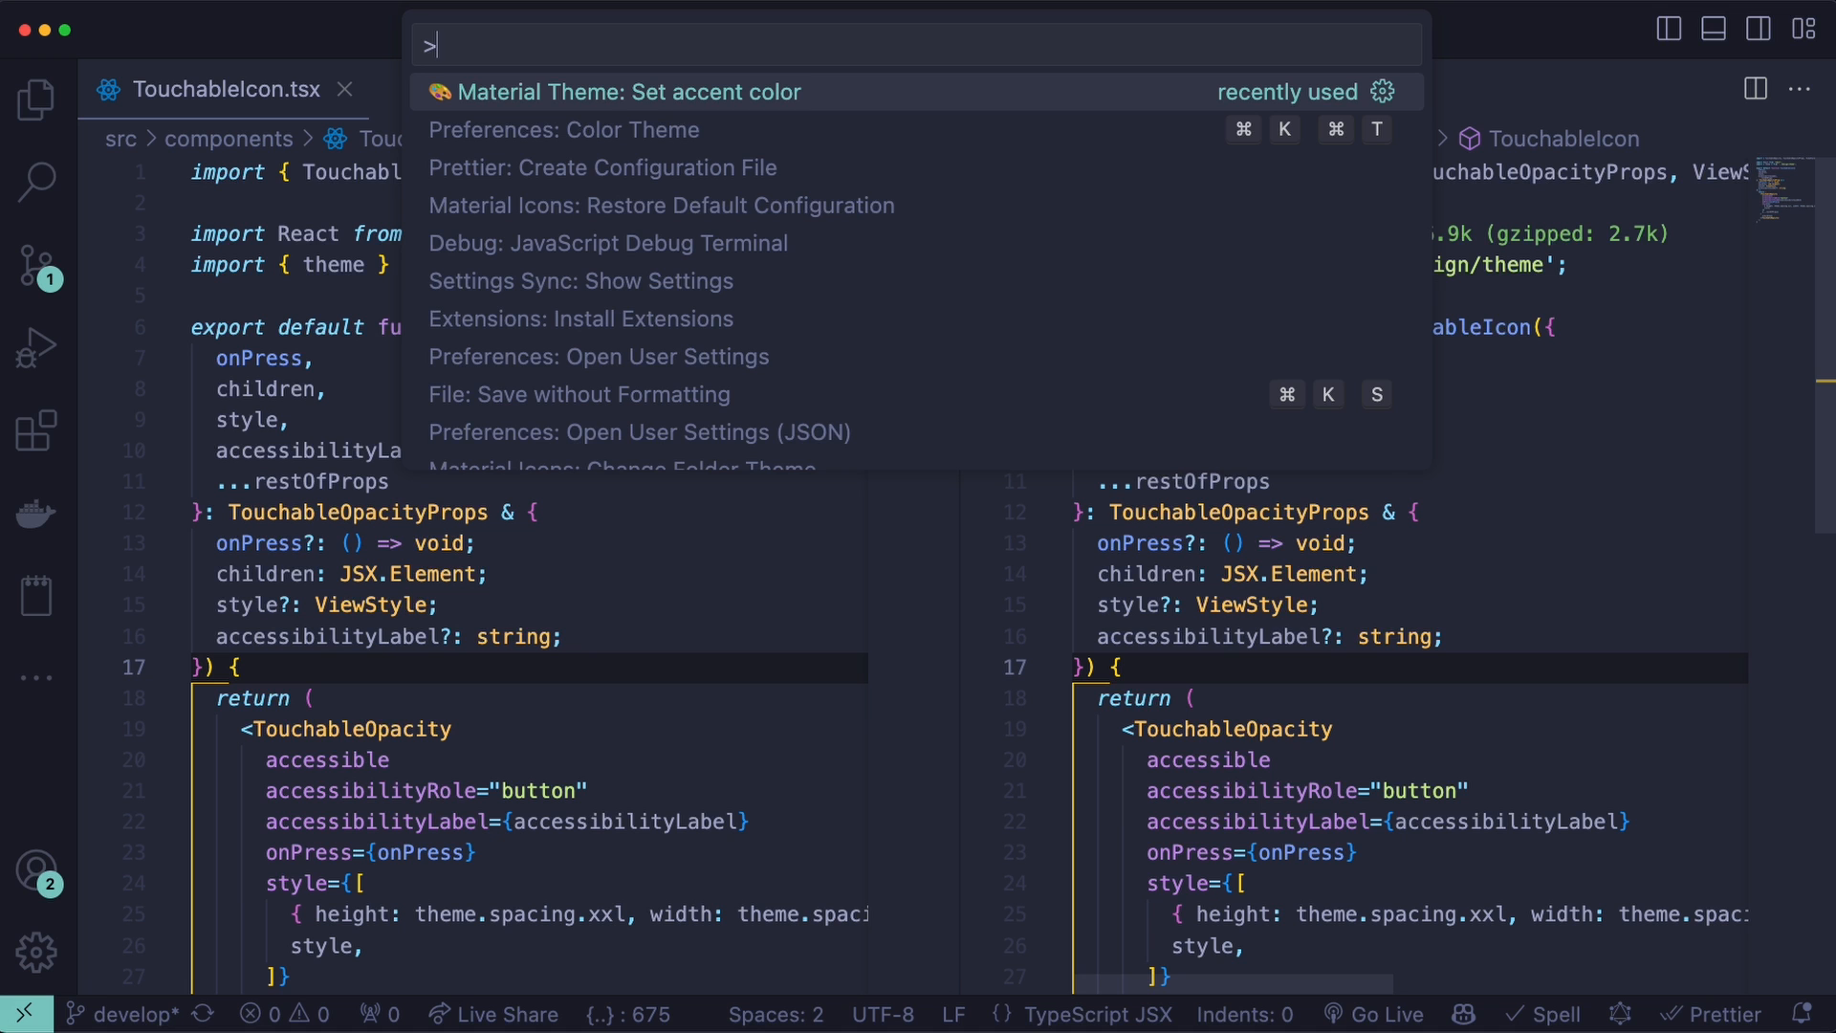
key("Escape")
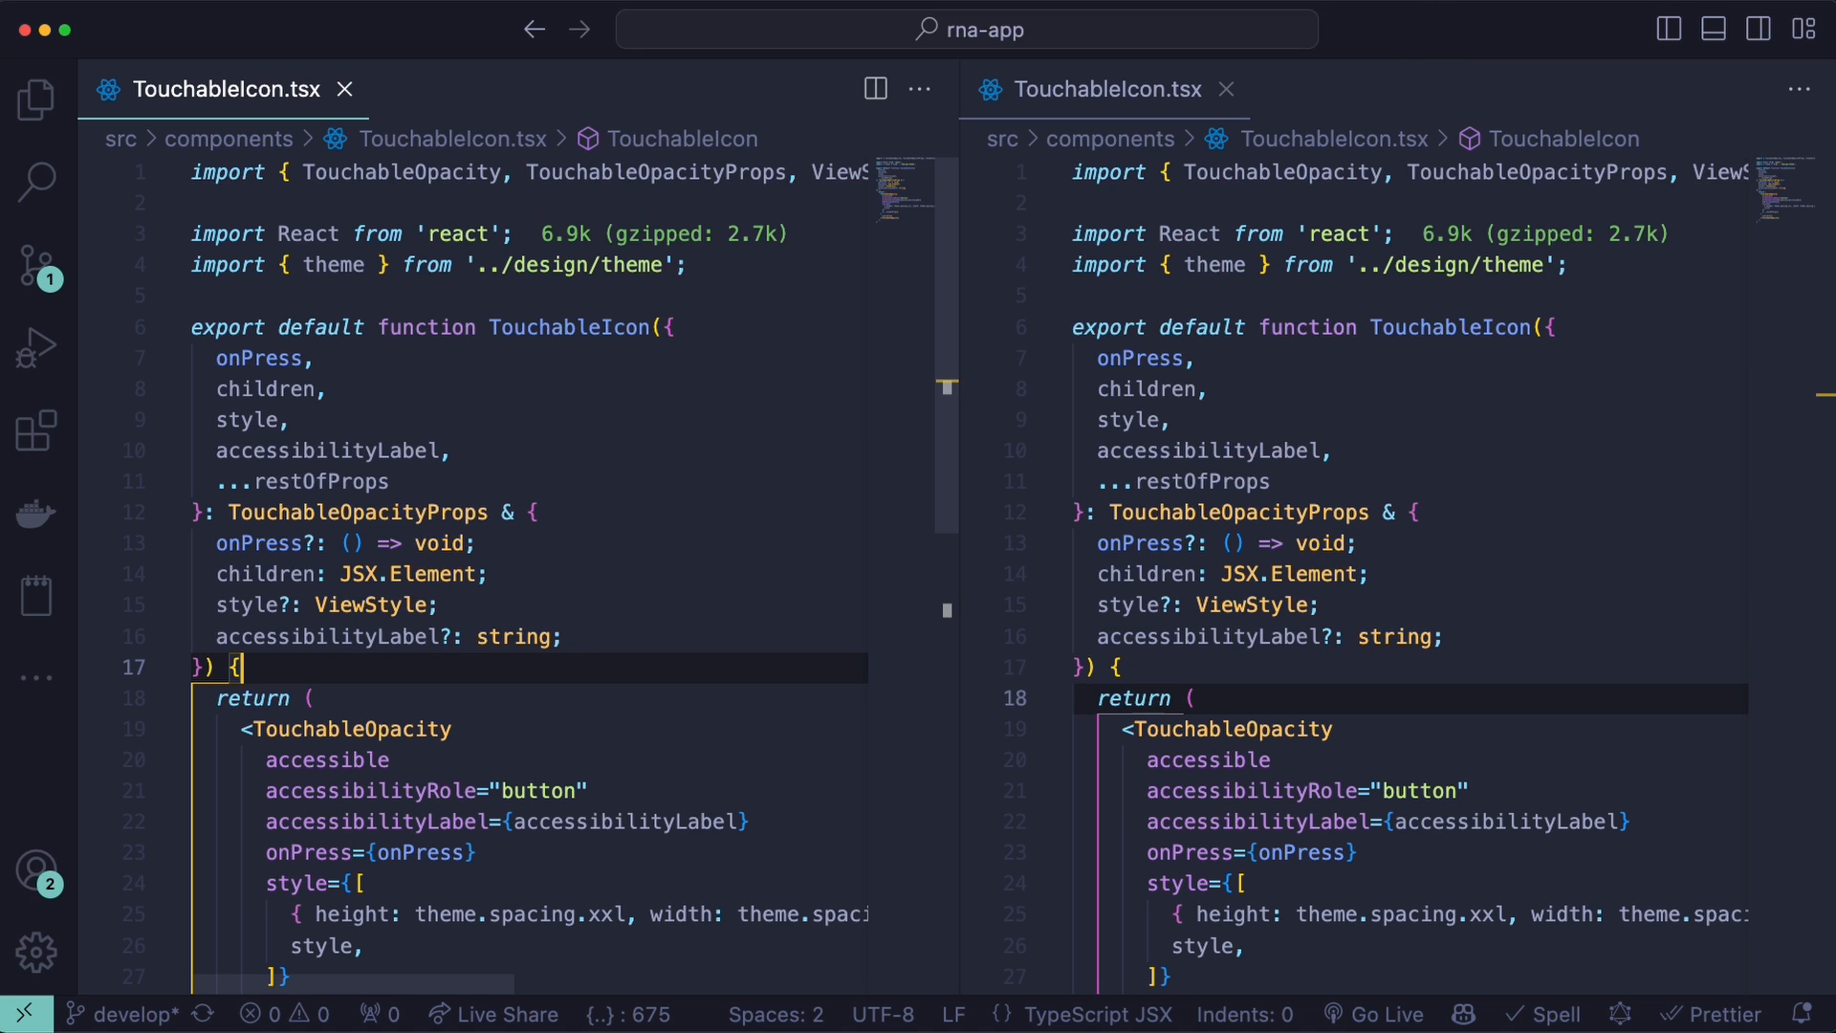
key("cmd+`")
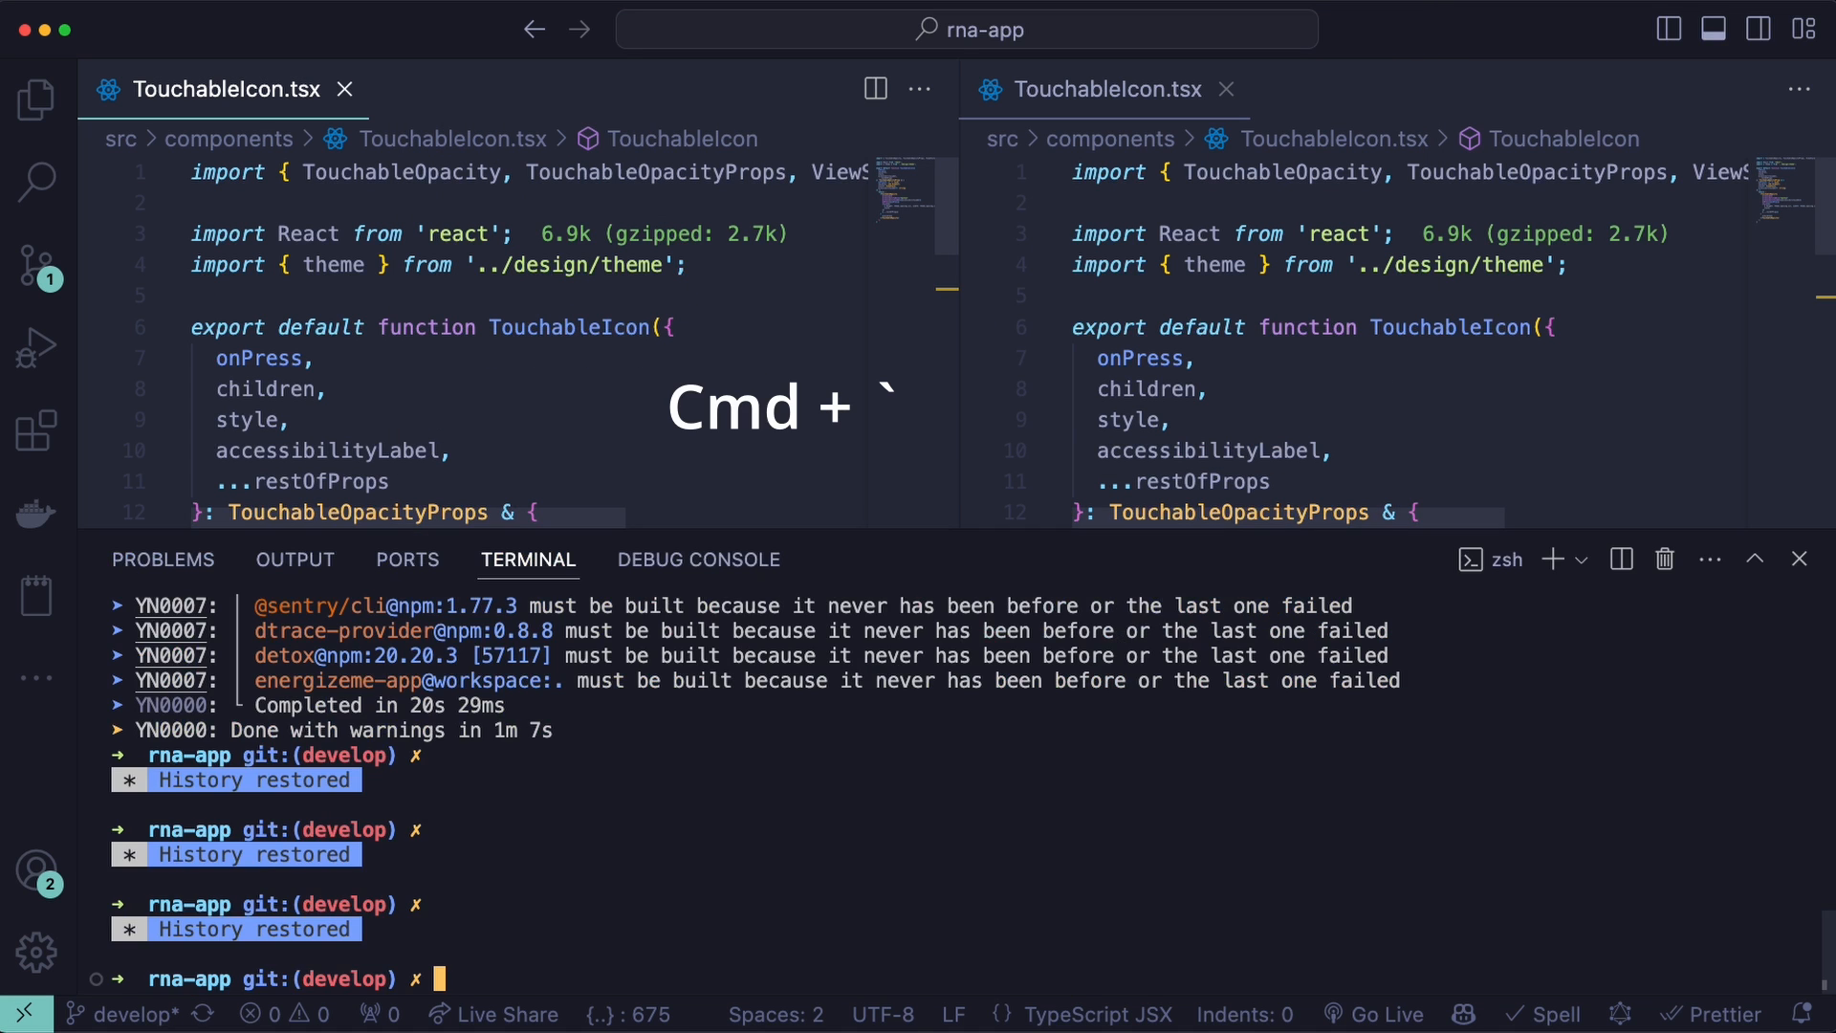
key("cmd+`")
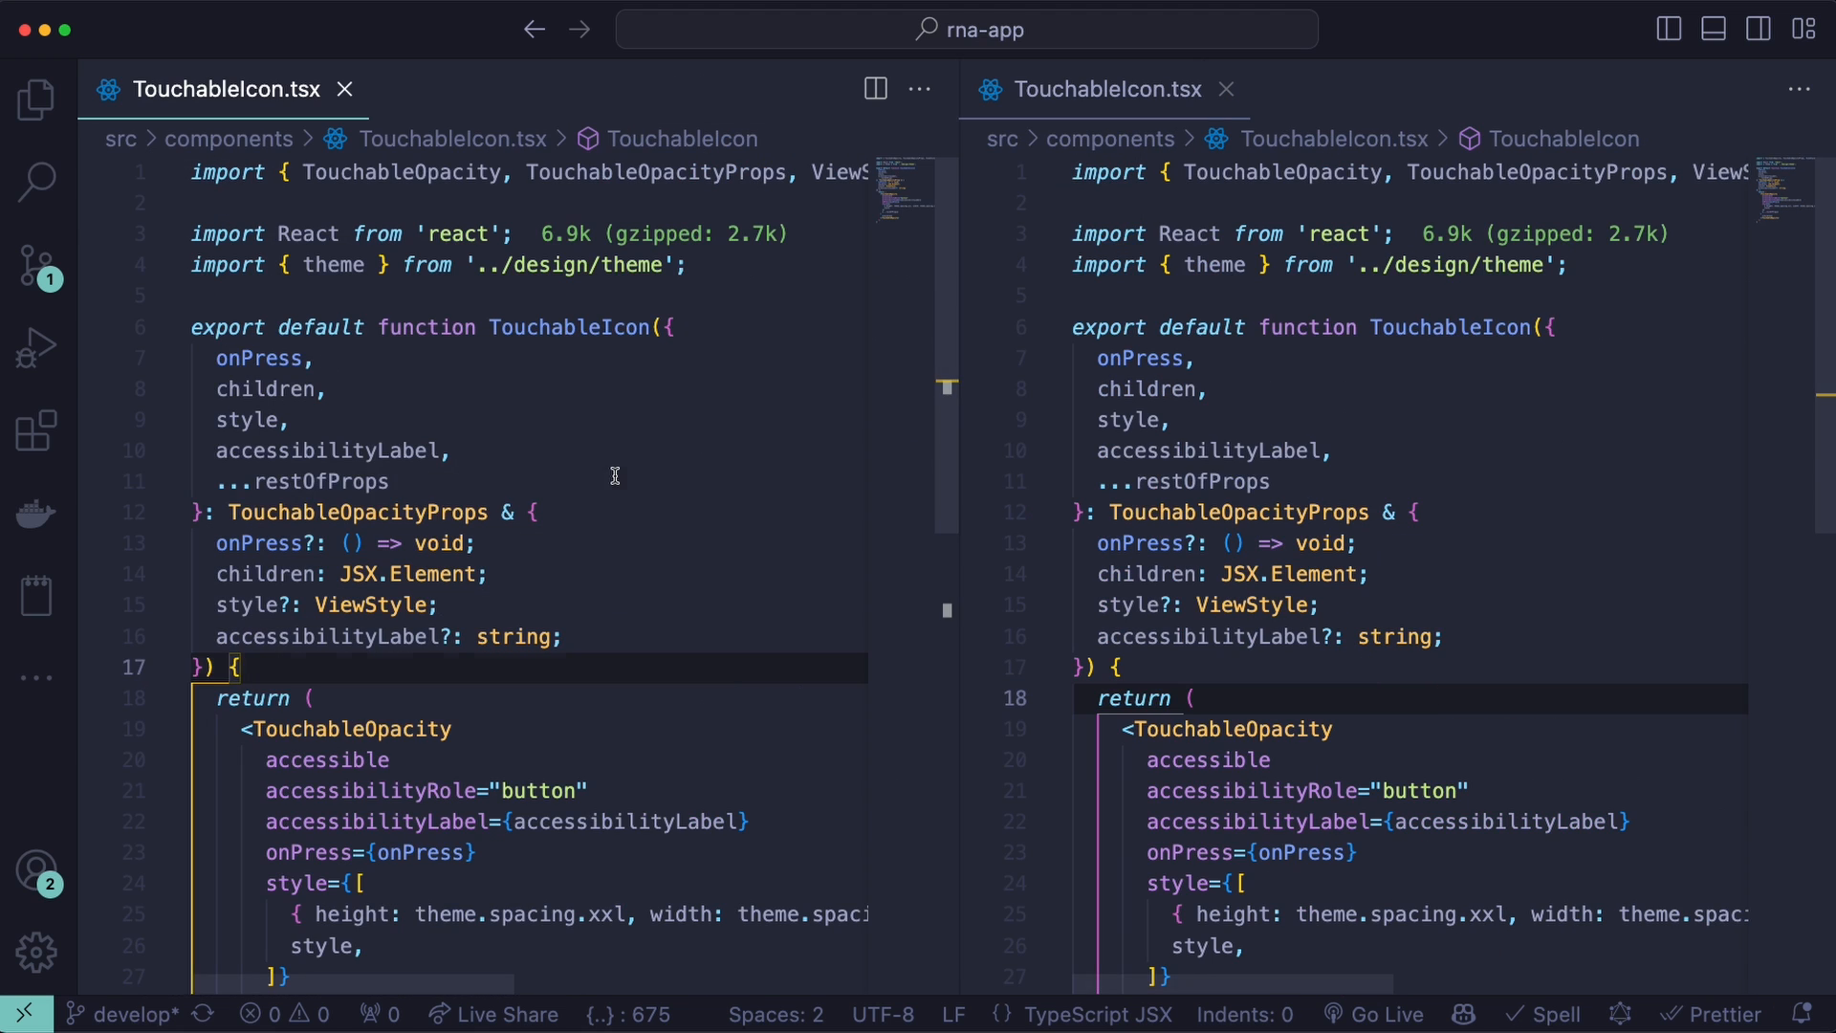
- Open project-wide search, then bring up the components folder's context menu in Explorer
key("Cmd+Shift+F")
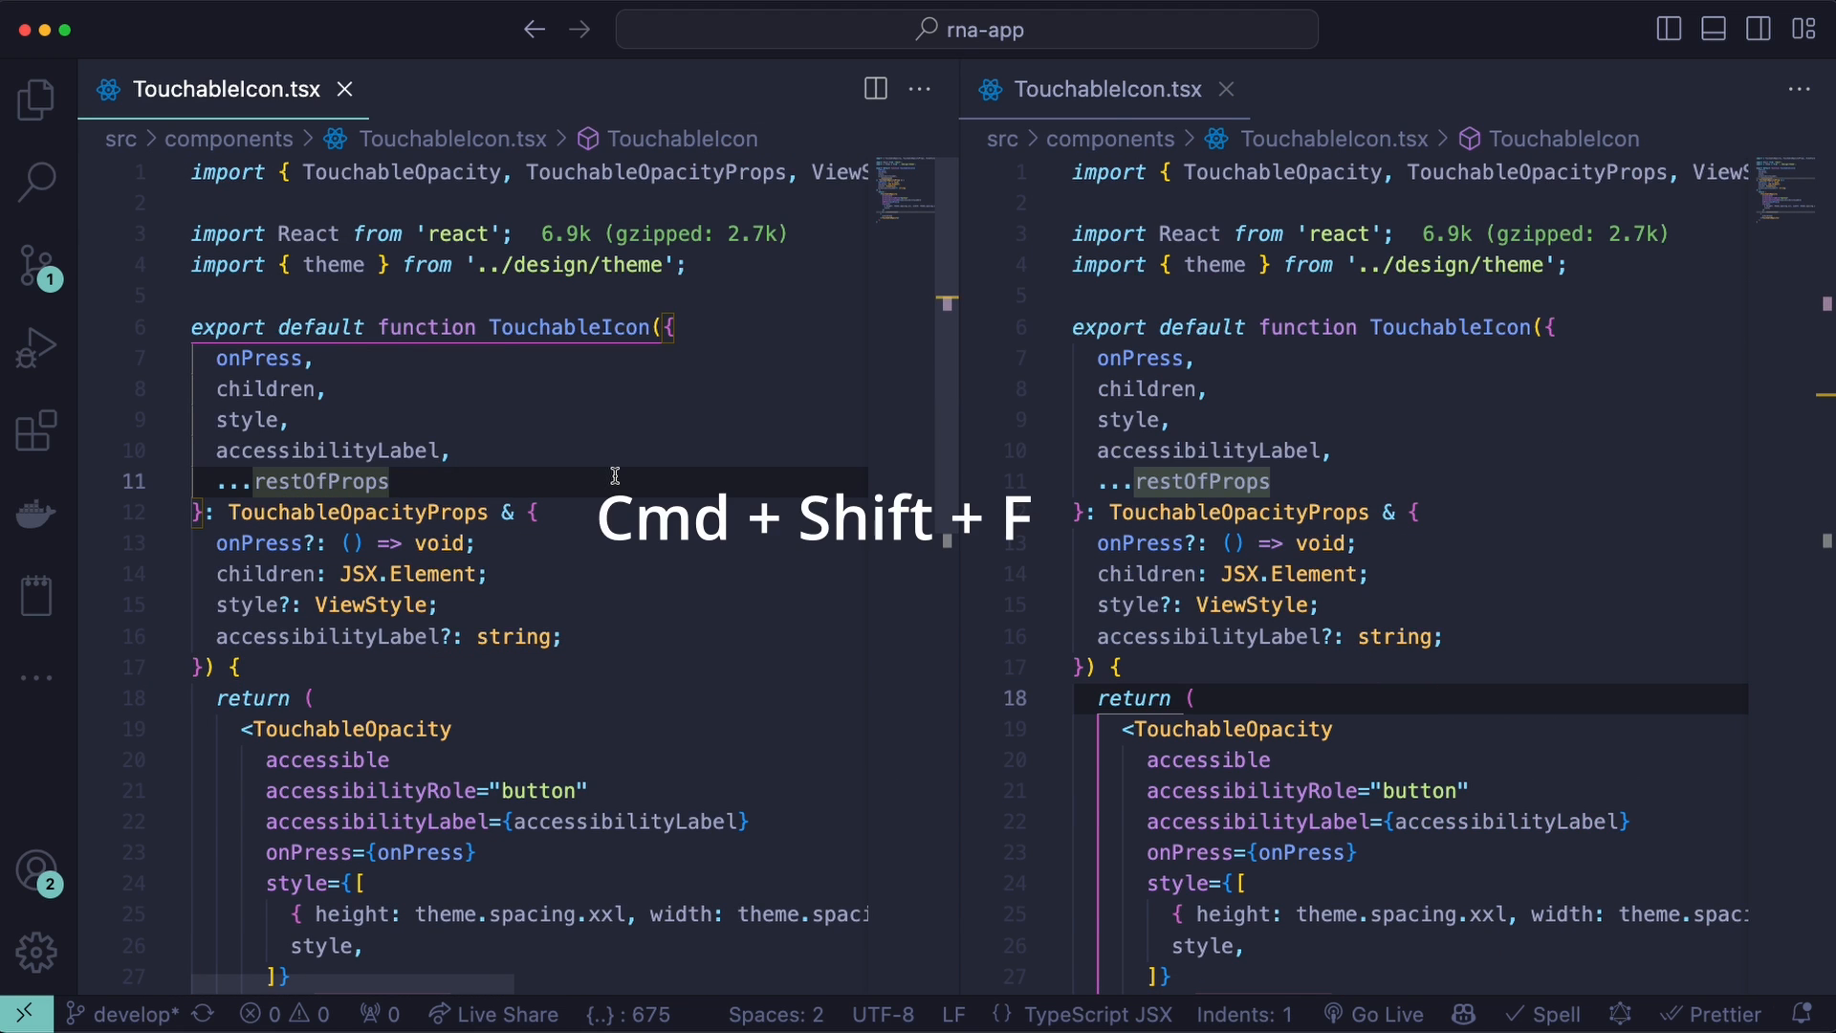
key("cmd+shift+f")
type("code")
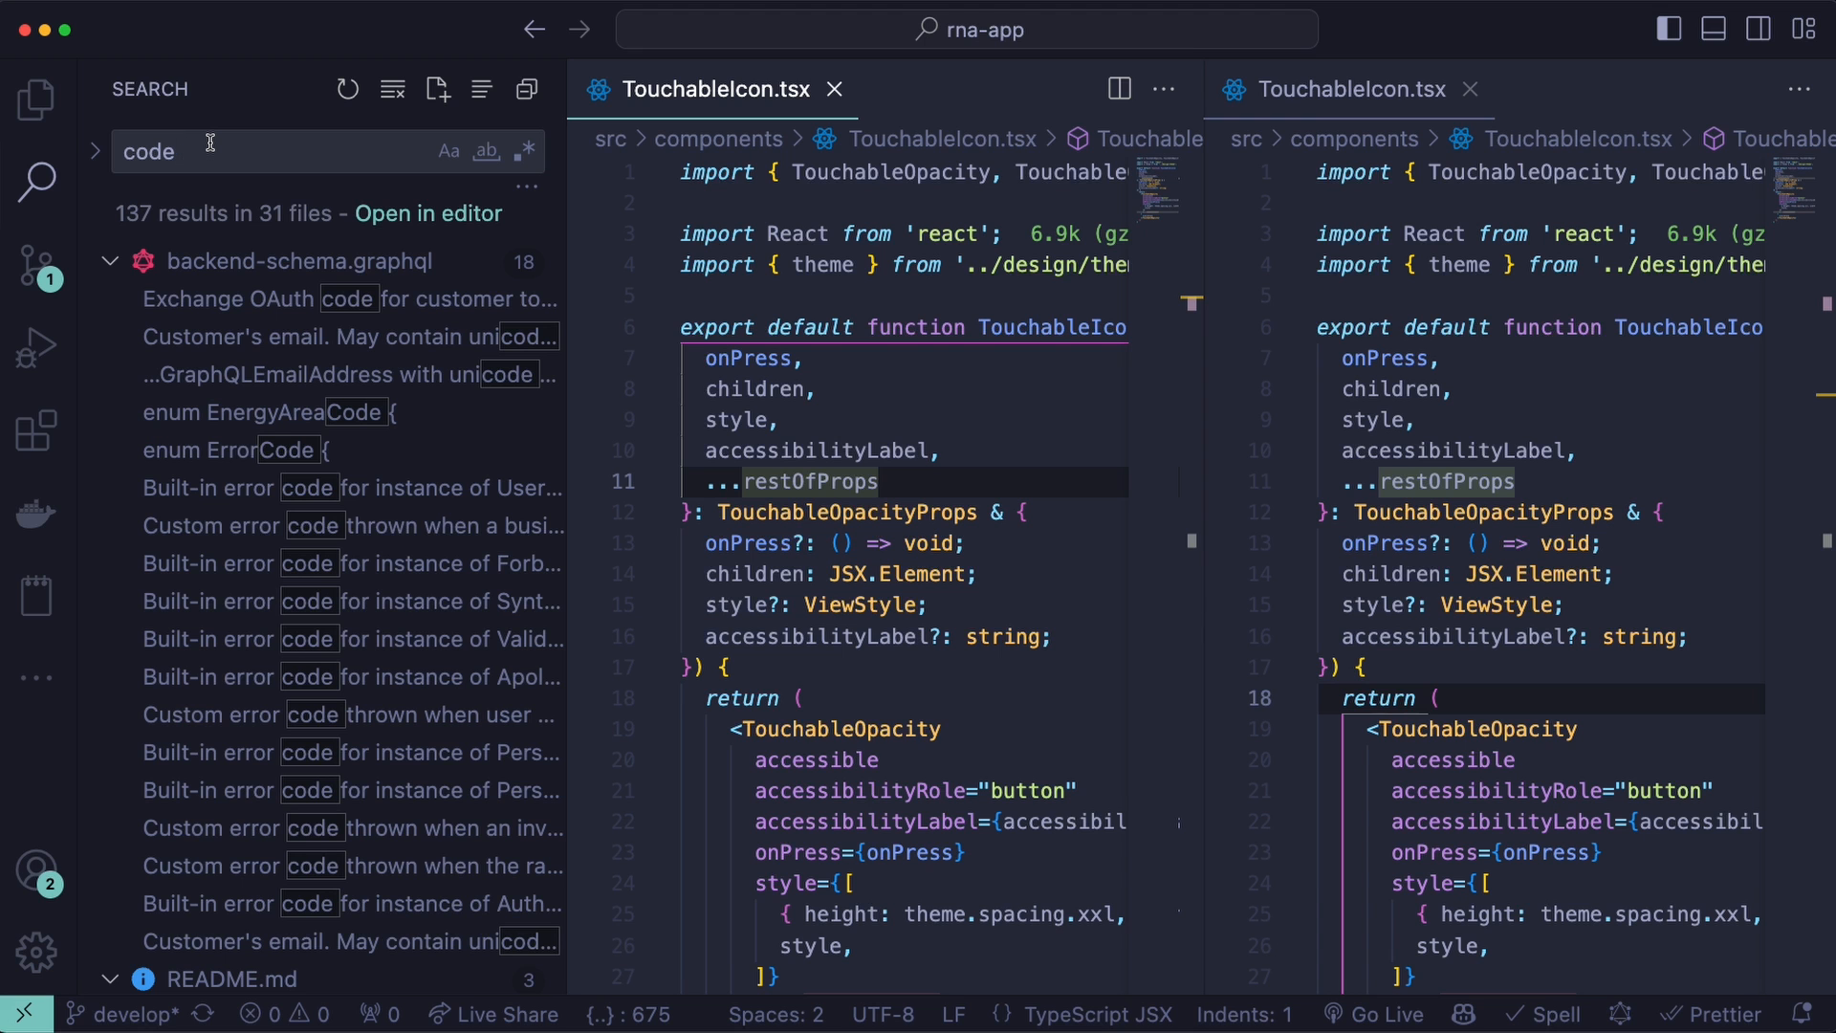
mouse_move(225, 220)
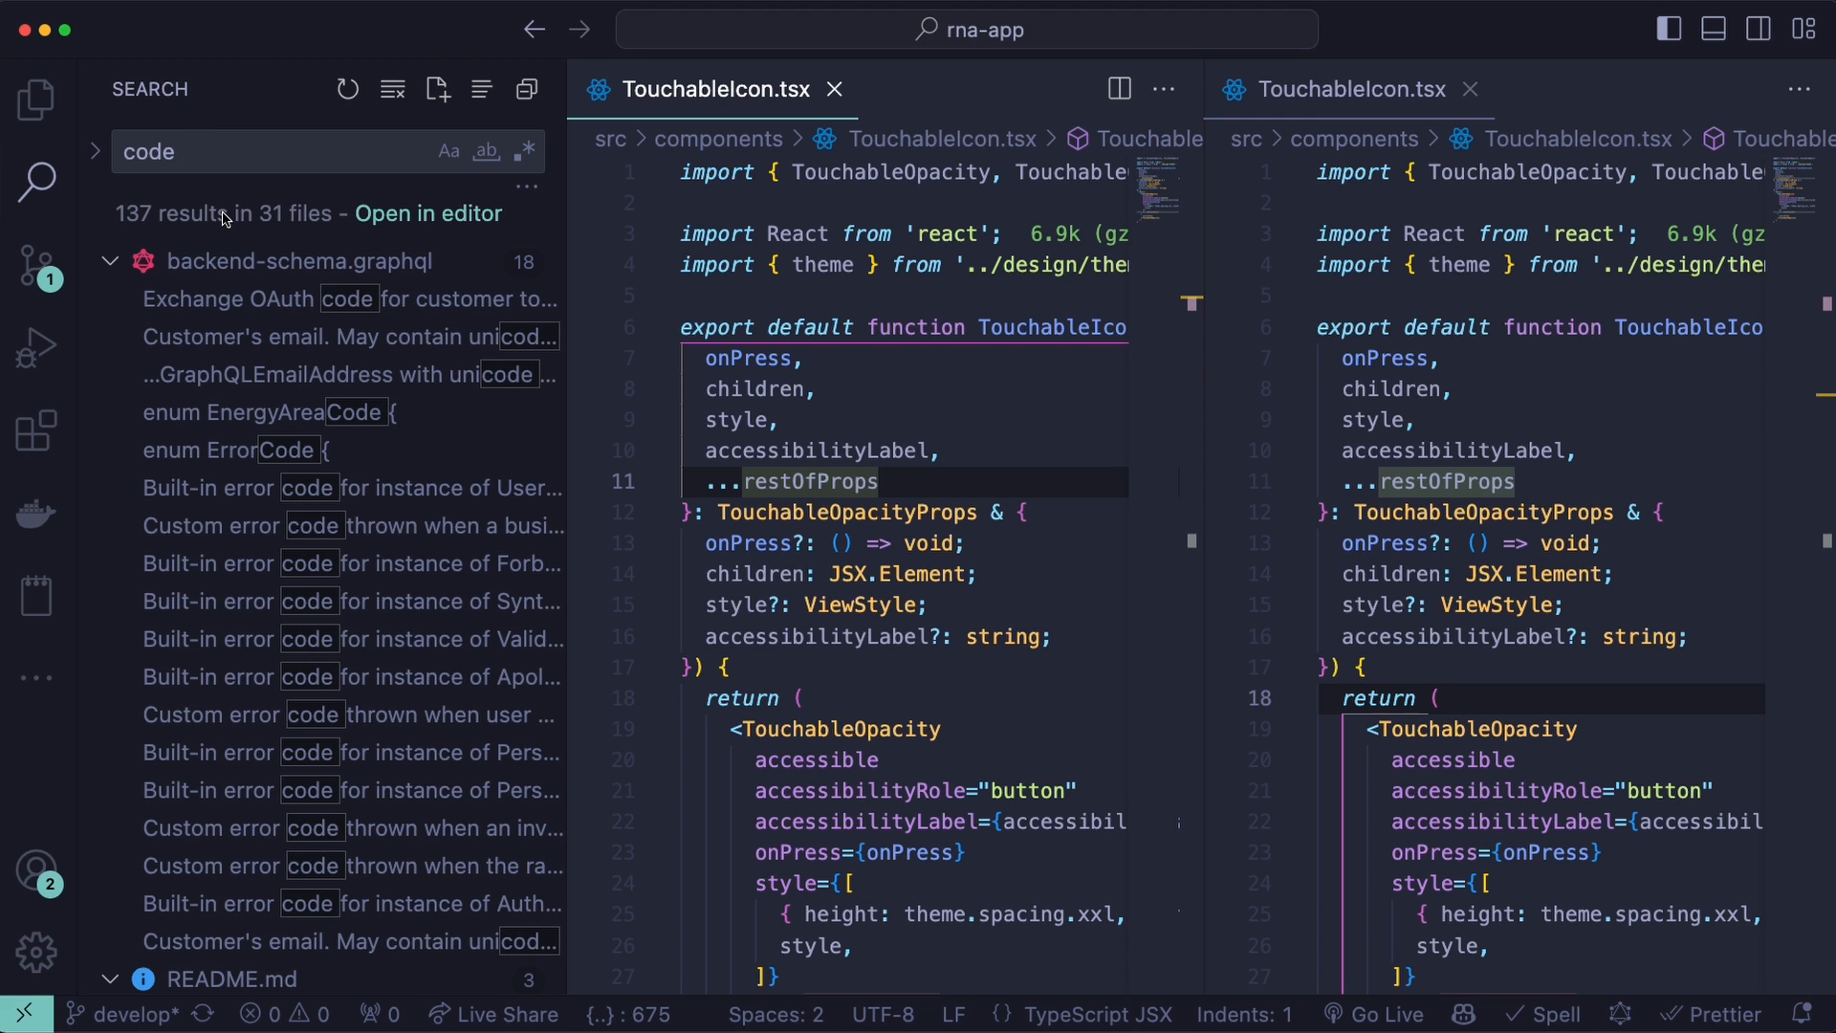
left_click(37, 102)
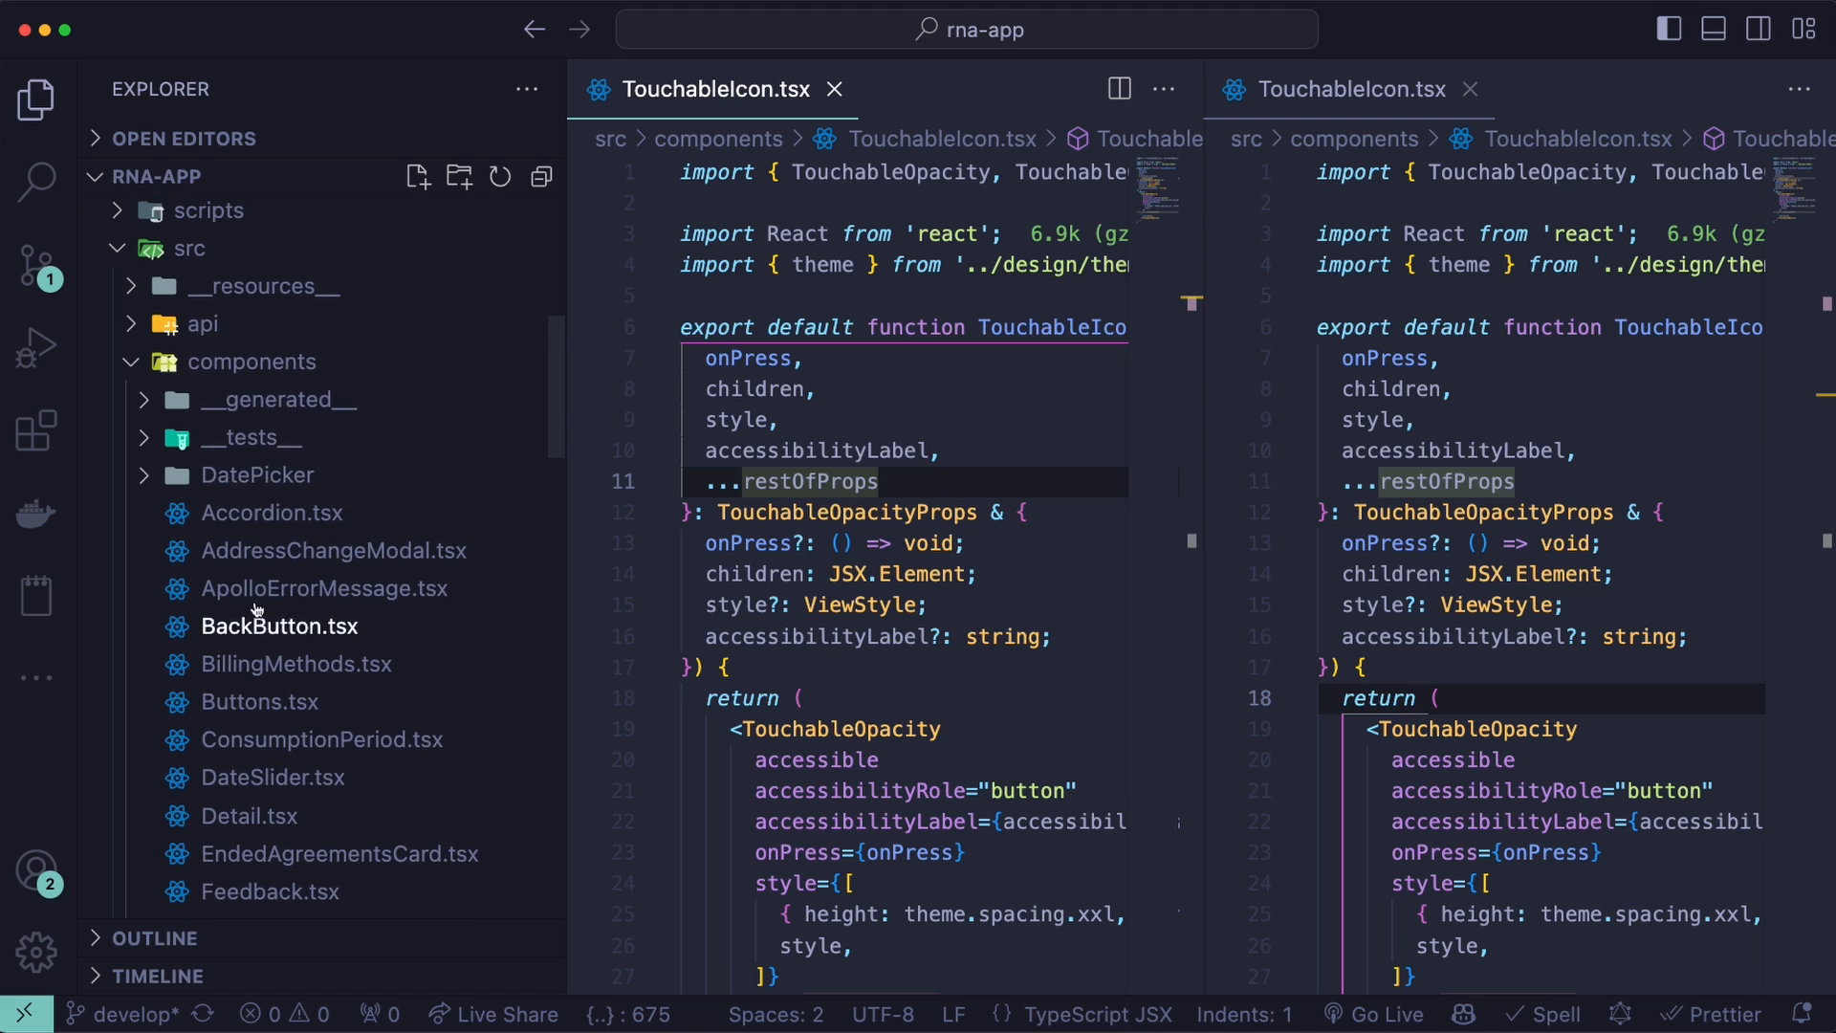
right_click(249, 360)
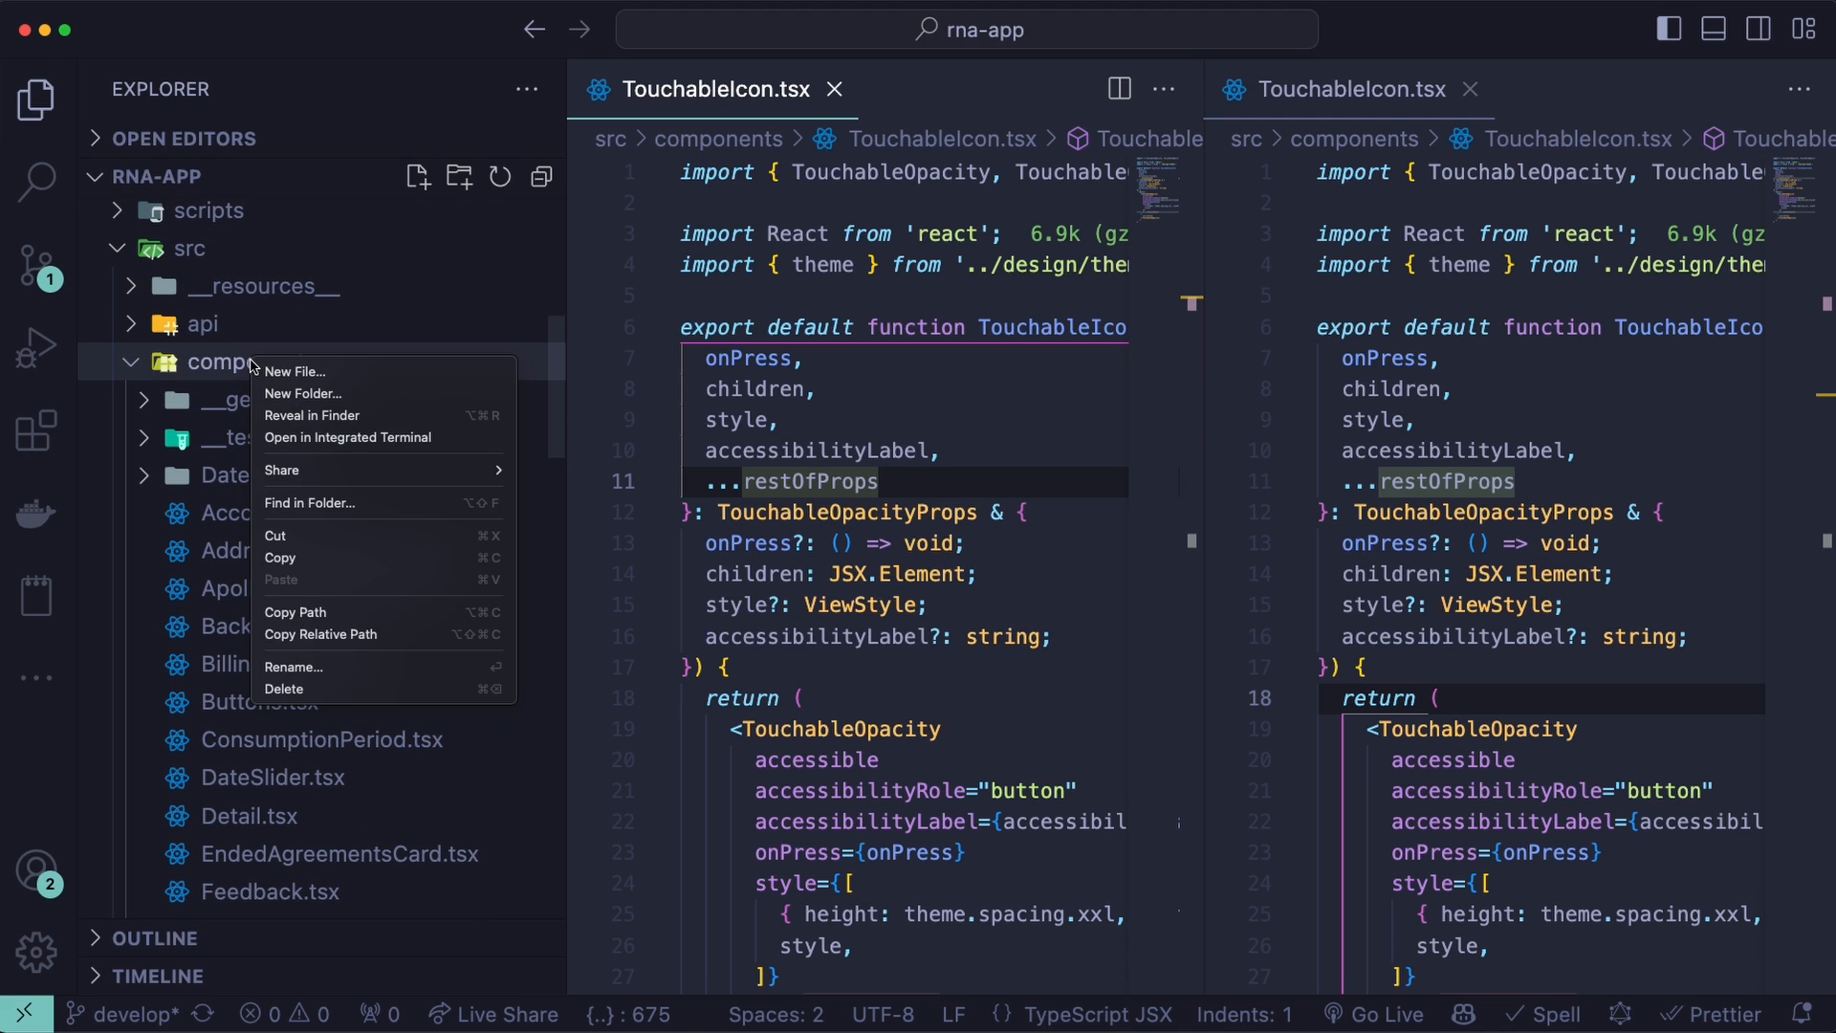
mouse_move(372, 440)
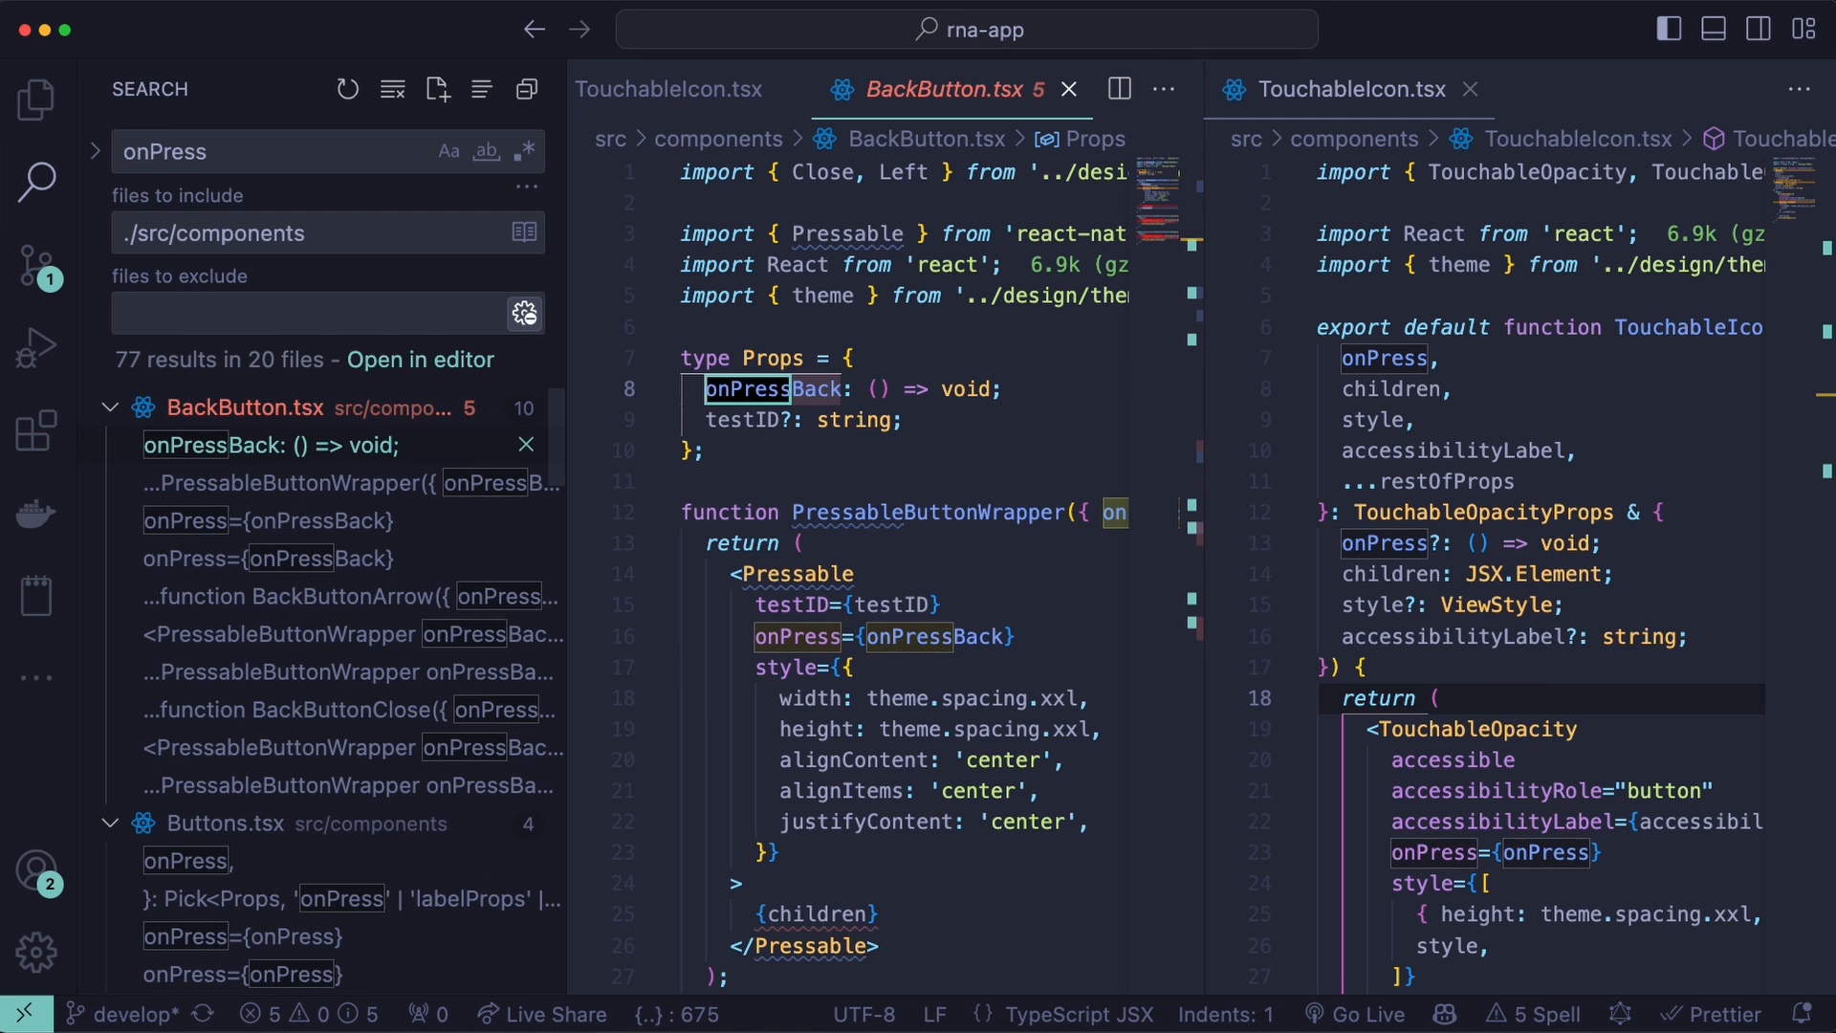
- Switch the left pane back to TouchableIcon.tsx and add the next onPress occurrence to the selection
key("ctrl+tab")
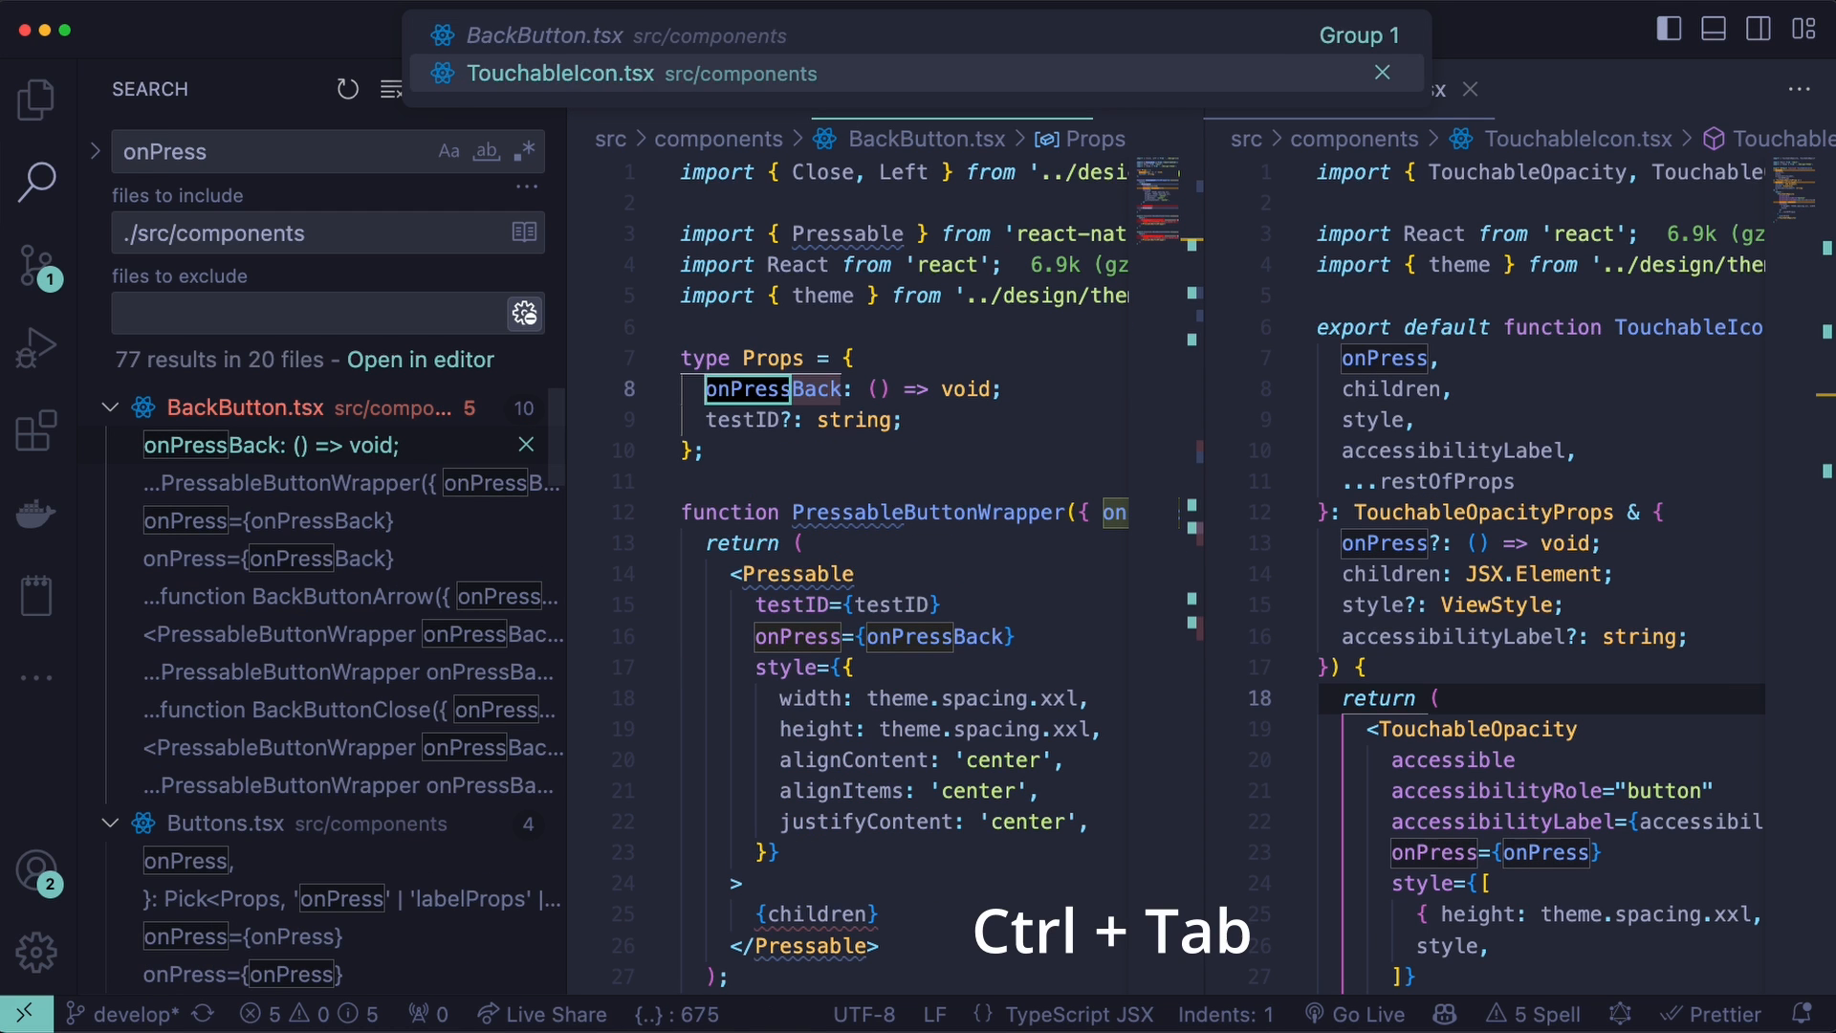
key("Ctrl+Tab")
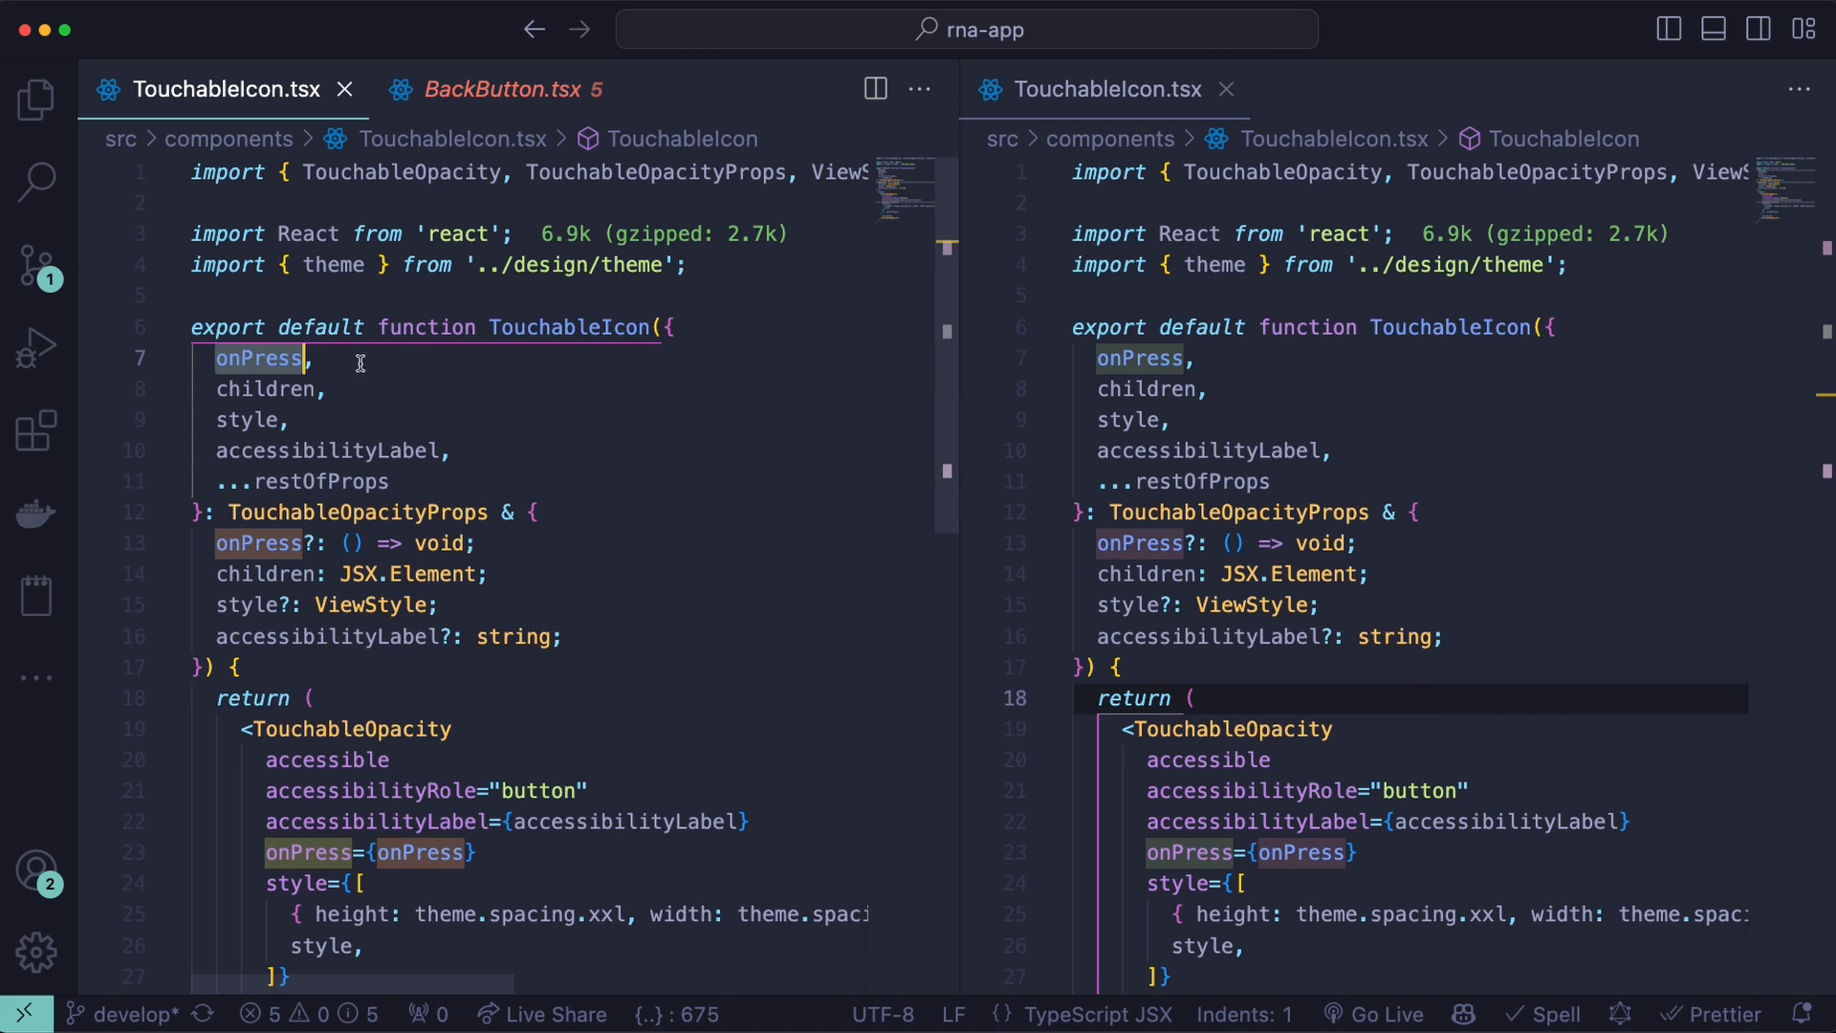
mouse_move(537, 370)
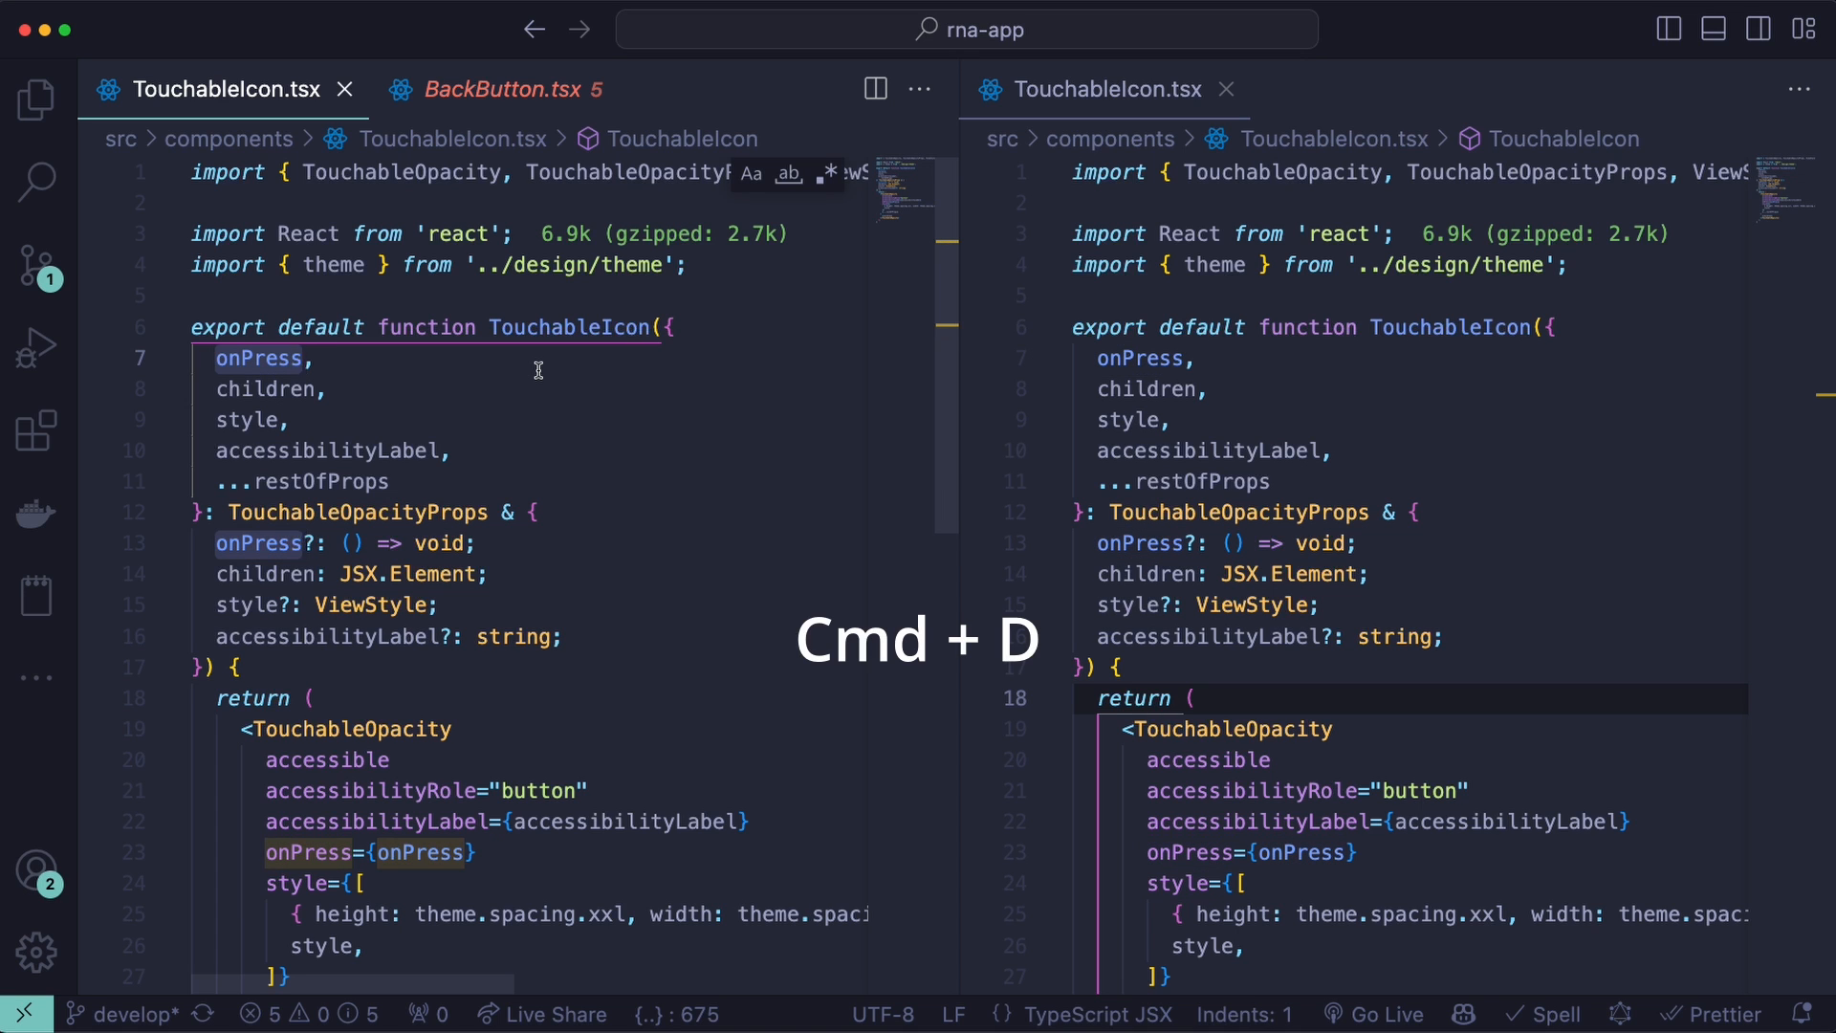
key("cmd+d")
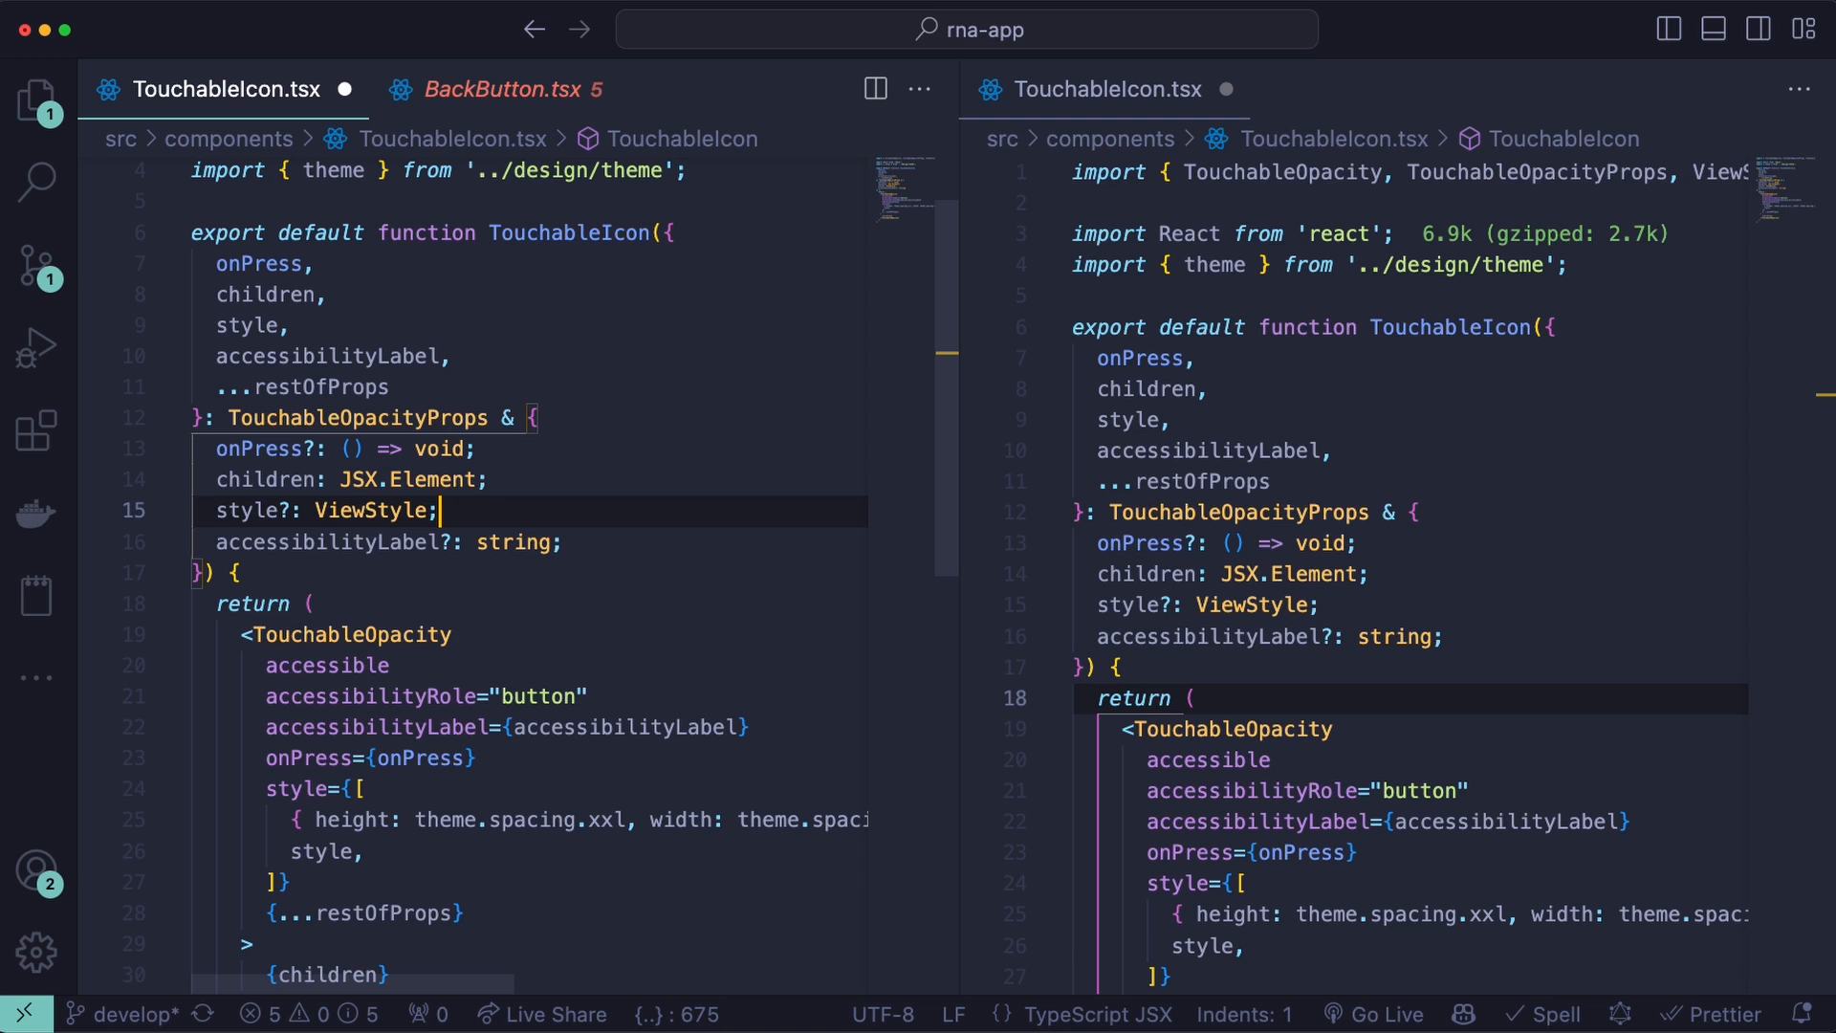
key("alt+shift+down")
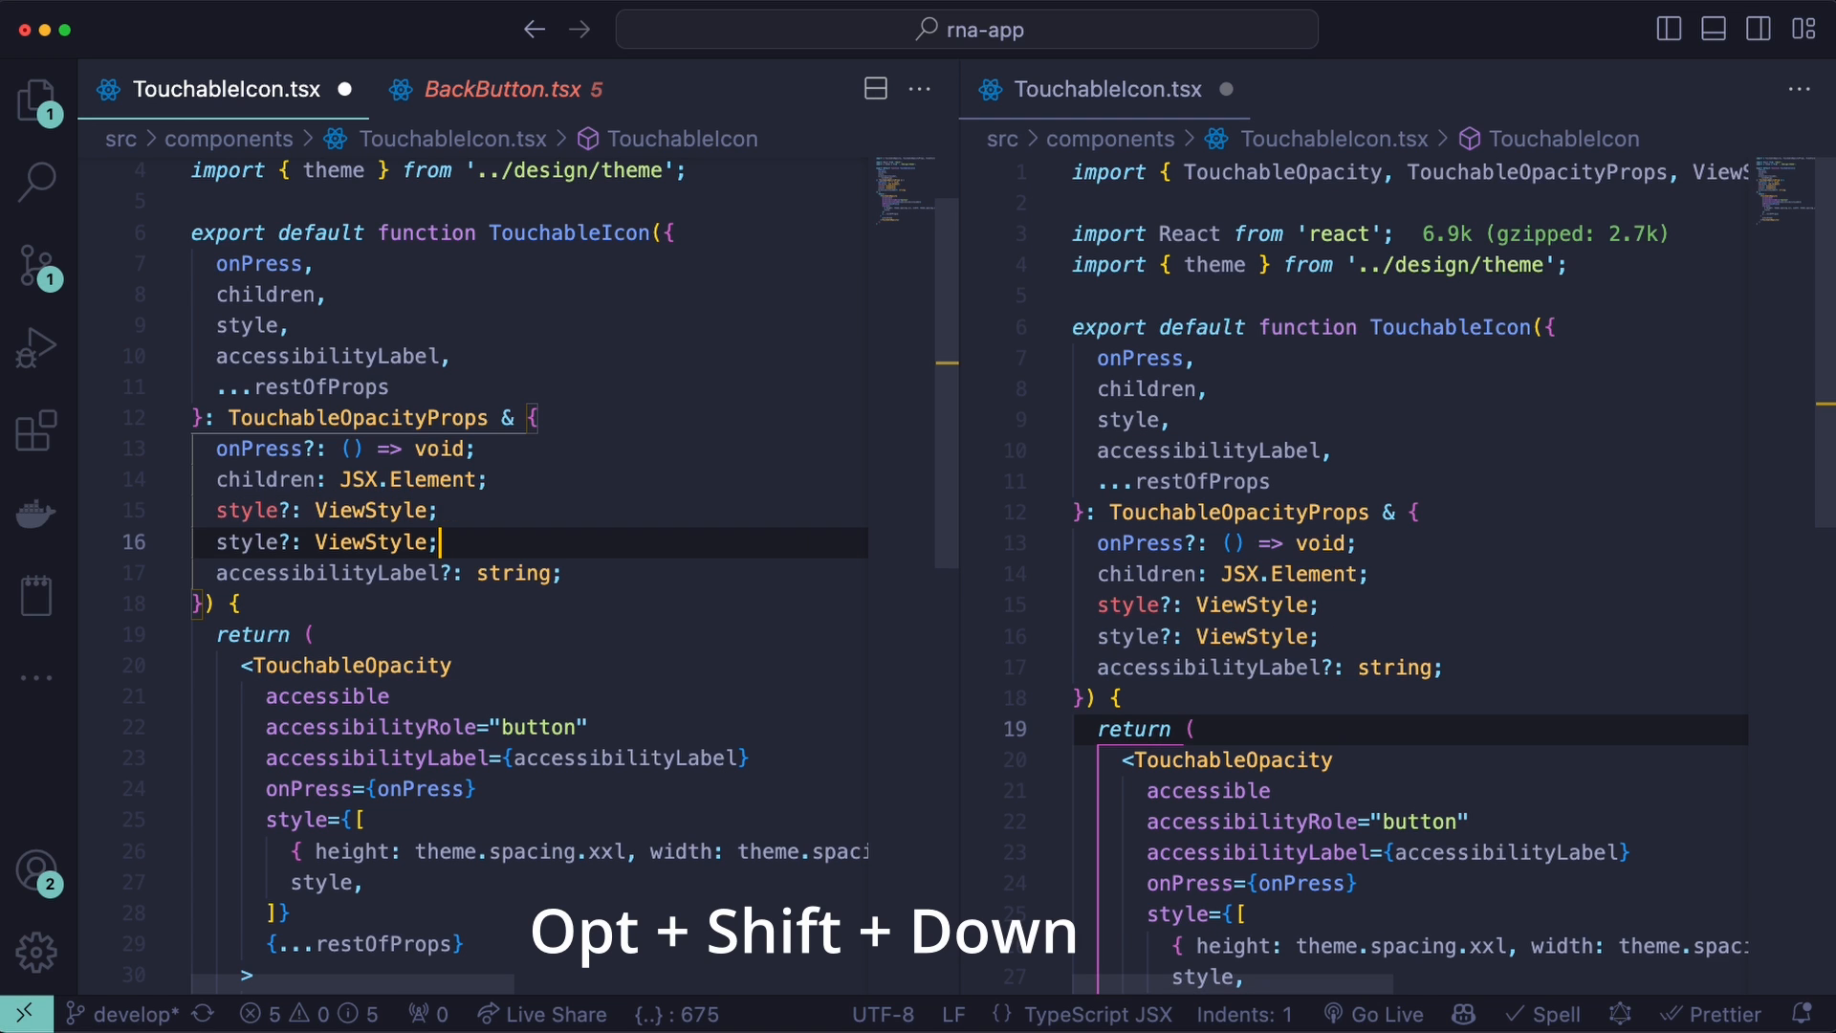
key("Alt+Shift+Down")
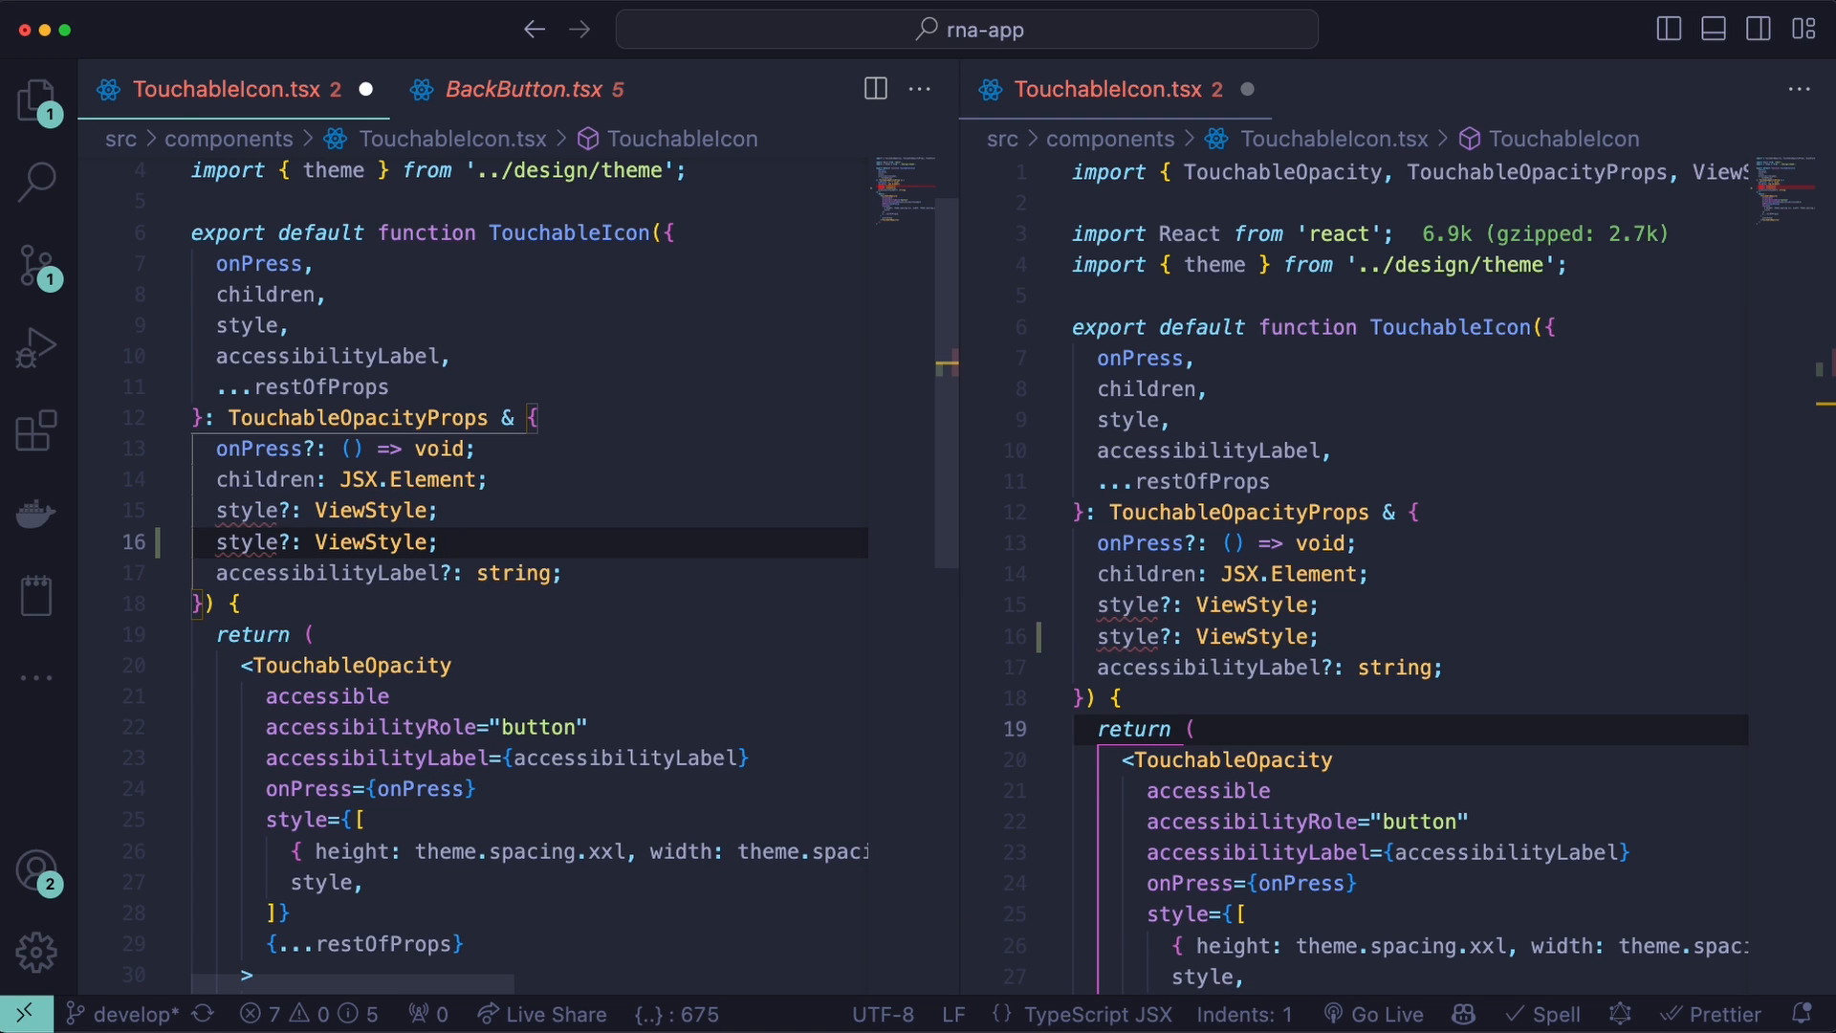
key("Cmd+Backspace")
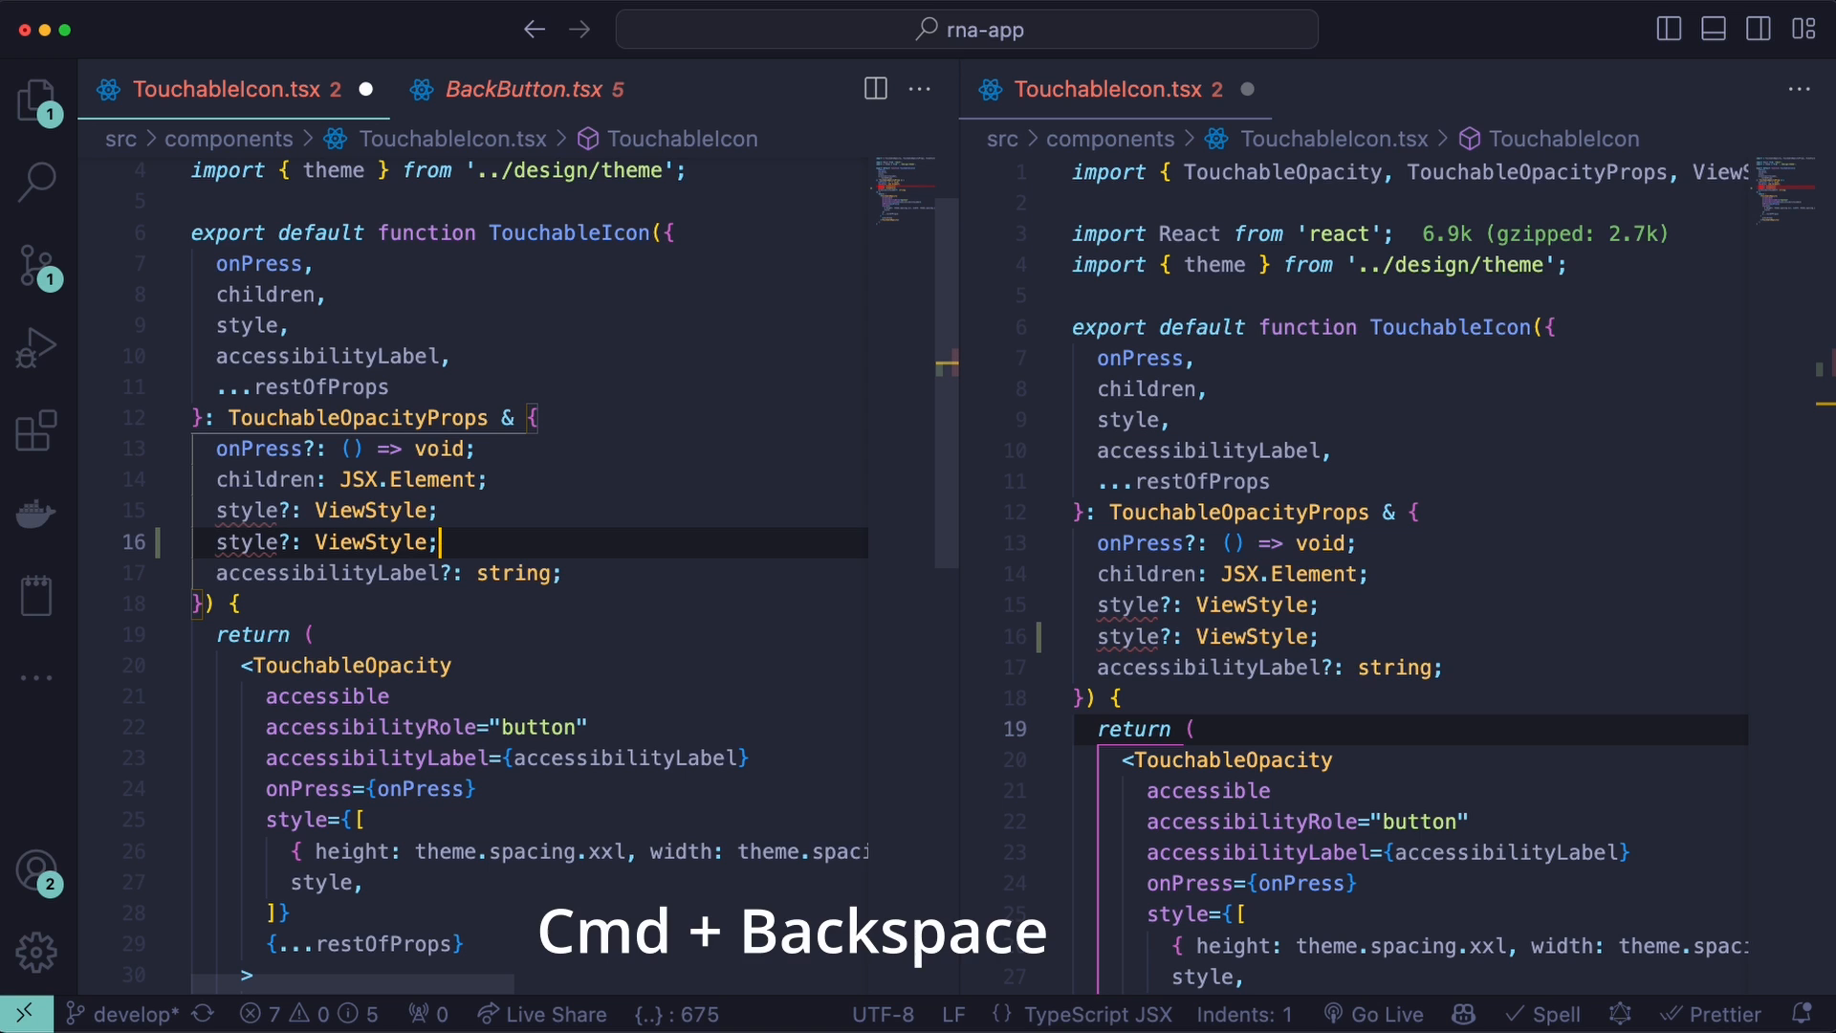
key("Cmd+Backspace")
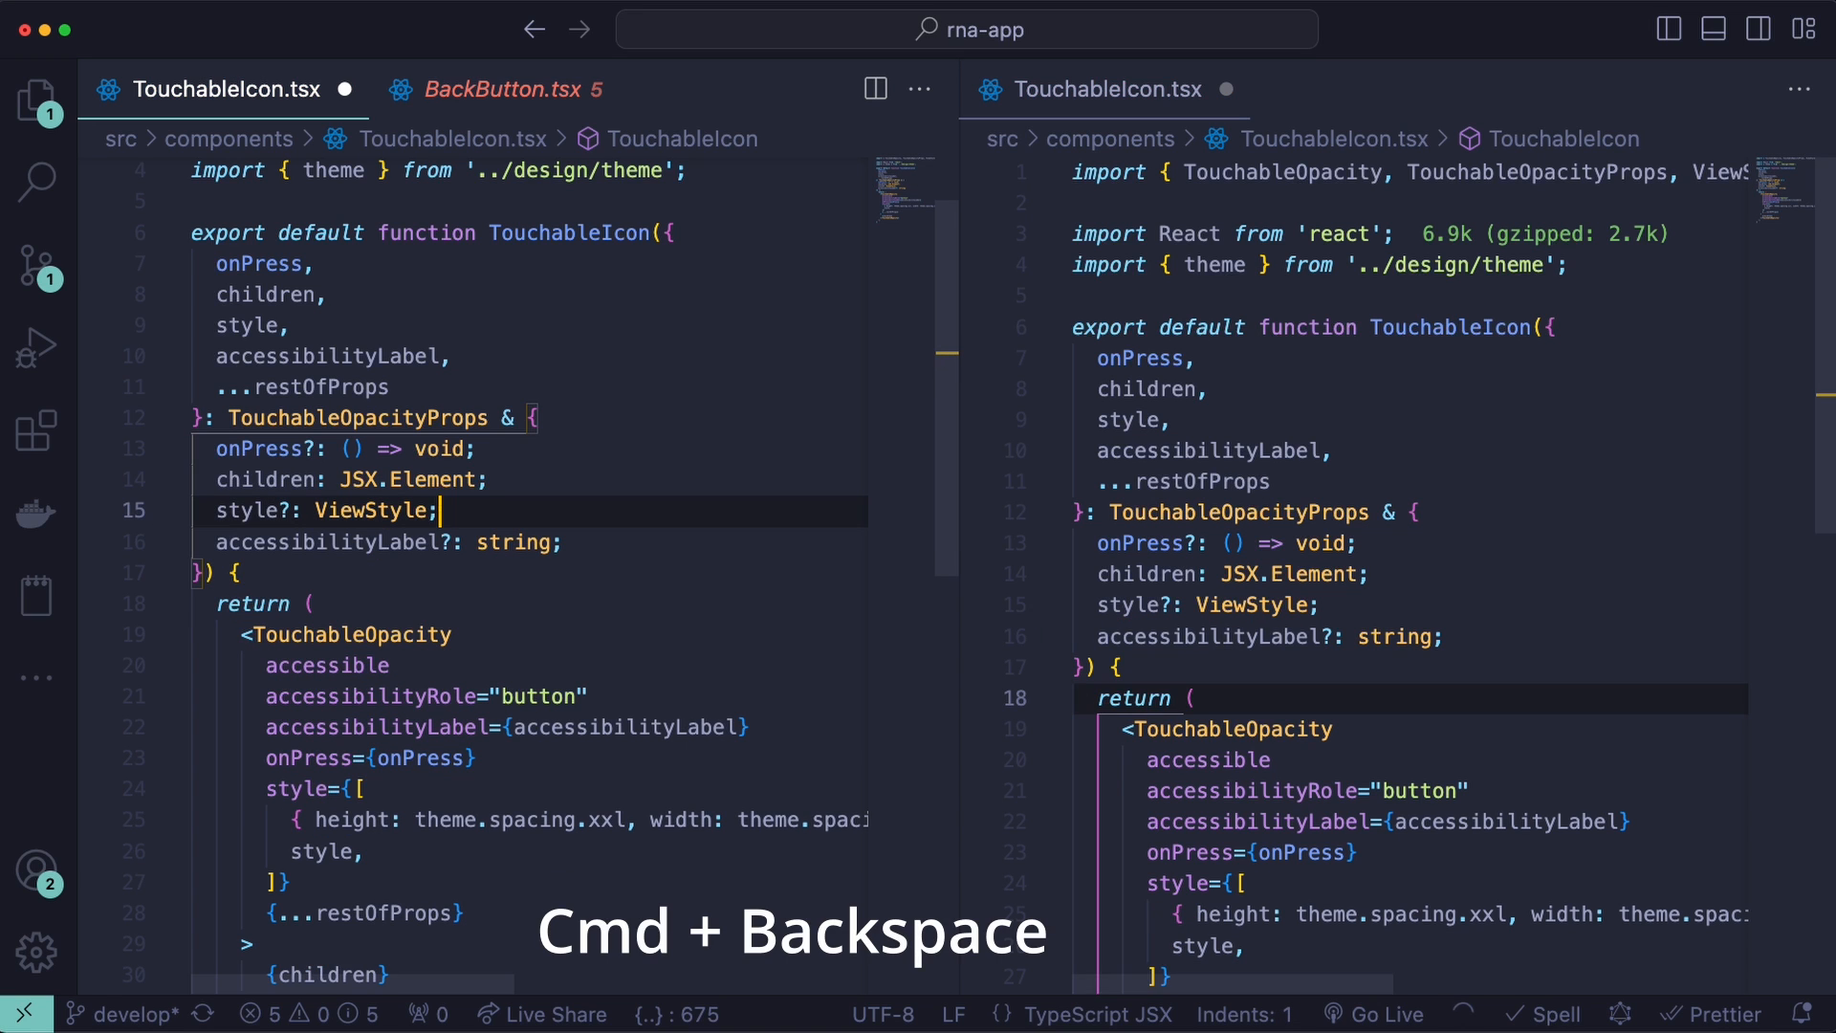